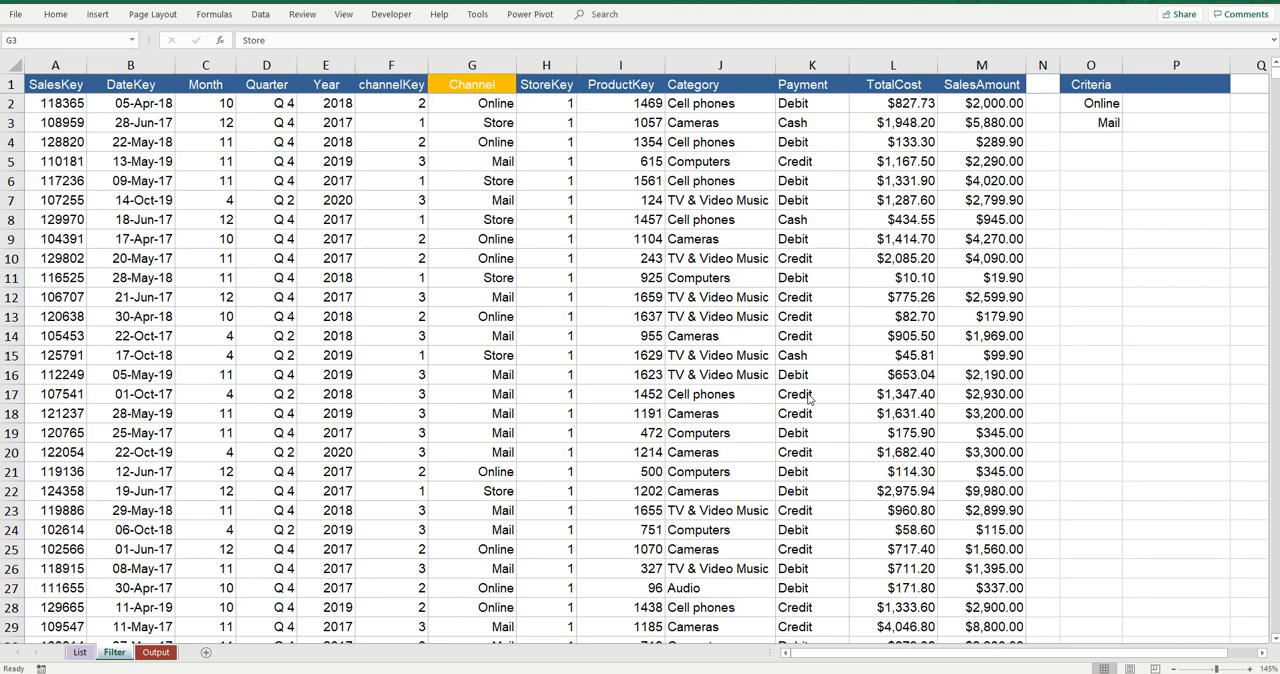
{"action": "mouse_move", "coordinate": [584, 176]}
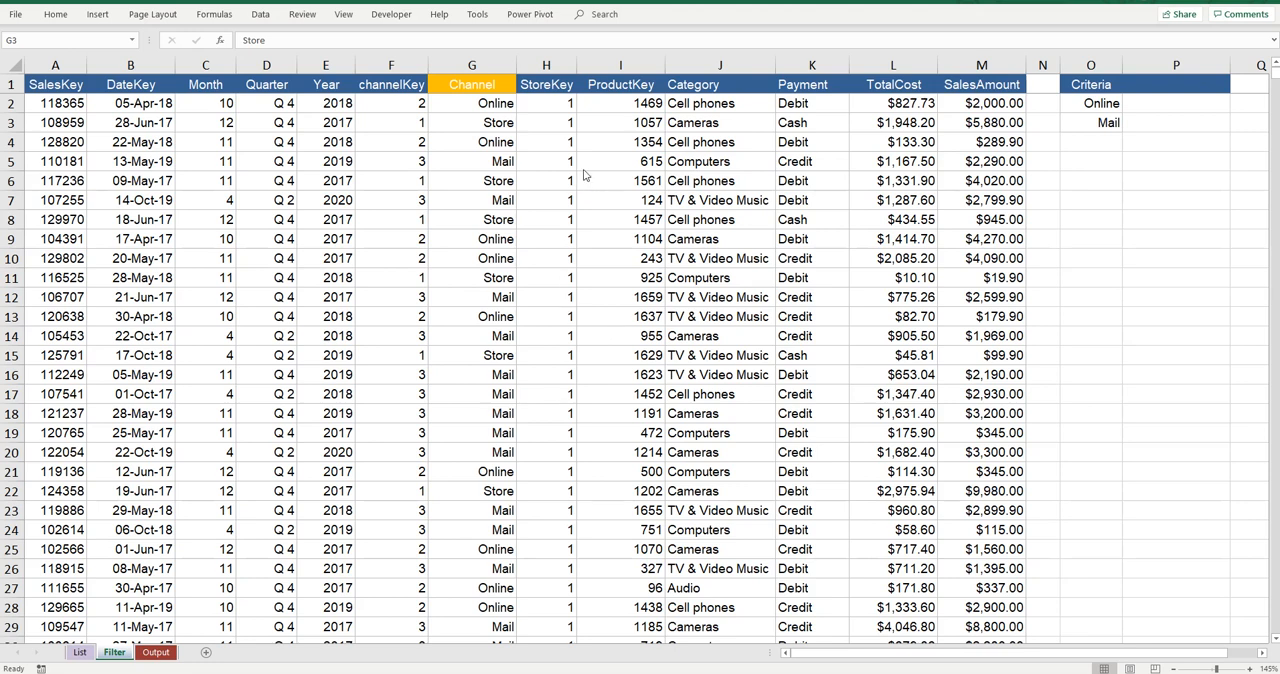
{"action": "mouse_move", "coordinate": [510, 64]}
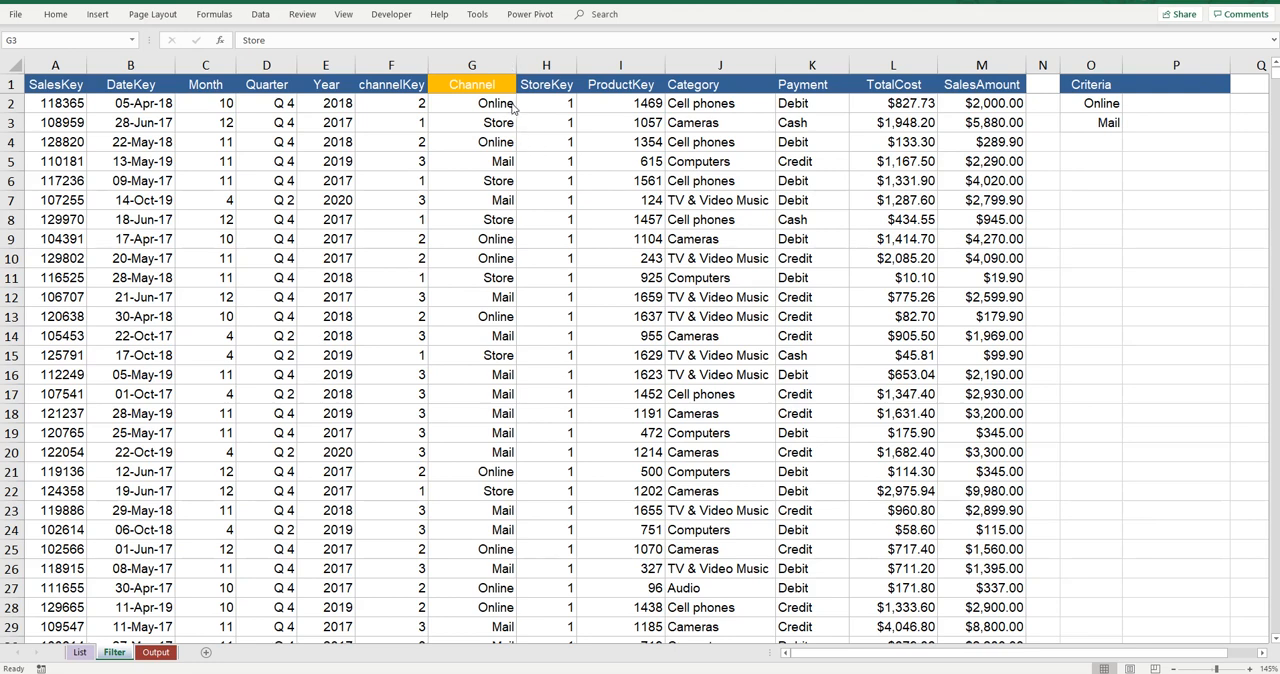
Step: Review the Channel column and the Online/Mail criteria cells on the Filter sheet
{"action": "left_click", "coordinate": [472, 84]}
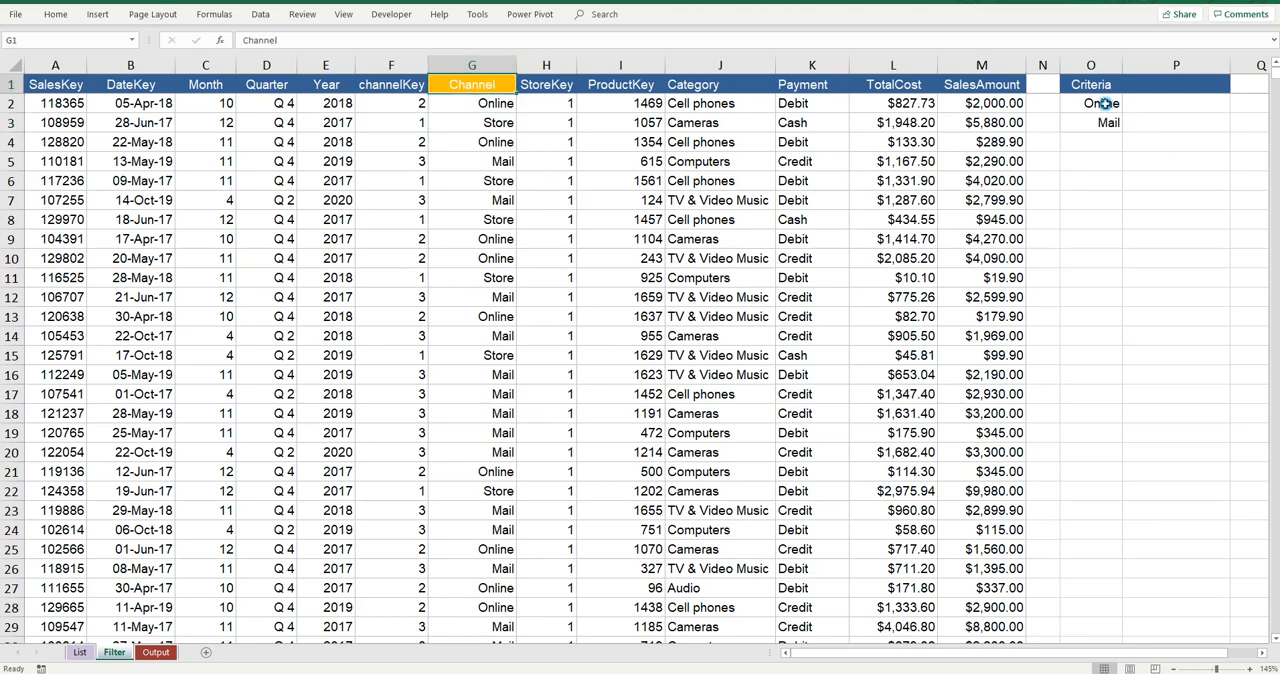
{"action": "left_click", "coordinate": [1090, 104]}
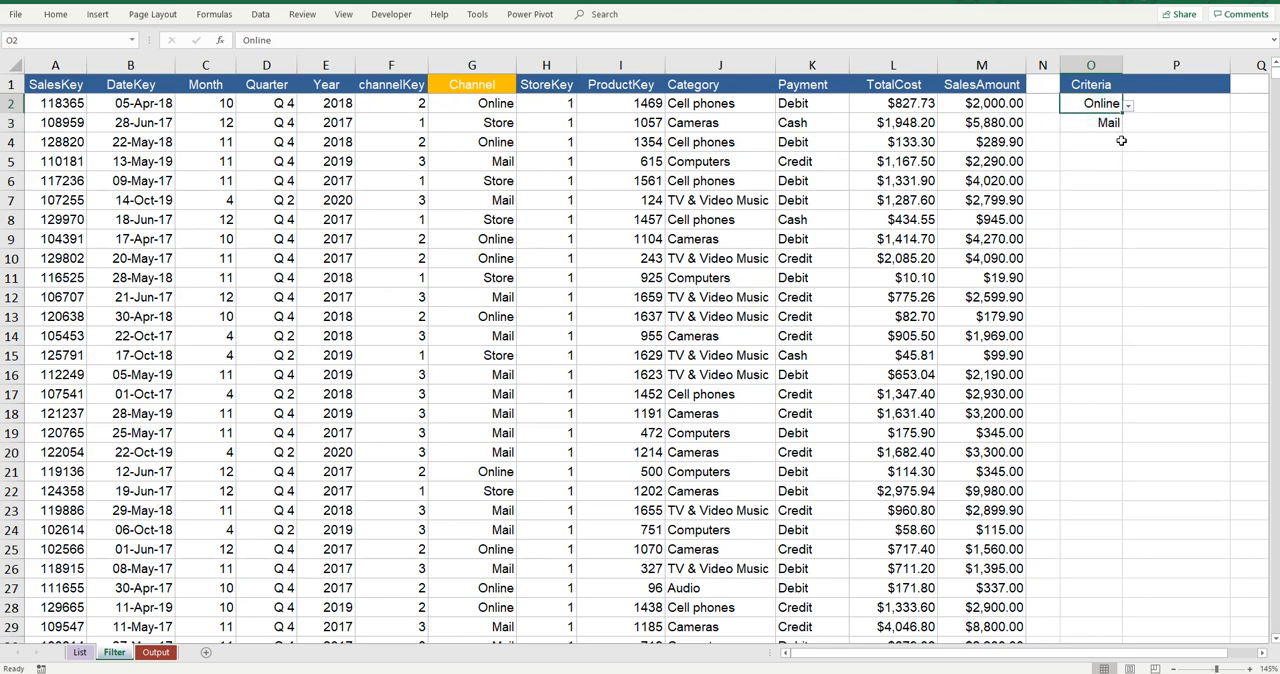
{"action": "left_click", "coordinate": [1090, 122]}
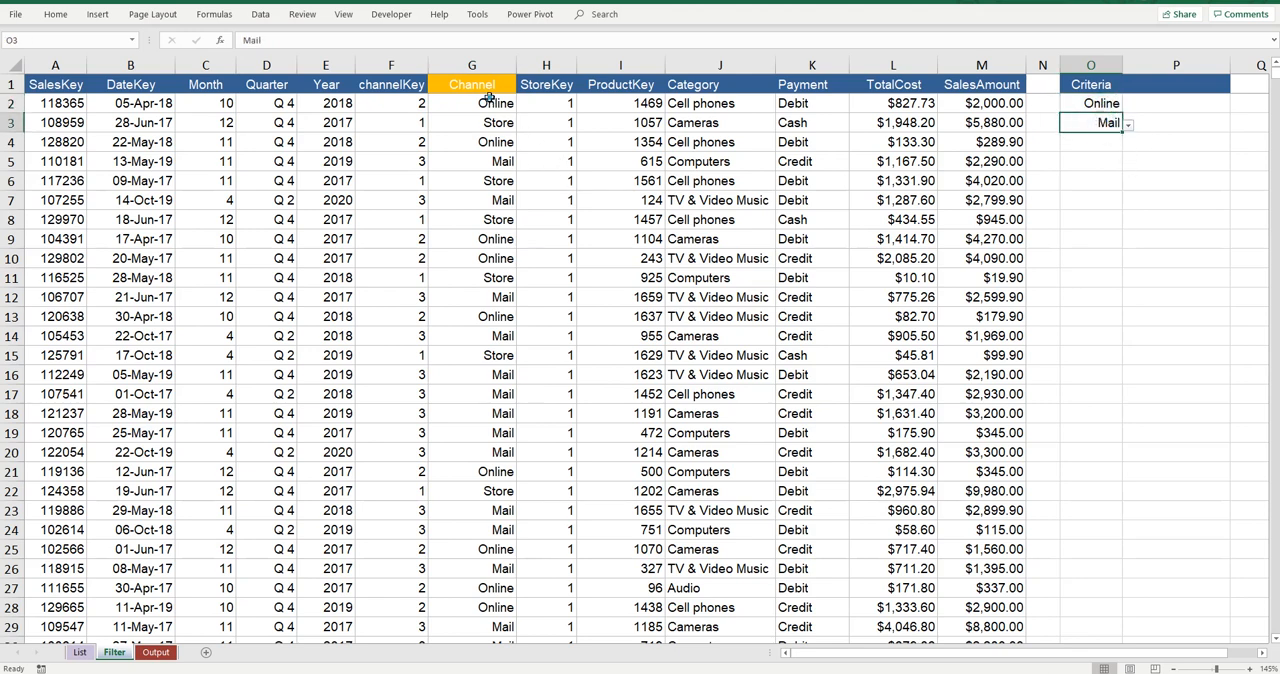
{"action": "left_click", "coordinate": [472, 180]}
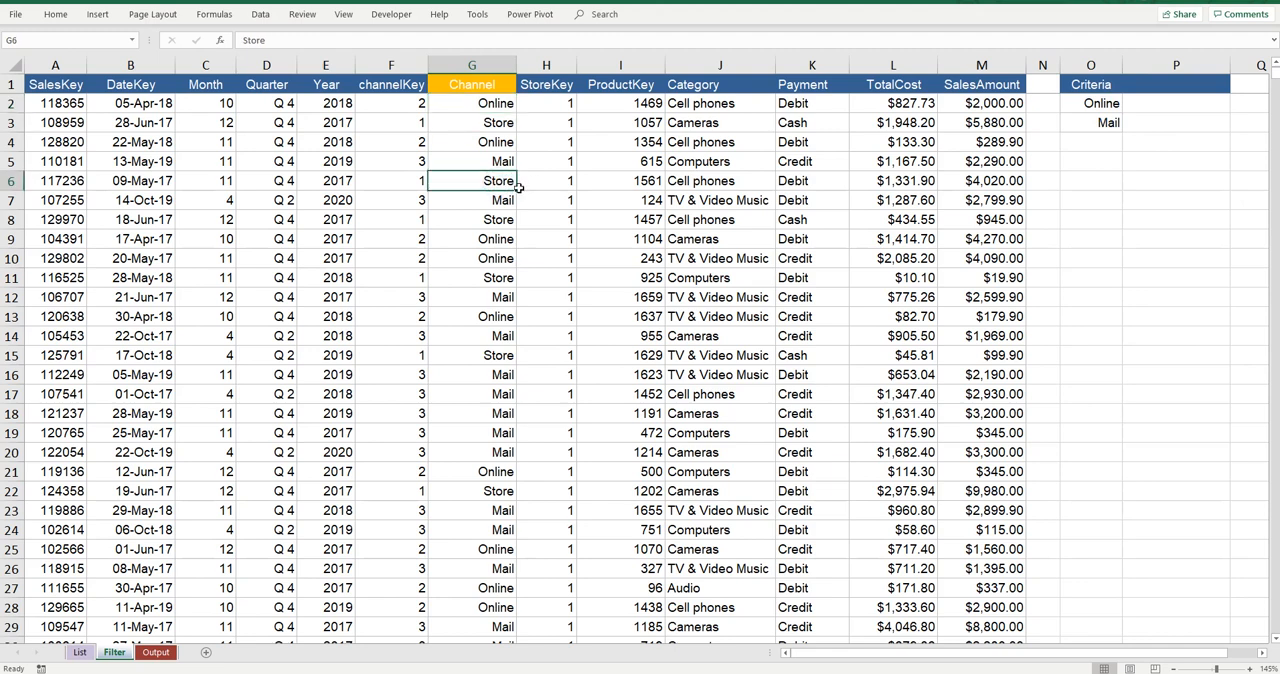
{"action": "mouse_move", "coordinate": [456, 184]}
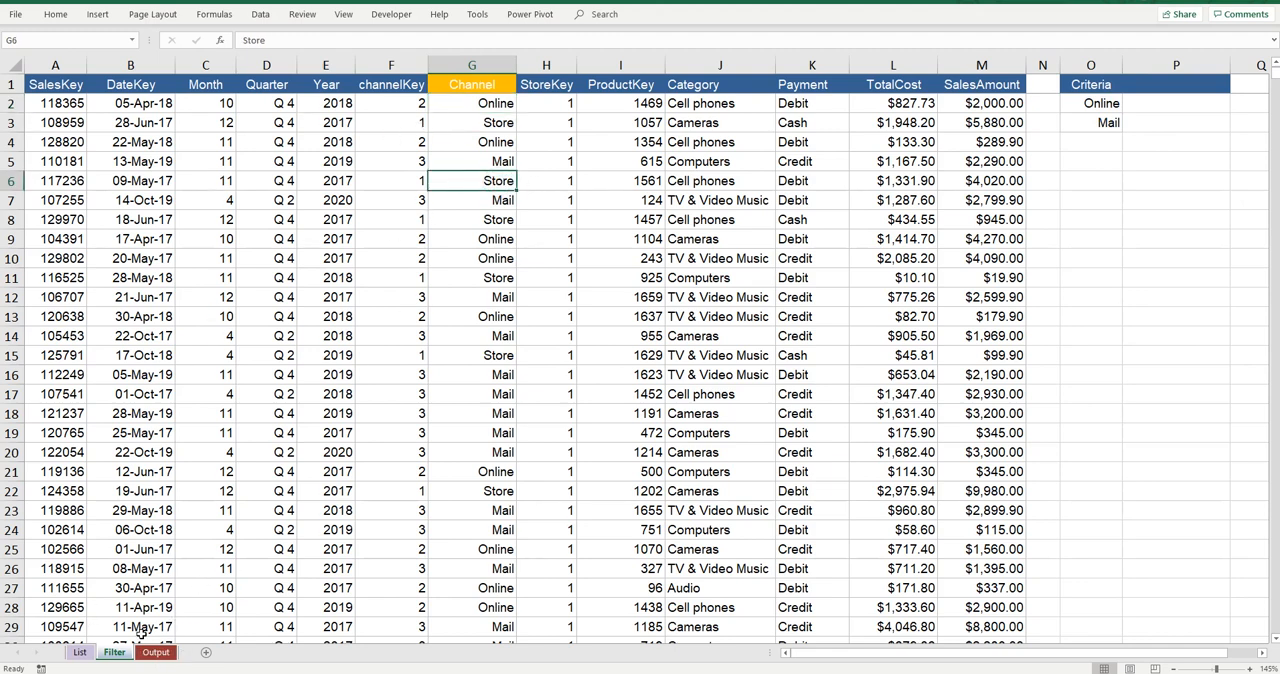
{"action": "left_click", "coordinate": [472, 104]}
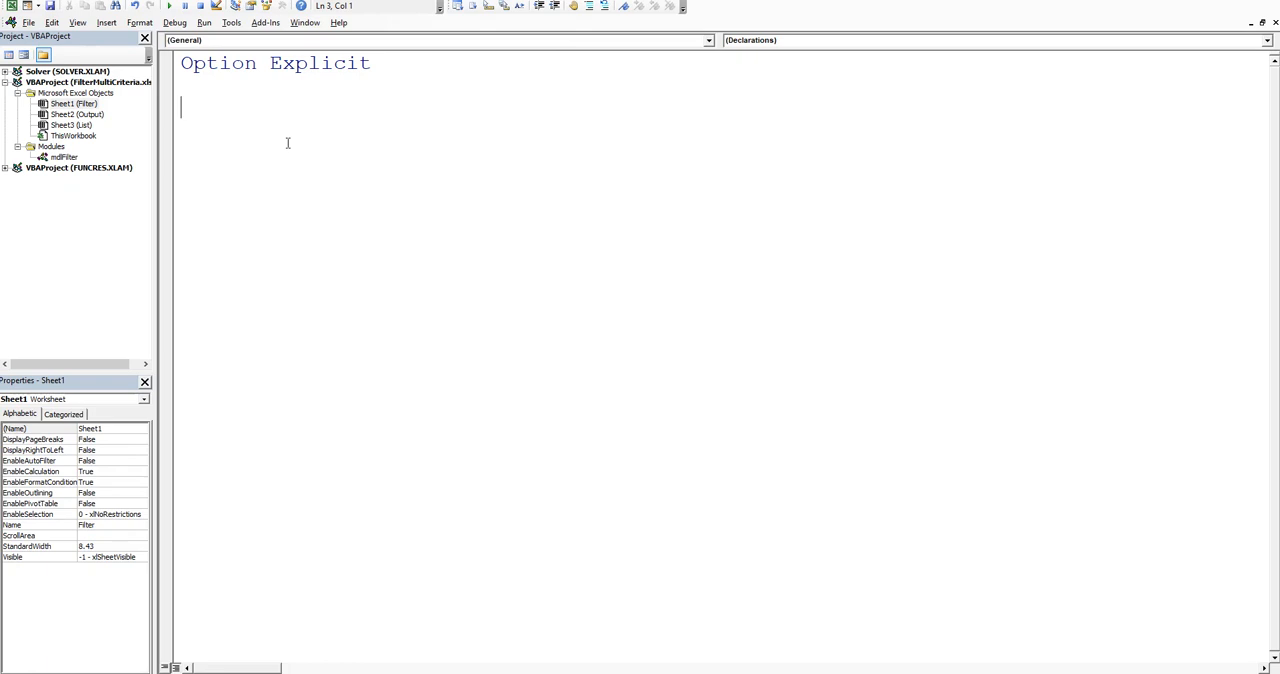
Step: Begin Sub FilterMe() with Dim sh As Worksheet and Dim rng As Range
{"action": "type", "text": "Sub"}
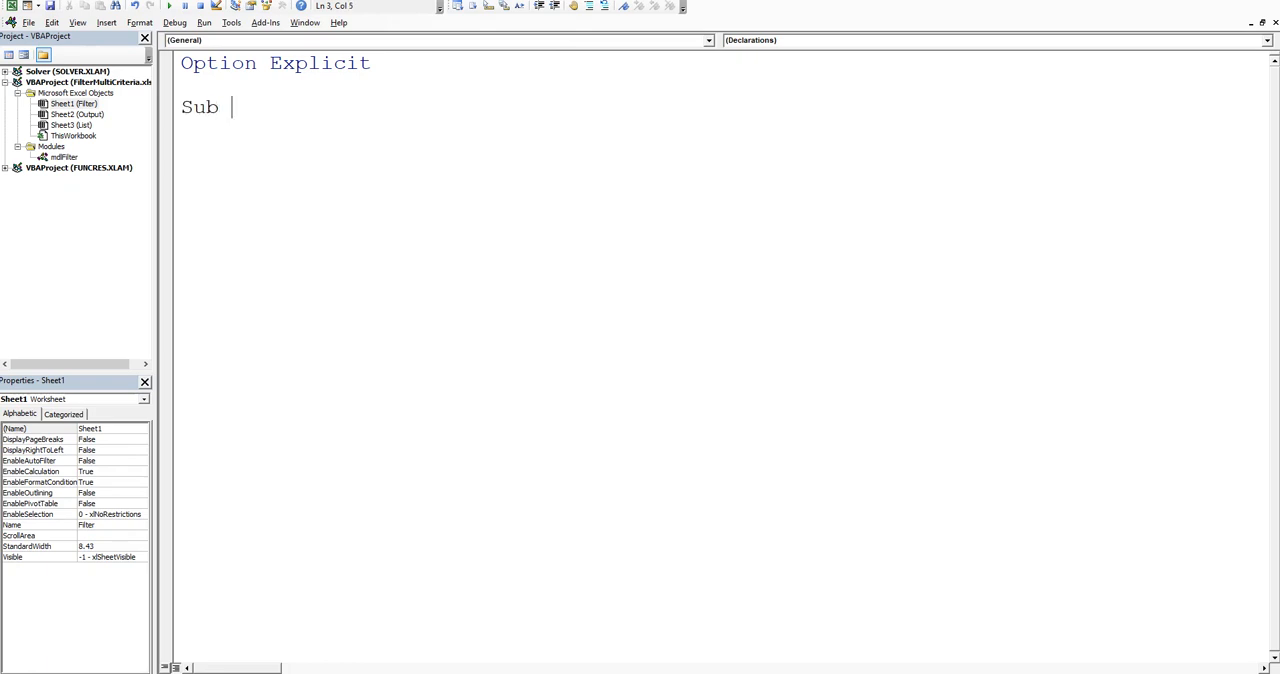
{"action": "type", "text": "Filterm"}
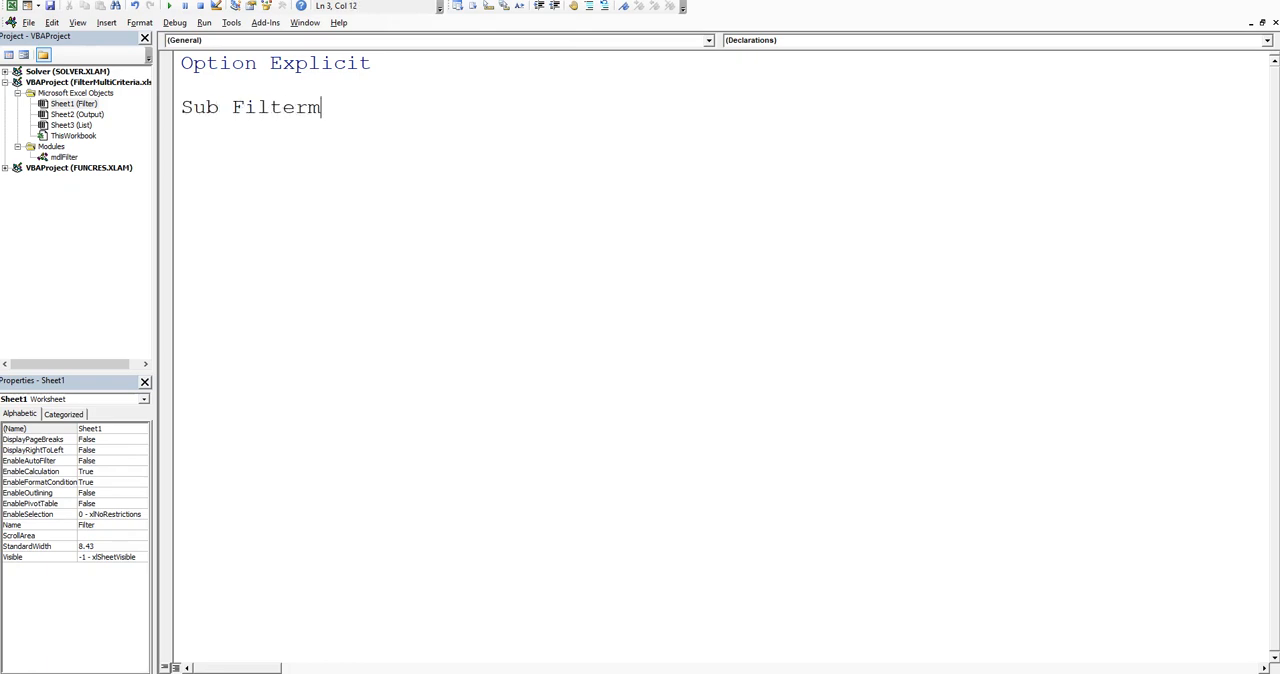
{"action": "key", "text": "Return"}
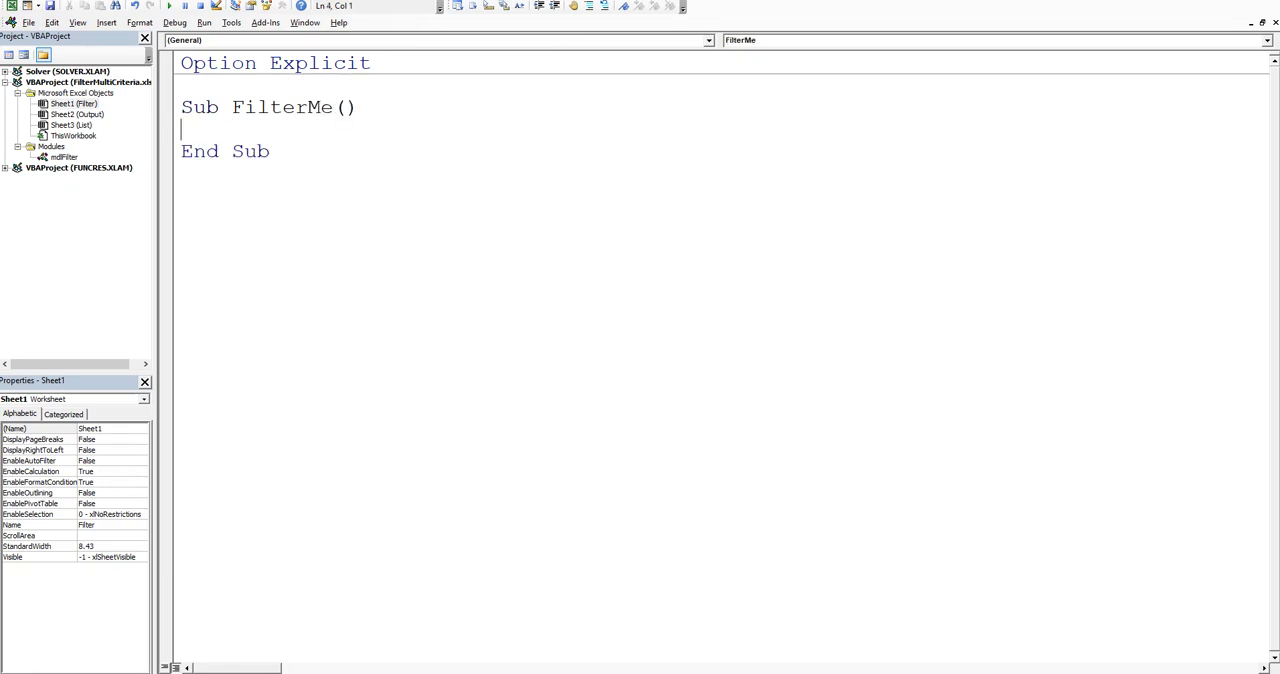
{"action": "type", "text": "dim sh as"}
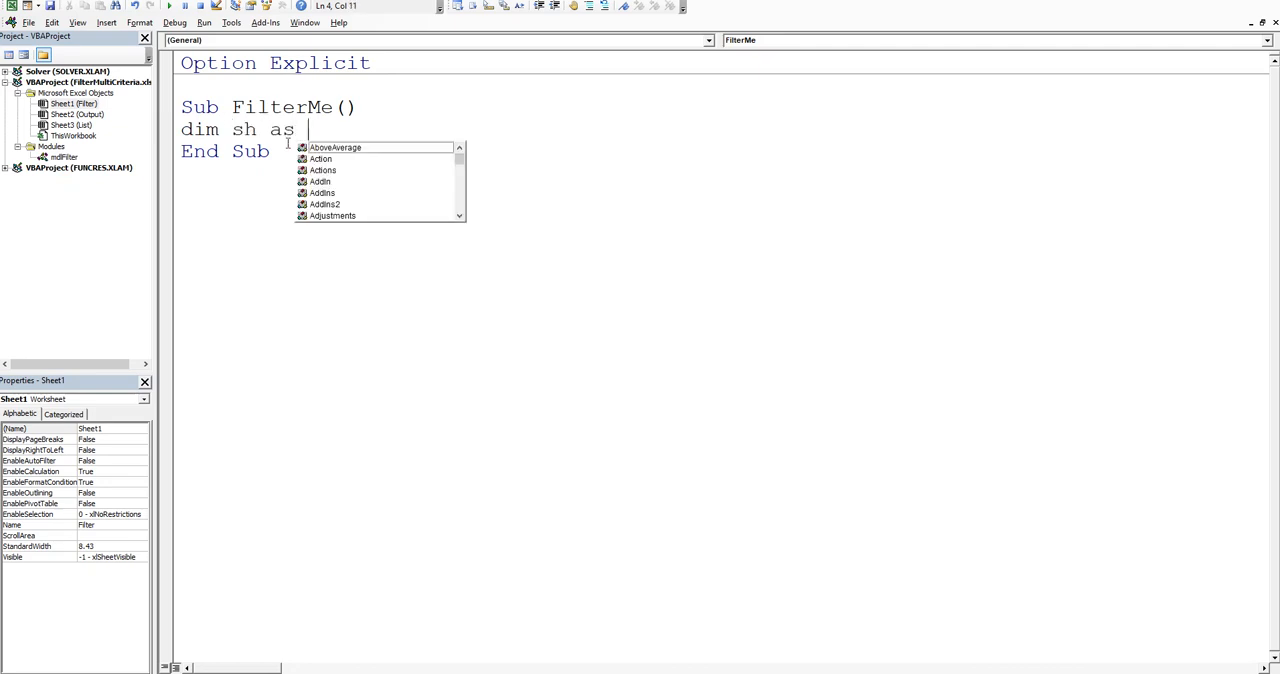
{"action": "type", "text": "Worksheet"}
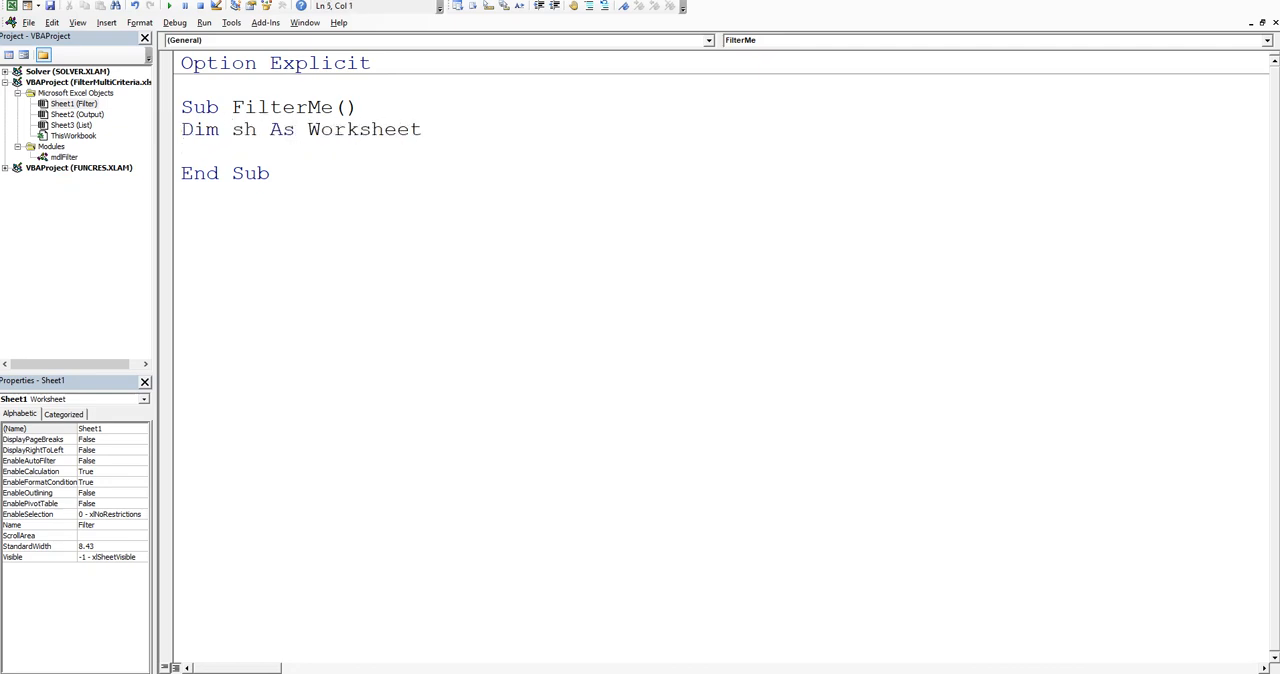
{"action": "type", "text": "dim rn"}
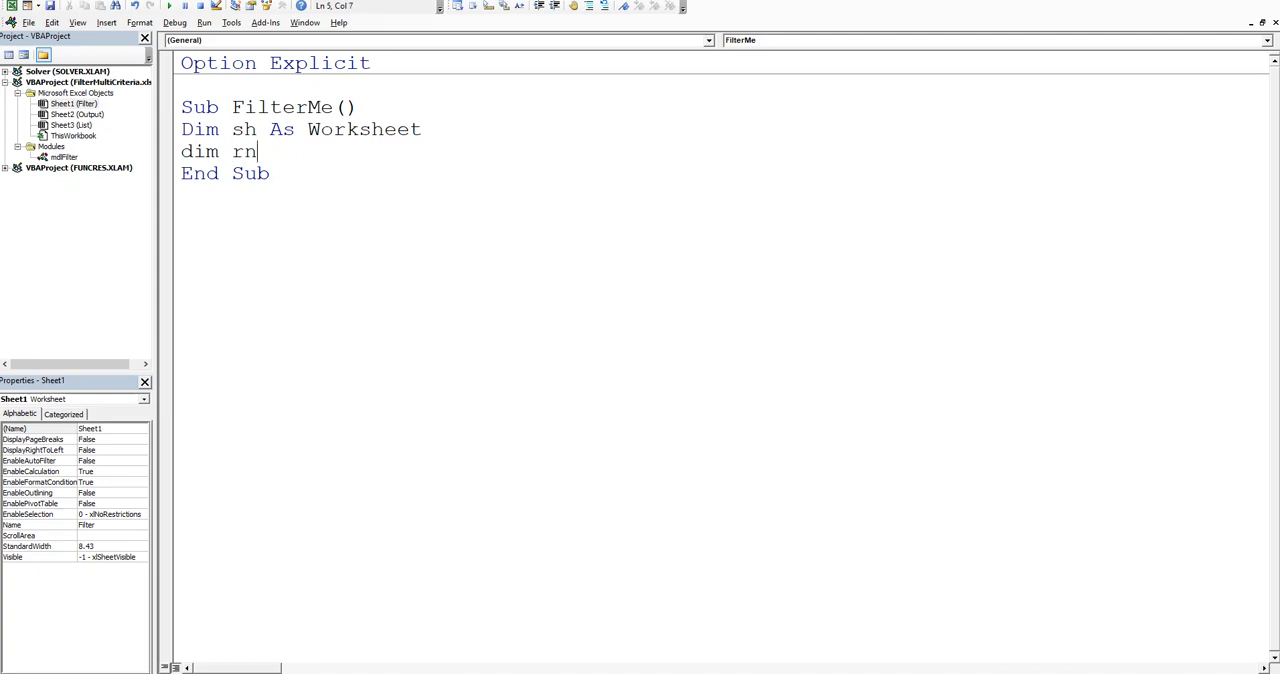
{"action": "type", "text": "g as"}
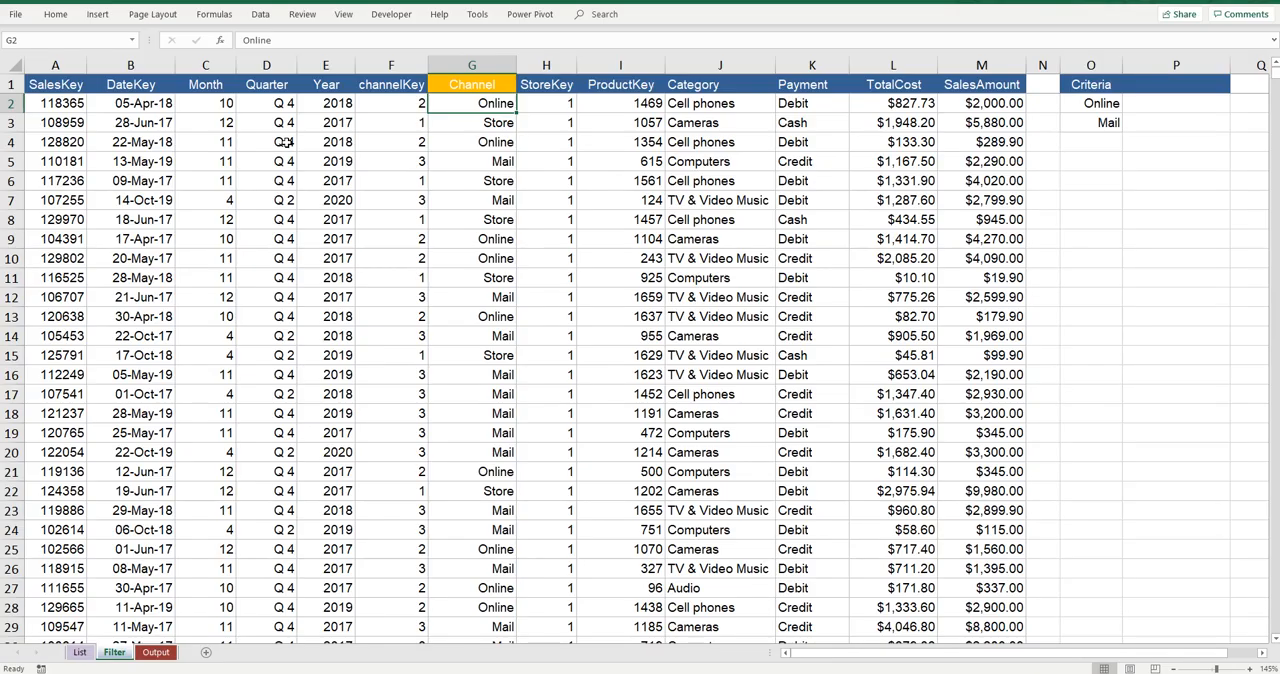
{"action": "left_click", "coordinate": [472, 64]}
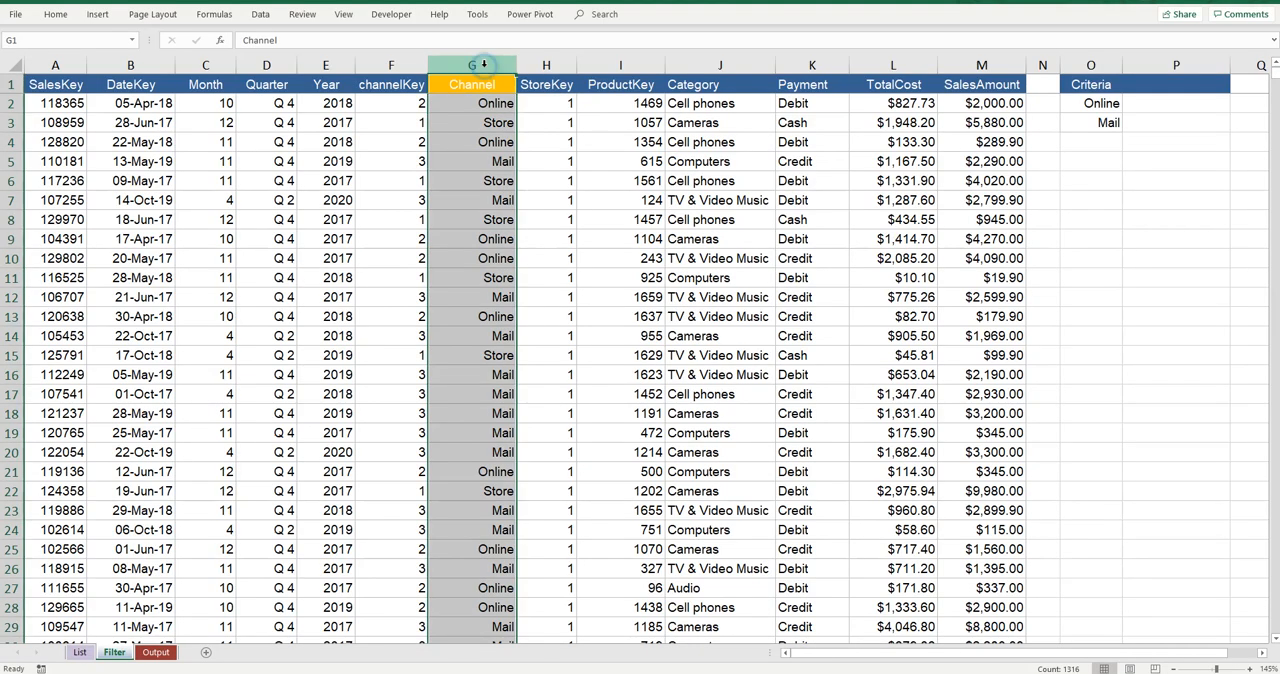
{"action": "mouse_move", "coordinate": [472, 90]}
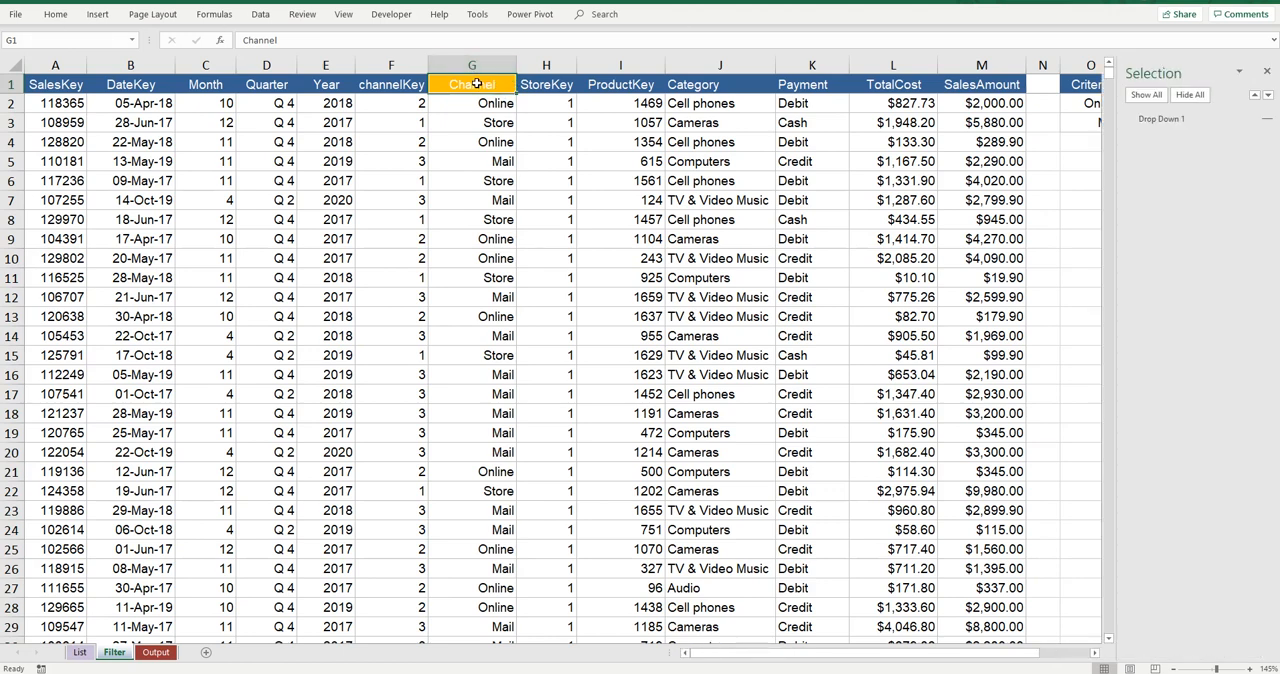
Step: Back in the code, start Set rng = Range("G1" for the Channel column
{"action": "key", "text": "alt+F11"}
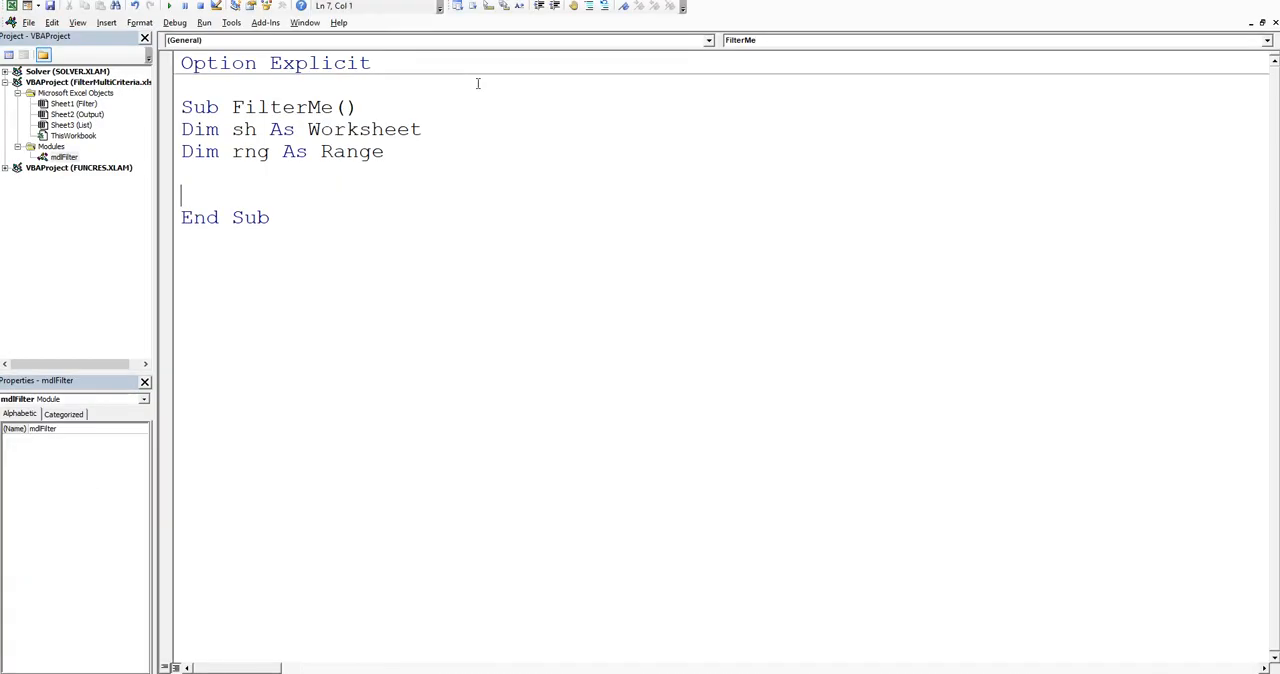
{"action": "mouse_move", "coordinate": [624, 112]}
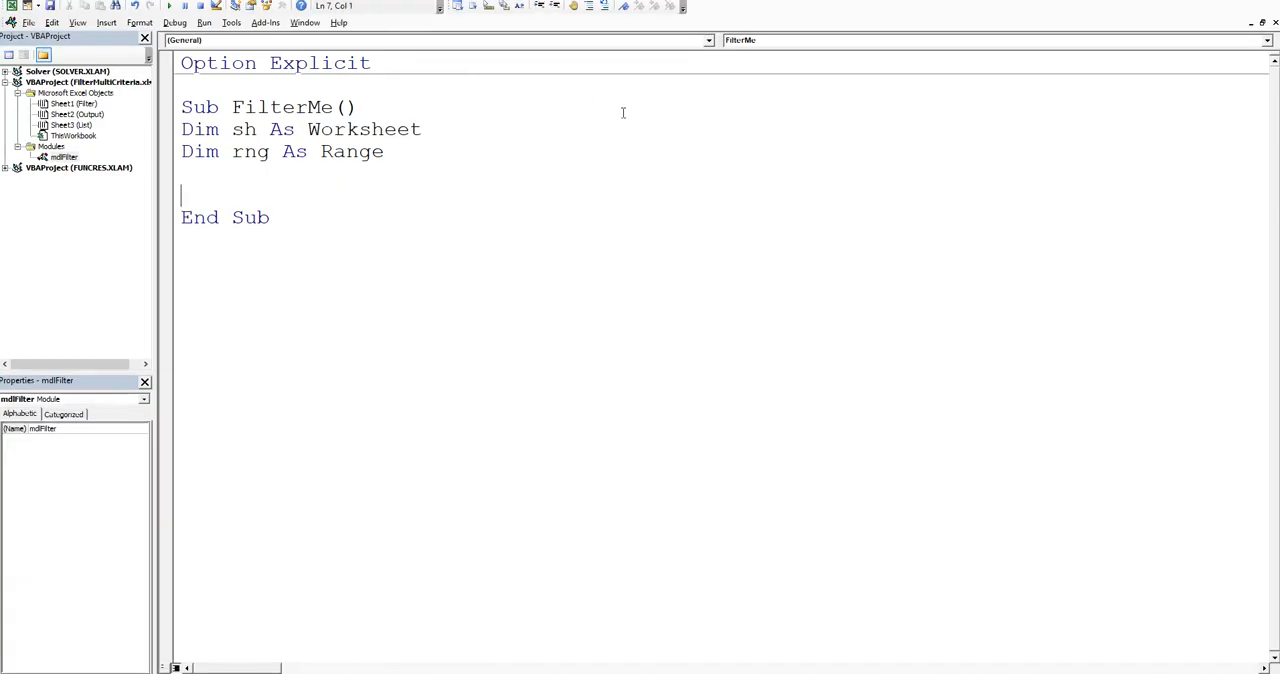
{"action": "type", "text": "set"}
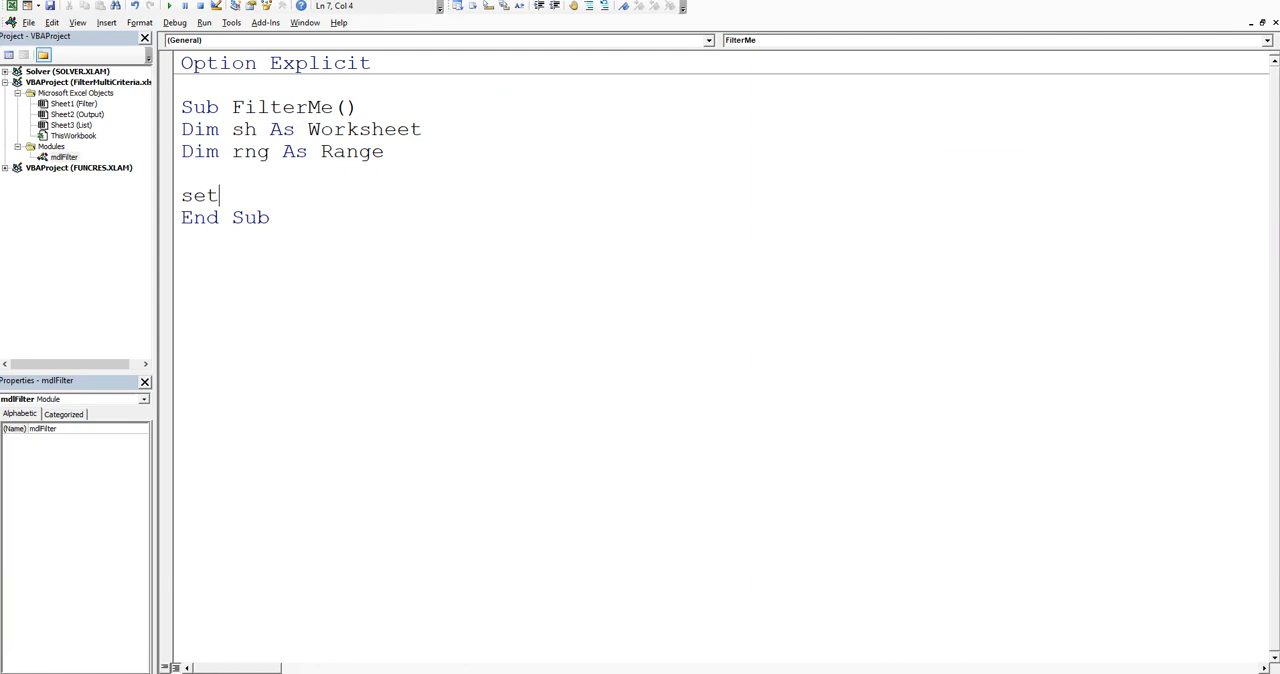
{"action": "type", "text": "rng"}
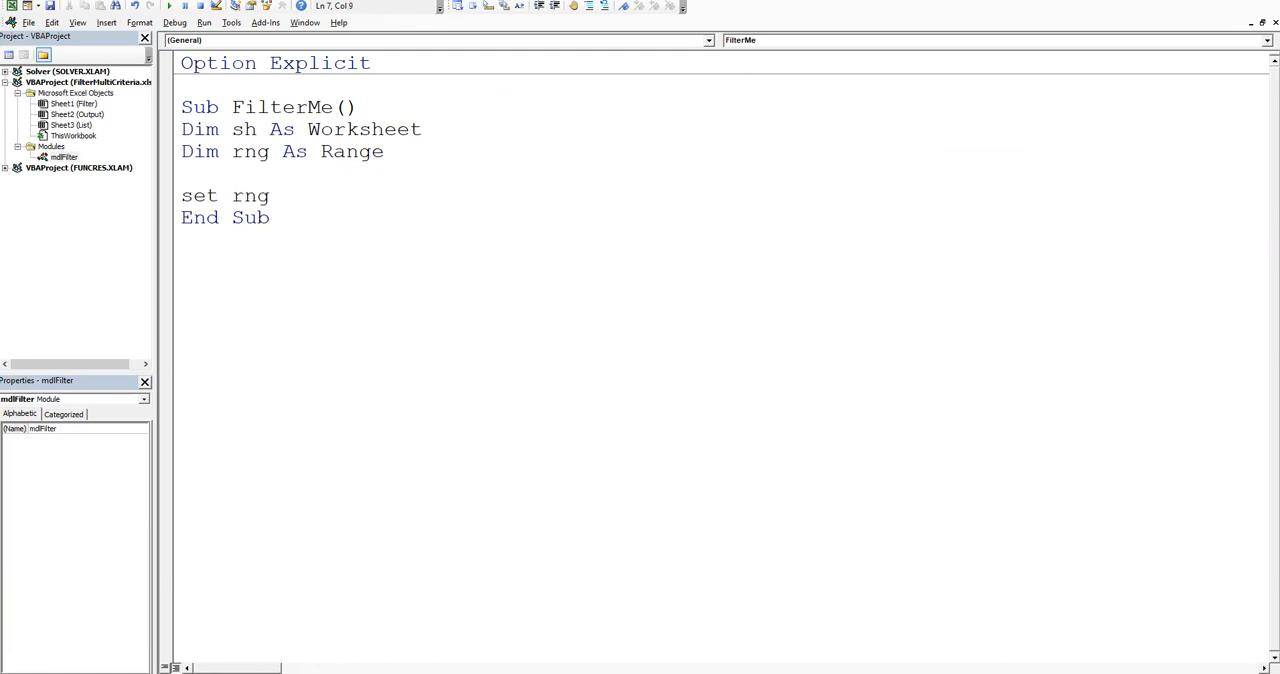
{"action": "type", "text": "="}
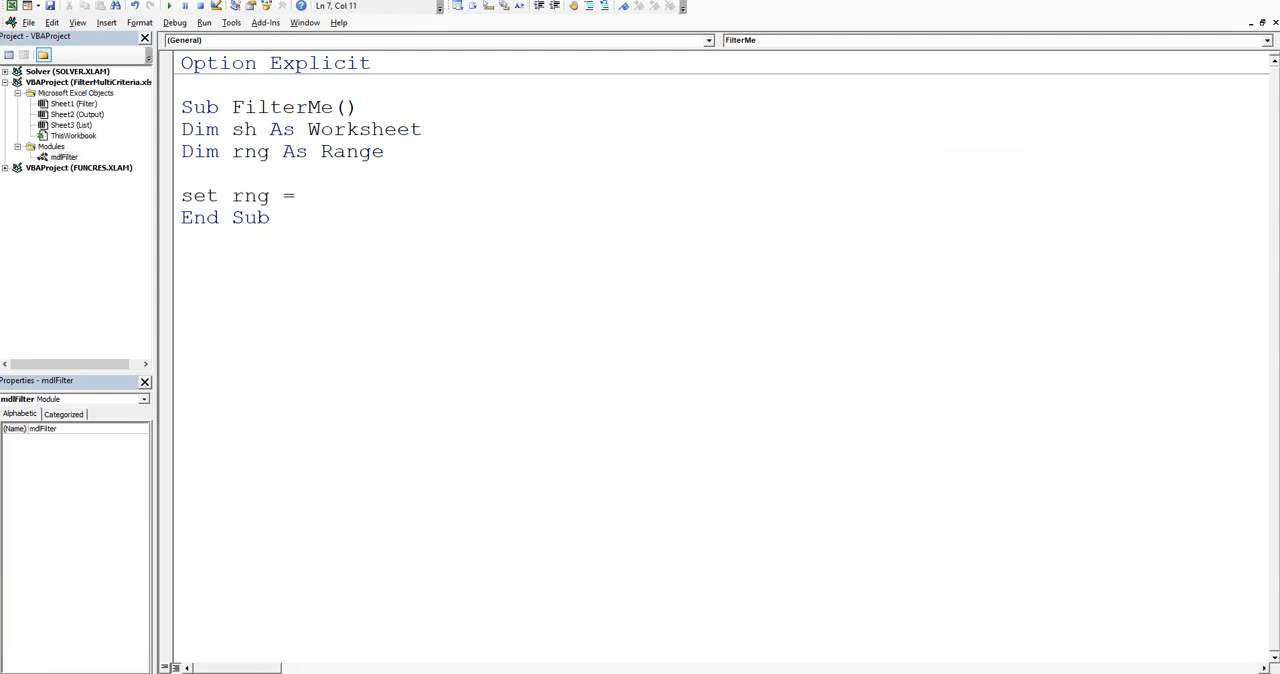
{"action": "type", "text": "Ran"}
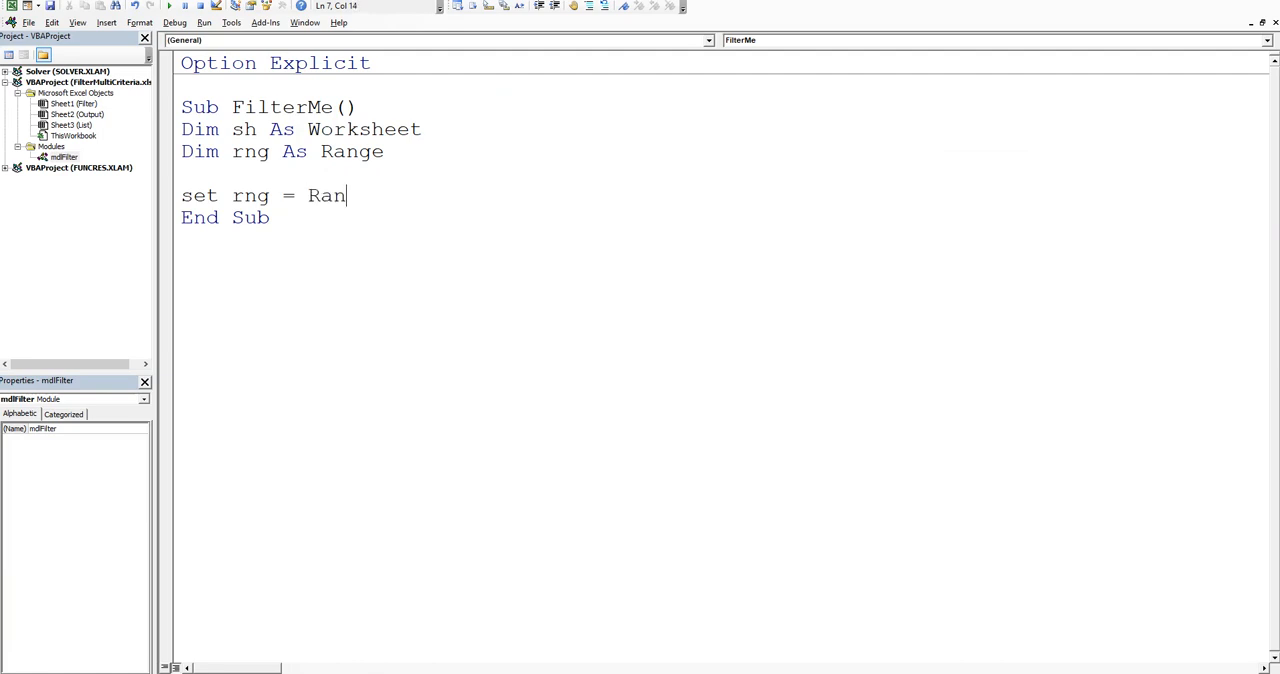
{"action": "type", "text": "ge("}
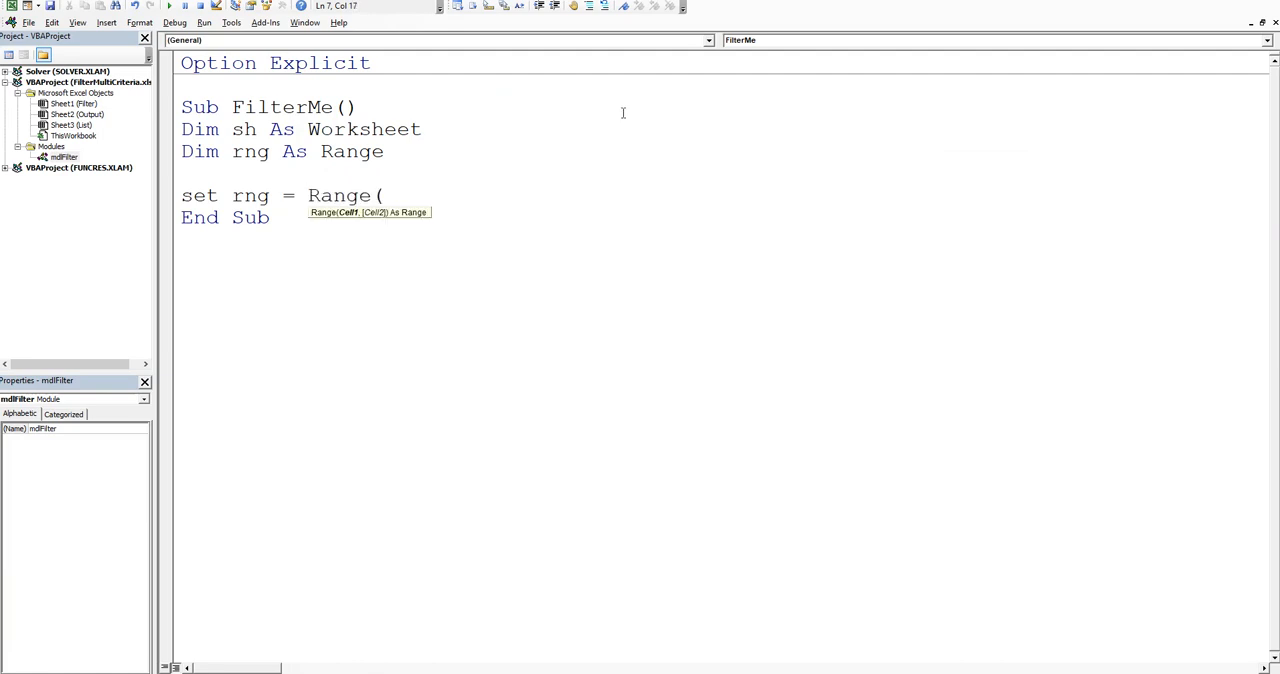
{"action": "type", "text": "\"G1\","}
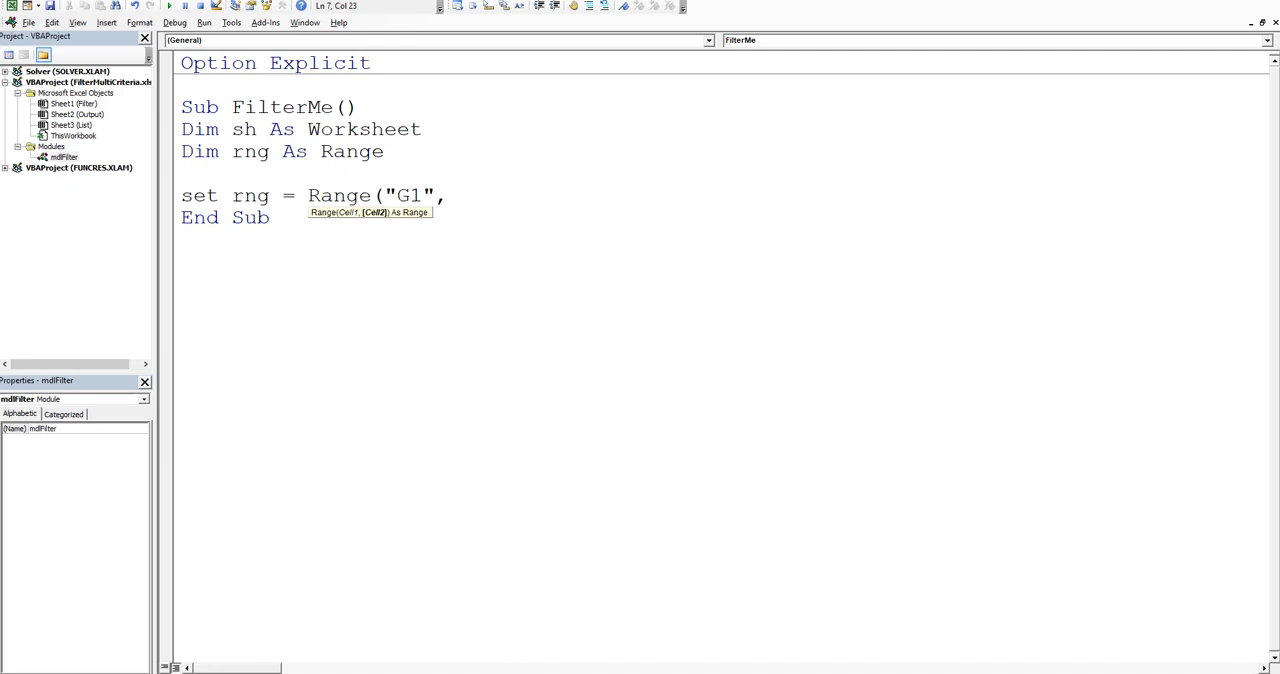
Step: Finish the range with [G1048576].End(xlUp)) so it stops at the last filled cell
{"action": "type", "text": "[G1"}
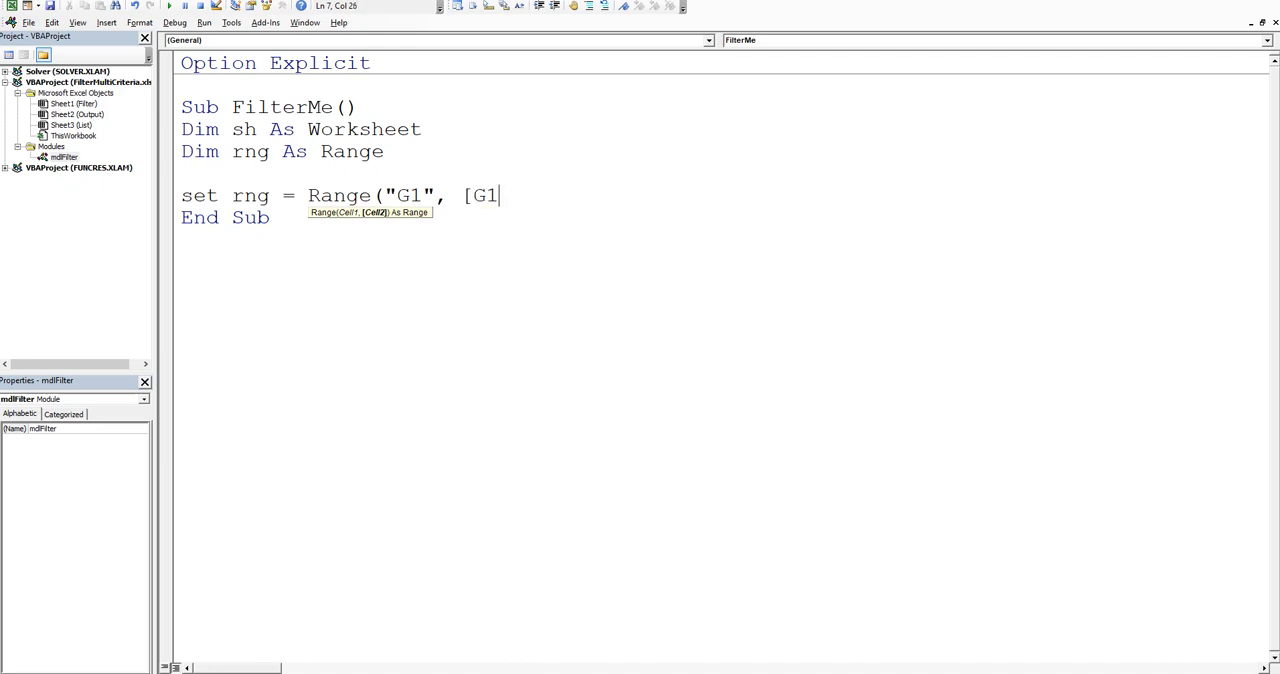
{"action": "type", "text": "048576"}
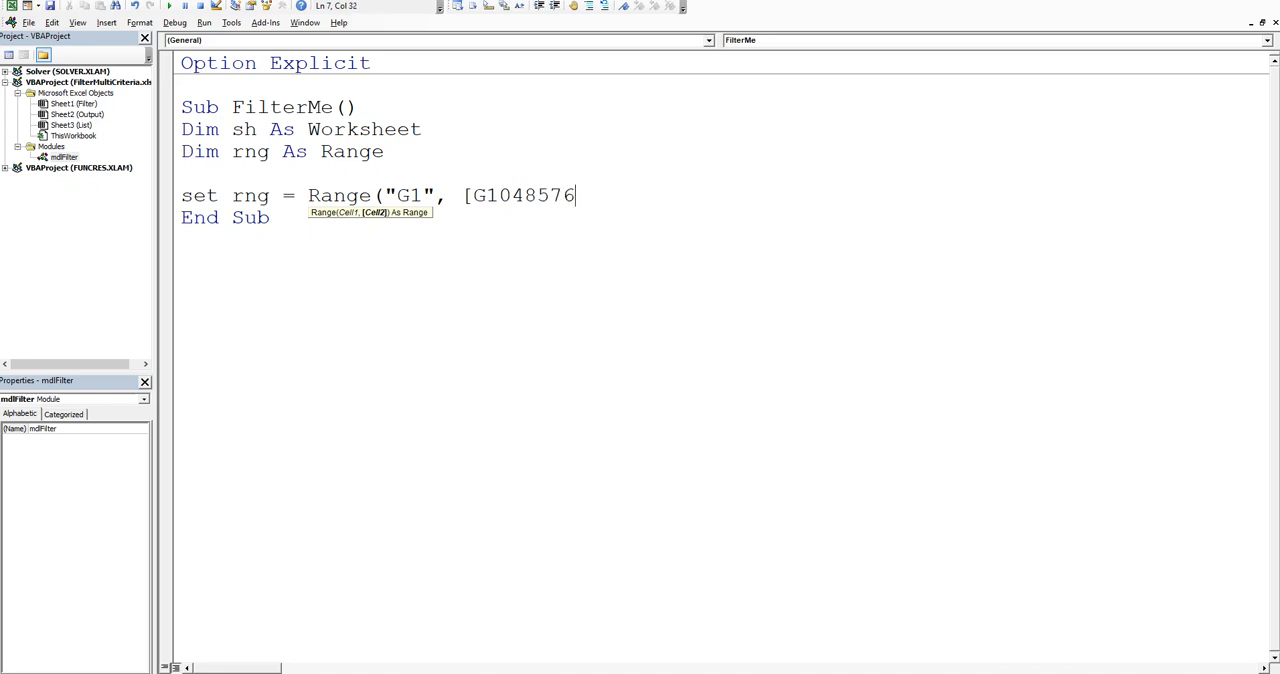
{"action": "type", "text": "]."}
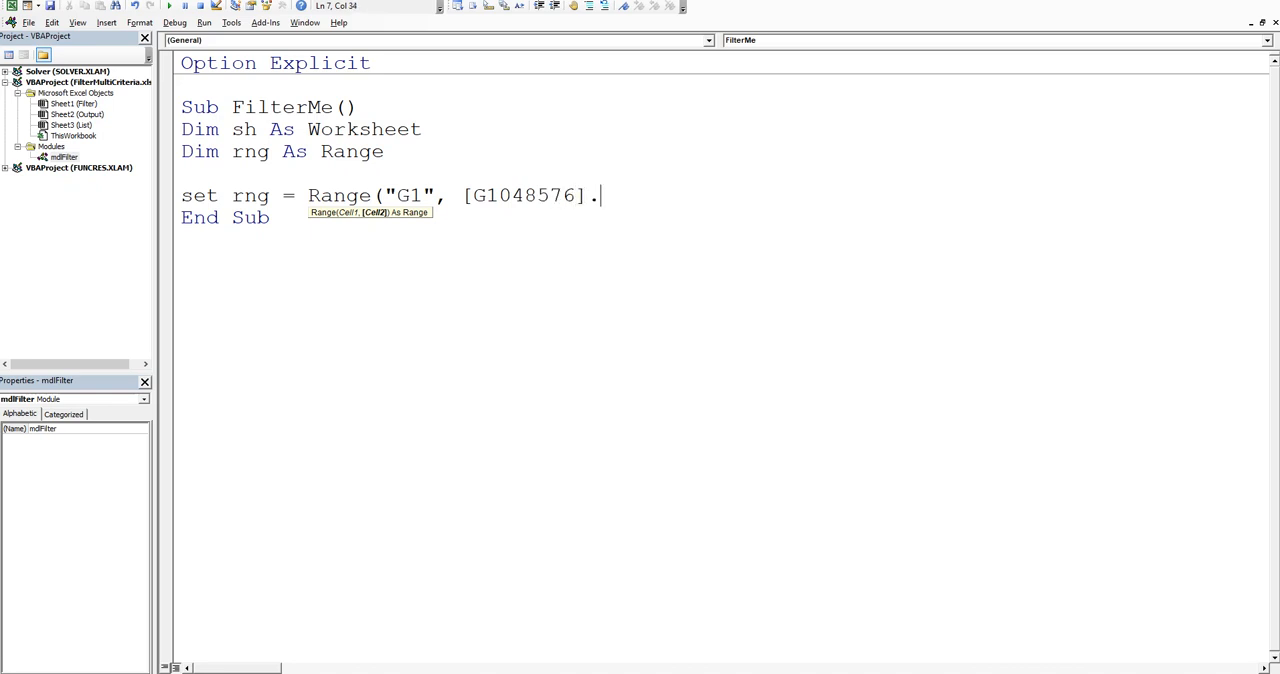
{"action": "type", "text": "end(xl"}
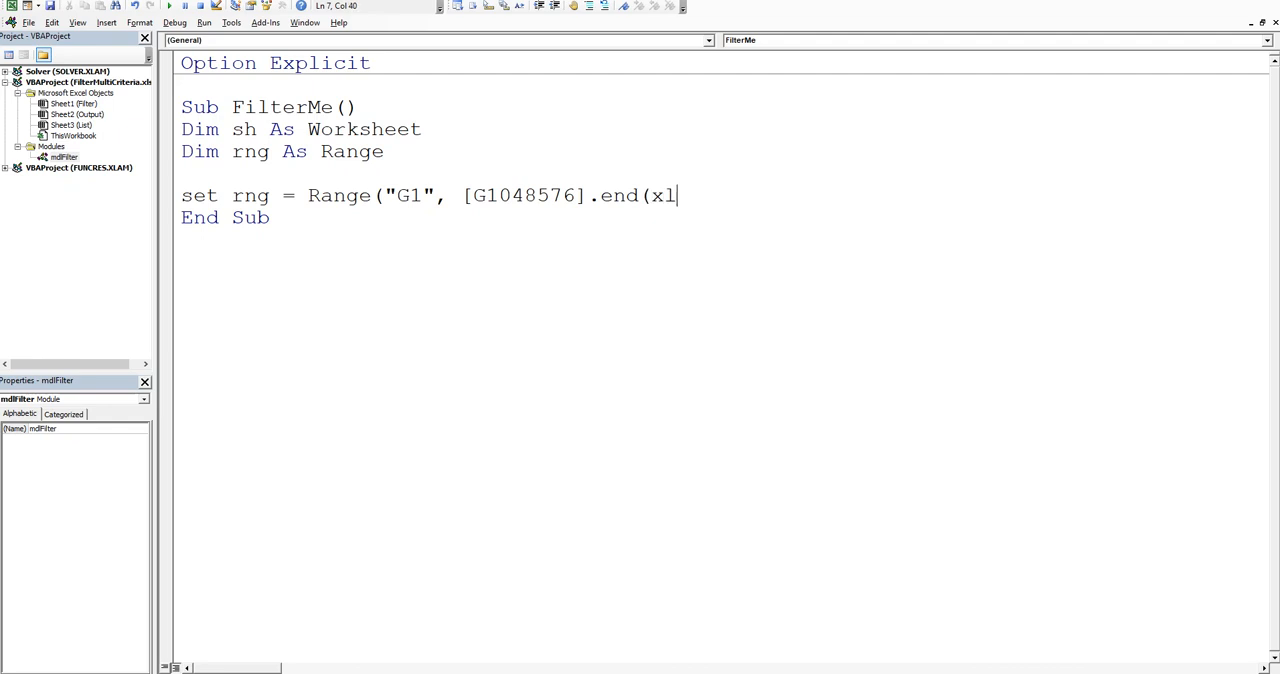
{"action": "type", "text": "up)"}
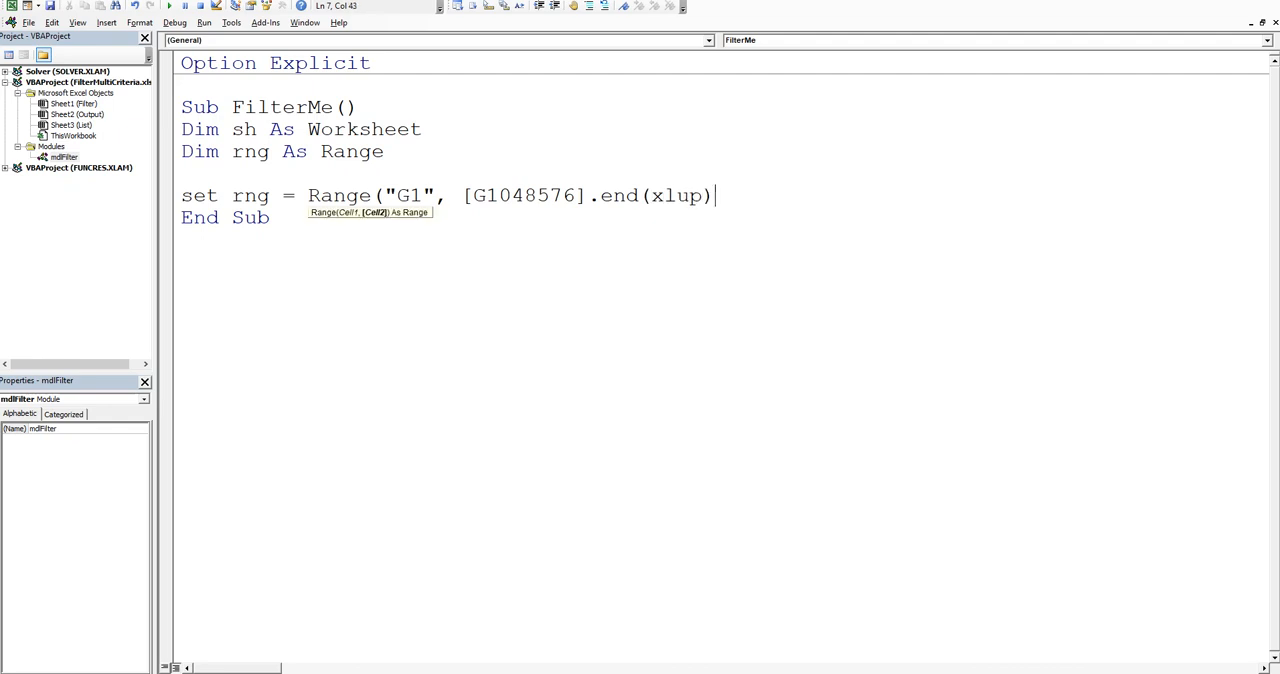
{"action": "type", "text": ")"}
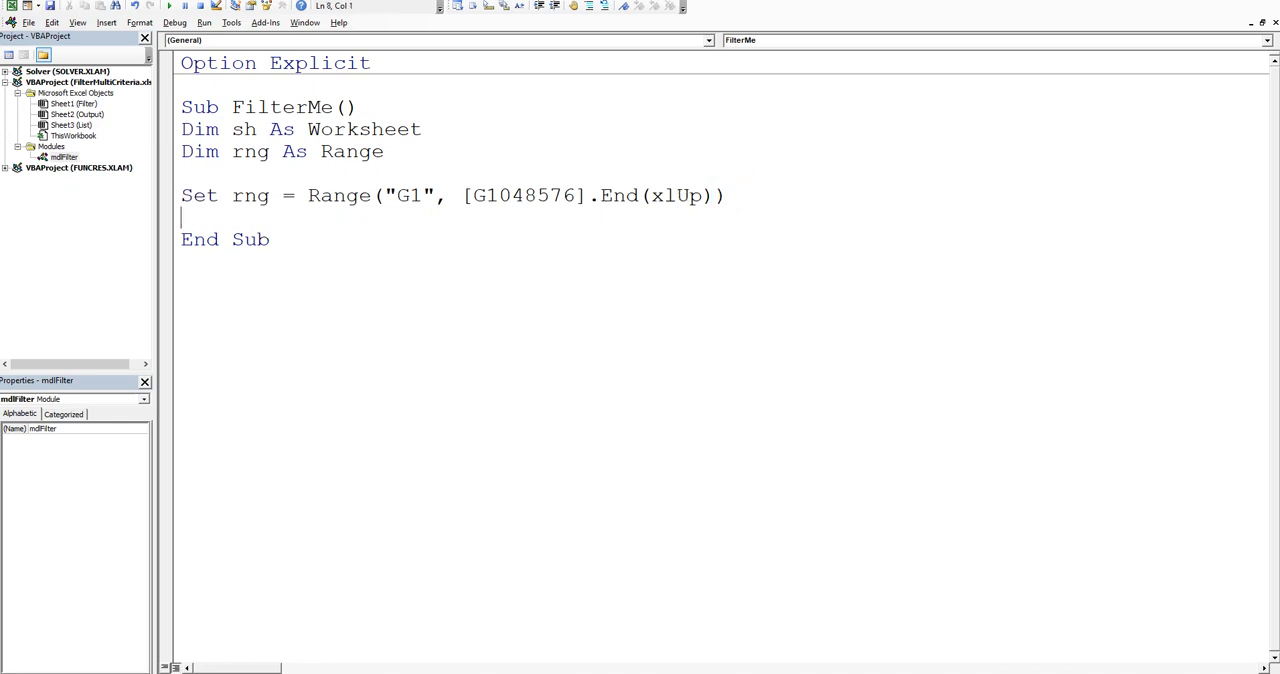
Step: Add Set sh = Sheet1 ' Filter sheet and qualify Range and [G1048576] with sh
{"action": "key", "text": "Return"}
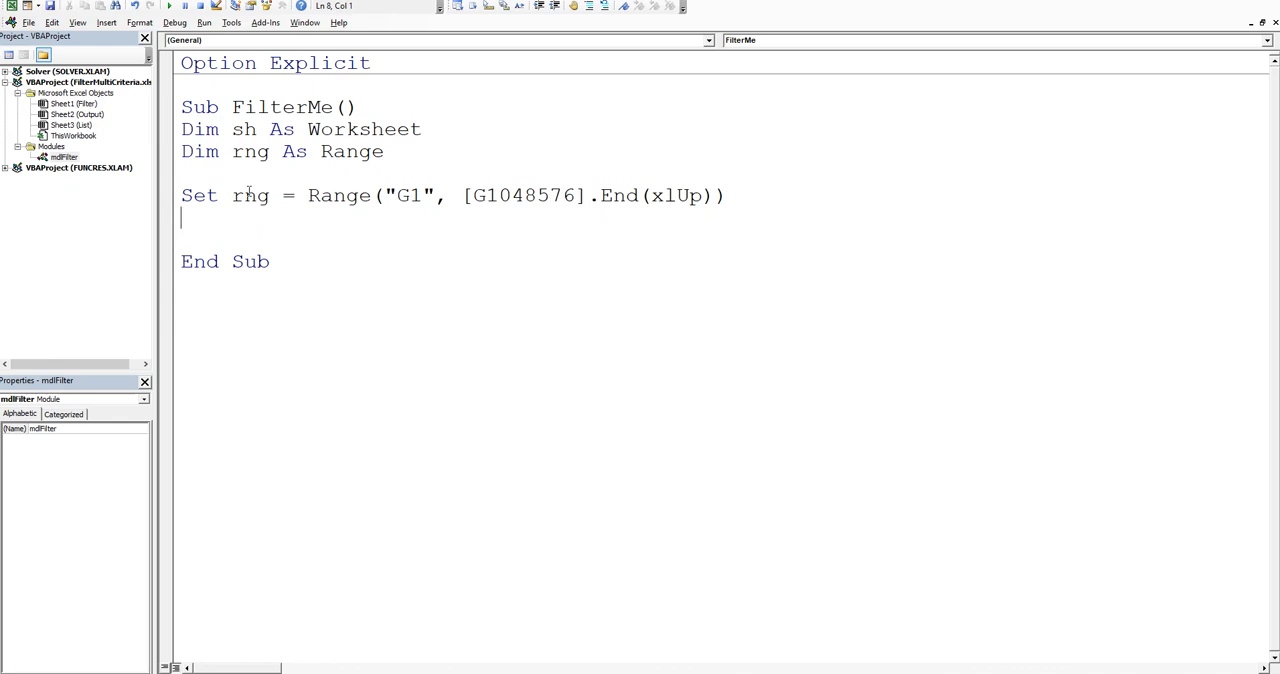
{"action": "left_click", "coordinate": [210, 176]}
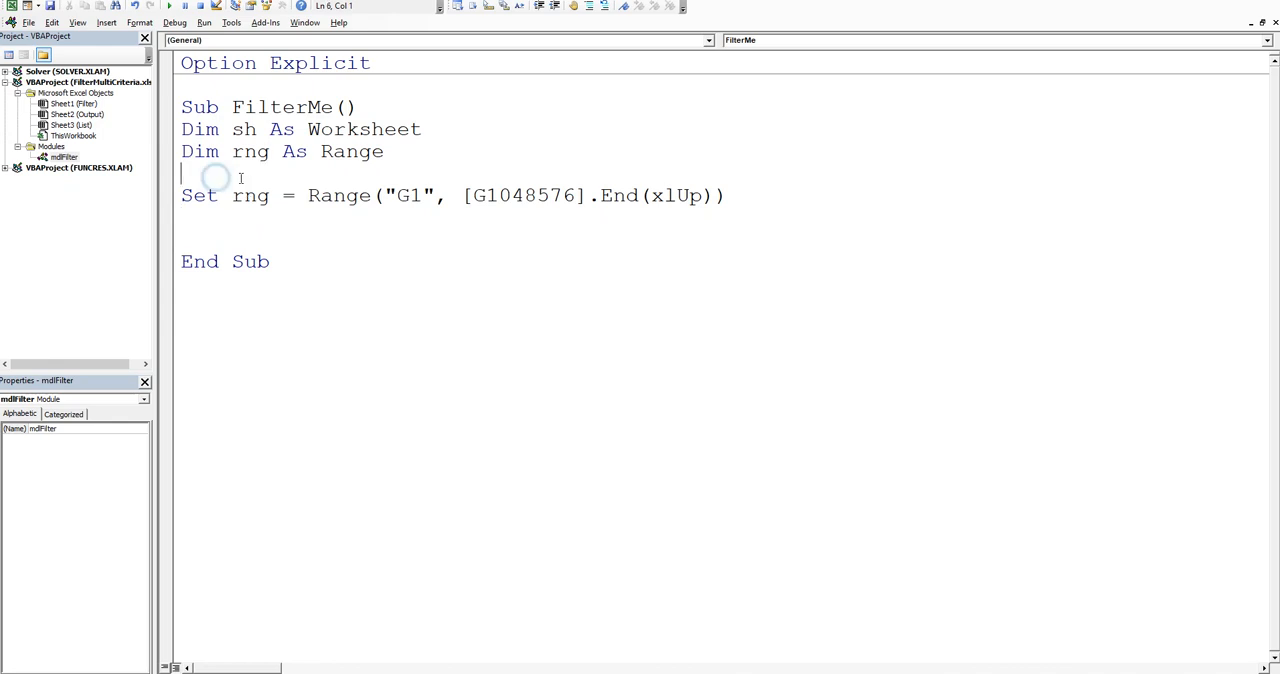
{"action": "type", "text": "S"}
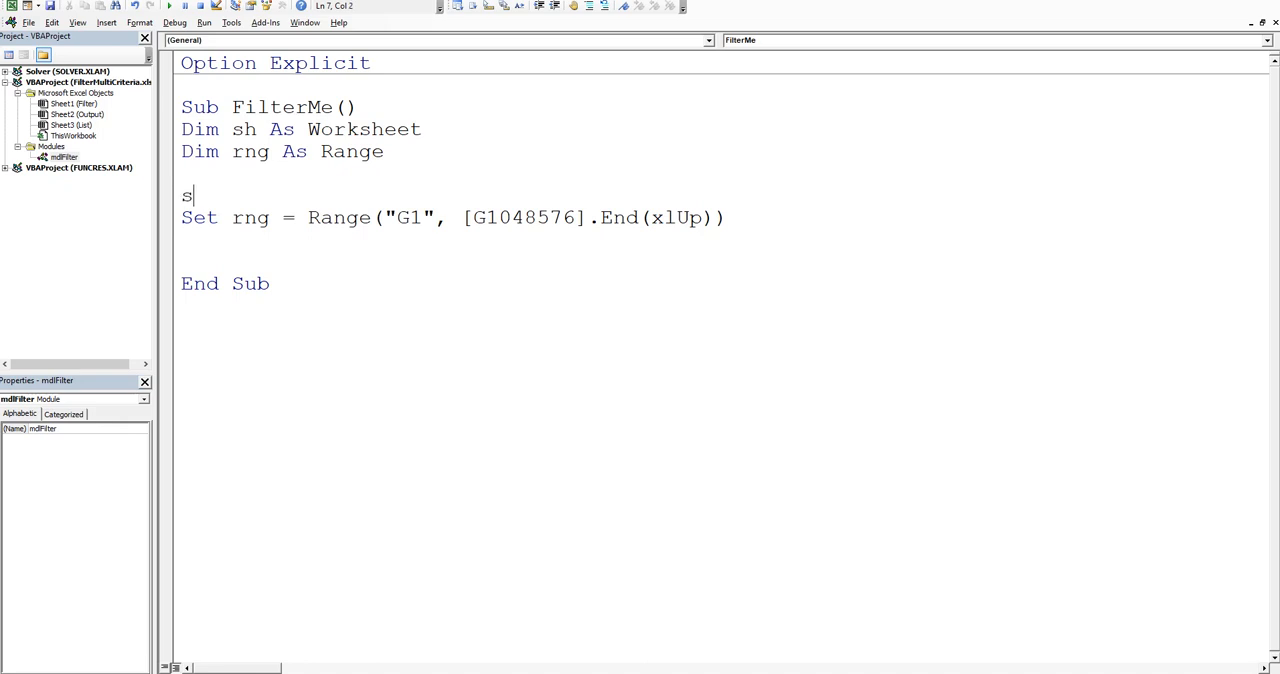
{"action": "type", "text": "et sh ="}
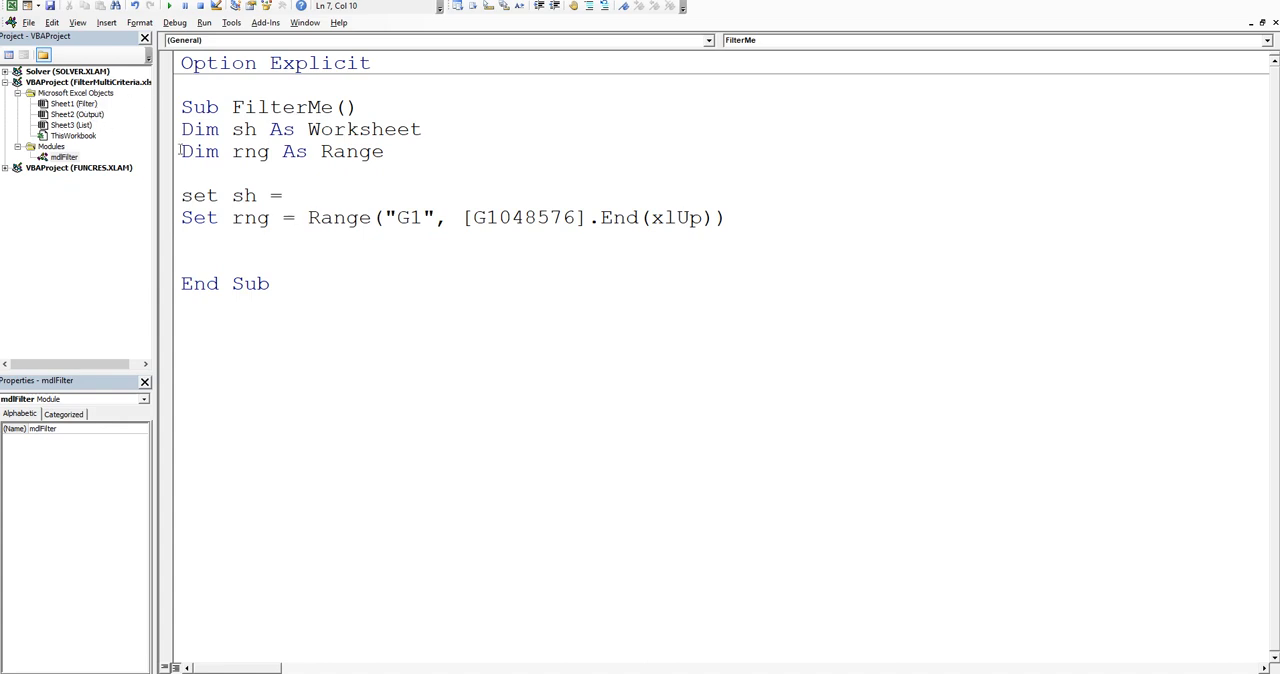
{"action": "type", "text": "sheet1 '"}
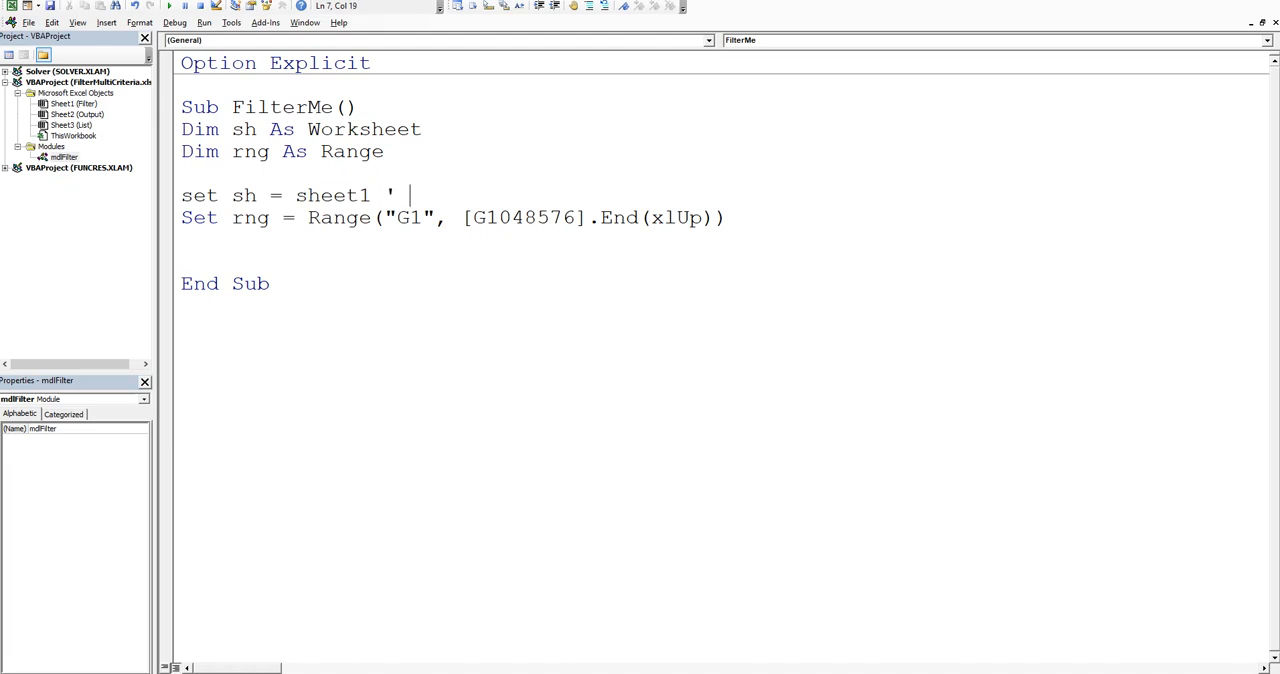
{"action": "type", "text": "Filter shee"}
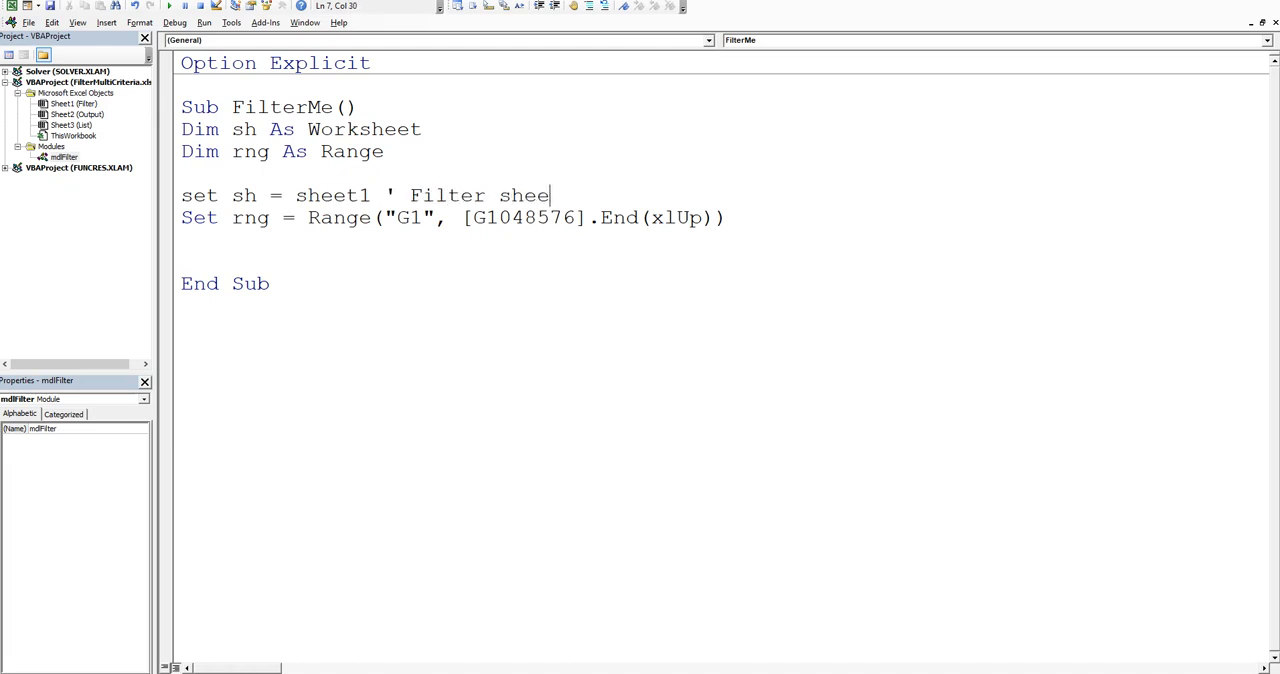
{"action": "type", "text": "t"}
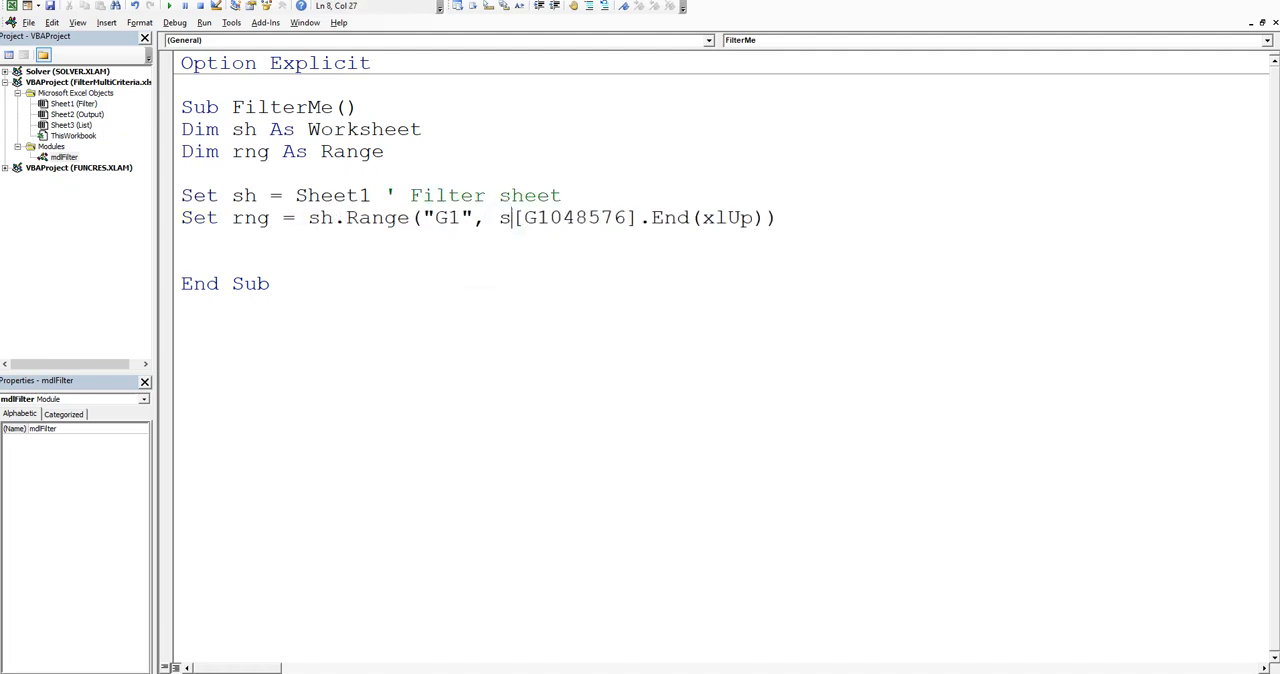
{"action": "type", "text": "."}
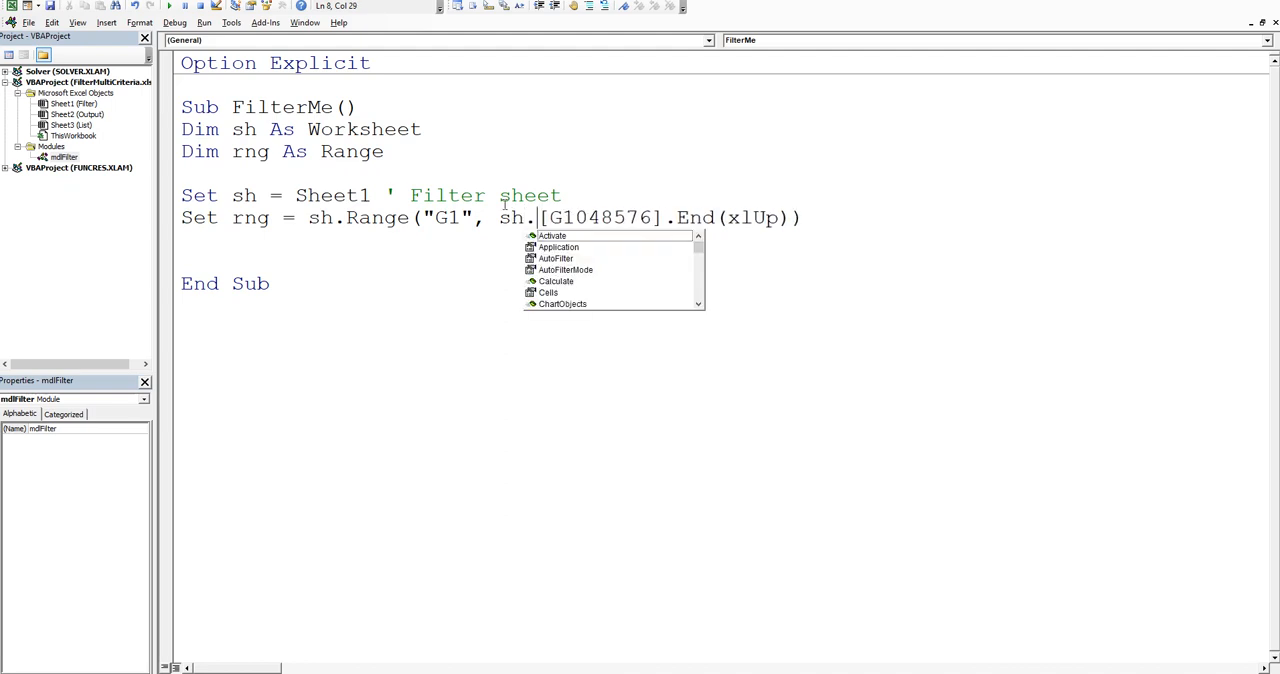
{"action": "key", "text": "Escape"}
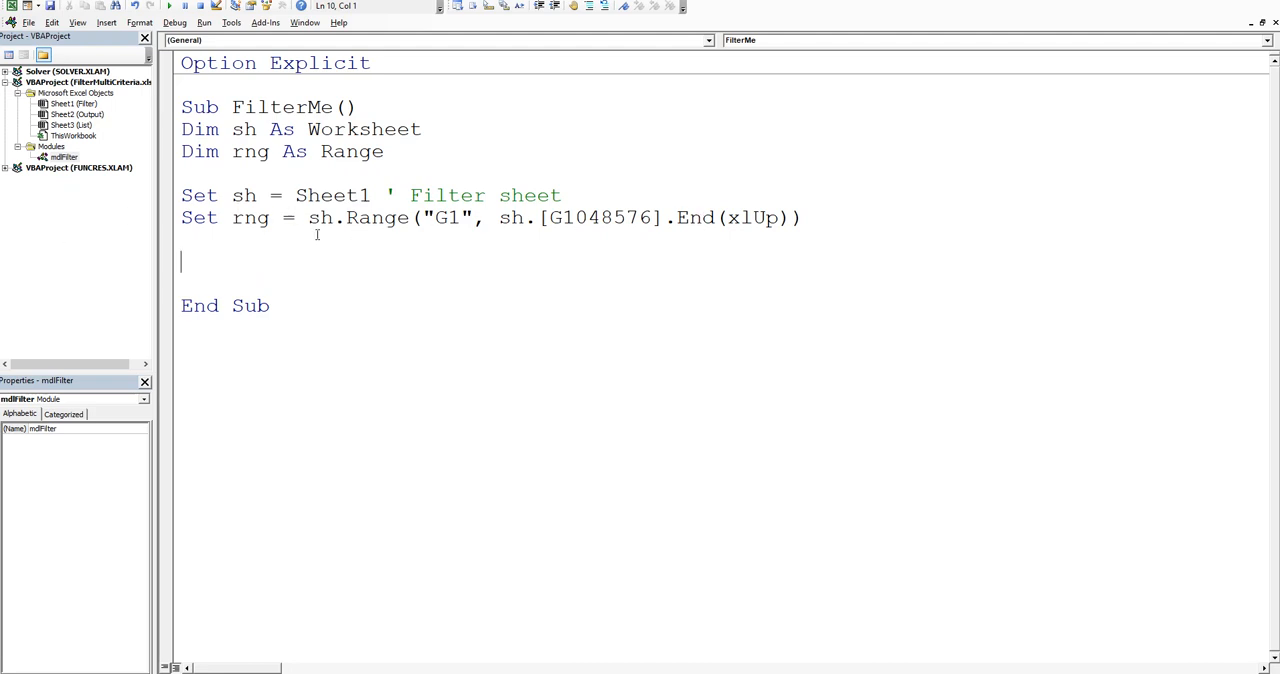
{"action": "mouse_move", "coordinate": [544, 92]}
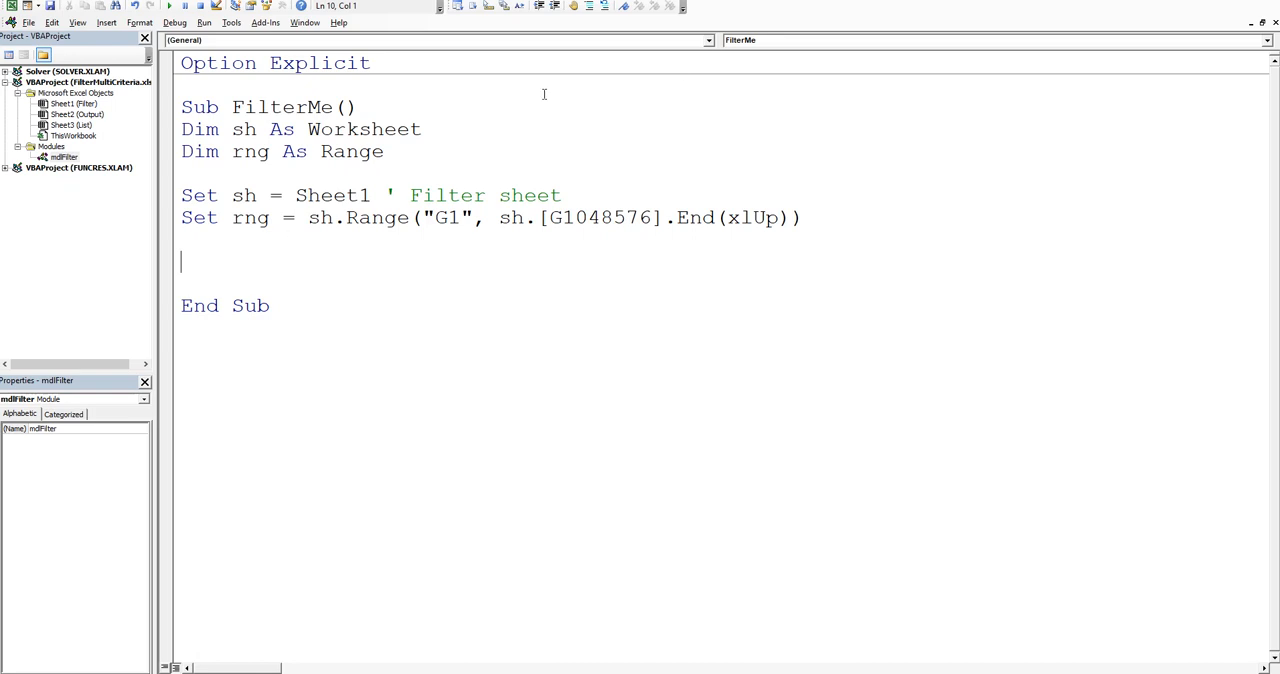
{"action": "mouse_move", "coordinate": [200, 656]}
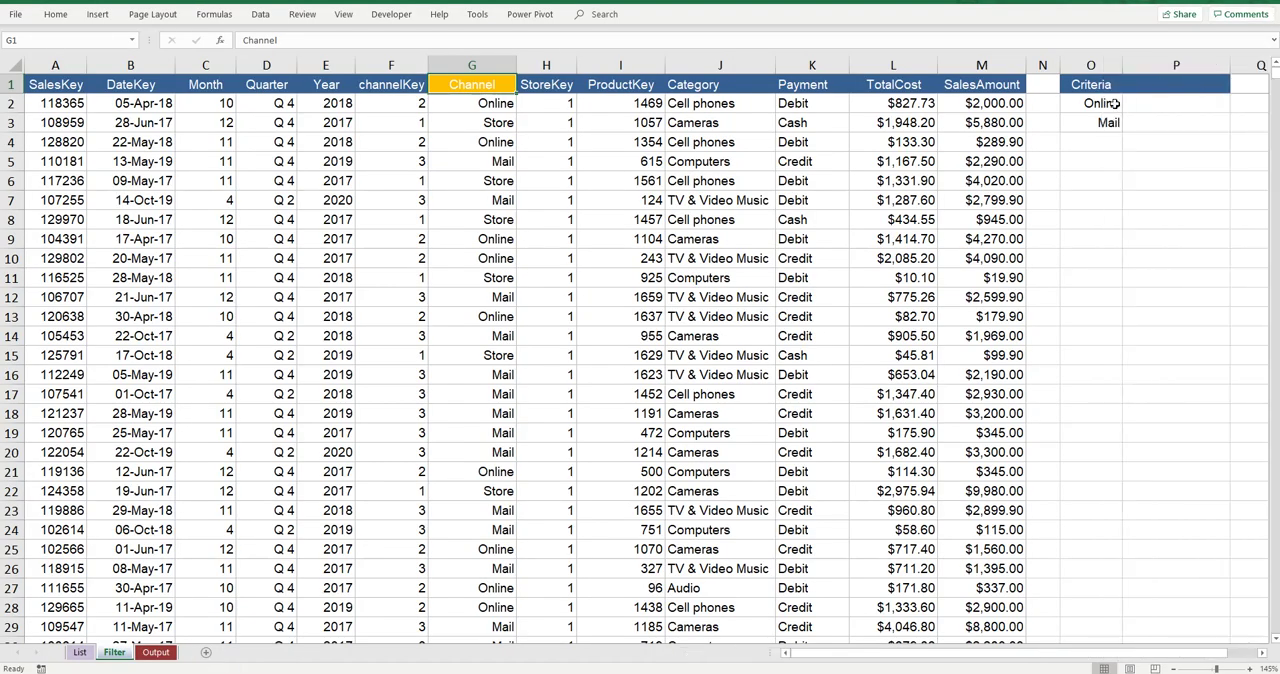
Step: Check the Criteria cells O2 and O3 (Online, Mail) on the Filter sheet, then go back to the code
{"action": "left_click", "coordinate": [1092, 104]}
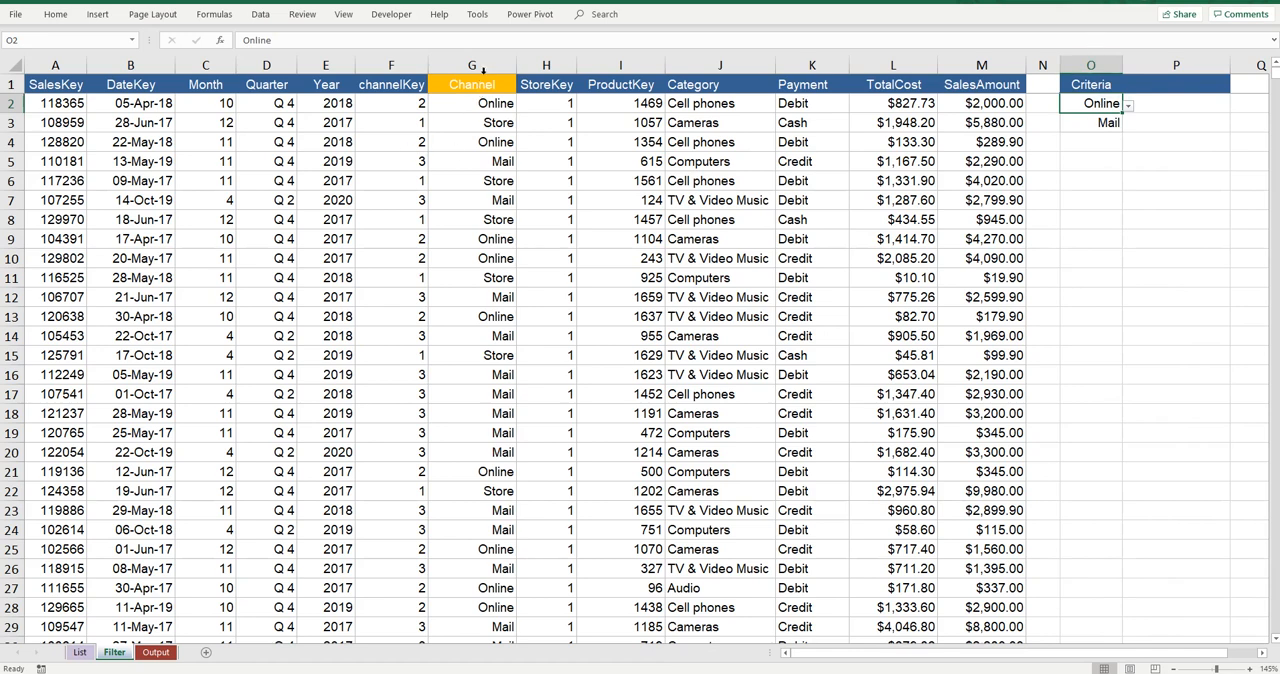
{"action": "mouse_move", "coordinate": [1108, 122]}
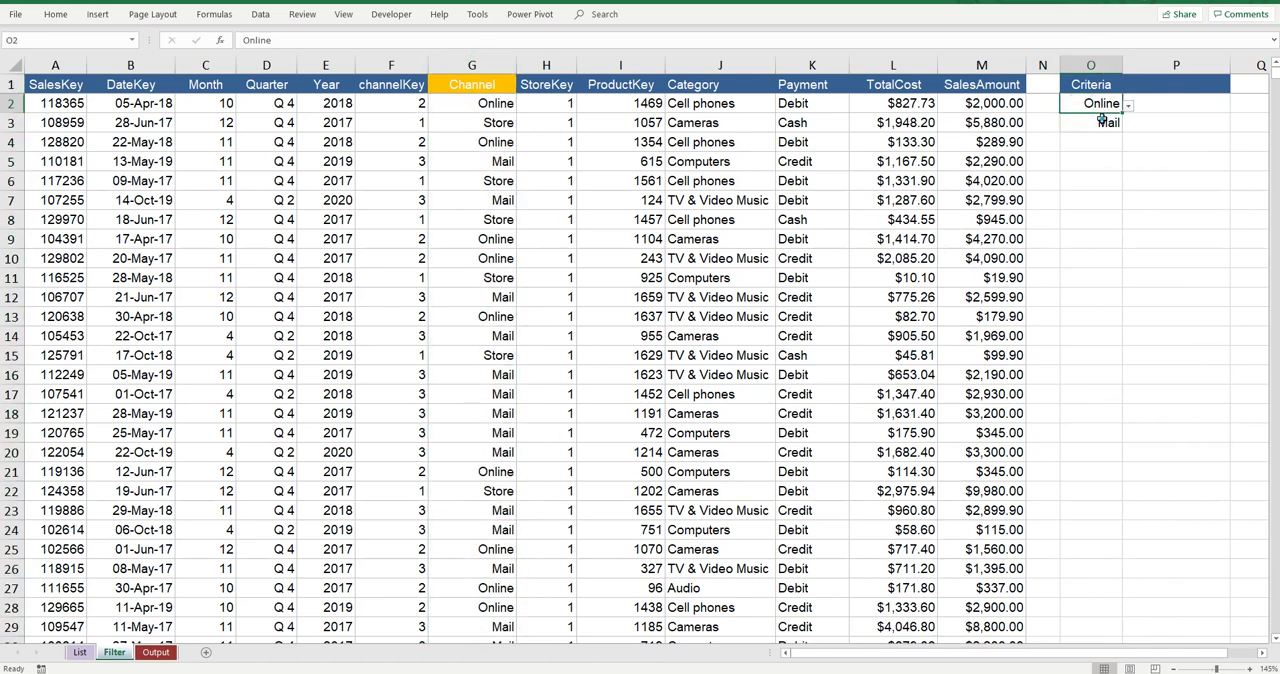
{"action": "left_click", "coordinate": [1108, 122]}
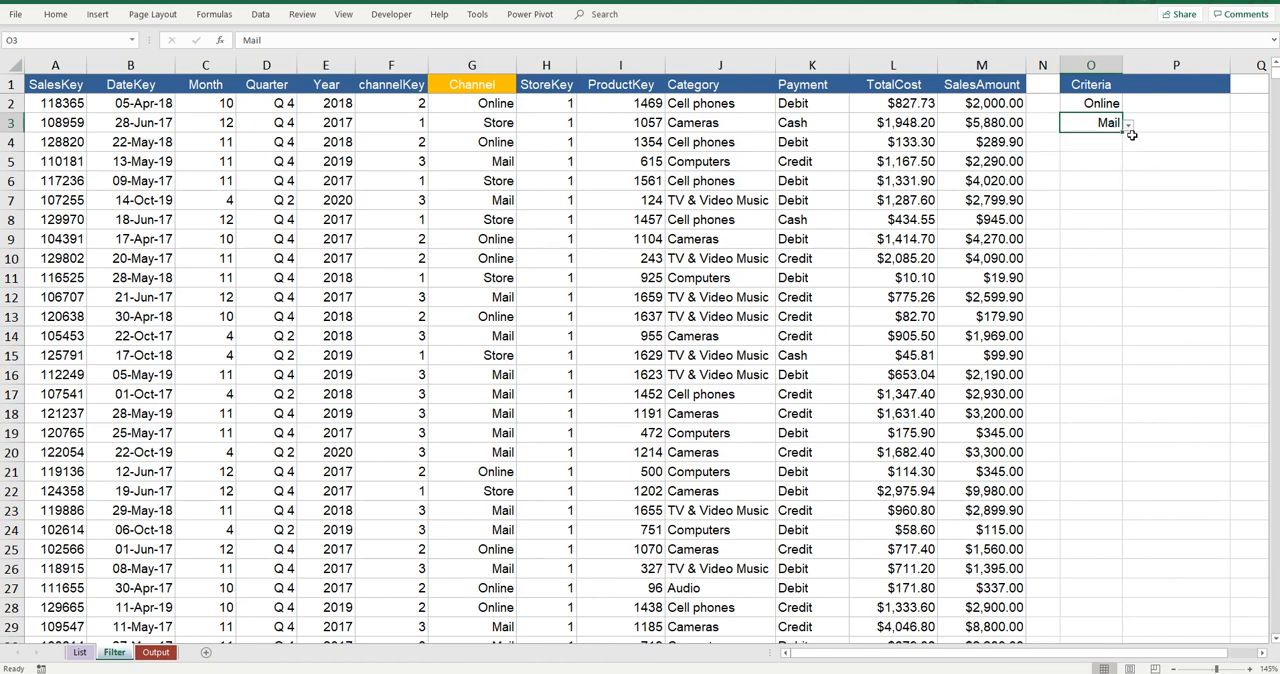
{"action": "type", "text": "Store"}
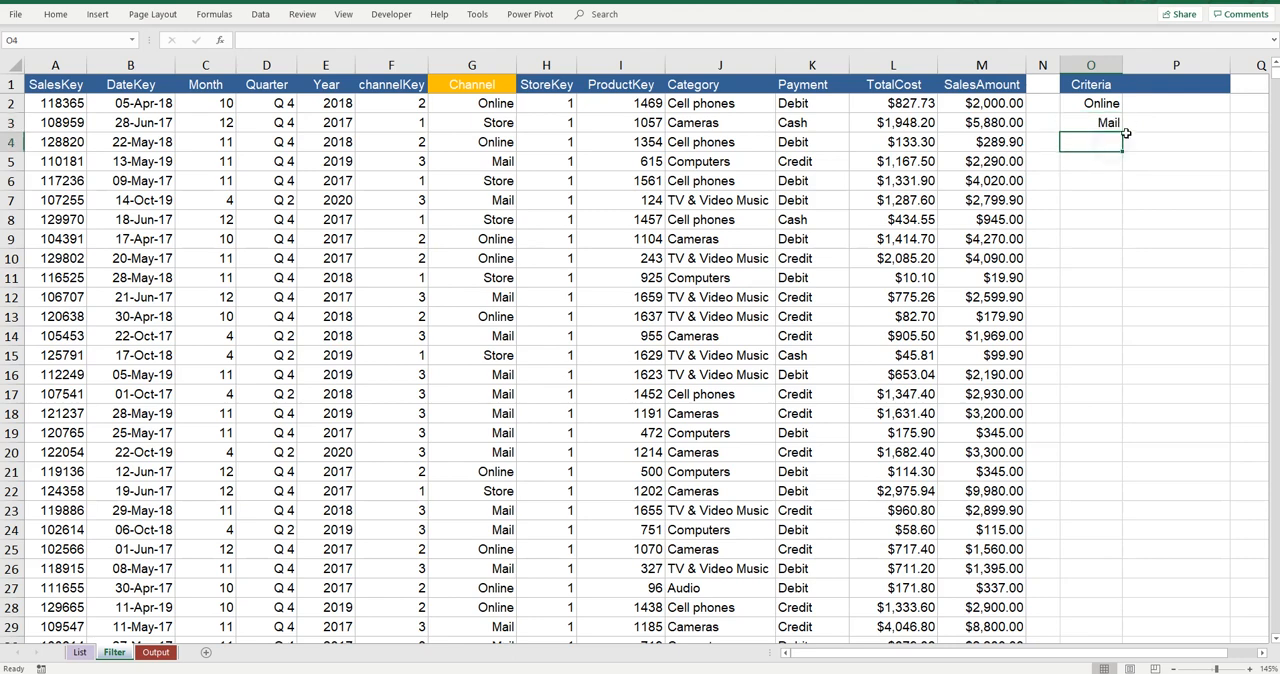
{"action": "left_click", "coordinate": [1092, 122]}
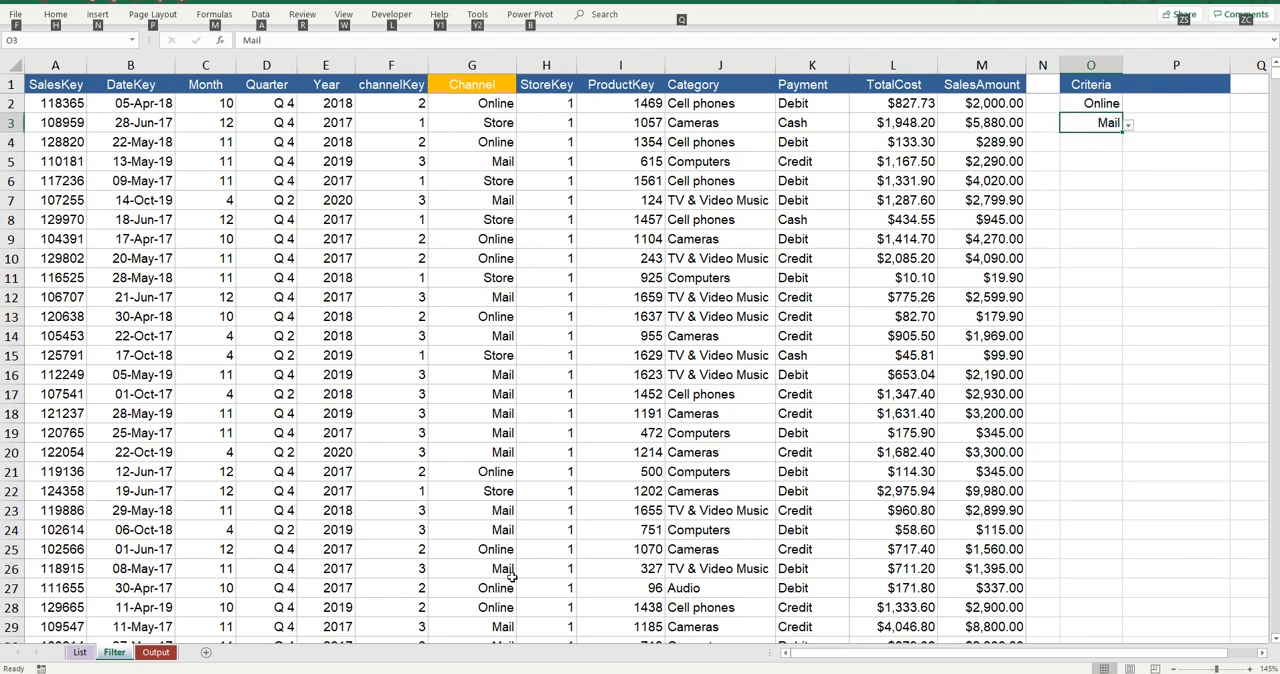
{"action": "key", "text": "alt+F11"}
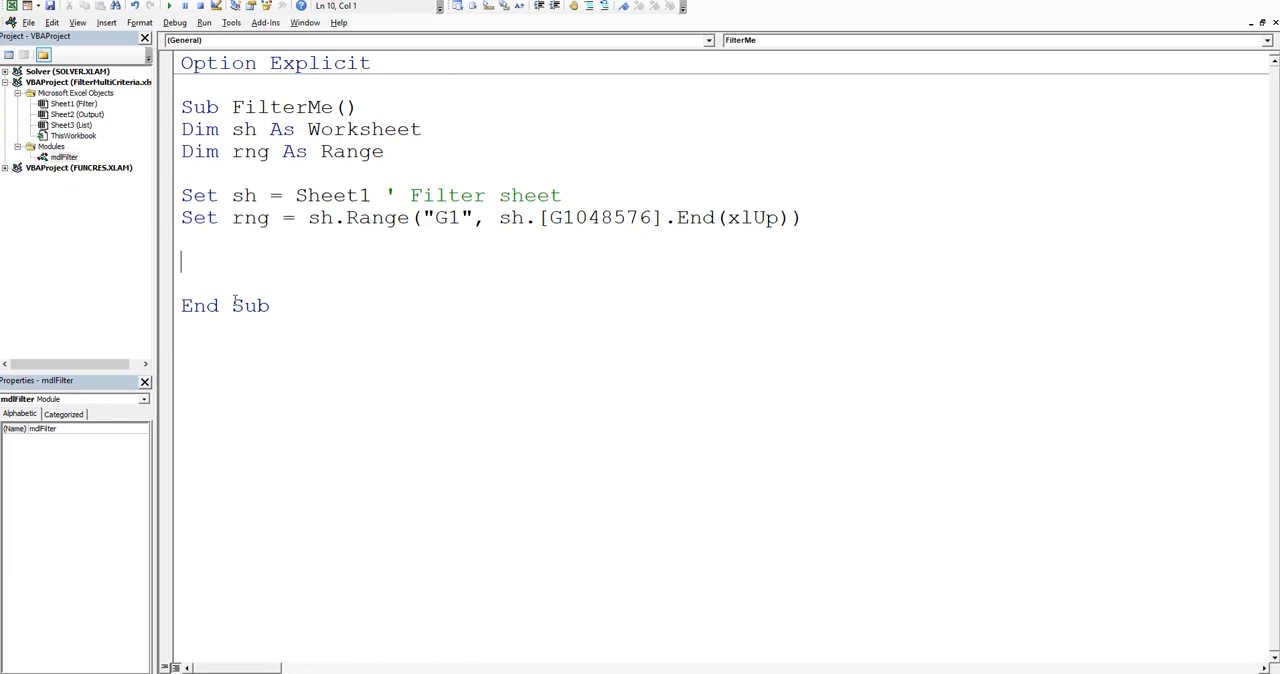
Step: Start the line rng.AutoFilter 1, for filtering the first field
{"action": "type", "text": "fr"}
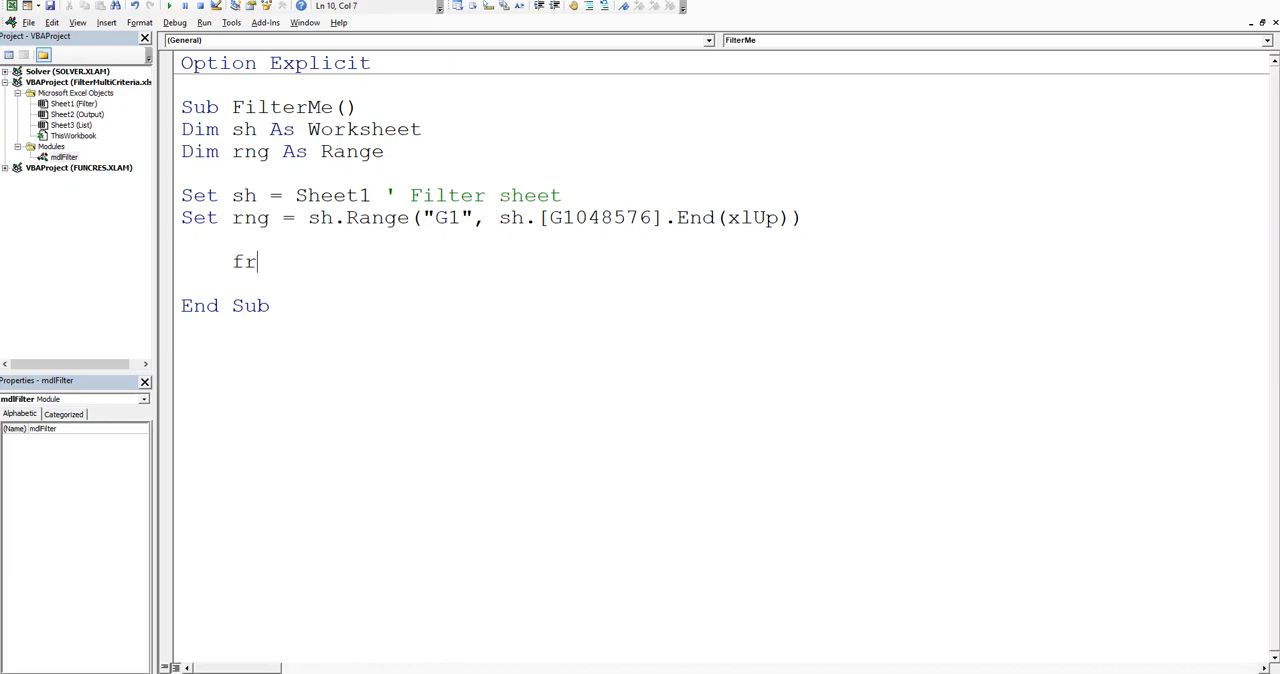
{"action": "key", "text": "Backspace"}
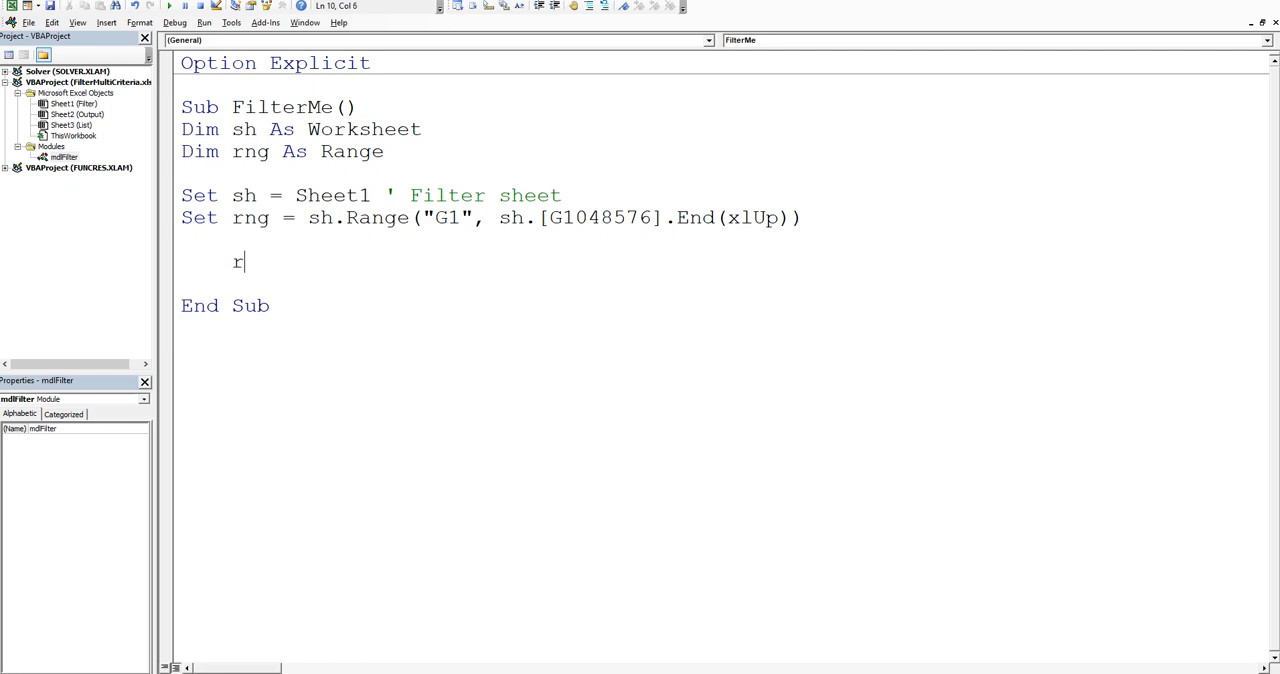
{"action": "type", "text": "ng.au"}
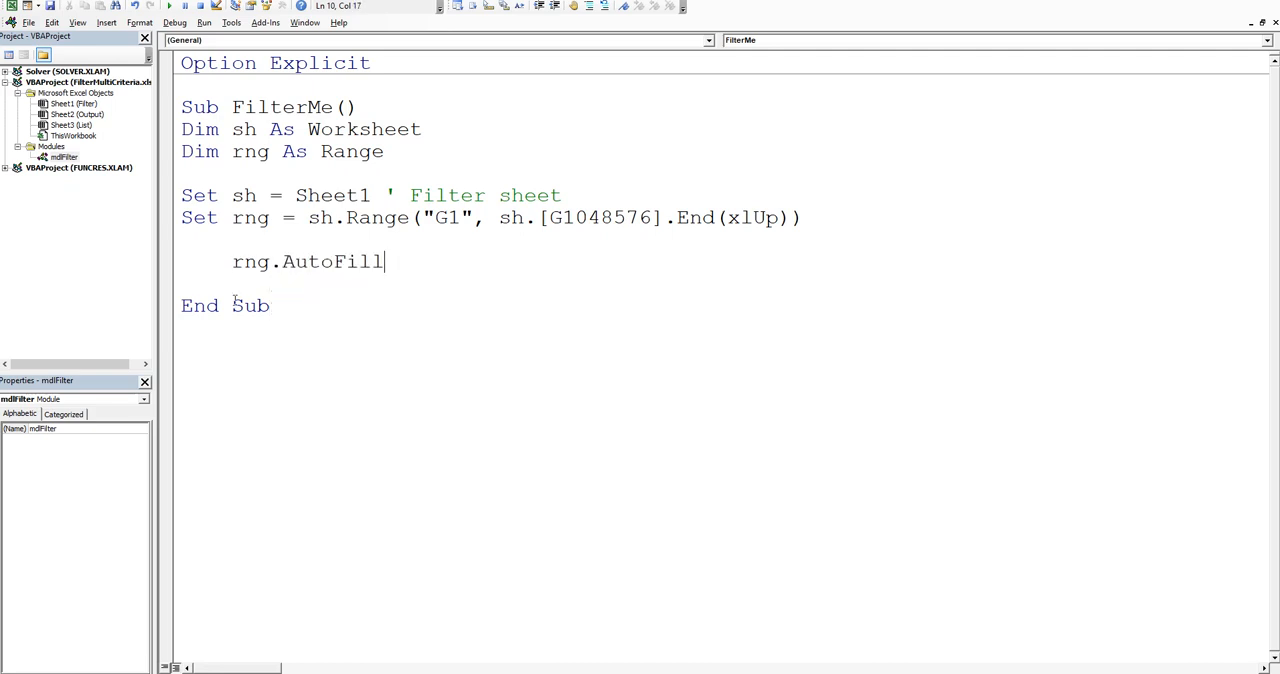
{"action": "type", "text": "er"}
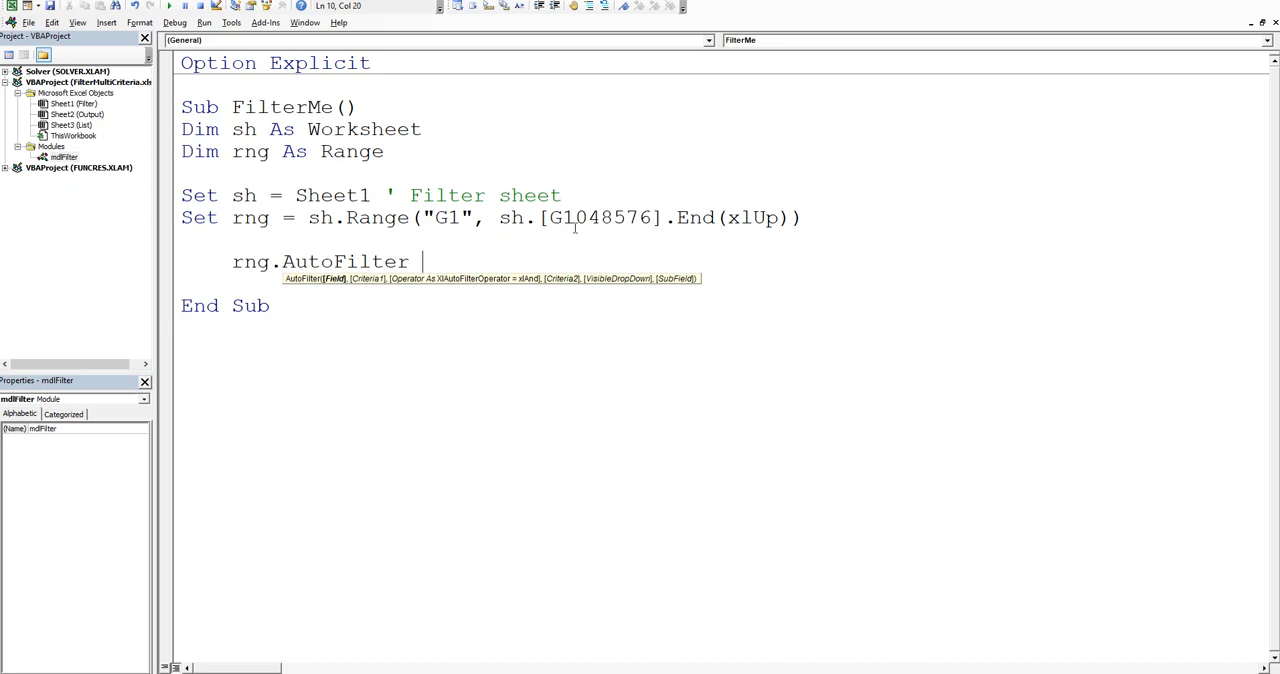
{"action": "type", "text": "1,"}
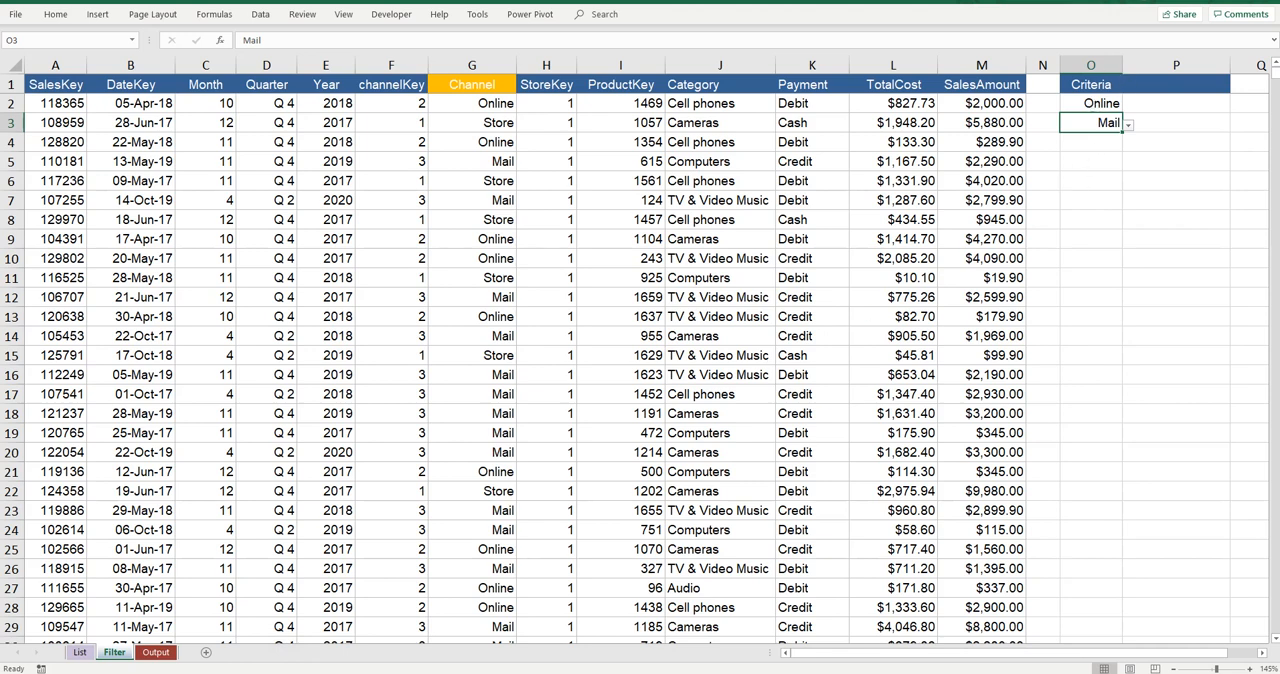
Step: Pass sh.[O2] as the first AutoFilter criteria
{"action": "key", "text": "alt+F11"}
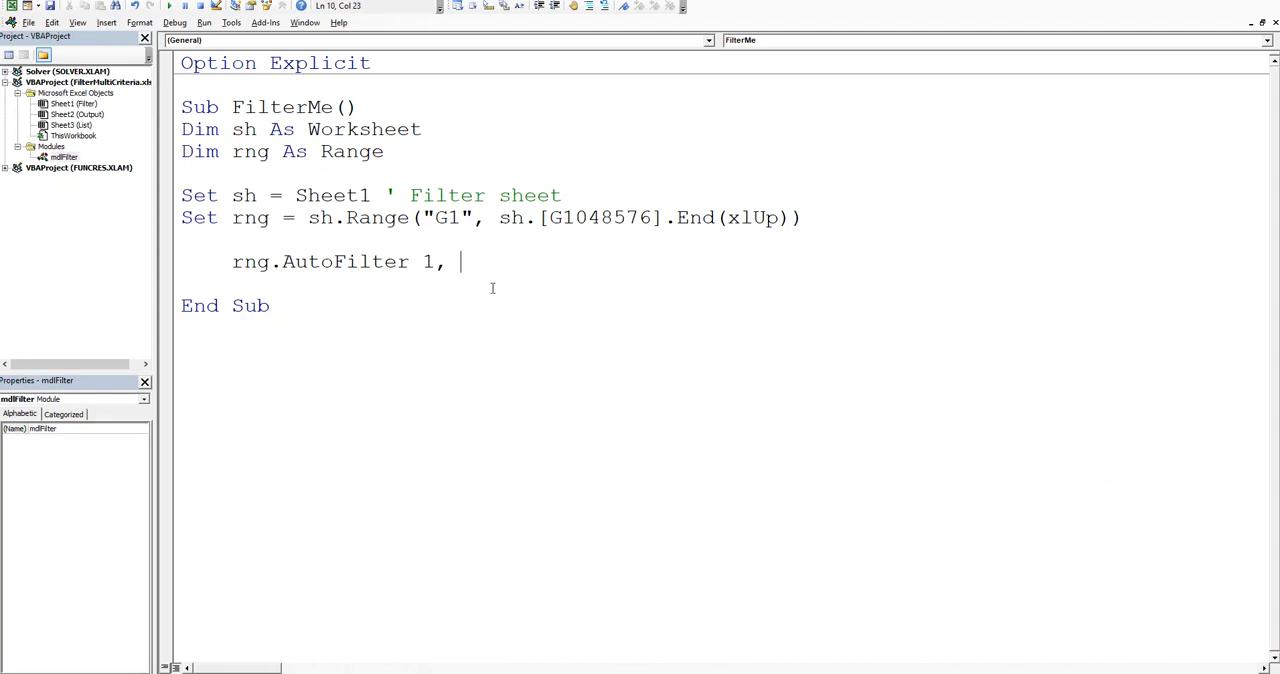
{"action": "type", "text": "sh"}
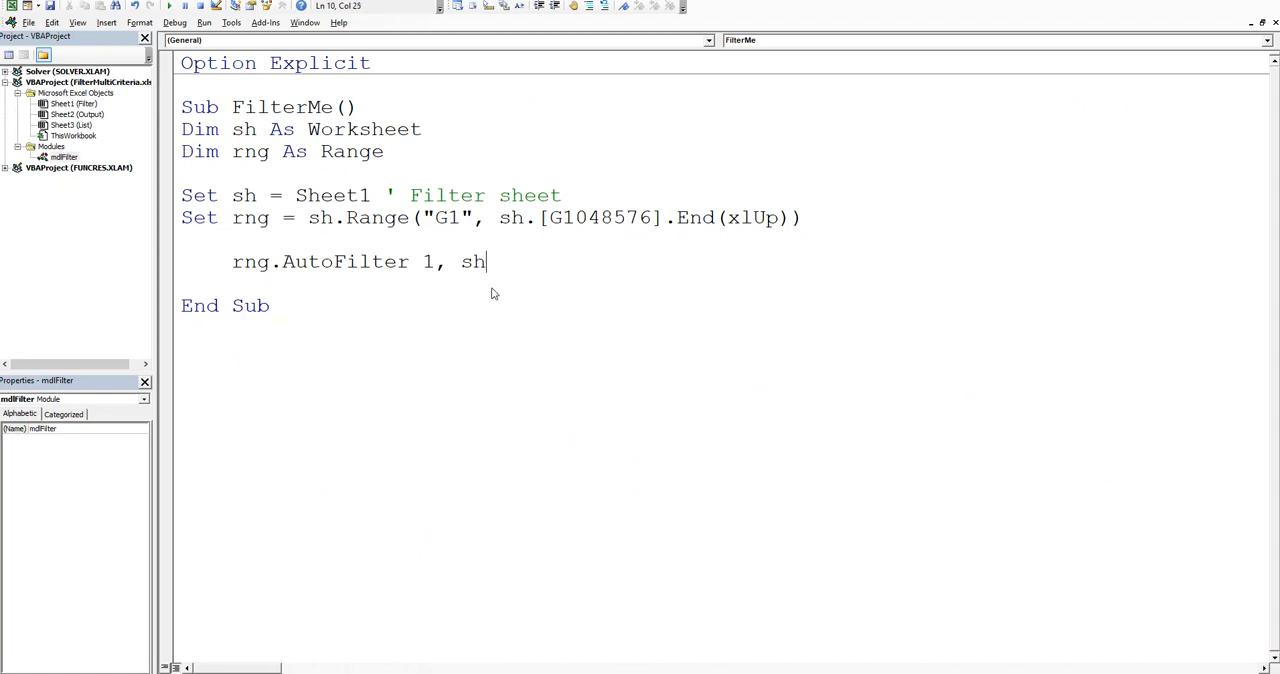
{"action": "type", "text": ".[A"}
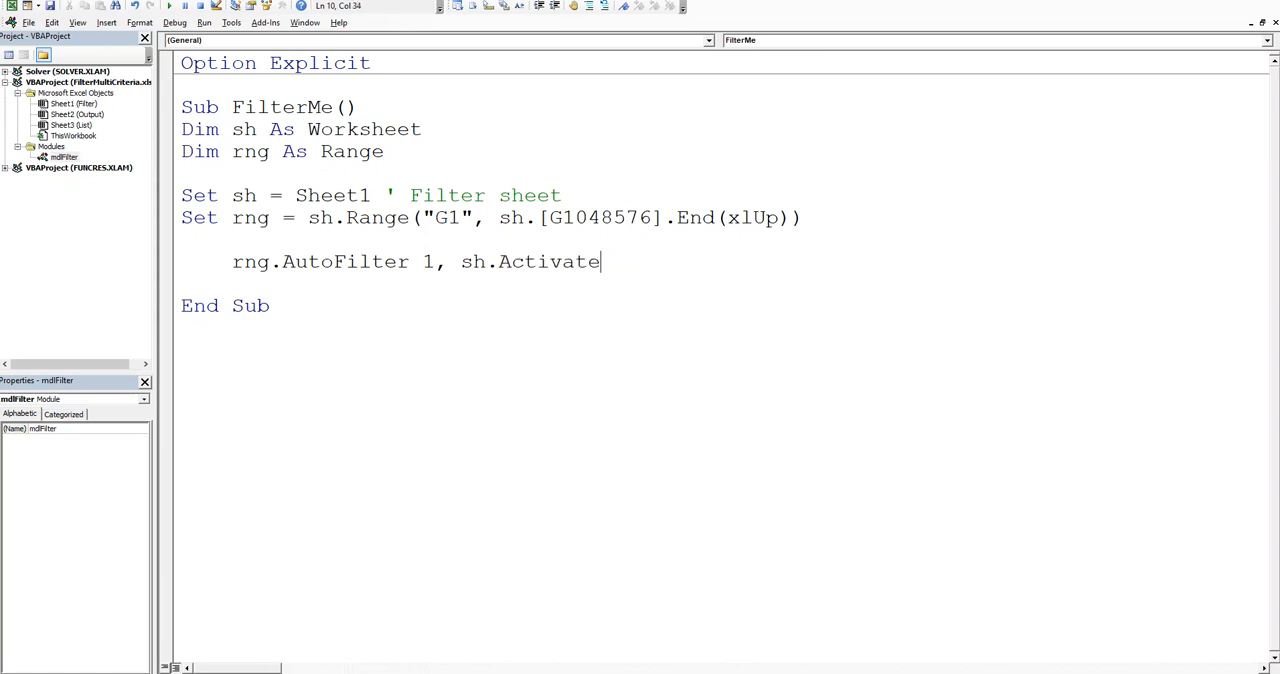
{"action": "type", "text": ")"}
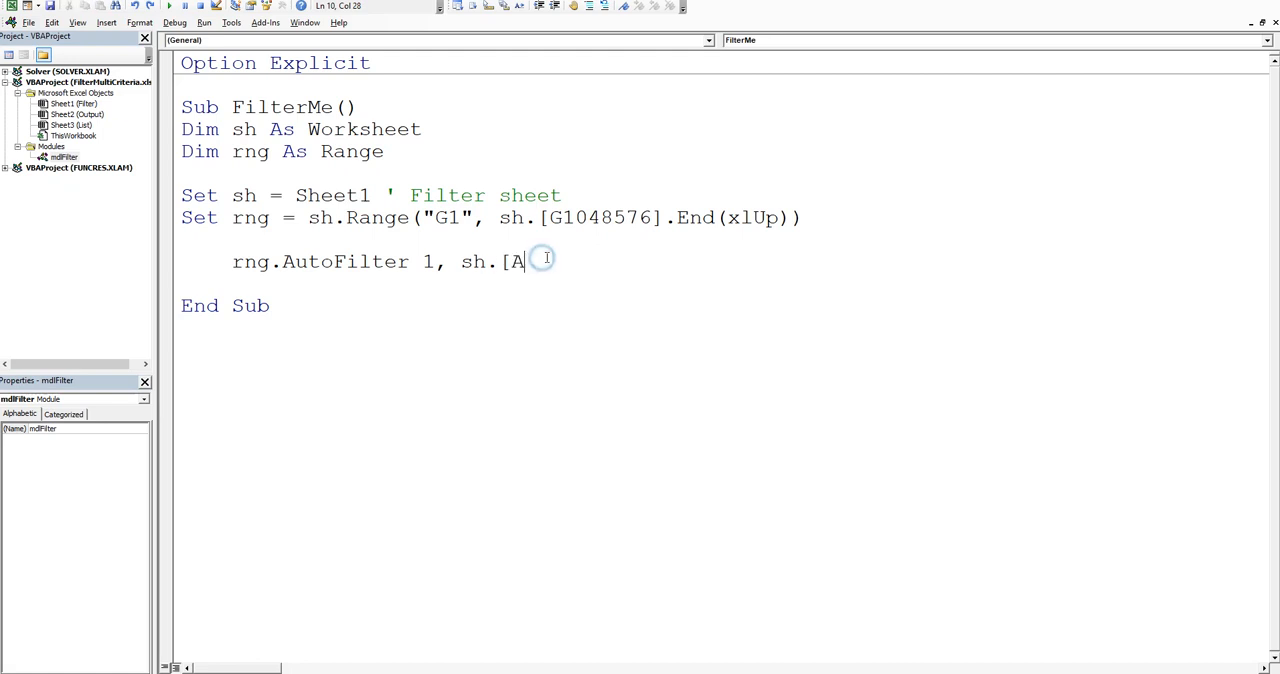
{"action": "type", "text": "O"}
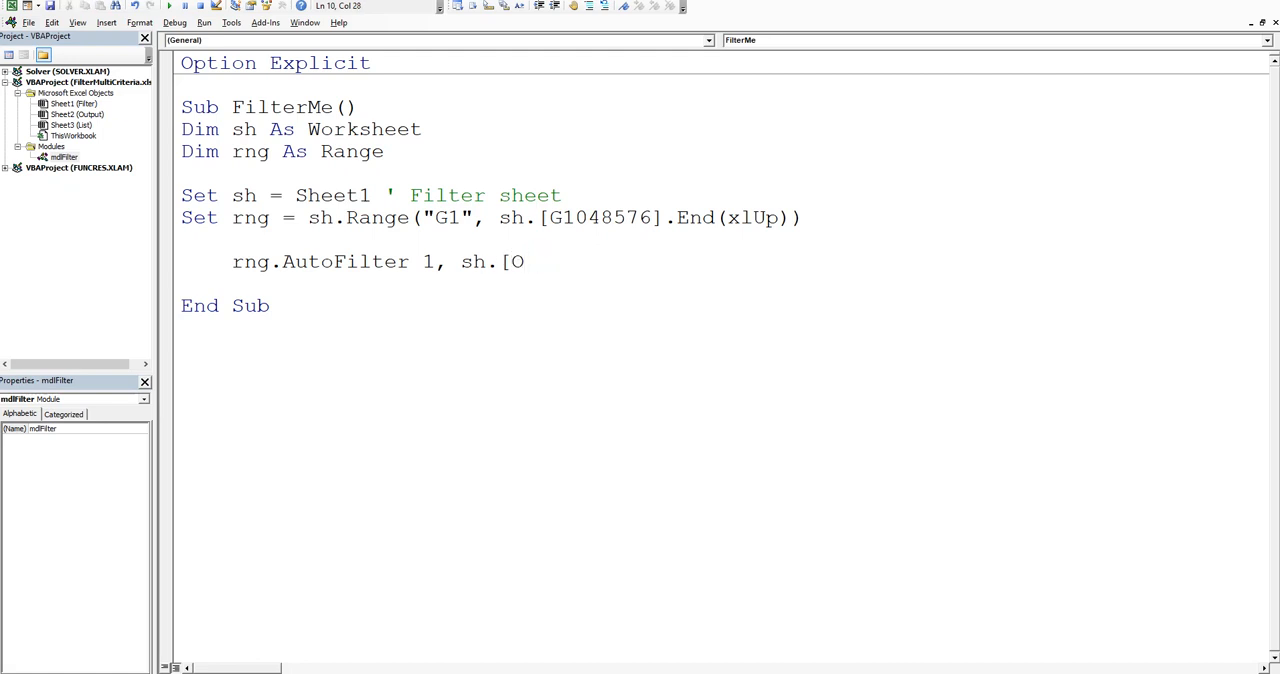
{"action": "type", "text": "2"}
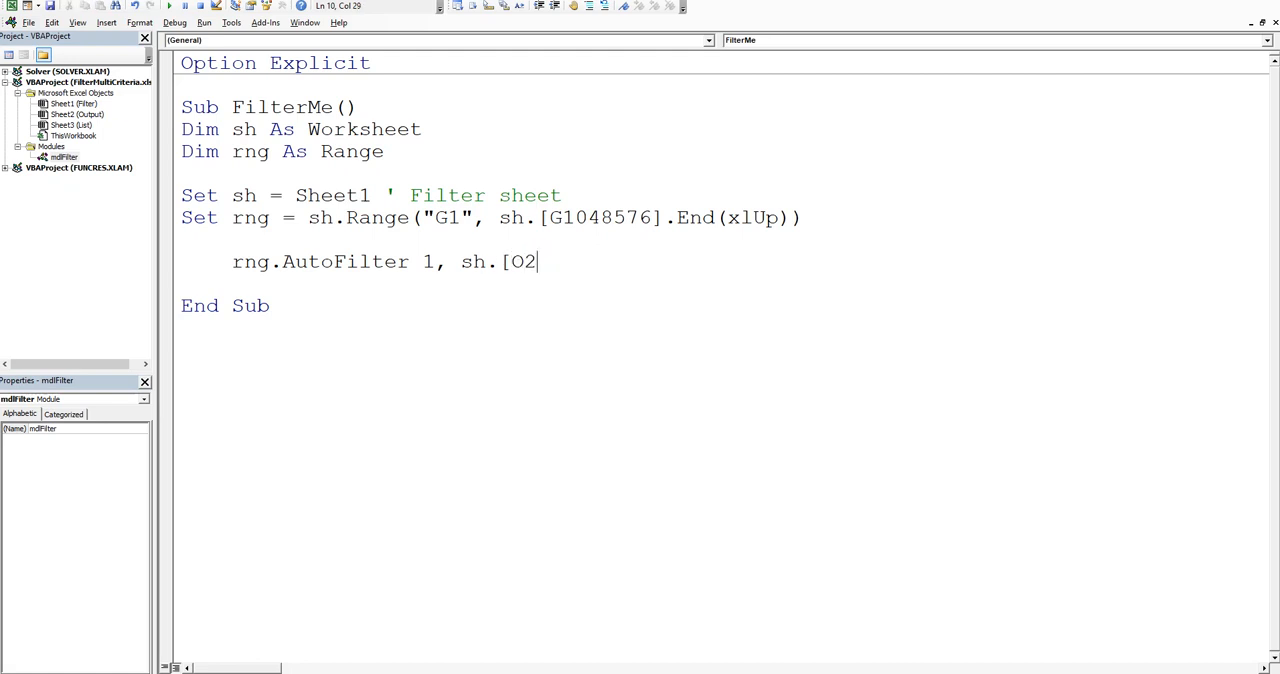
{"action": "type", "text": "]"}
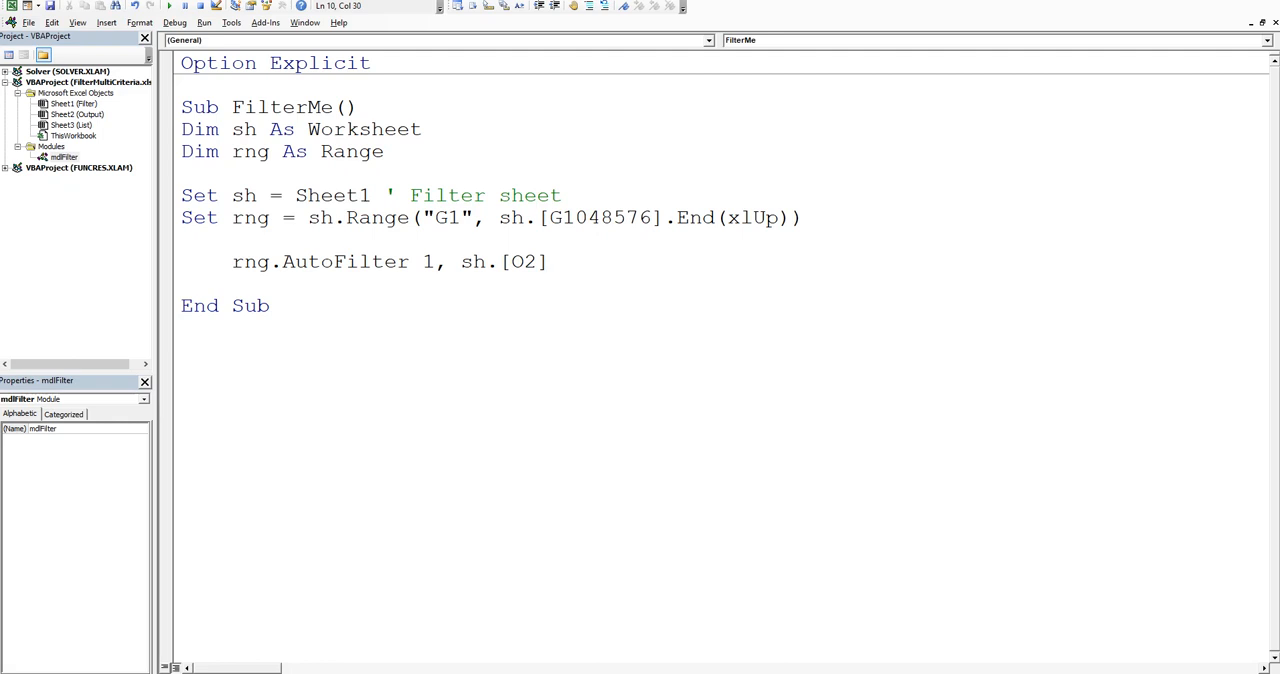
{"action": "type", "text": ","}
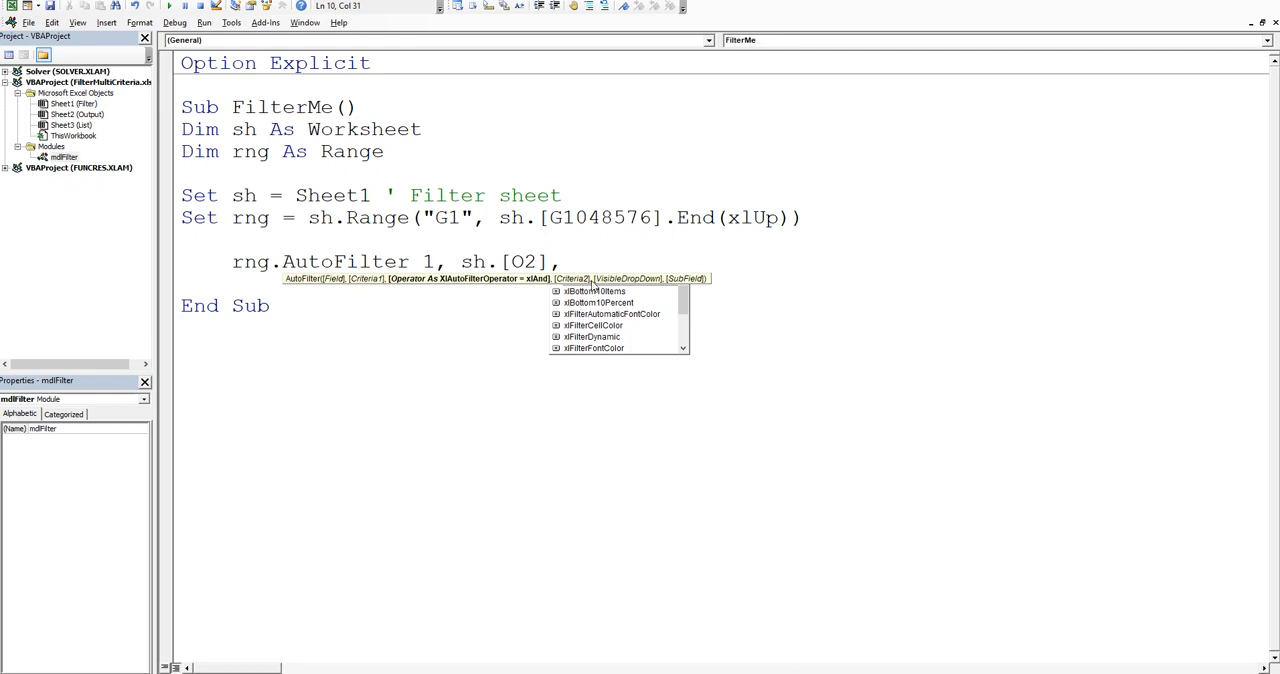
{"action": "mouse_move", "coordinate": [636, 306]}
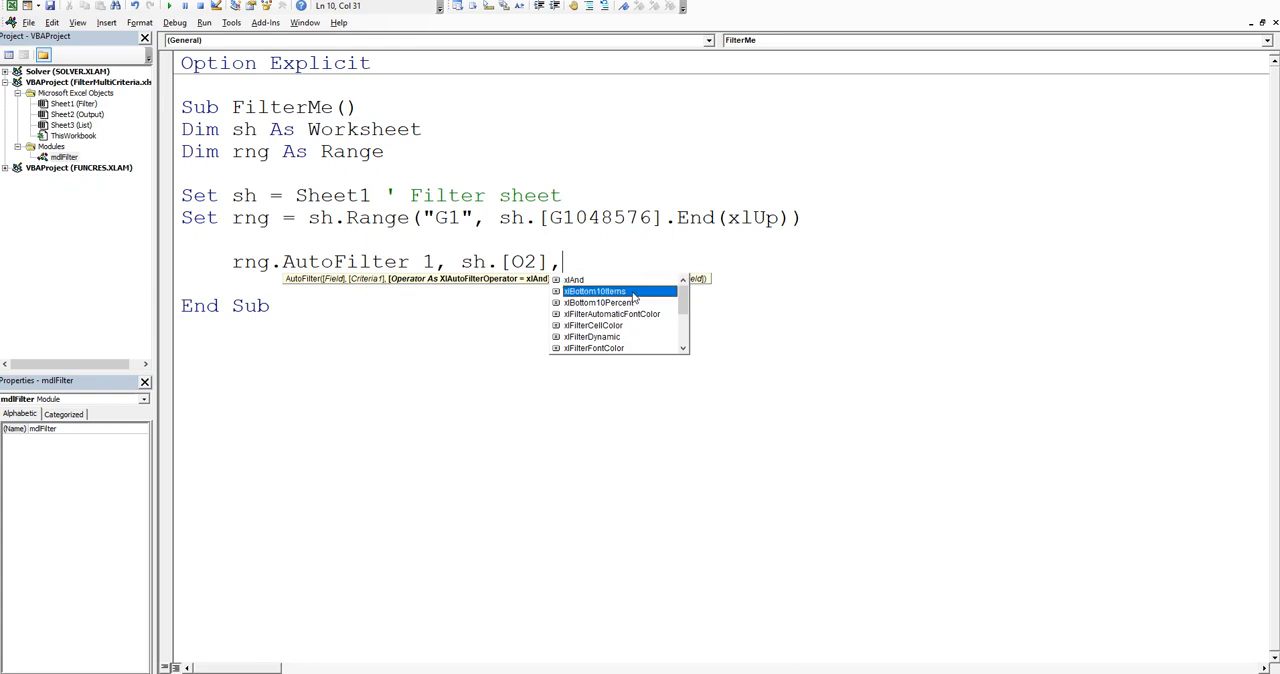
Step: Complete the call with xlOr, sh.[O3] and highlight the two criteria references
{"action": "scroll", "scroll_direction": "down", "scroll_amount": 3}
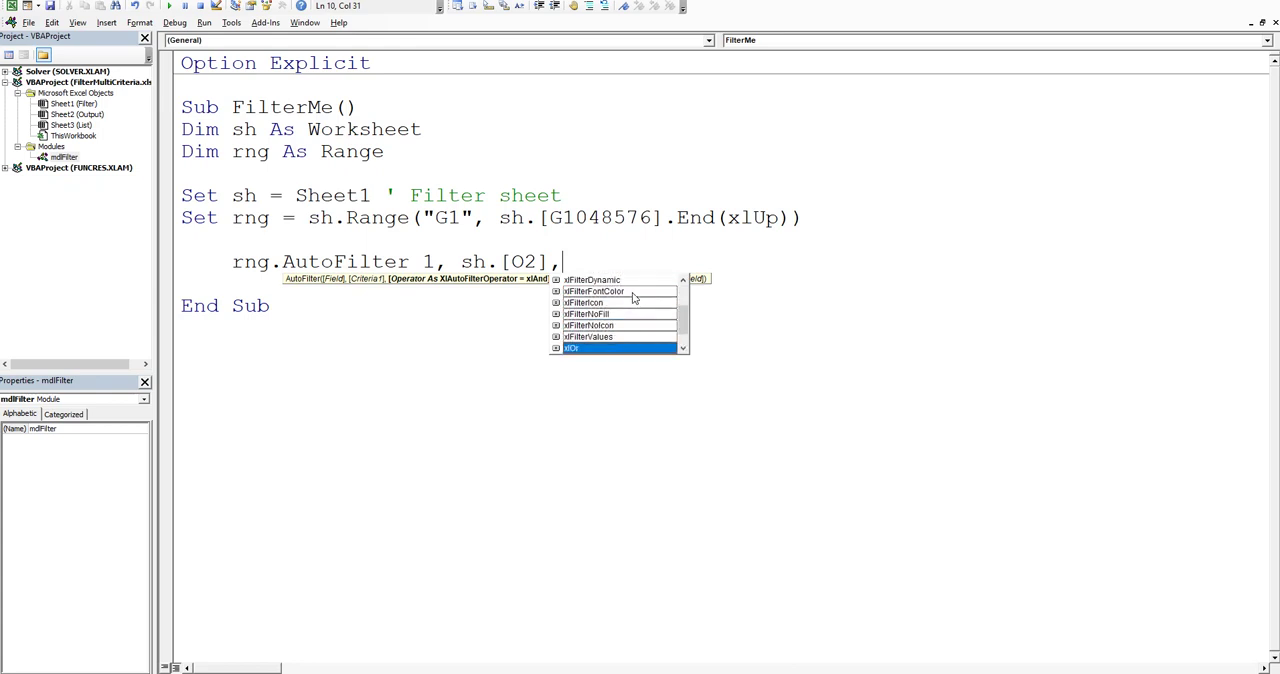
{"action": "scroll", "scroll_direction": "down", "scroll_amount": 3}
{"action": "type", "text": "xlOr"}
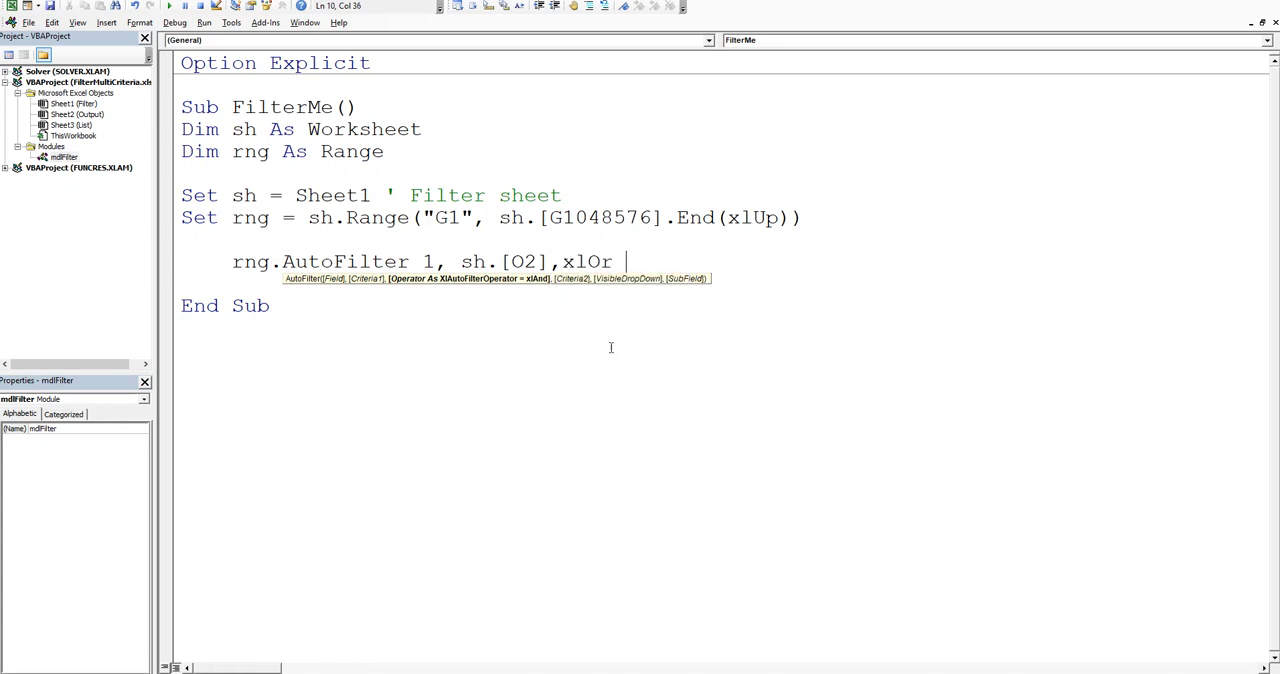
{"action": "key", "text": "Backspace"}
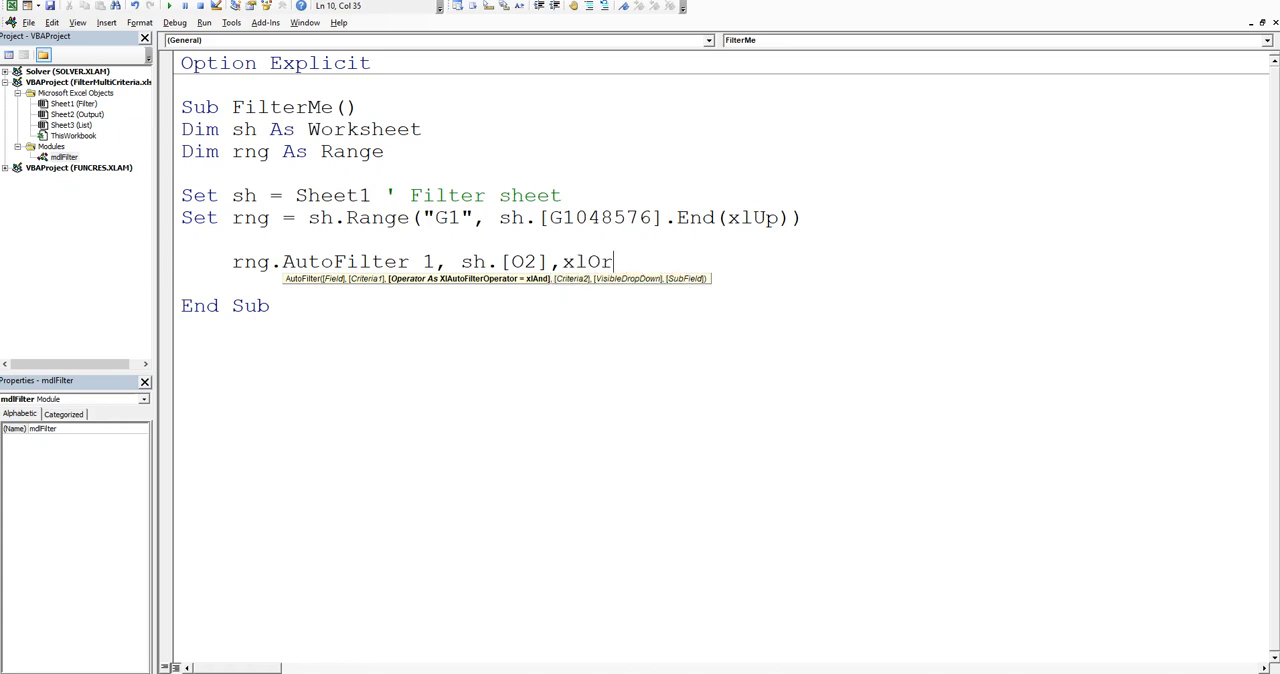
{"action": "type", "text": ","}
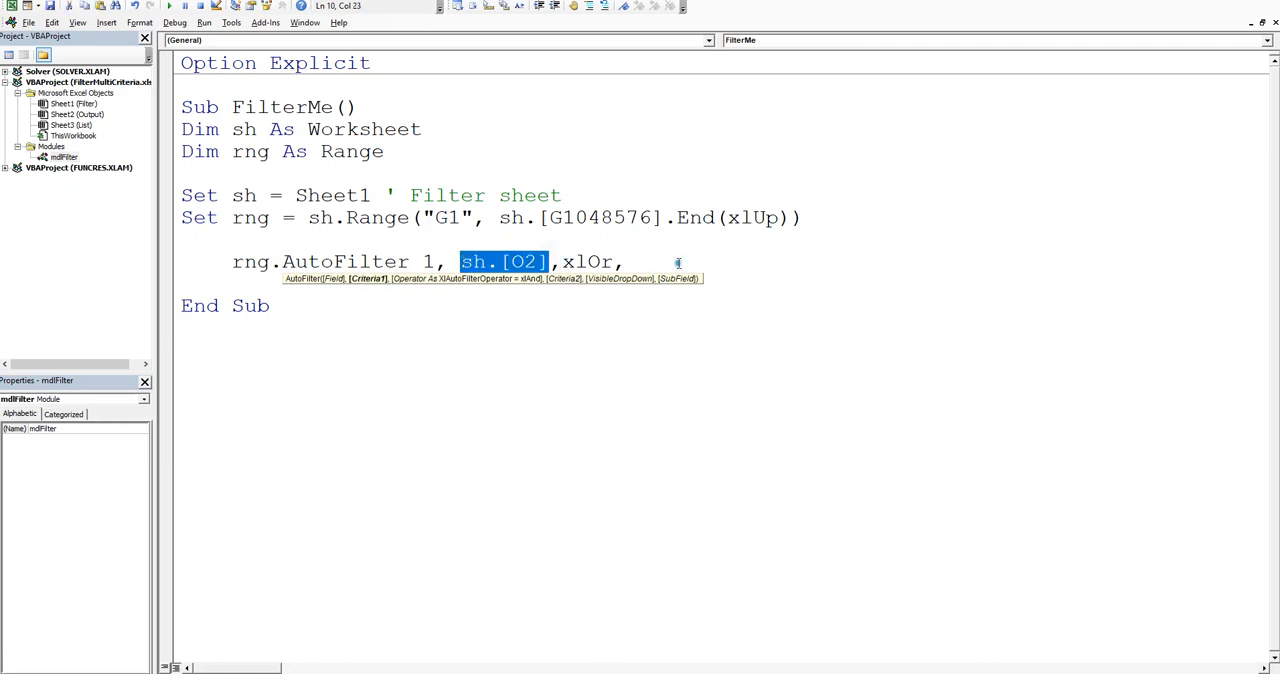
{"action": "type", "text": "sh.[O2]"}
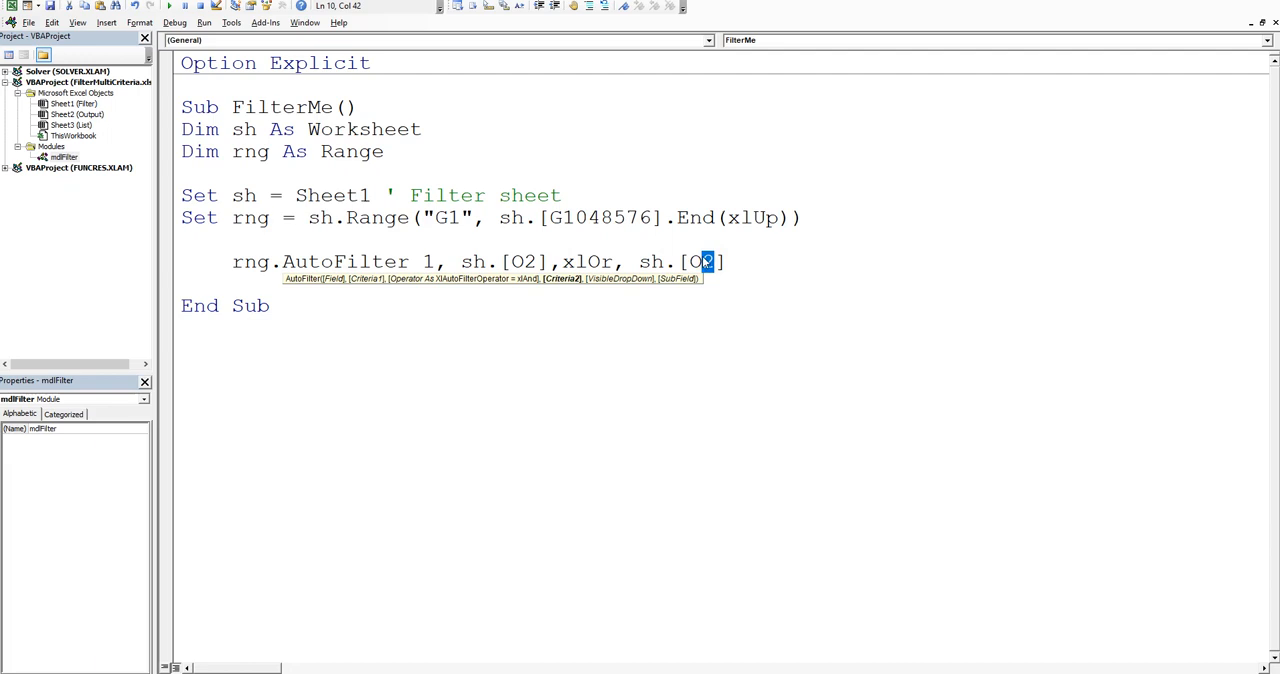
{"action": "type", "text": "3"}
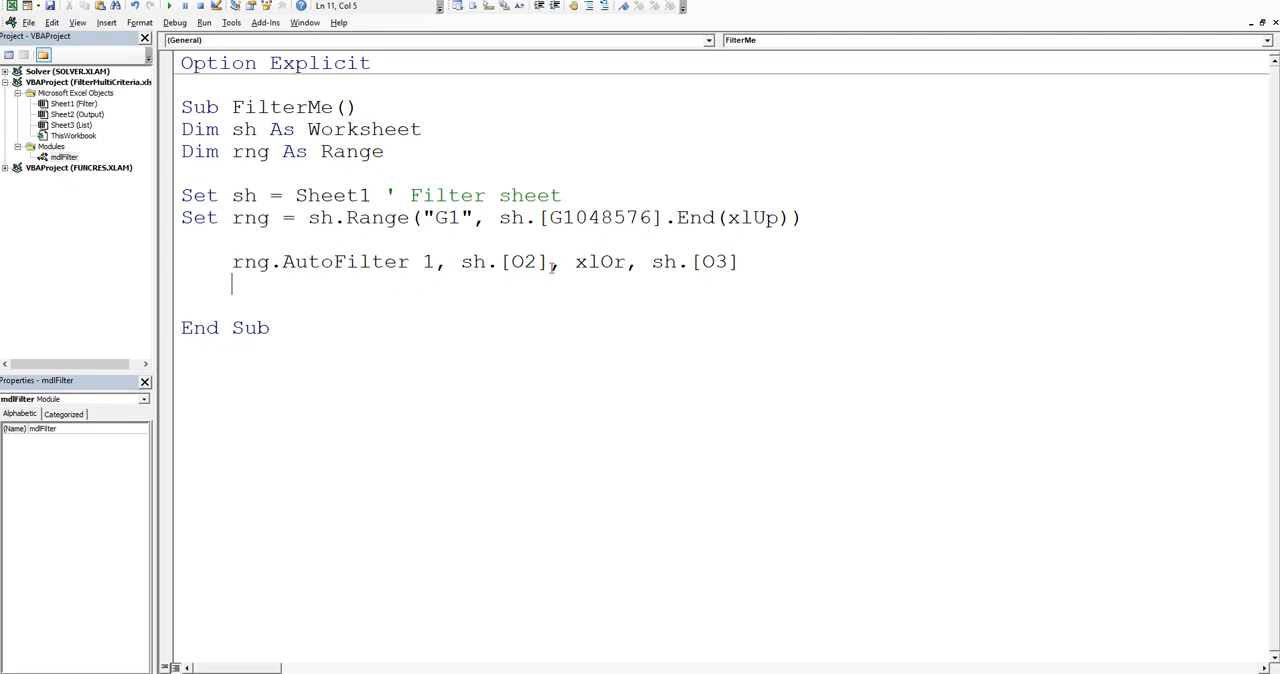
{"action": "double_click", "coordinate": [504, 260]}
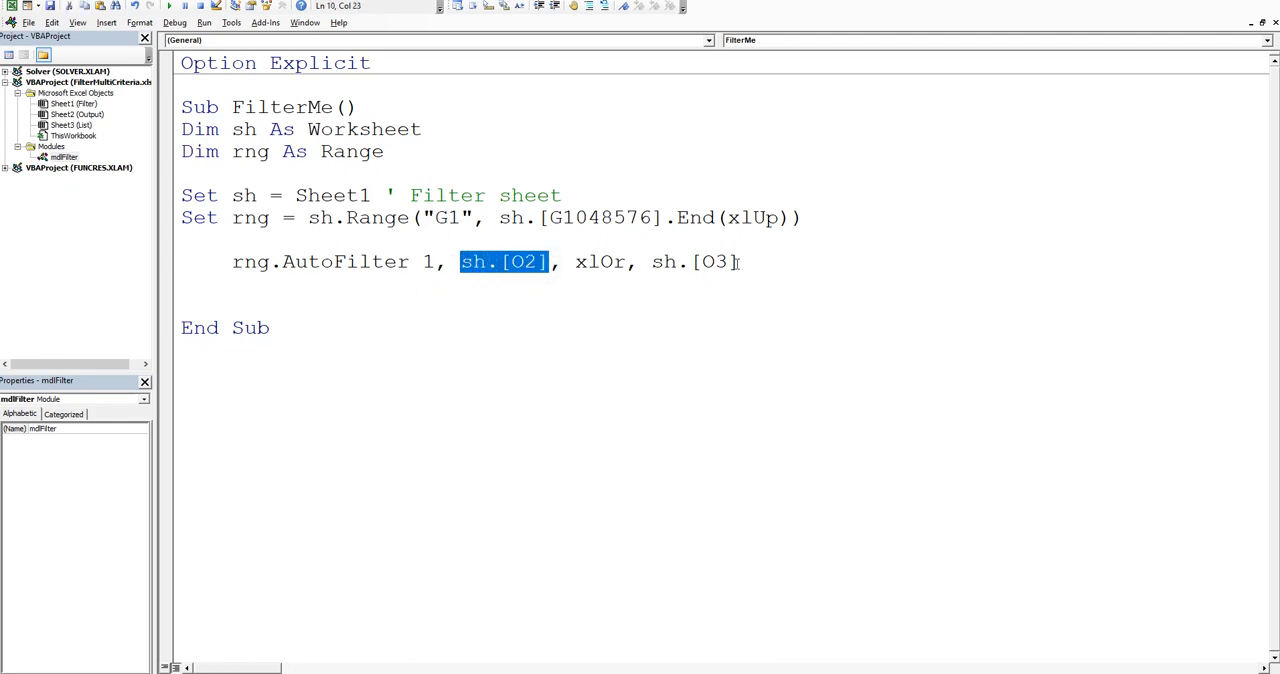
{"action": "double_click", "coordinate": [694, 260]}
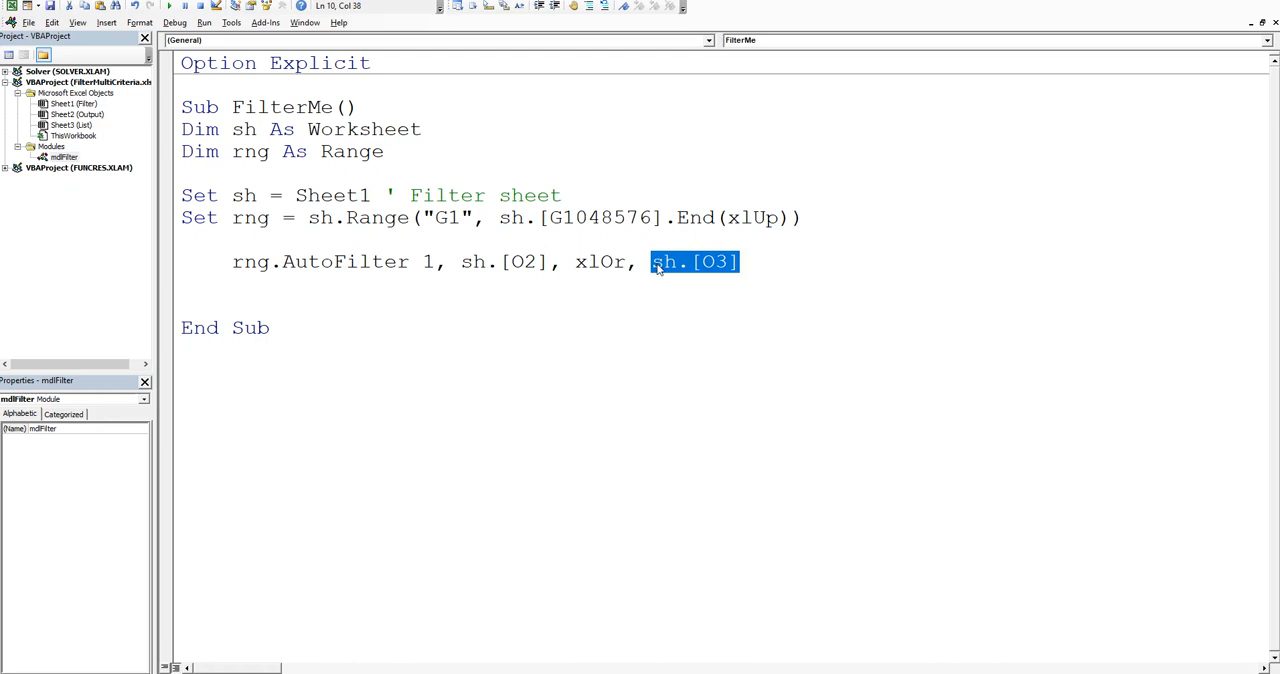
{"action": "mouse_move", "coordinate": [352, 300]}
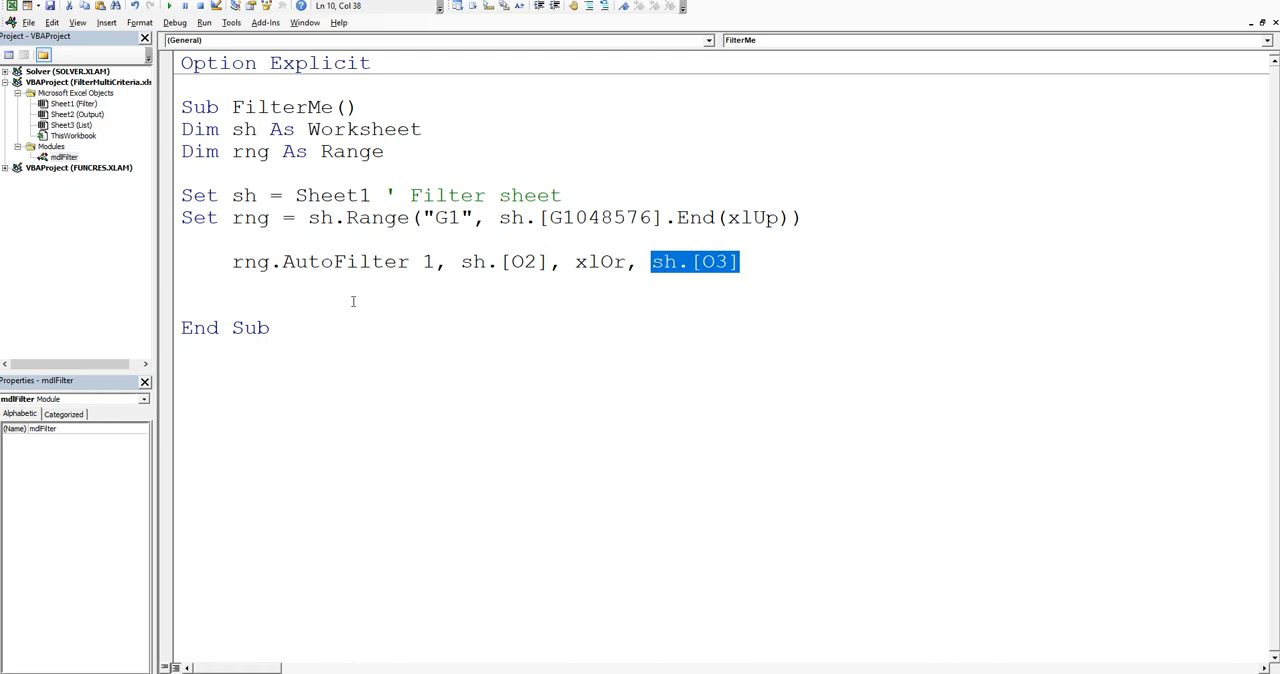
{"action": "mouse_move", "coordinate": [260, 276]}
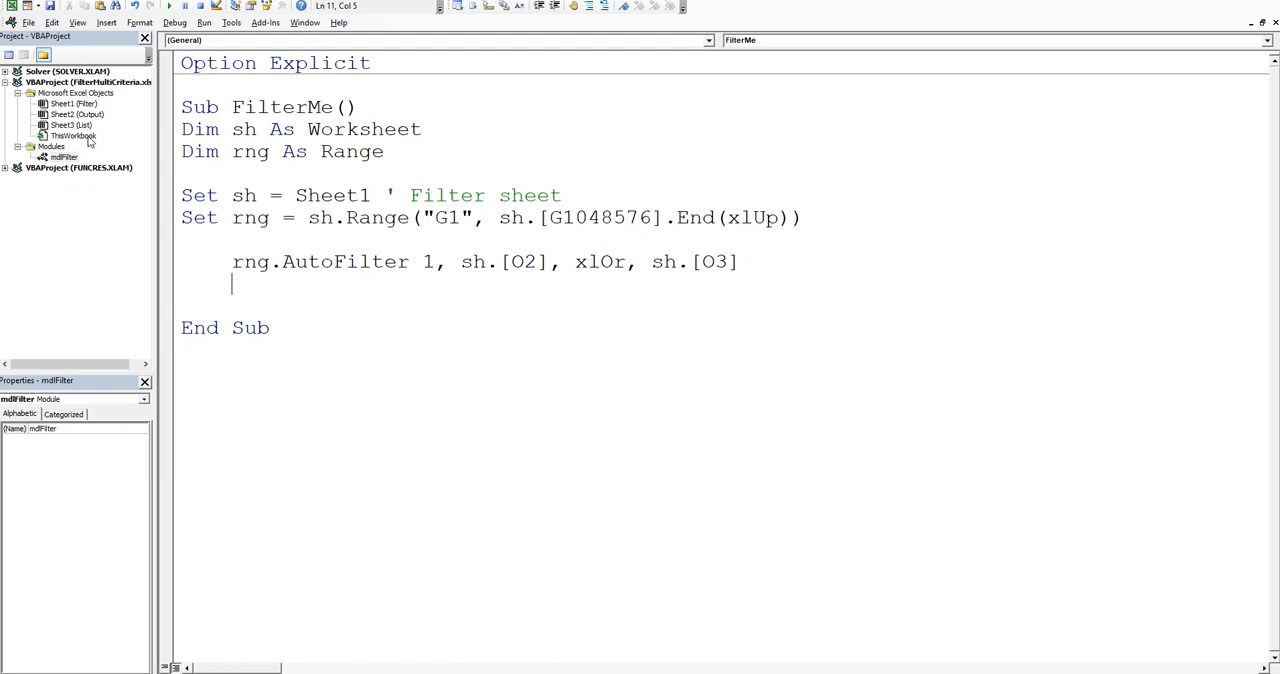
{"action": "mouse_move", "coordinate": [450, 298]}
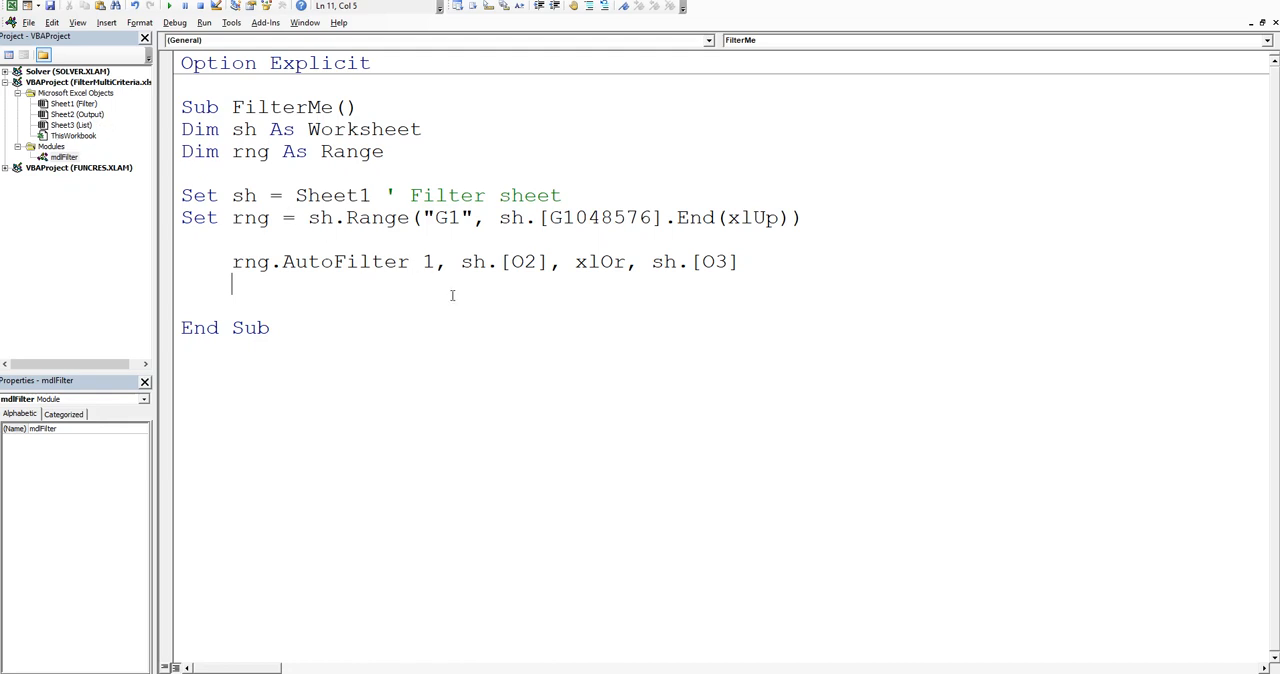
Step: Write [a1].CurrentRegion.Offset(1).Copy, dismissing the compile error on the way
{"action": "type", "text": "[a"}
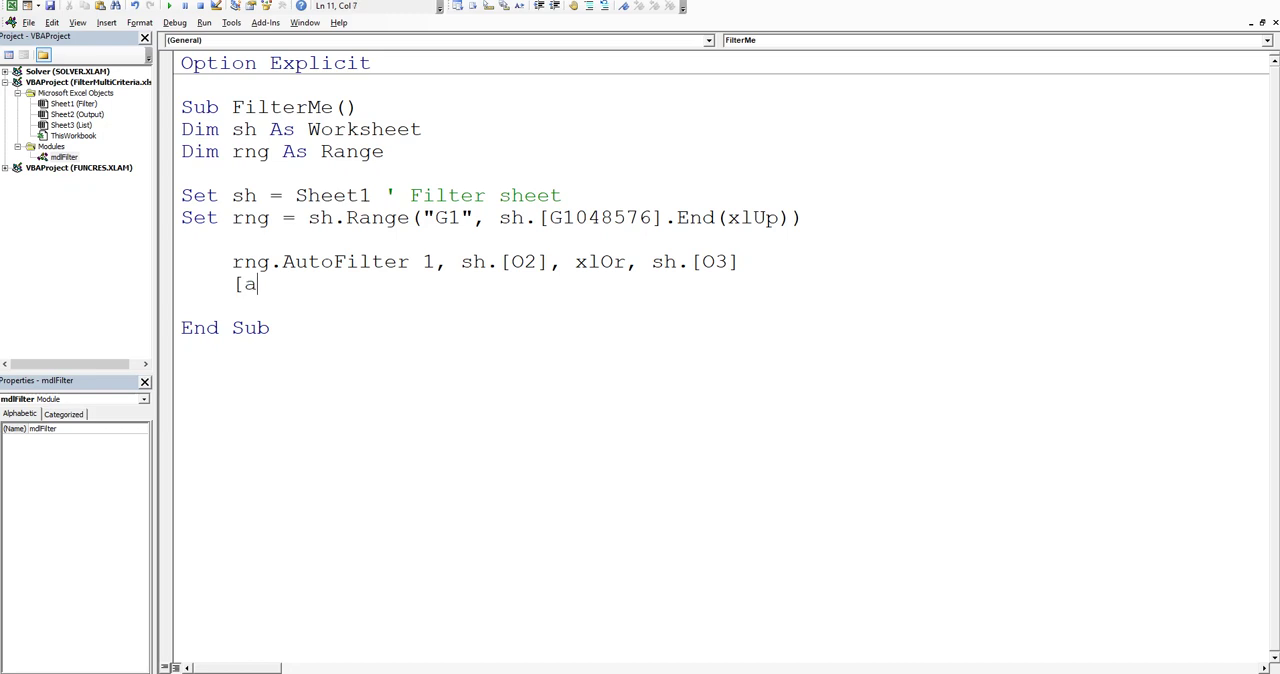
{"action": "type", "text": "2"}
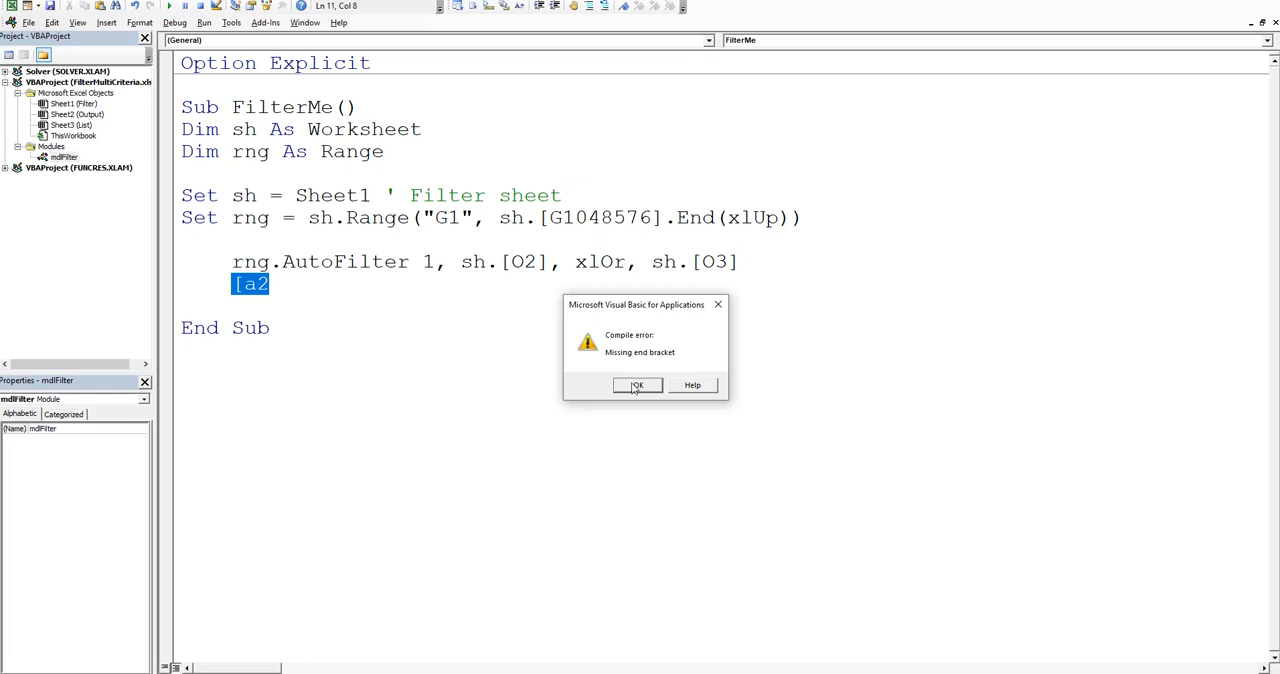
{"action": "left_click", "coordinate": [636, 384]}
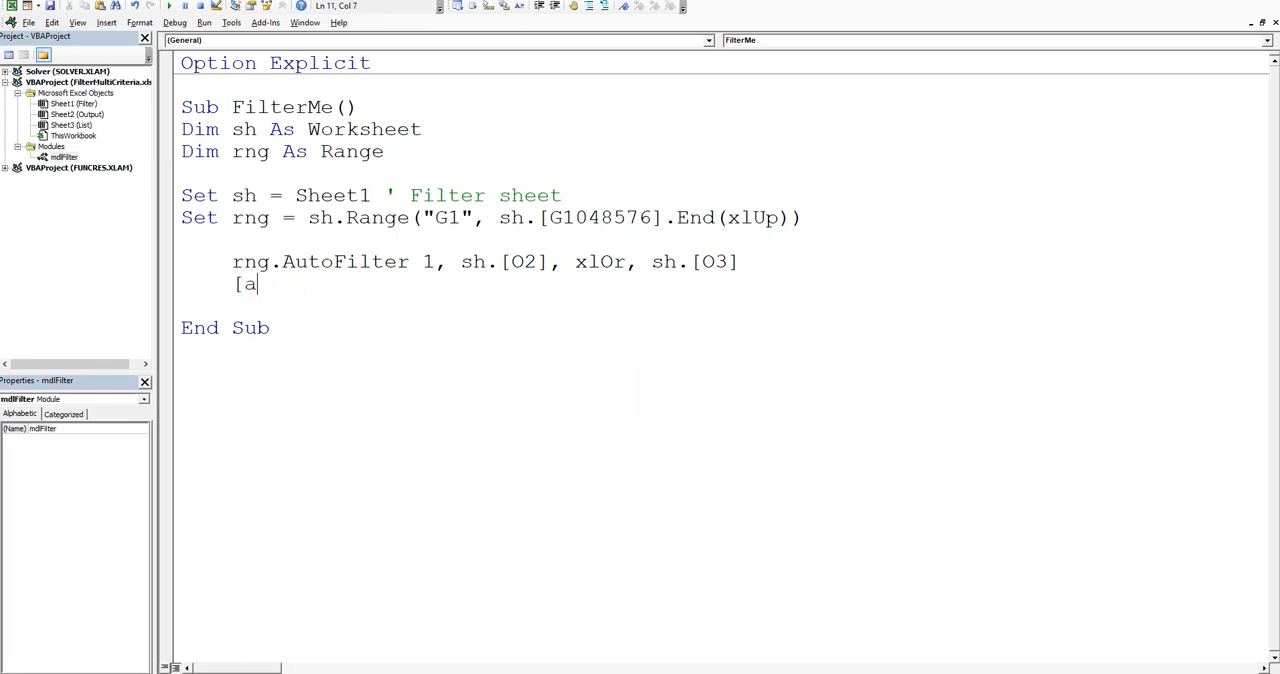
{"action": "type", "text": "1]"}
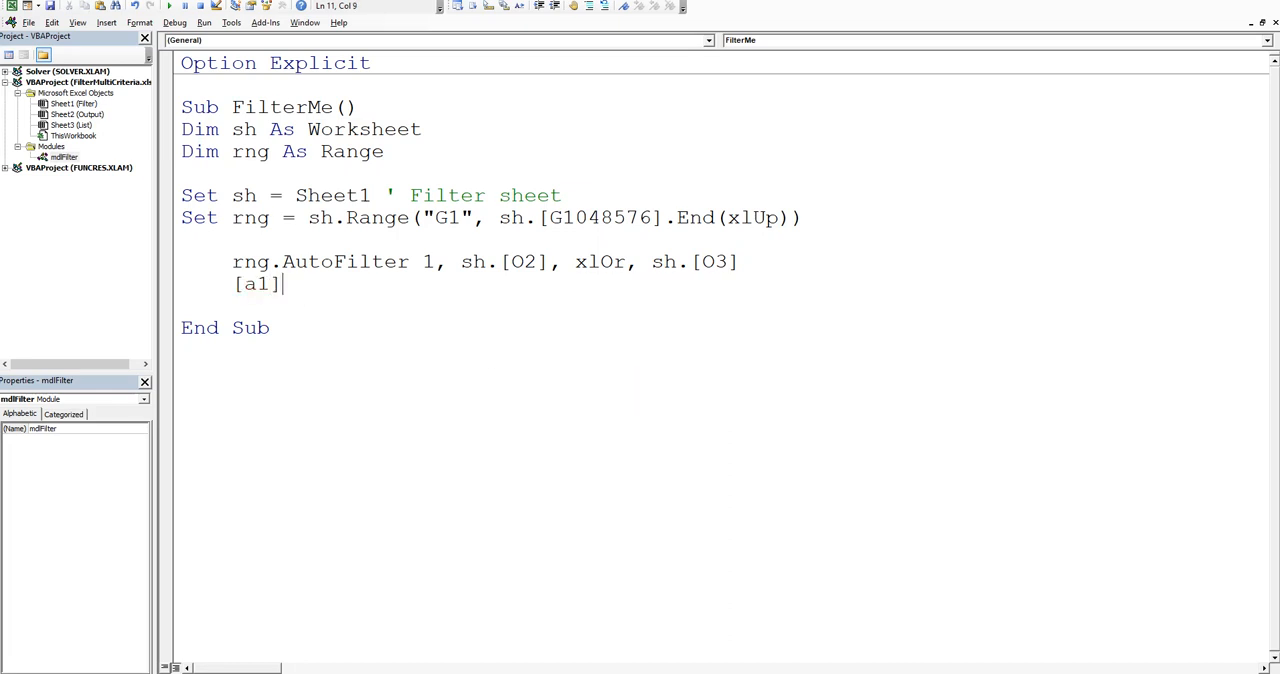
{"action": "type", "text": ".cur"}
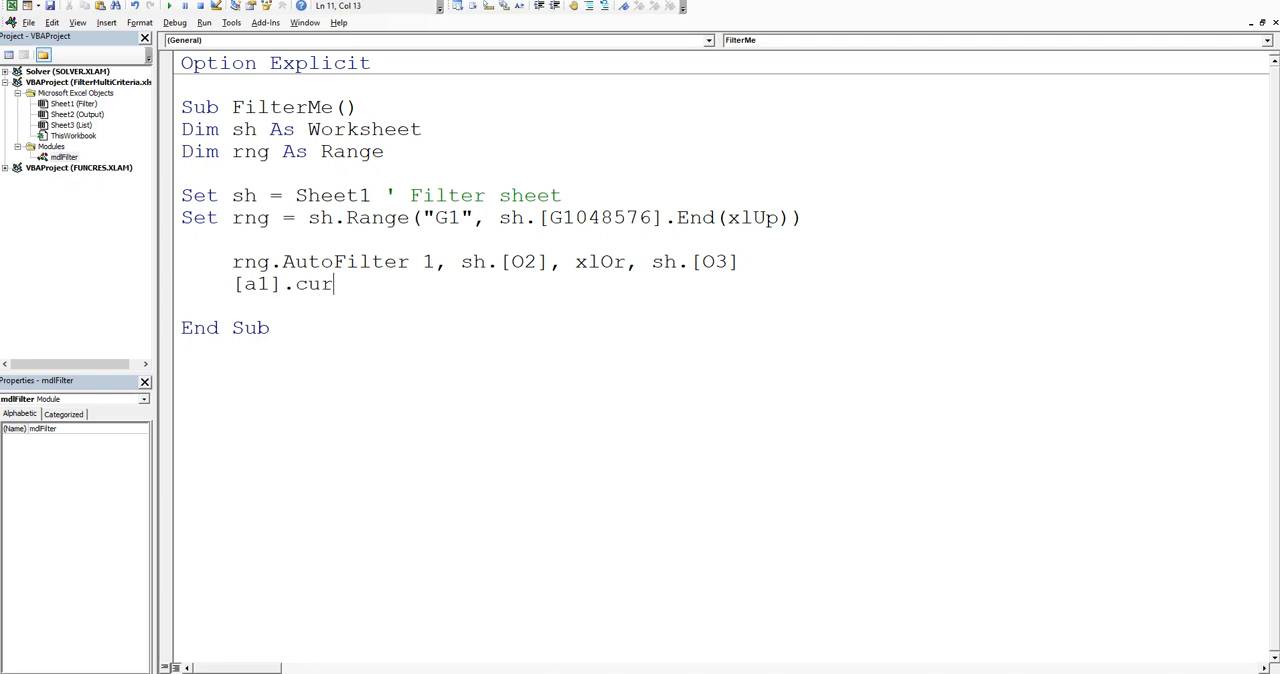
{"action": "type", "text": "rentregion"}
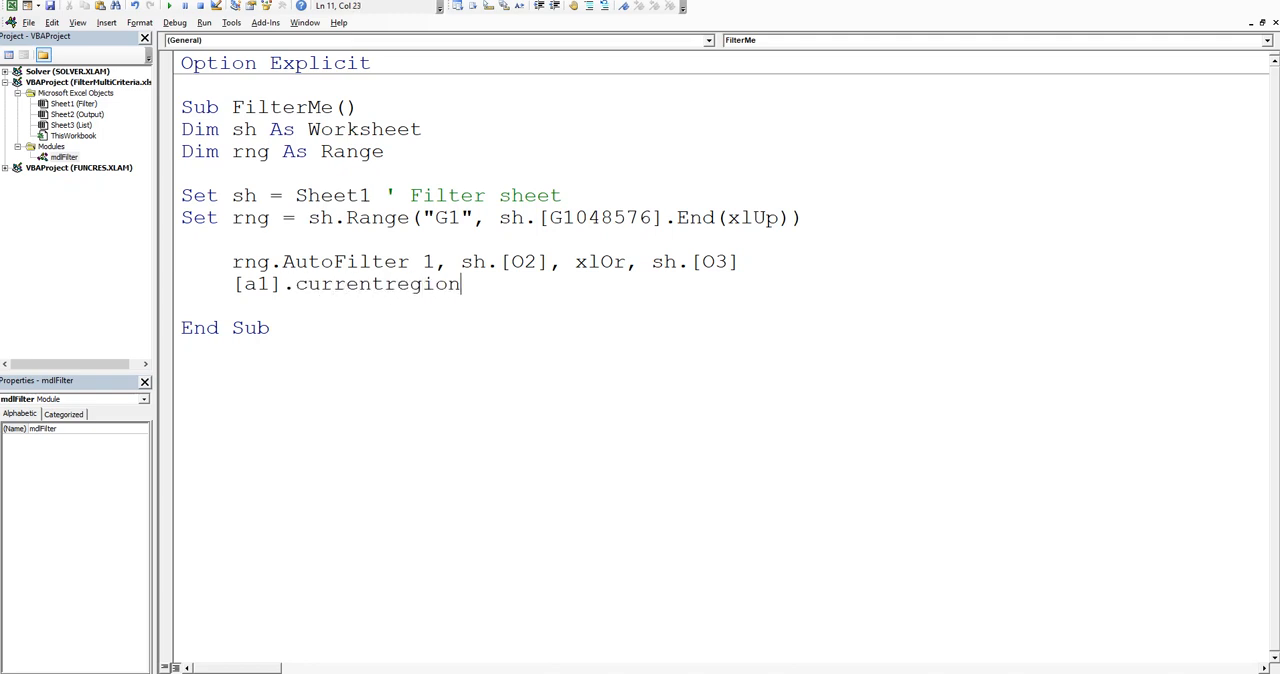
{"action": "type", "text": "."}
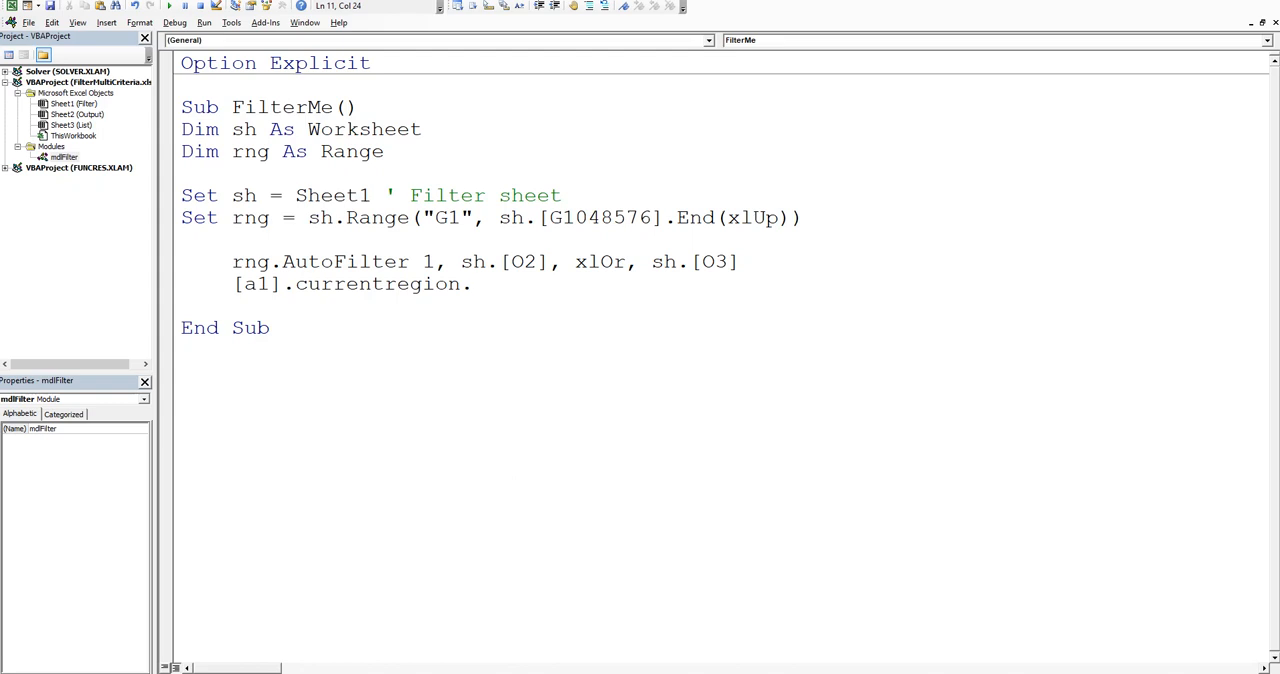
{"action": "type", "text": "offset"}
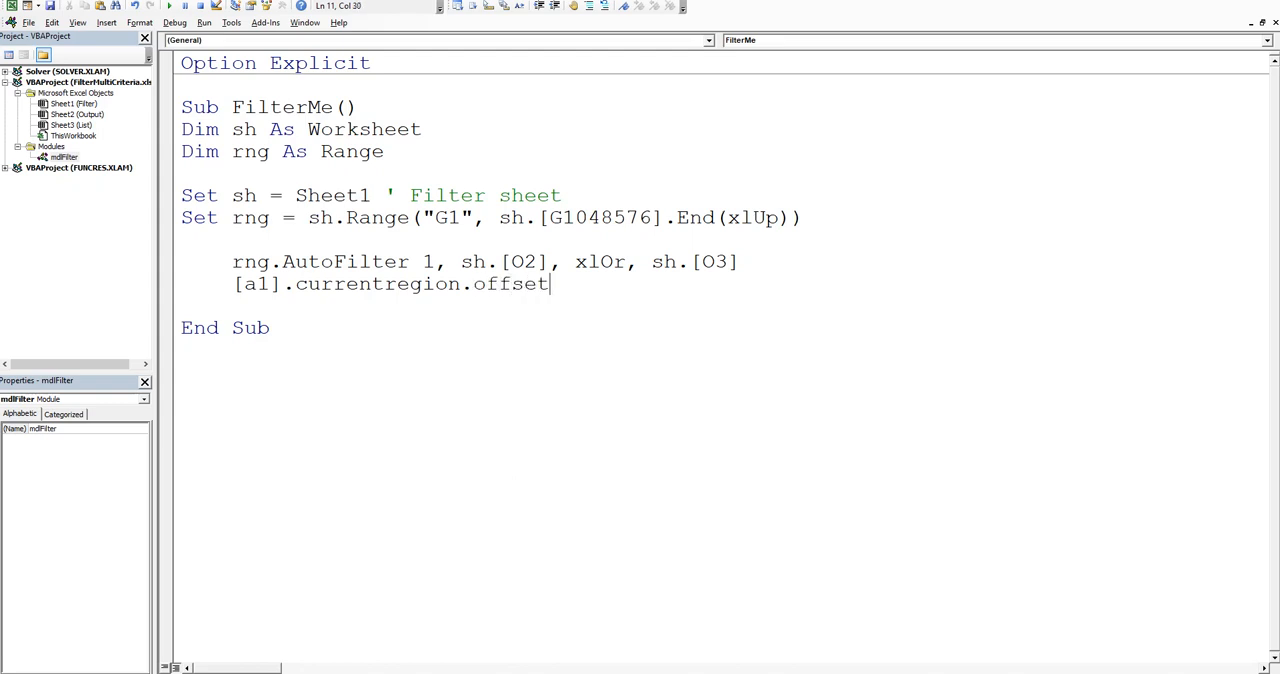
{"action": "type", "text": "(1)"}
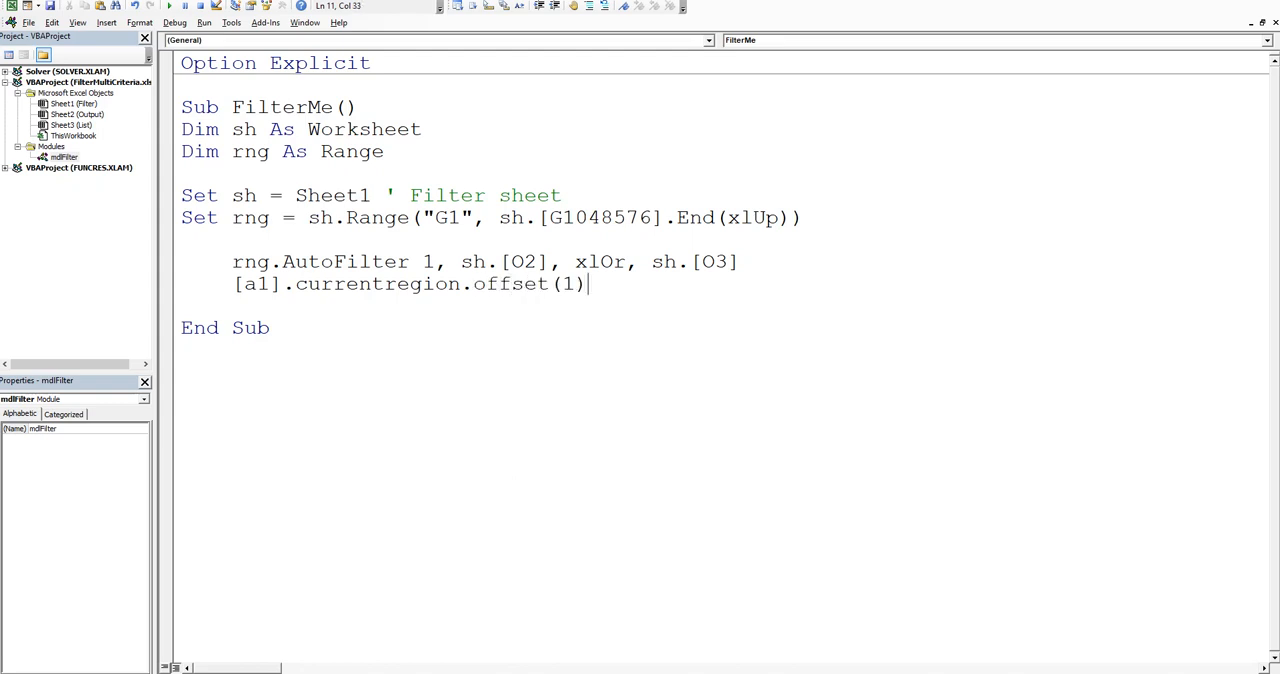
{"action": "type", "text": ".copy"}
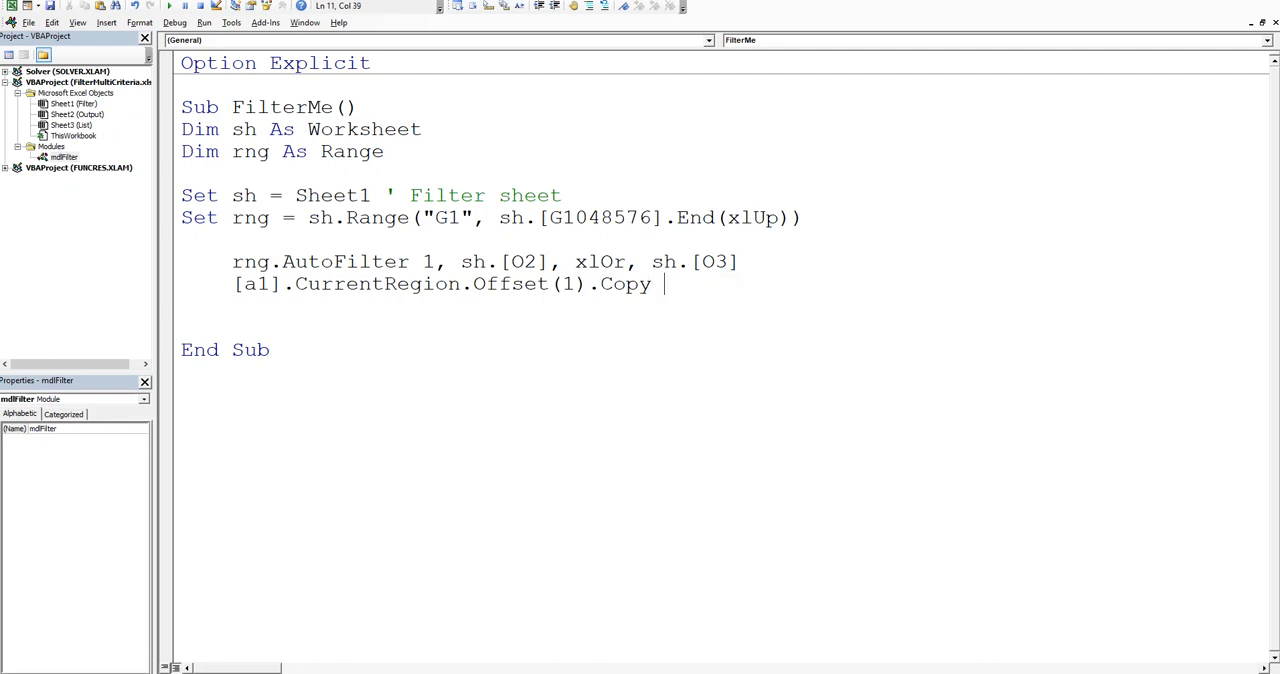
Step: Give the copy its destination Sheet2.[a2]
{"action": "type", "text": "s"}
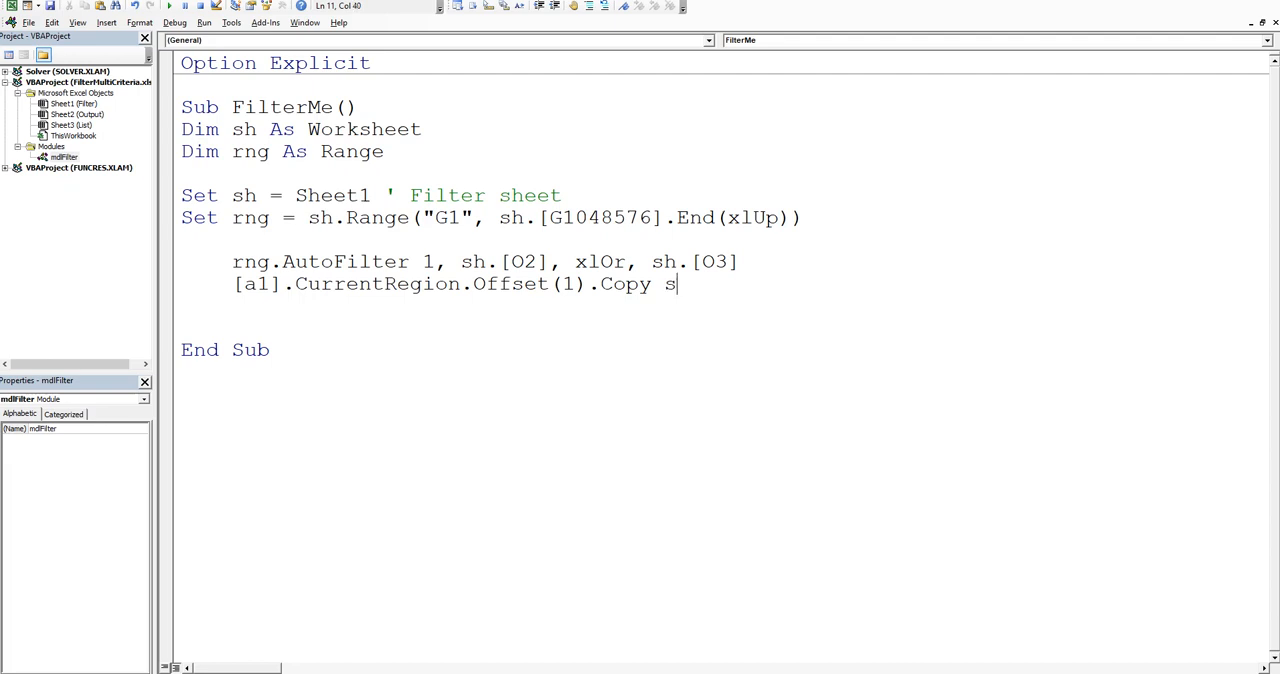
{"action": "type", "text": "heet"}
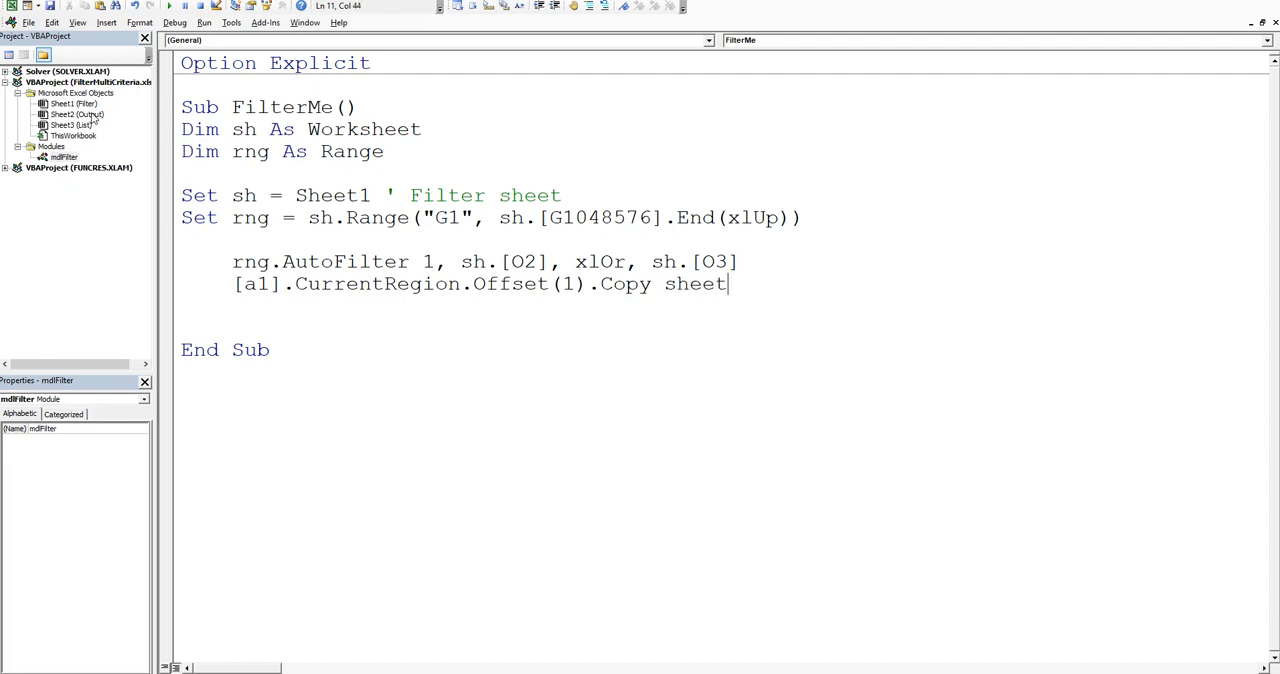
{"action": "type", "text": "2"}
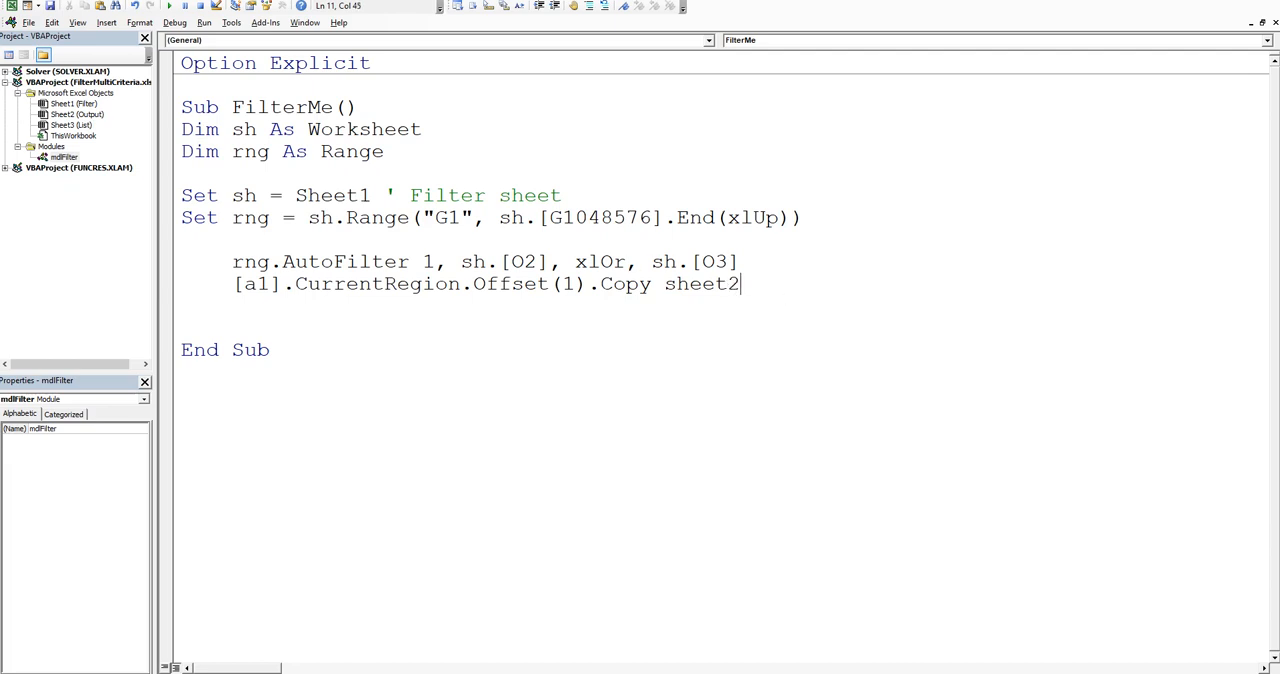
{"action": "type", "text": "."}
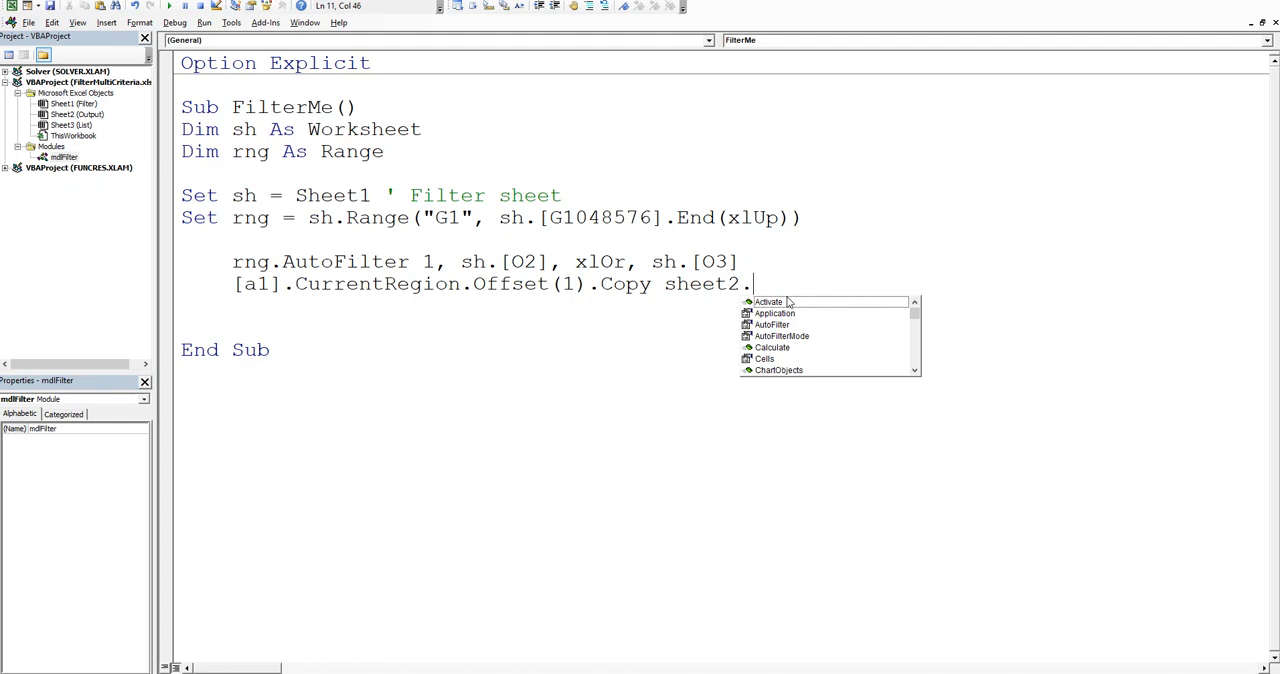
{"action": "type", "text": "["}
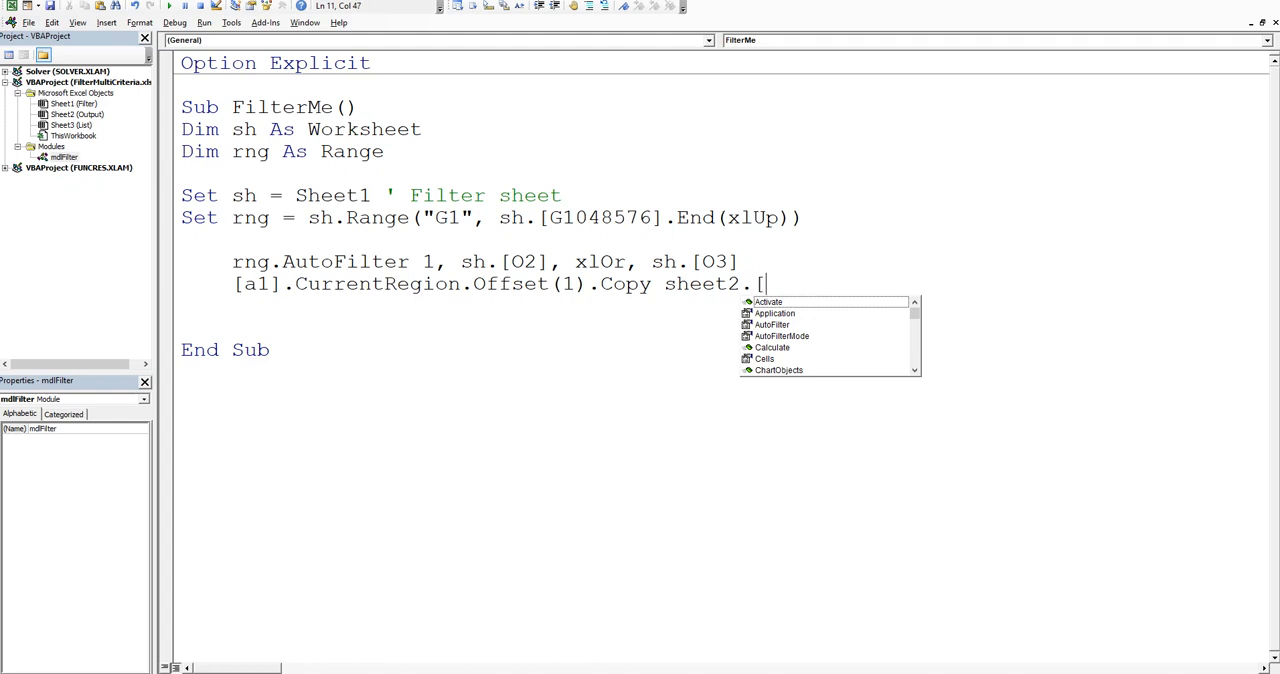
{"action": "type", "text": "a2]"}
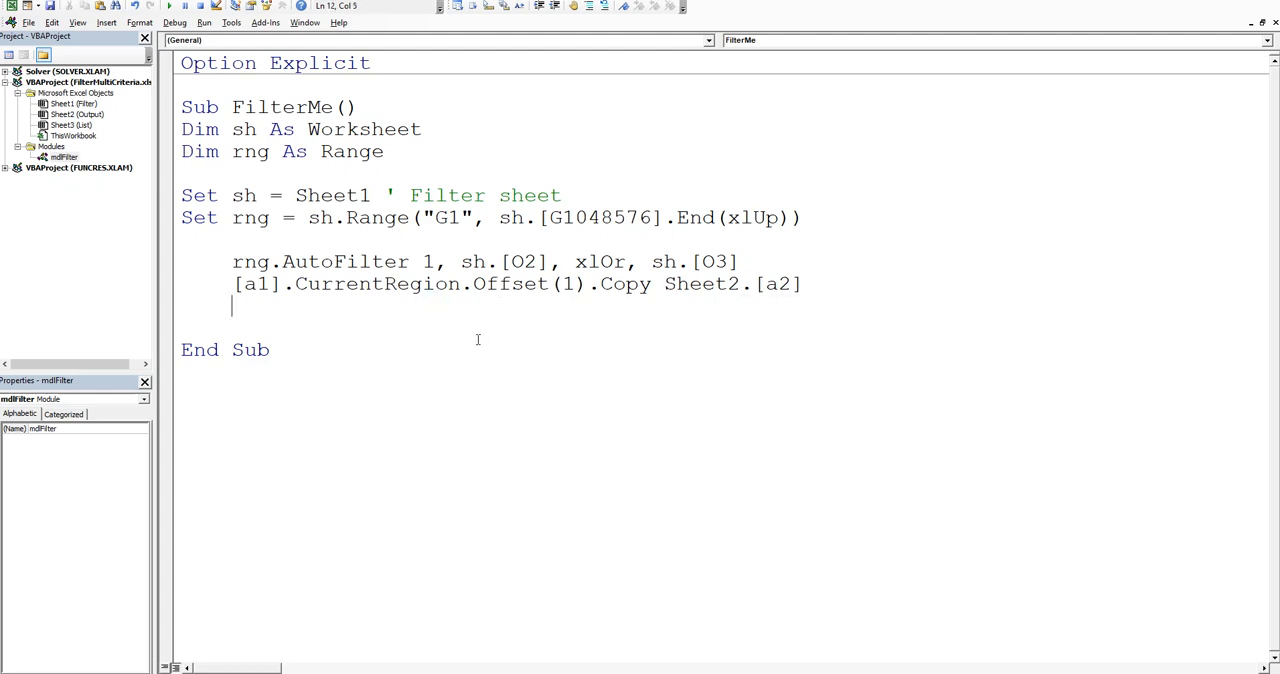
{"action": "mouse_move", "coordinate": [556, 304]}
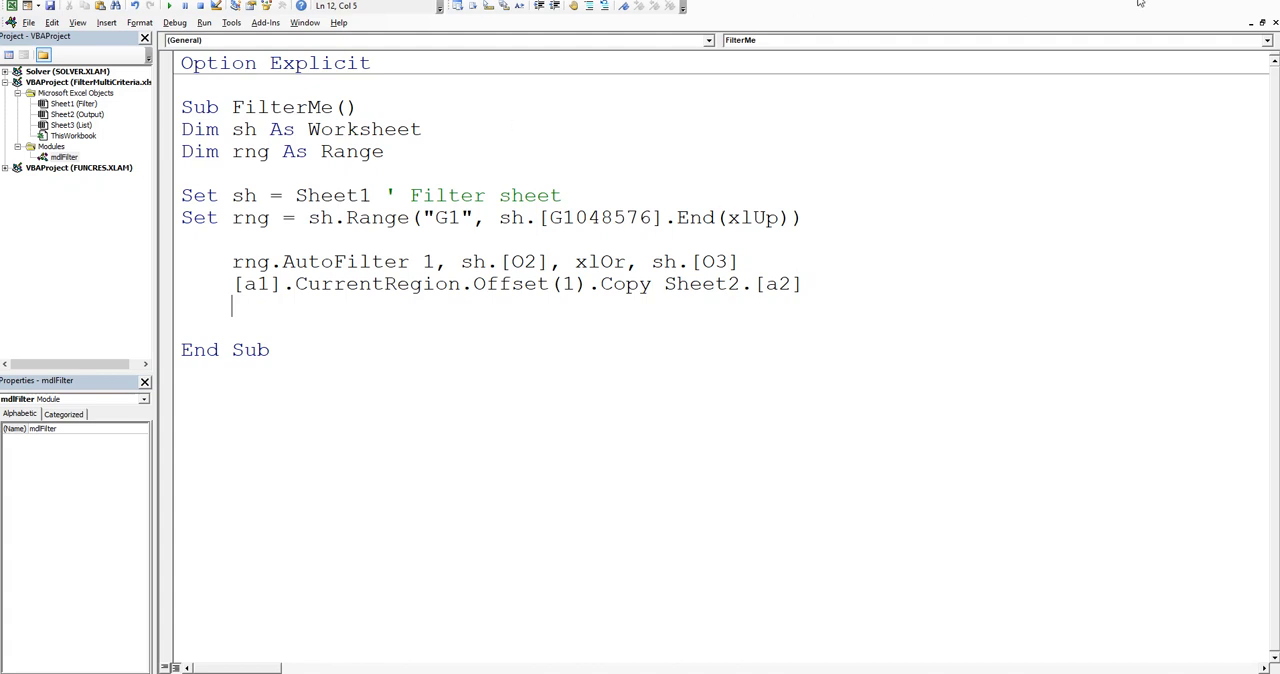
{"action": "mouse_move", "coordinate": [352, 364]}
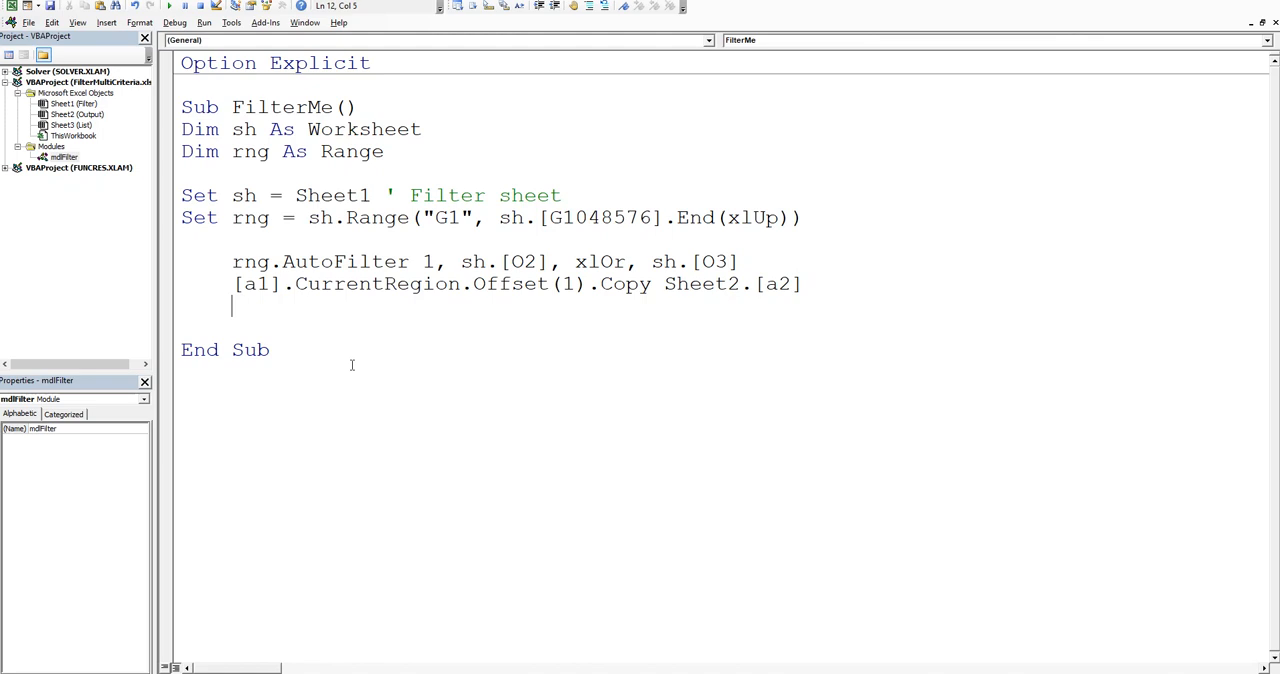
{"action": "mouse_move", "coordinate": [492, 136]}
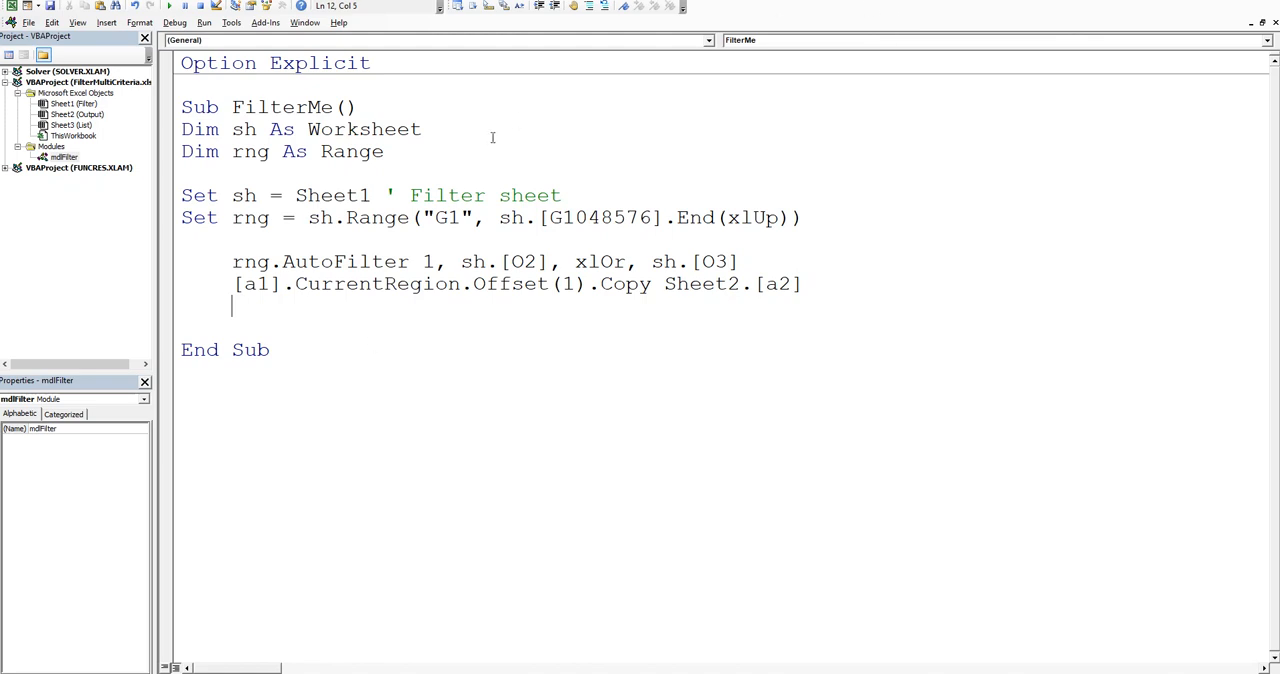
Step: Add sh.AutoFilterMode = False after the copy and return to the data sheet
{"action": "type", "text": "sh."}
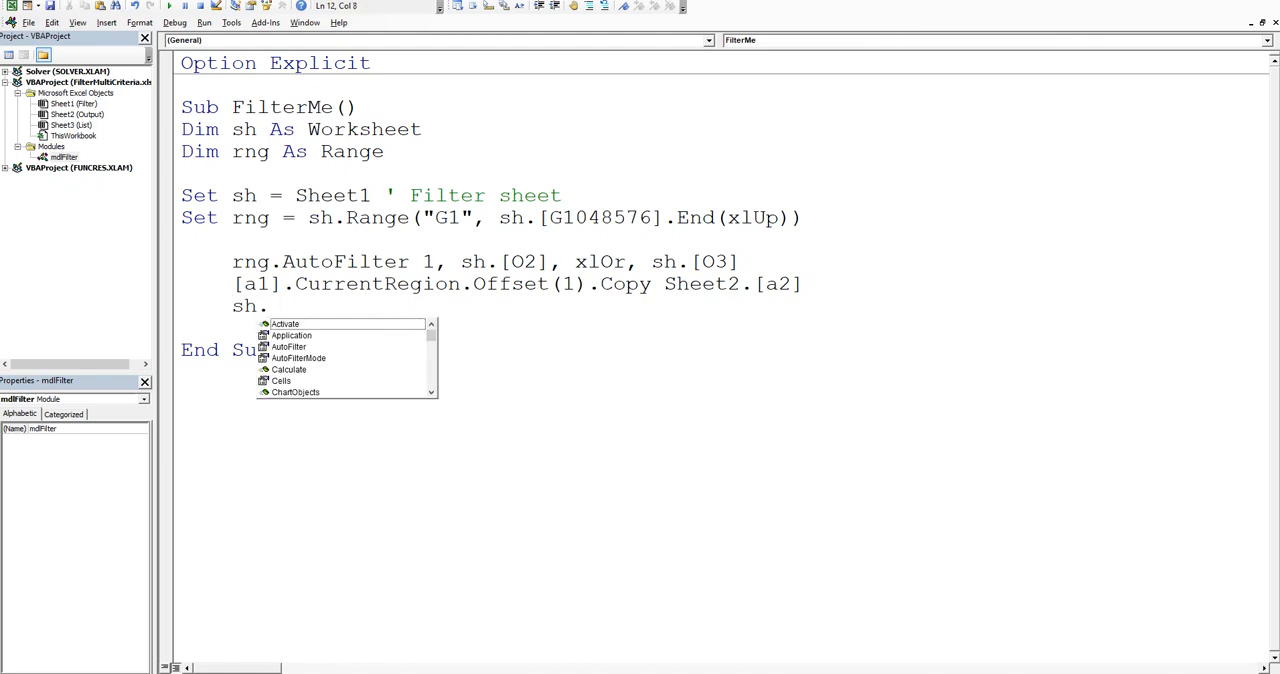
{"action": "type", "text": "au"}
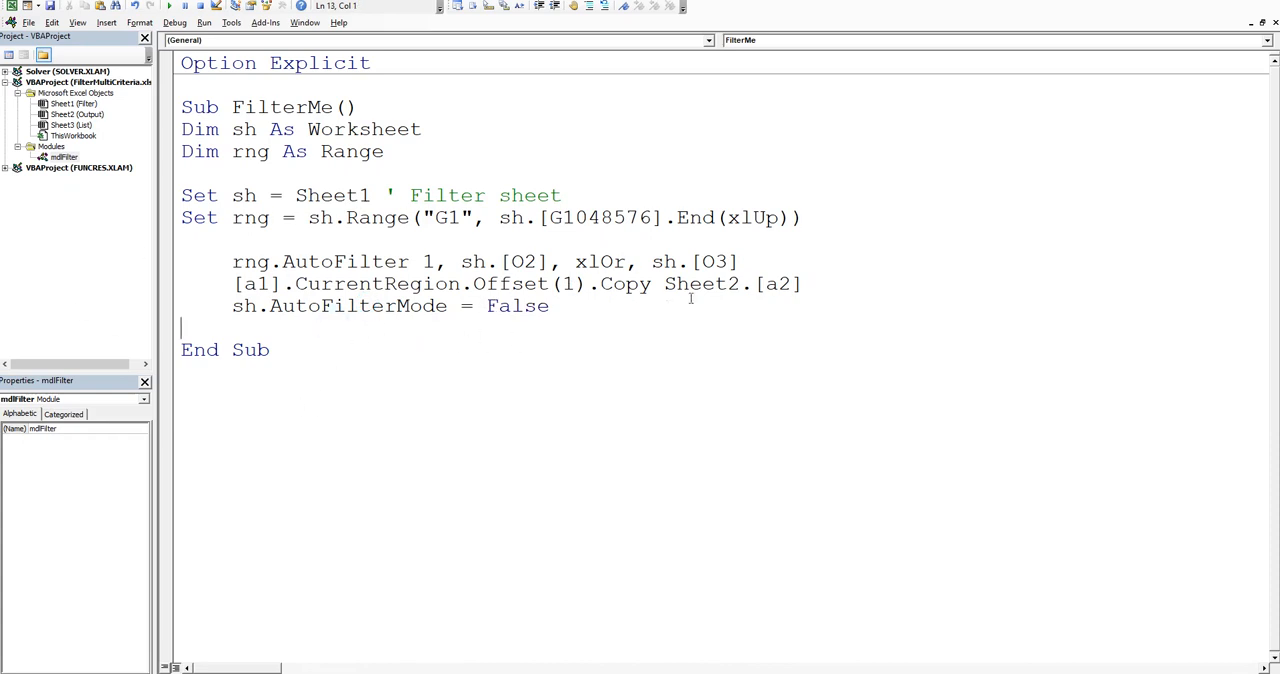
{"action": "mouse_move", "coordinate": [728, 172]}
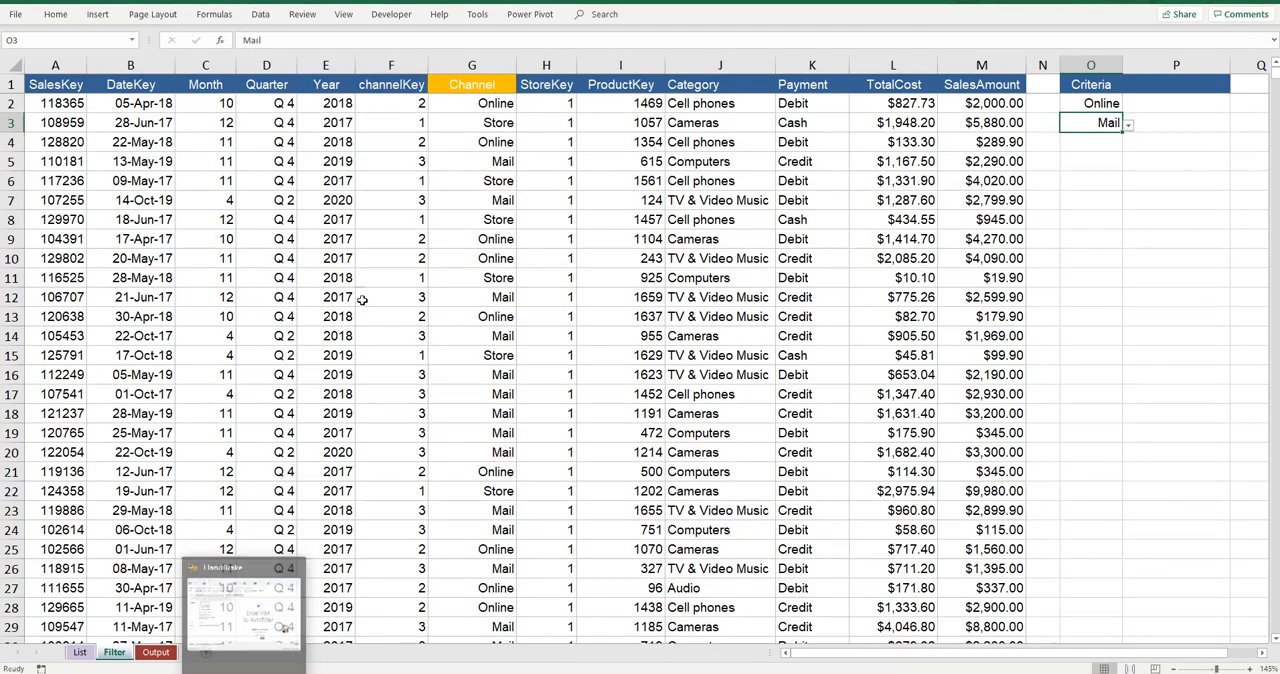
{"action": "left_click", "coordinate": [392, 200]}
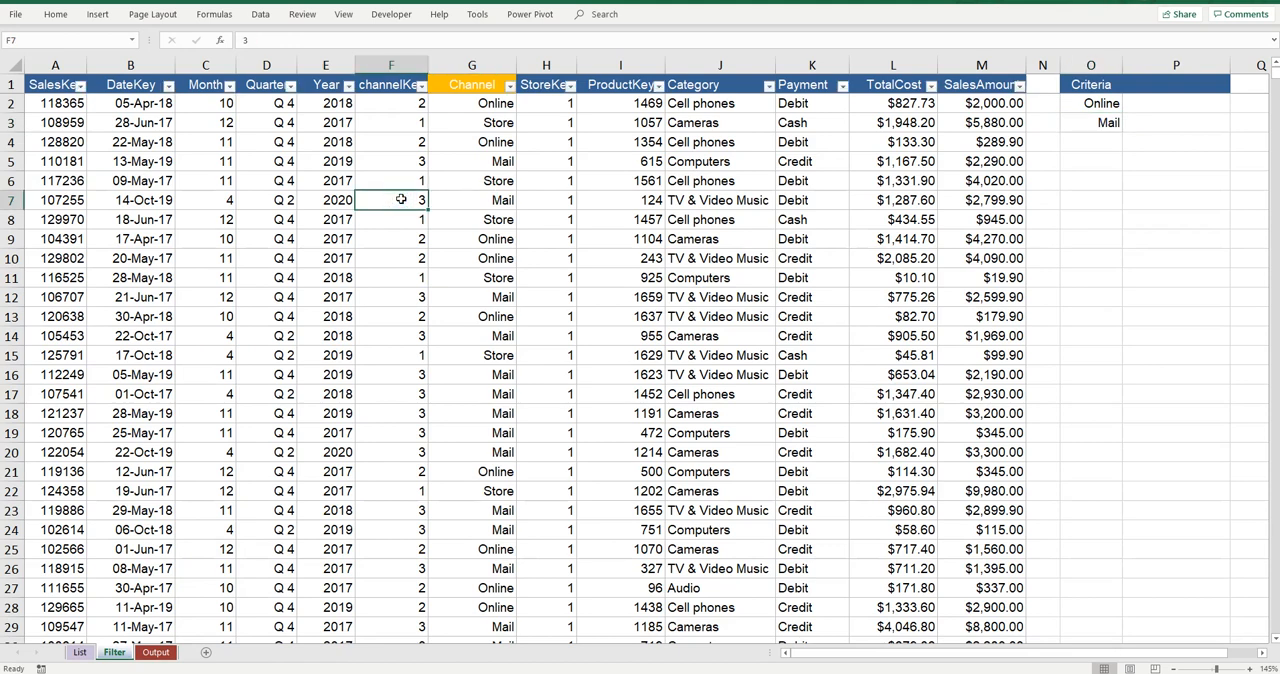
{"action": "mouse_move", "coordinate": [300, 120]}
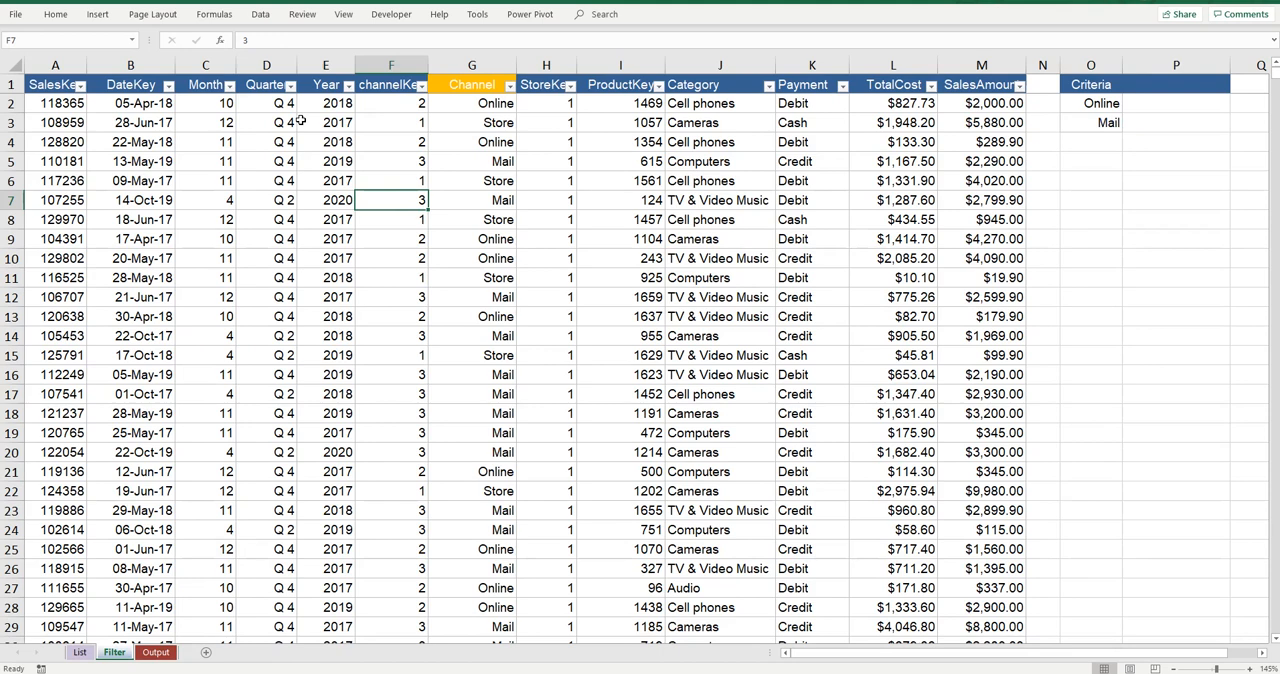
Step: Insert sh.AutoFilterMode = False before rng.AutoFilter and prefix [a1].CurrentRegion with sh
{"action": "key", "text": "alt+F11"}
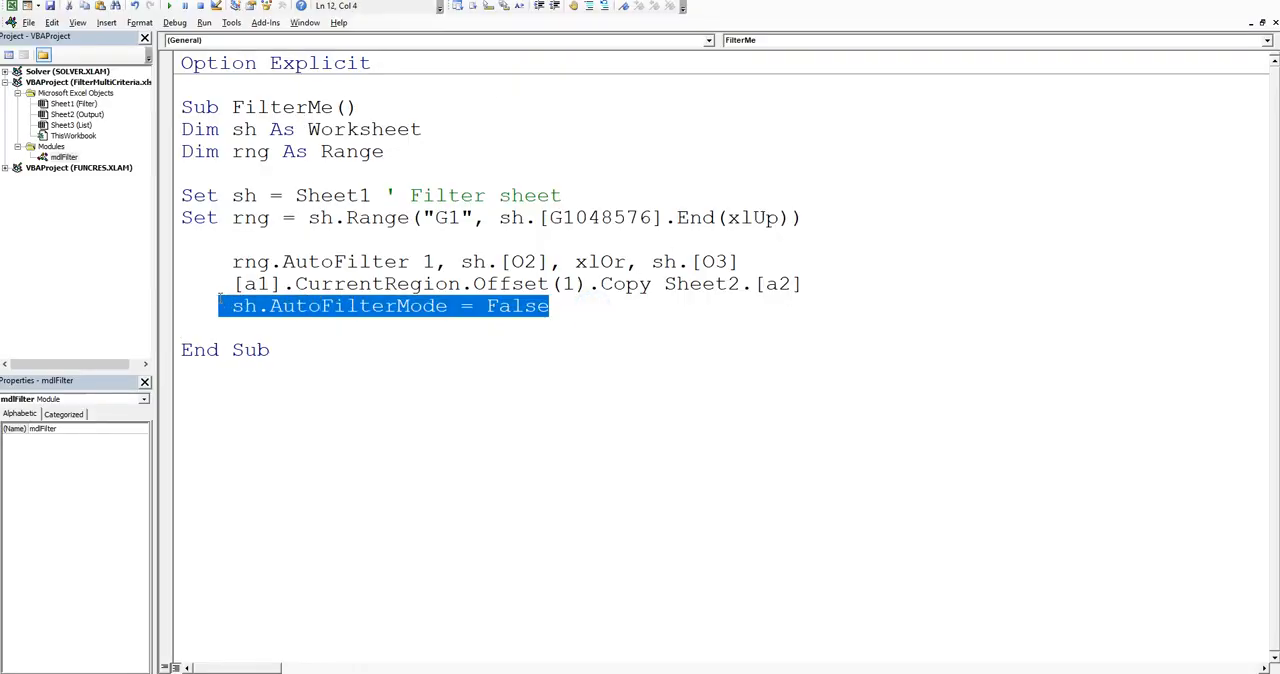
{"action": "left_click", "coordinate": [240, 240]}
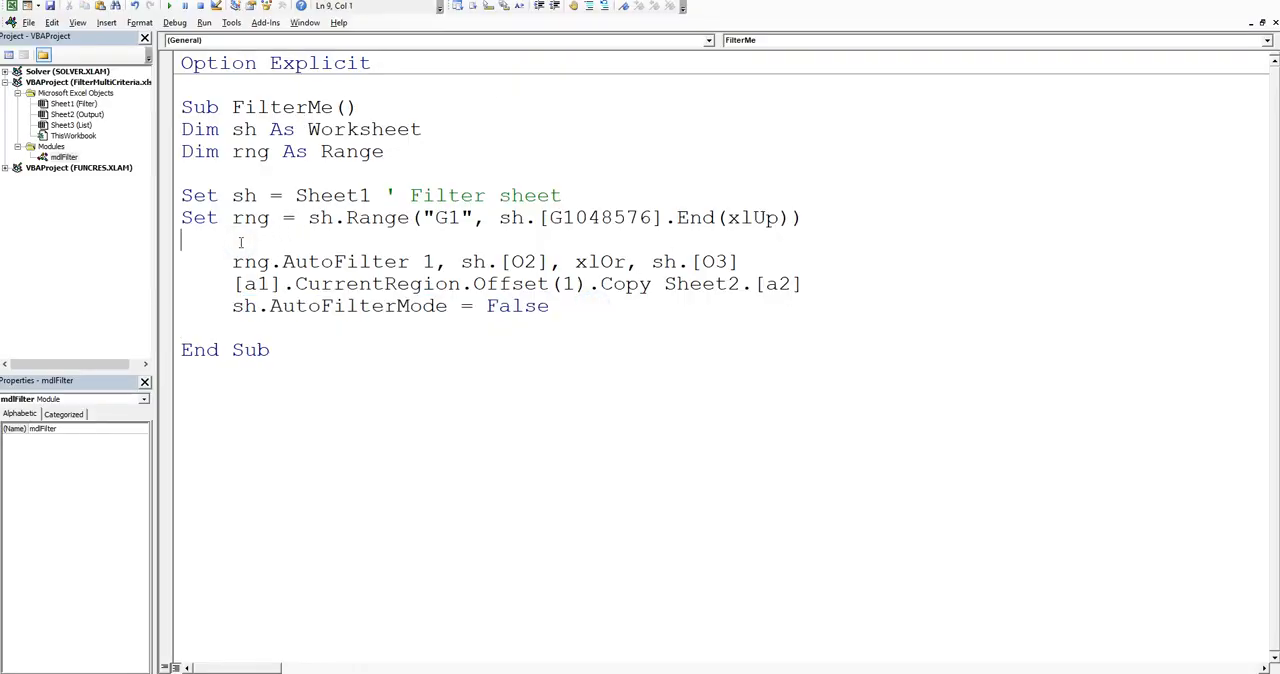
{"action": "type", "text": "sh.AutoFilterMode = False"}
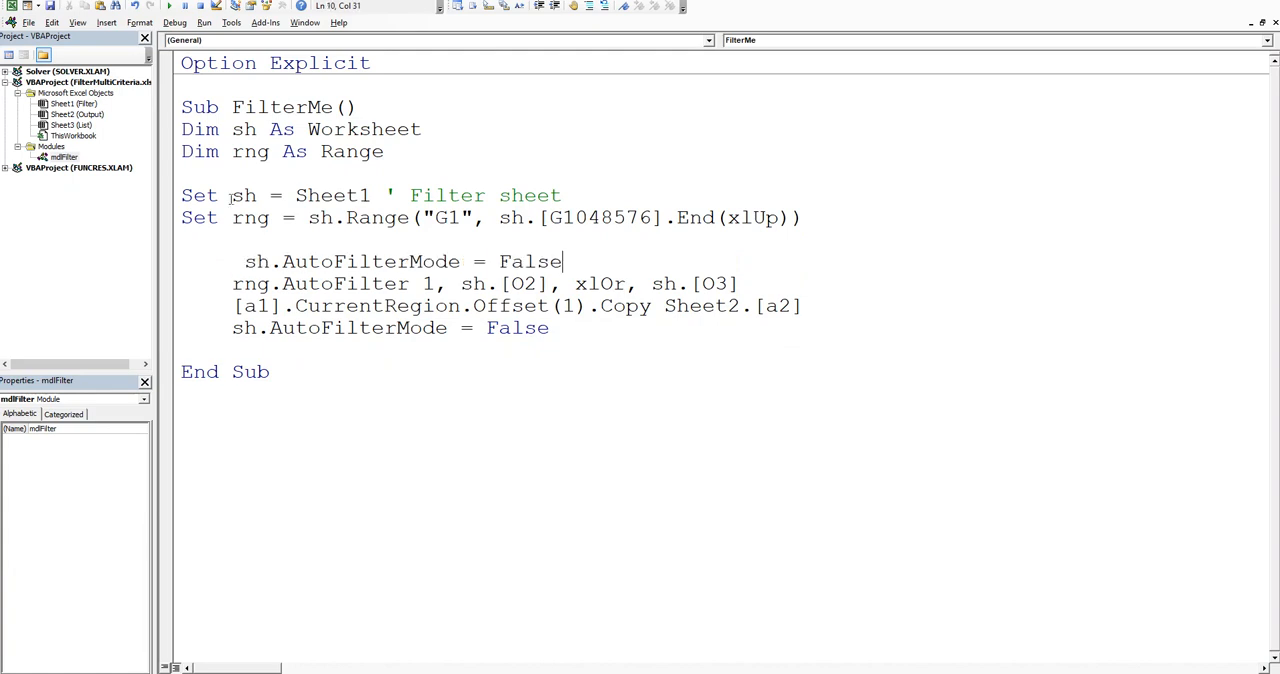
{"action": "left_click", "coordinate": [244, 260]}
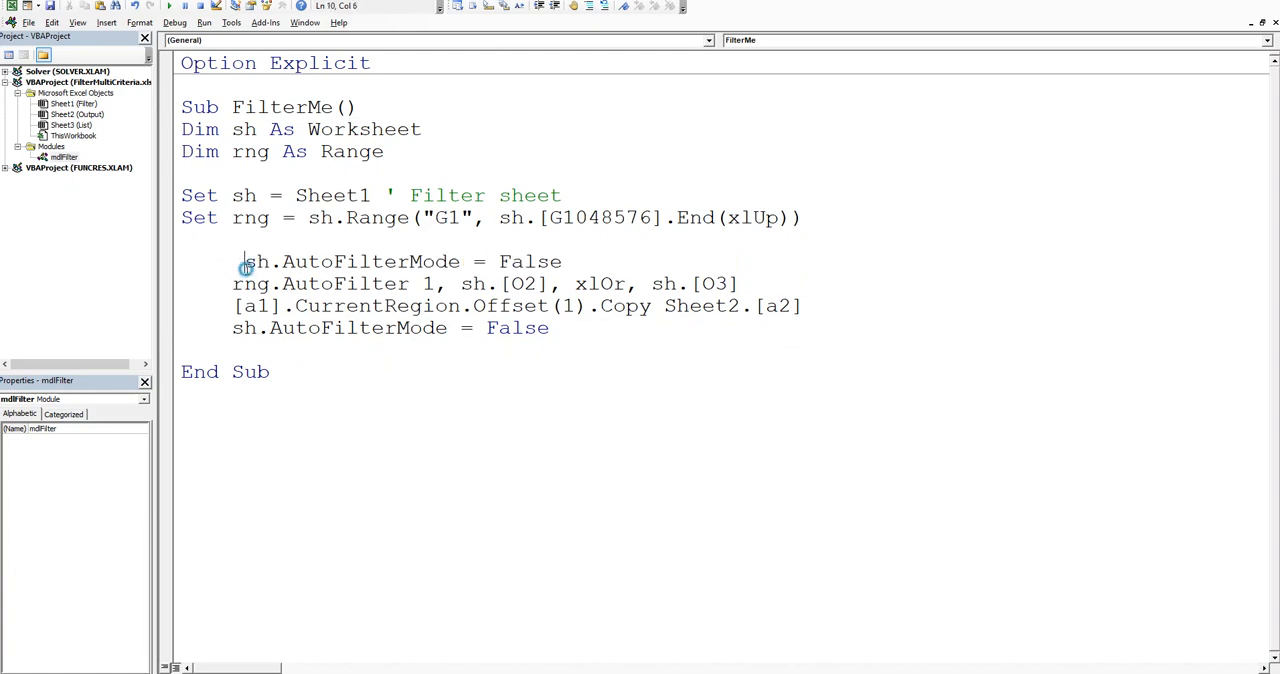
{"action": "left_click", "coordinate": [232, 260]}
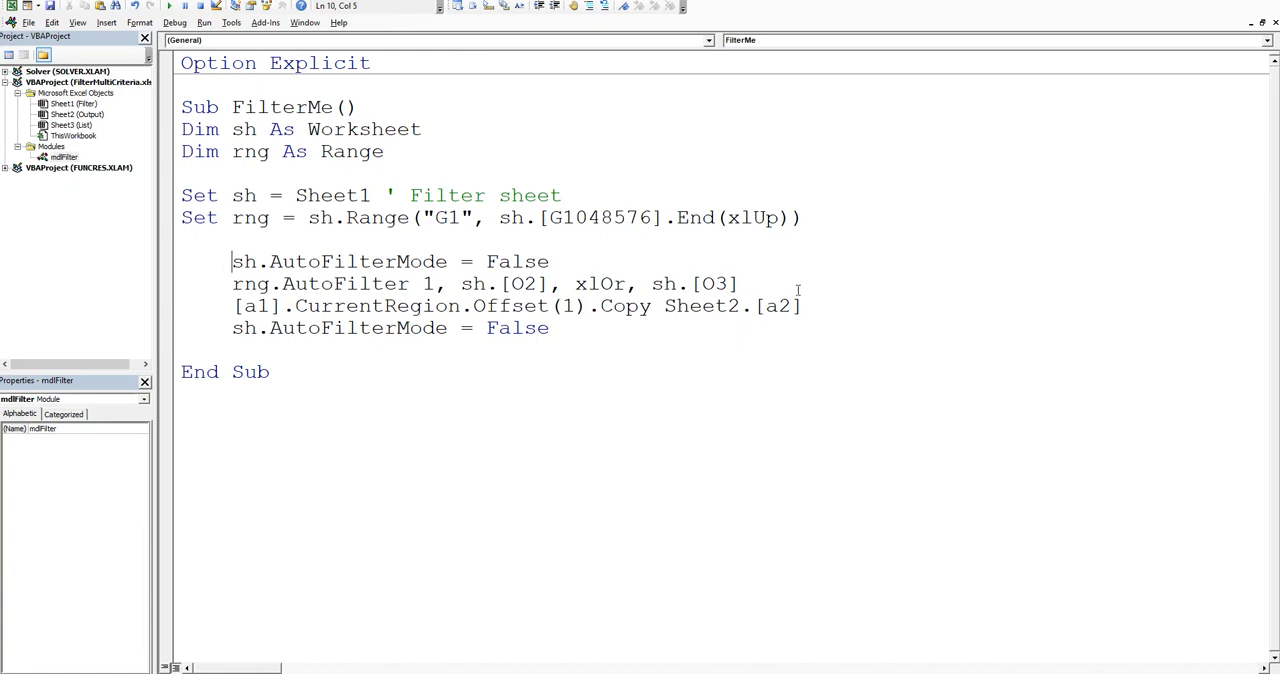
{"action": "triple_click", "coordinate": [480, 284]}
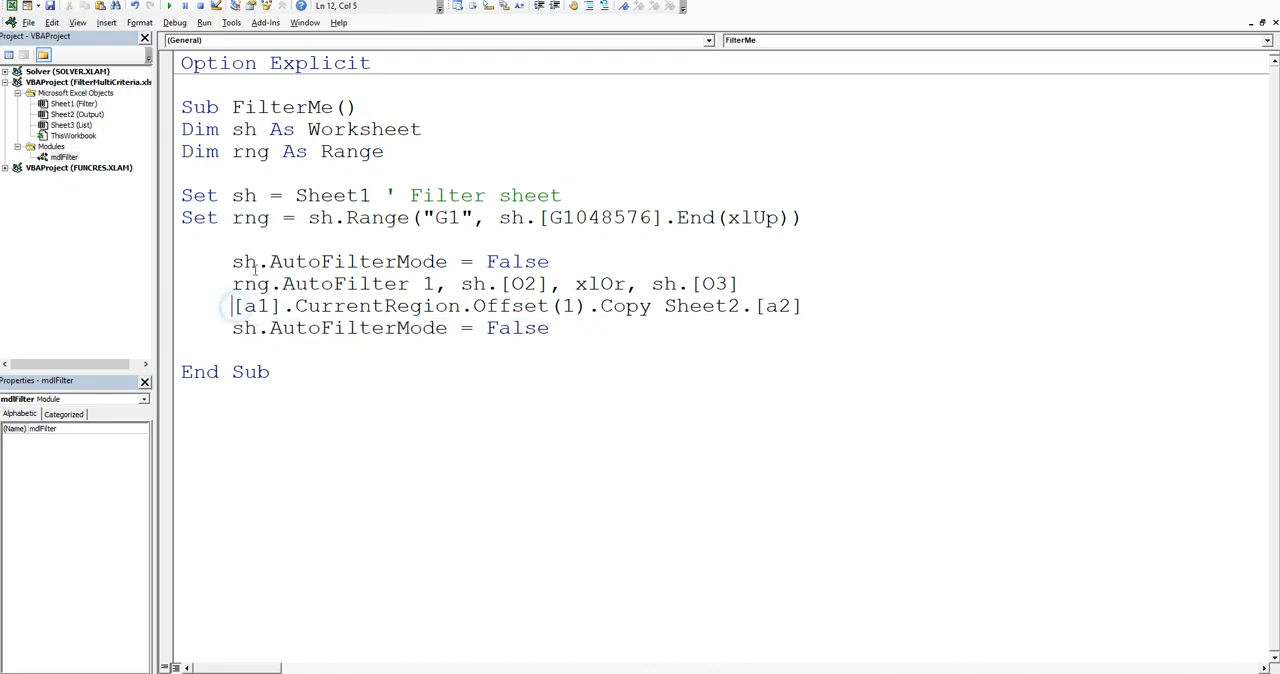
{"action": "mouse_move", "coordinate": [236, 328]}
{"action": "type", "text": "sh."}
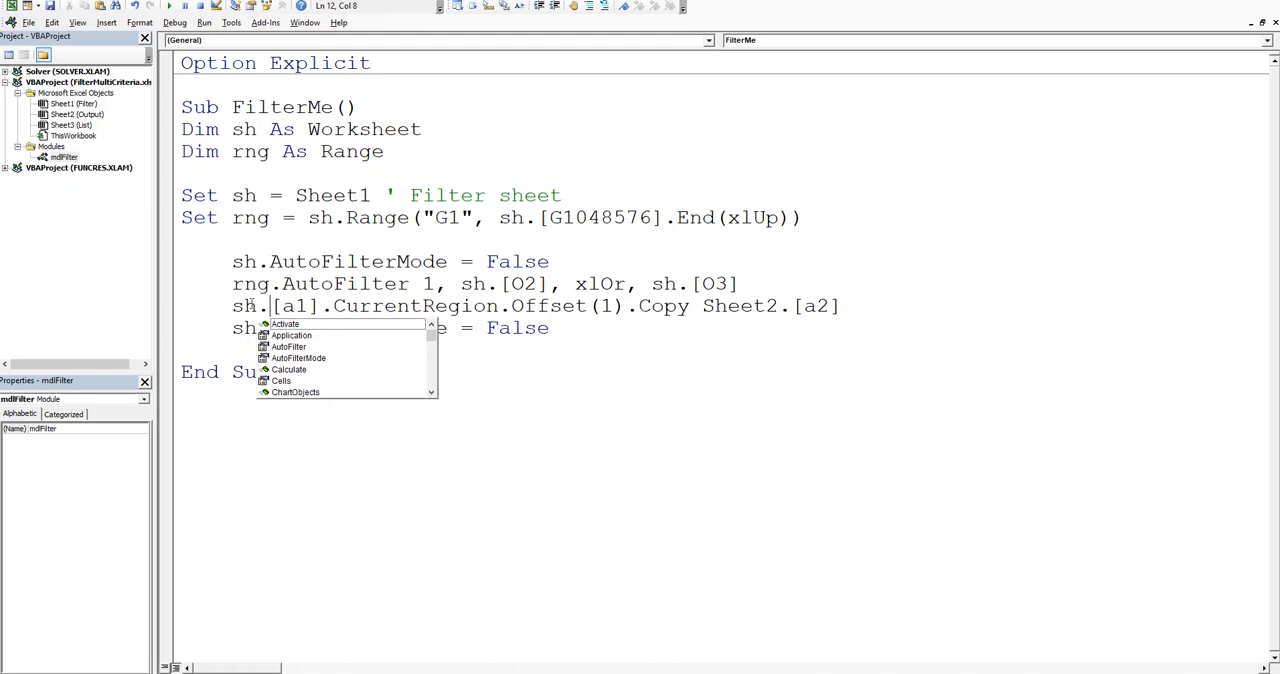
{"action": "double_click", "coordinate": [244, 306]}
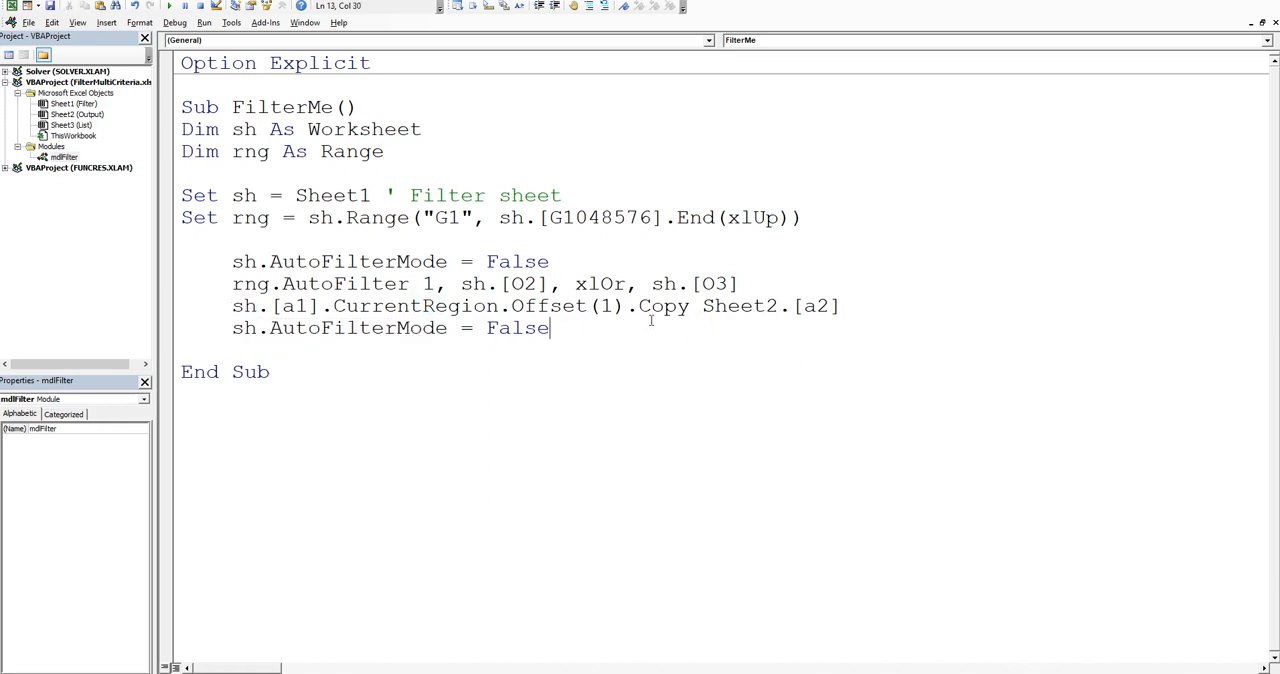
{"action": "mouse_move", "coordinate": [664, 312]}
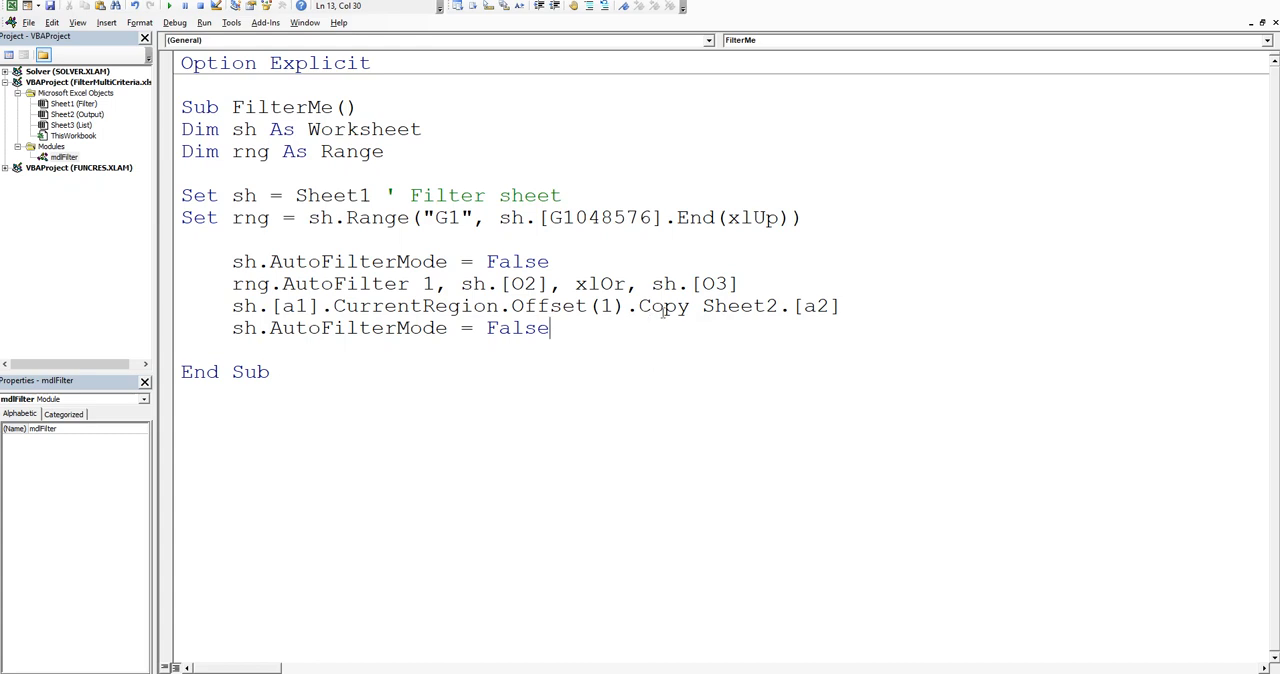
{"action": "mouse_move", "coordinate": [700, 240]}
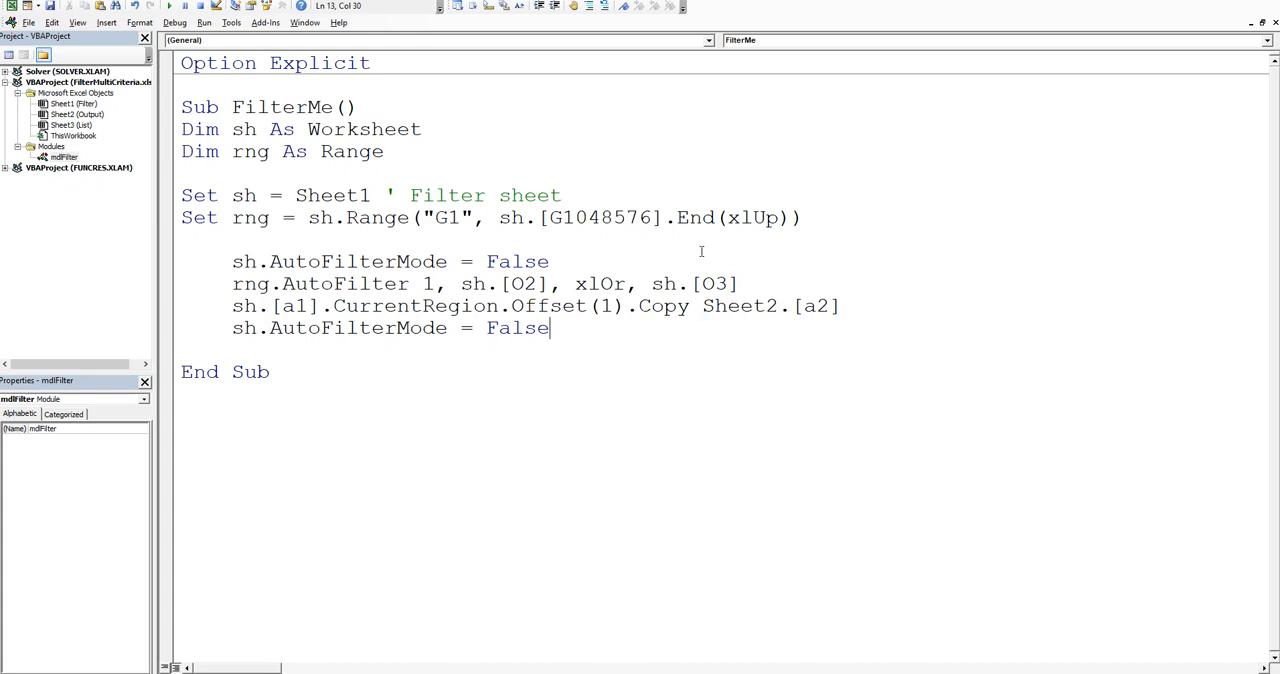
{"action": "mouse_move", "coordinate": [648, 40]}
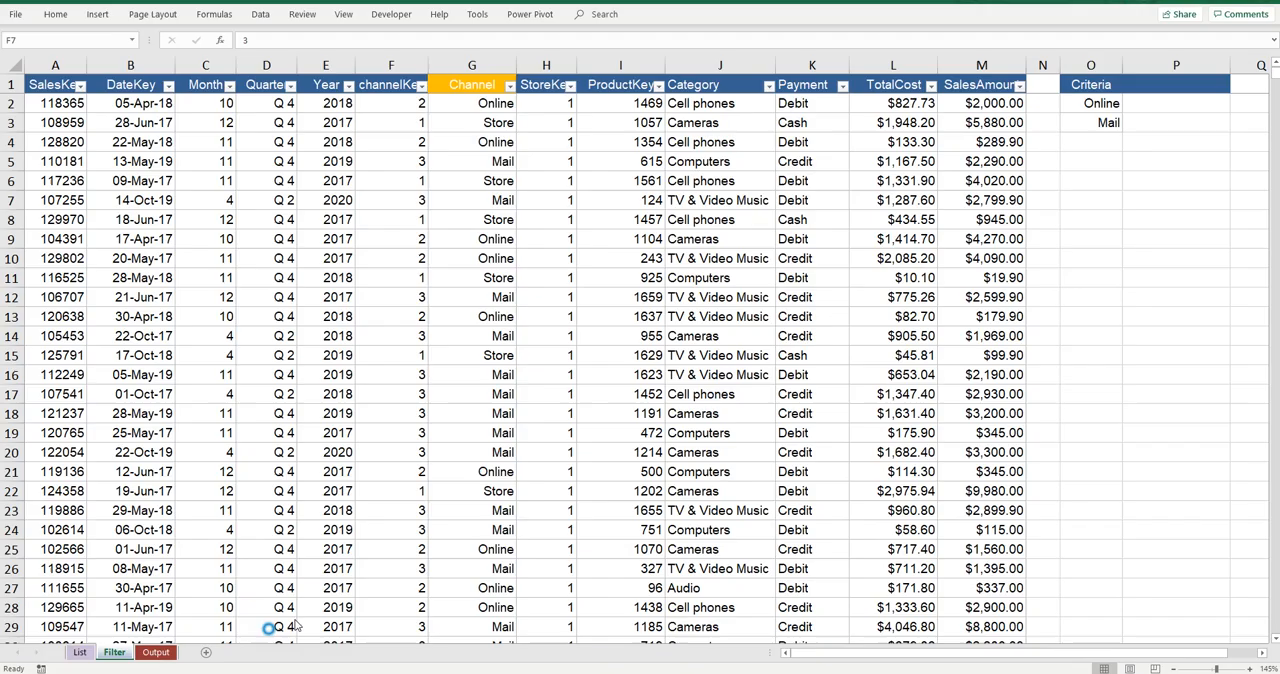
Step: After viewing the Output sheet data, add Sheet2.[a1].CurrentRegion.ClearContents before the copy
{"action": "left_click", "coordinate": [156, 652]}
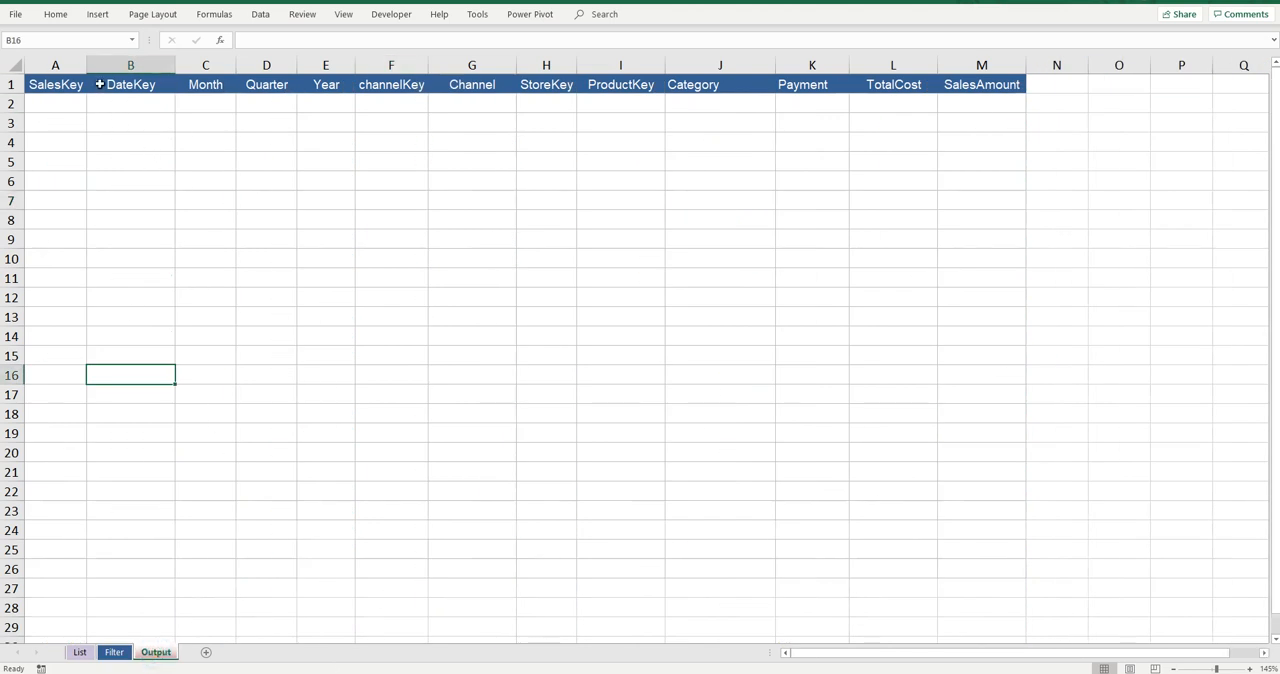
{"action": "left_click_drag", "start_coordinate": [56, 104], "coordinate": [892, 220]}
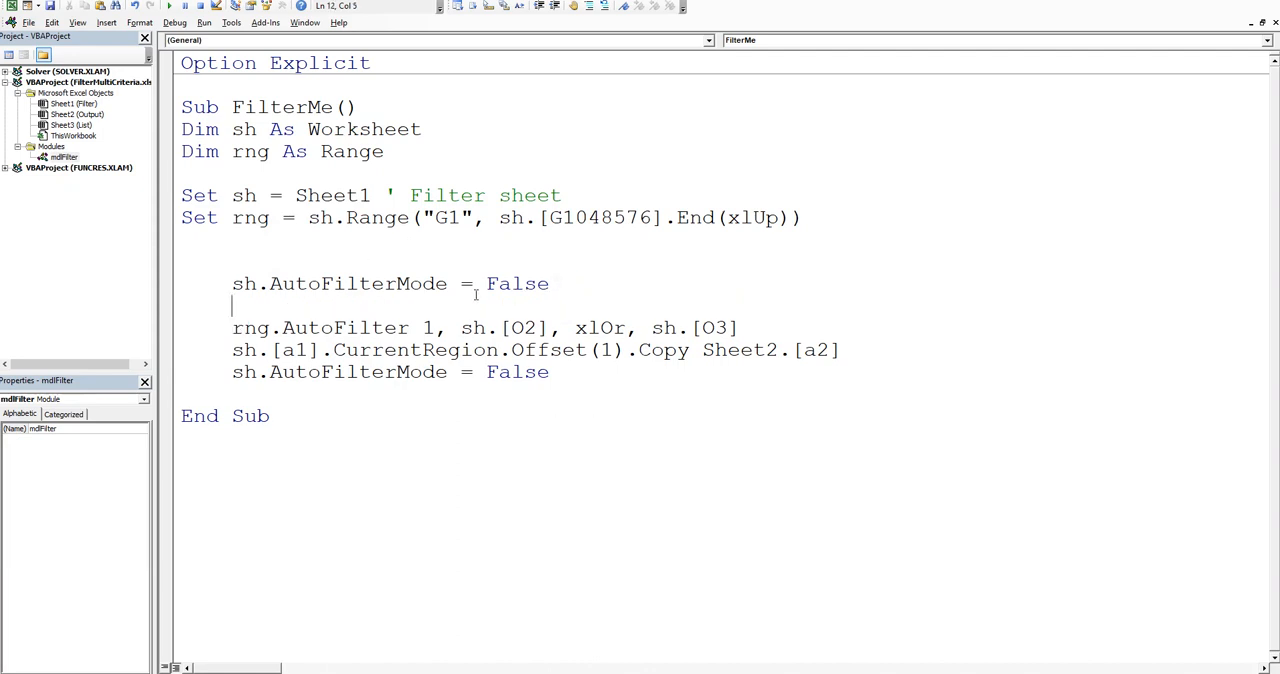
{"action": "type", "text": "sheet2."}
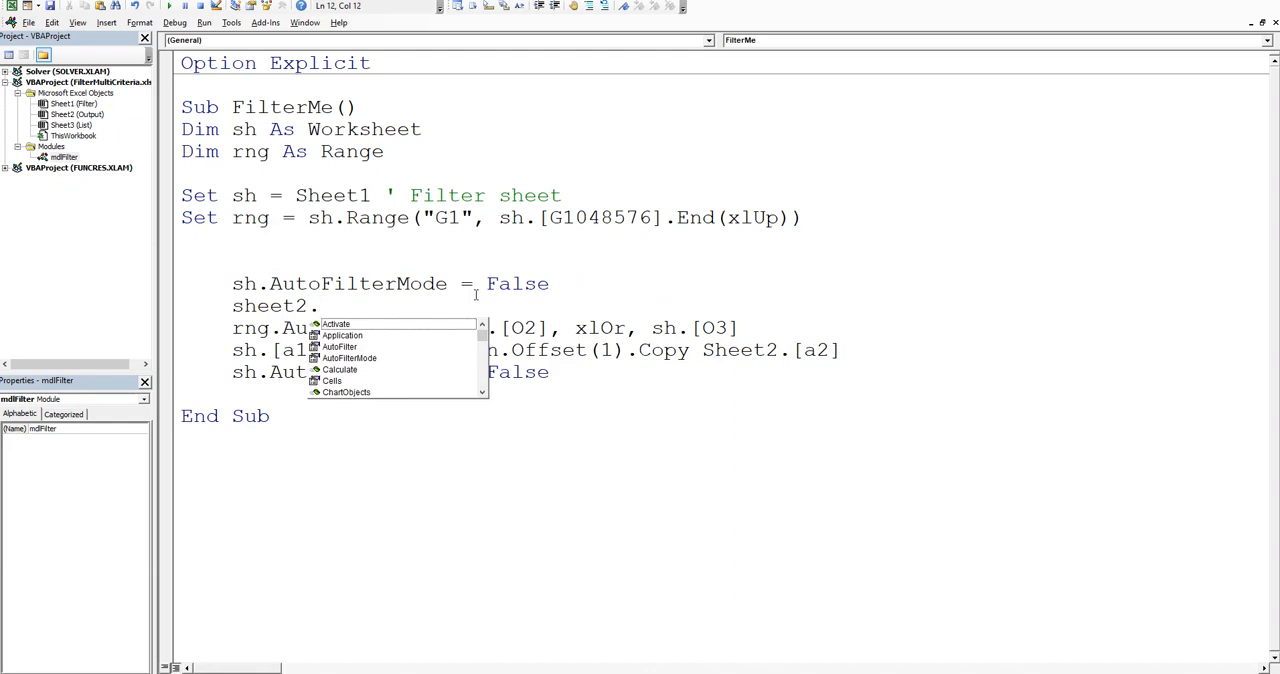
{"action": "type", "text": "[a1].c"}
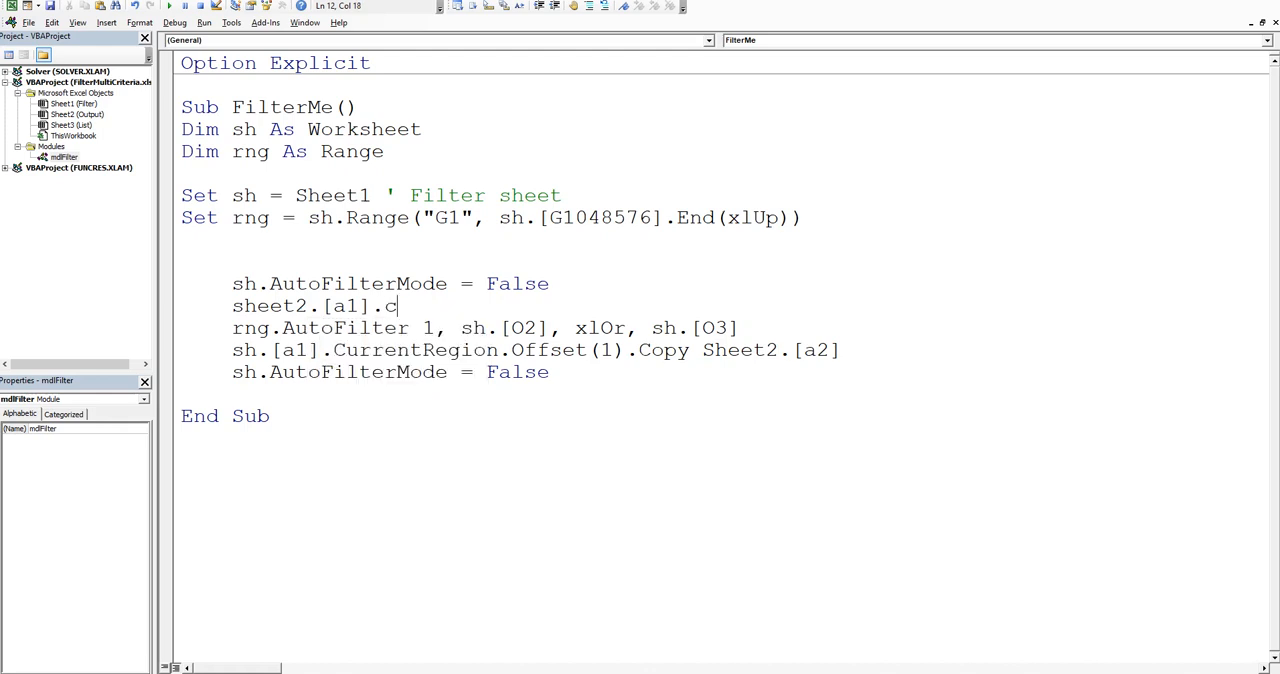
{"action": "type", "text": "urrentre"}
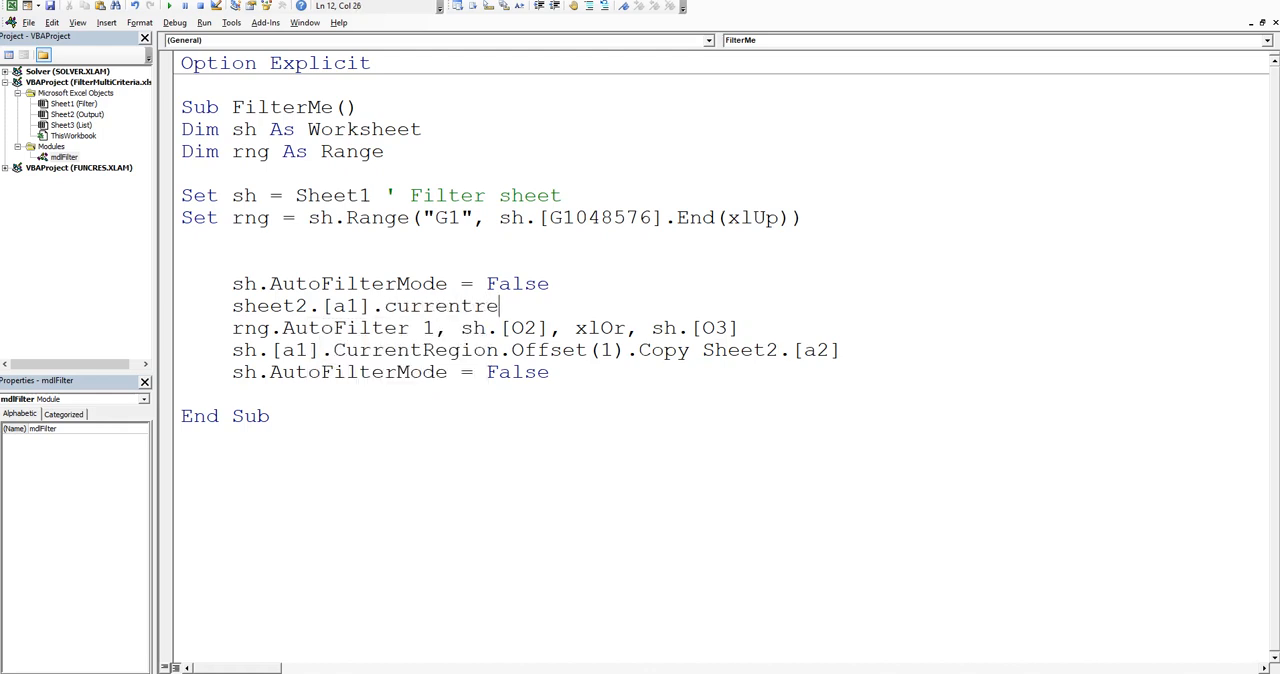
{"action": "type", "text": "gion"}
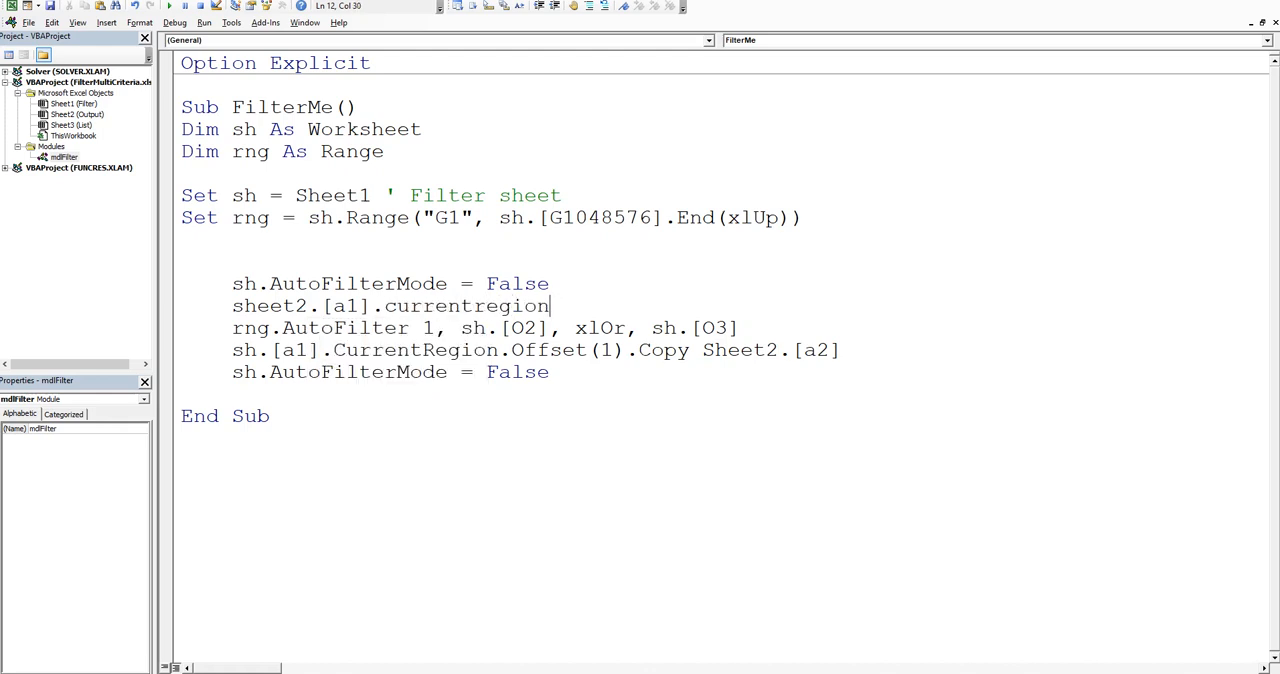
{"action": "type", "text": ".c"}
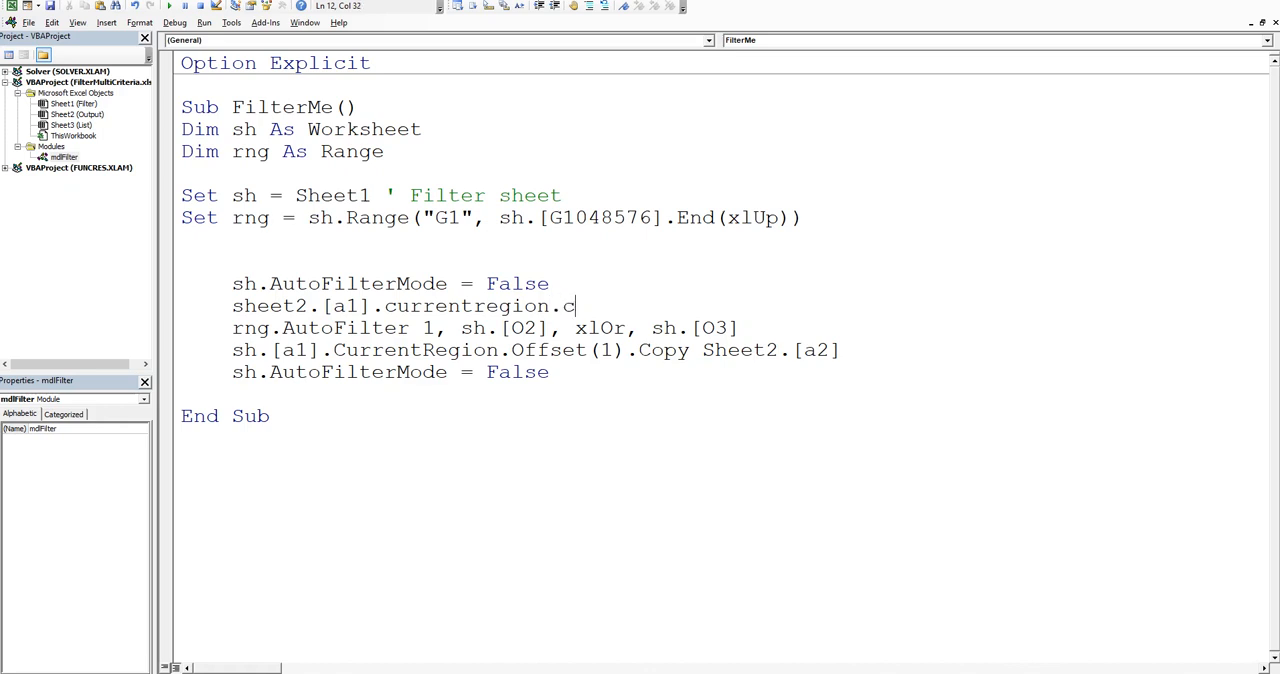
{"action": "type", "text": "learcontents"}
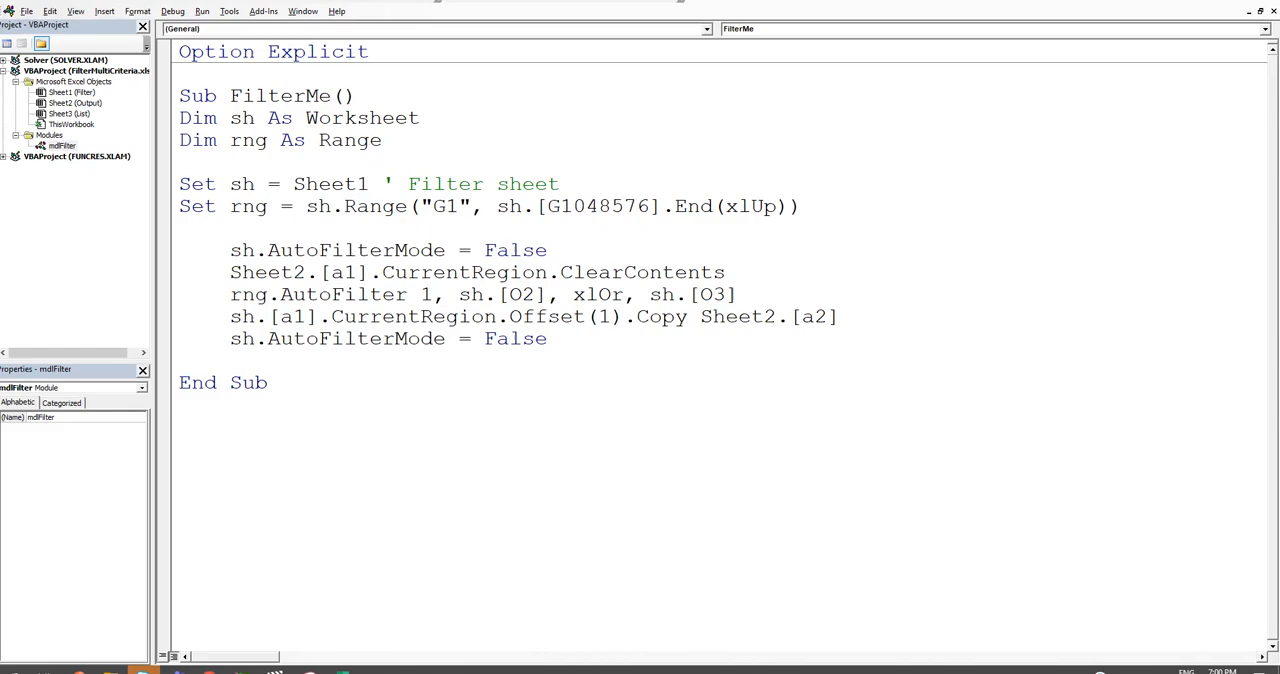
Step: Step into FilterMe and change the Output clear line to .Offset(1).ClearContents so headers survive
{"action": "left_click", "coordinate": [1260, 24]}
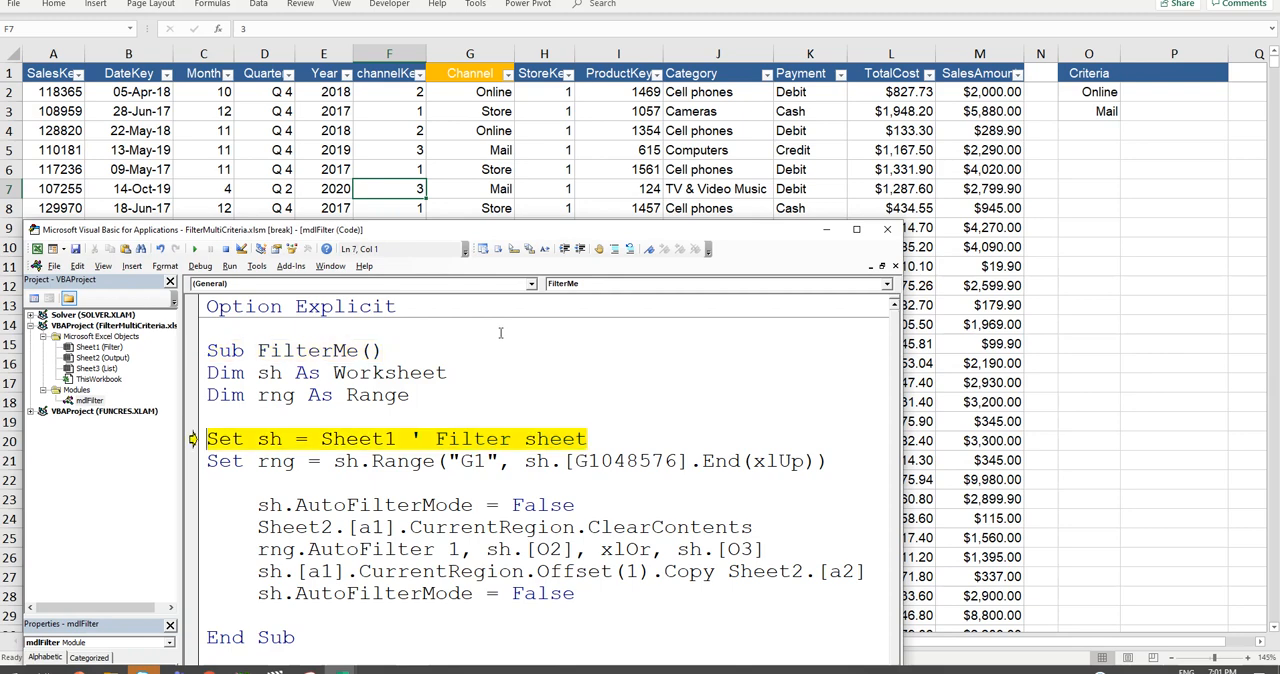
{"action": "key", "text": "F8"}
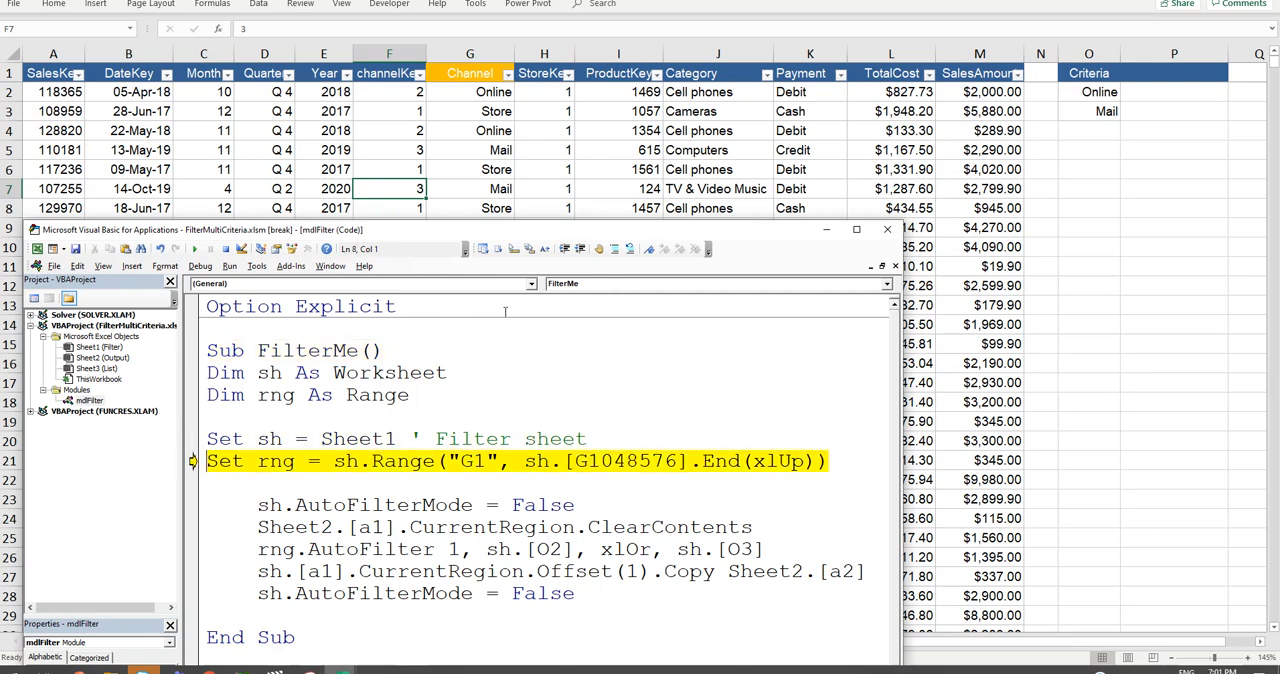
{"action": "key", "text": "F8"}
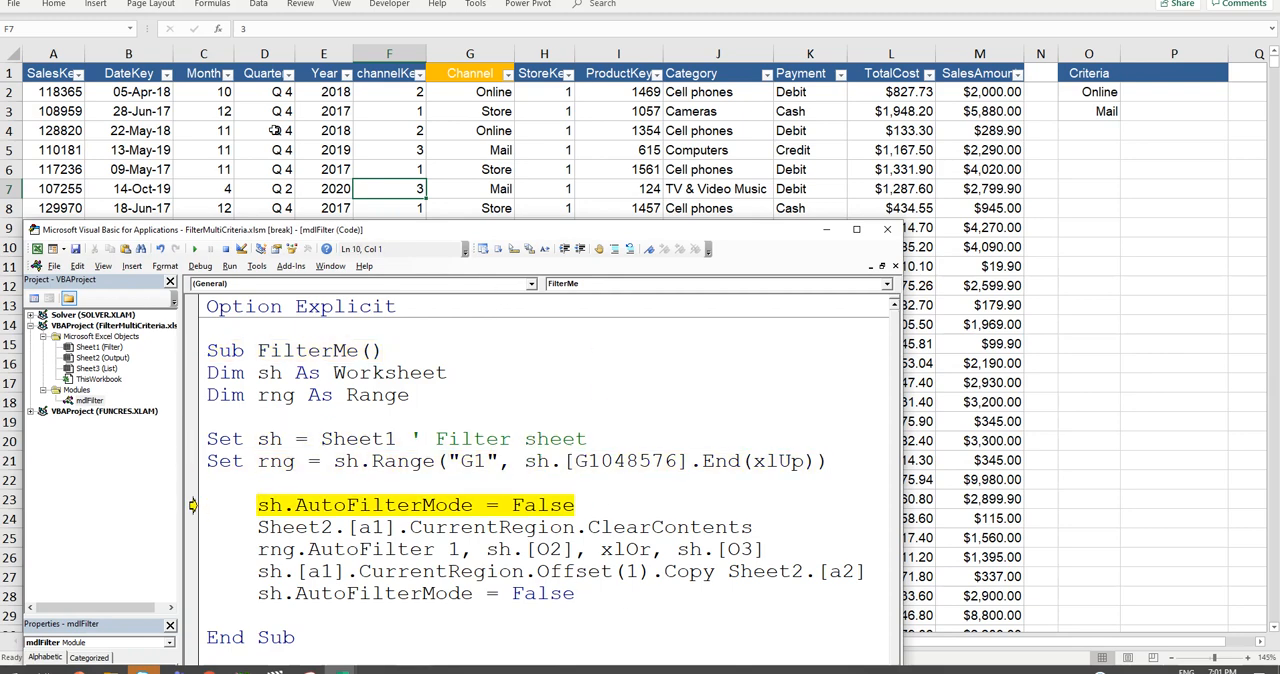
{"action": "key", "text": "F8"}
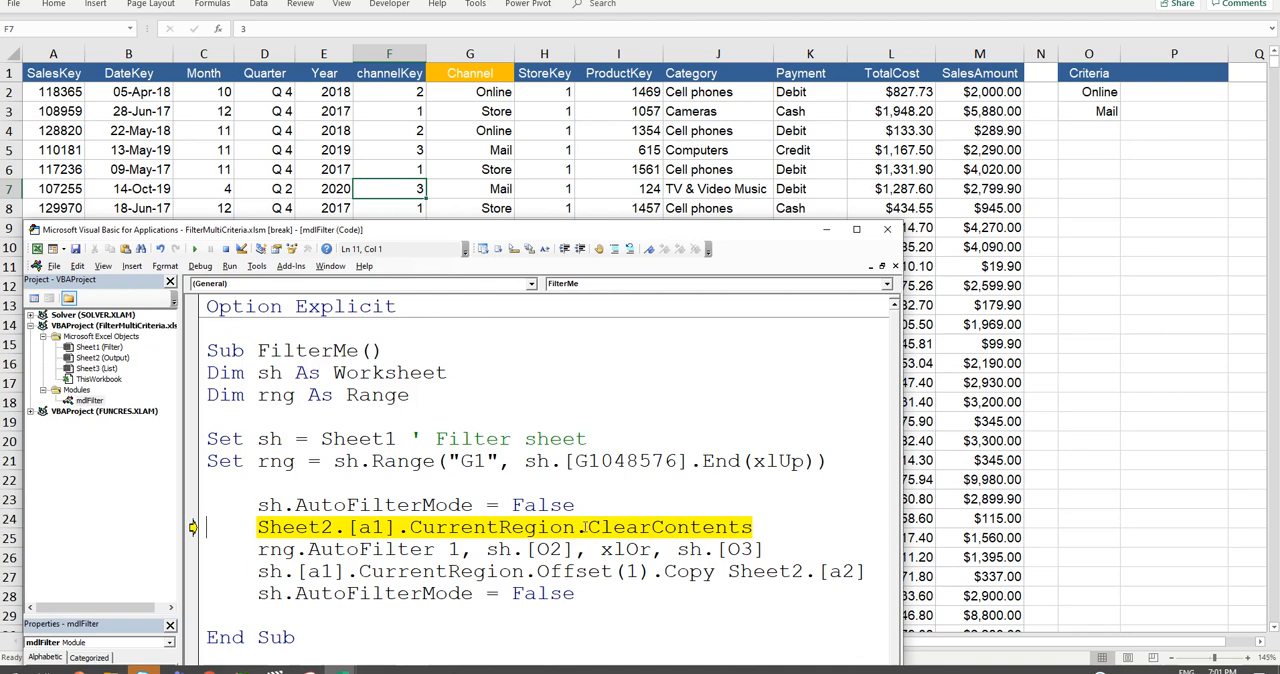
{"action": "left_click", "coordinate": [598, 528]}
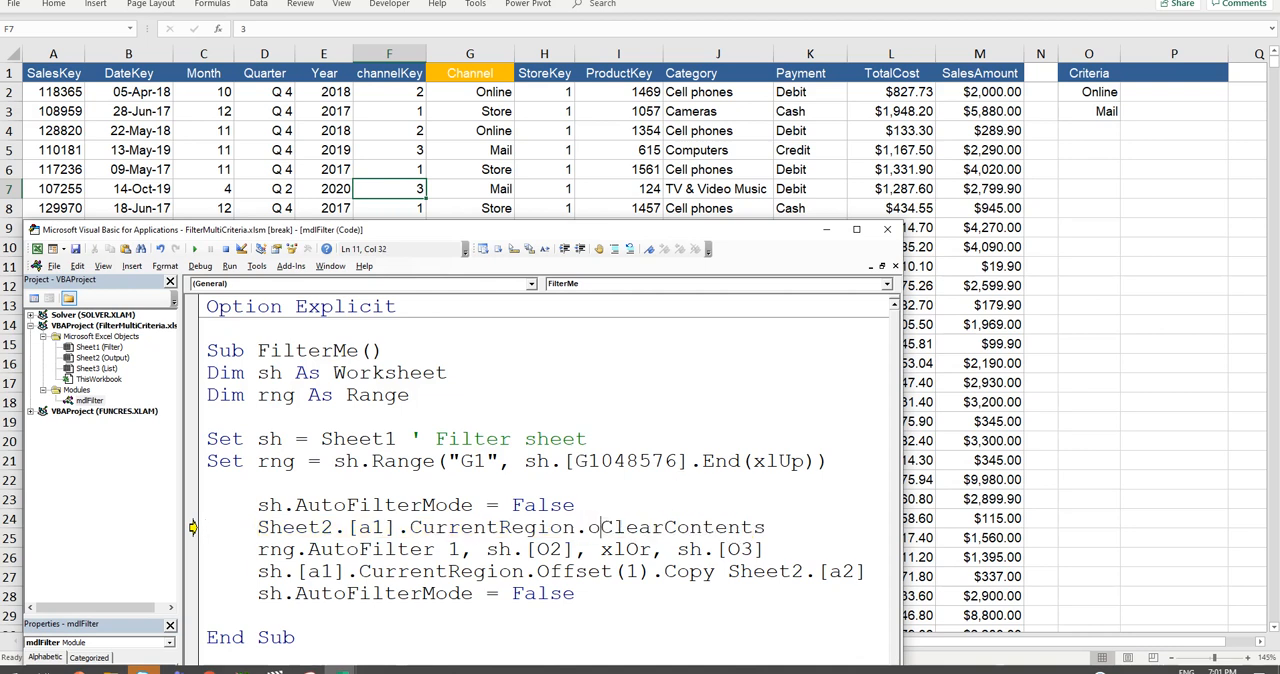
{"action": "type", "text": "ffset(1)."}
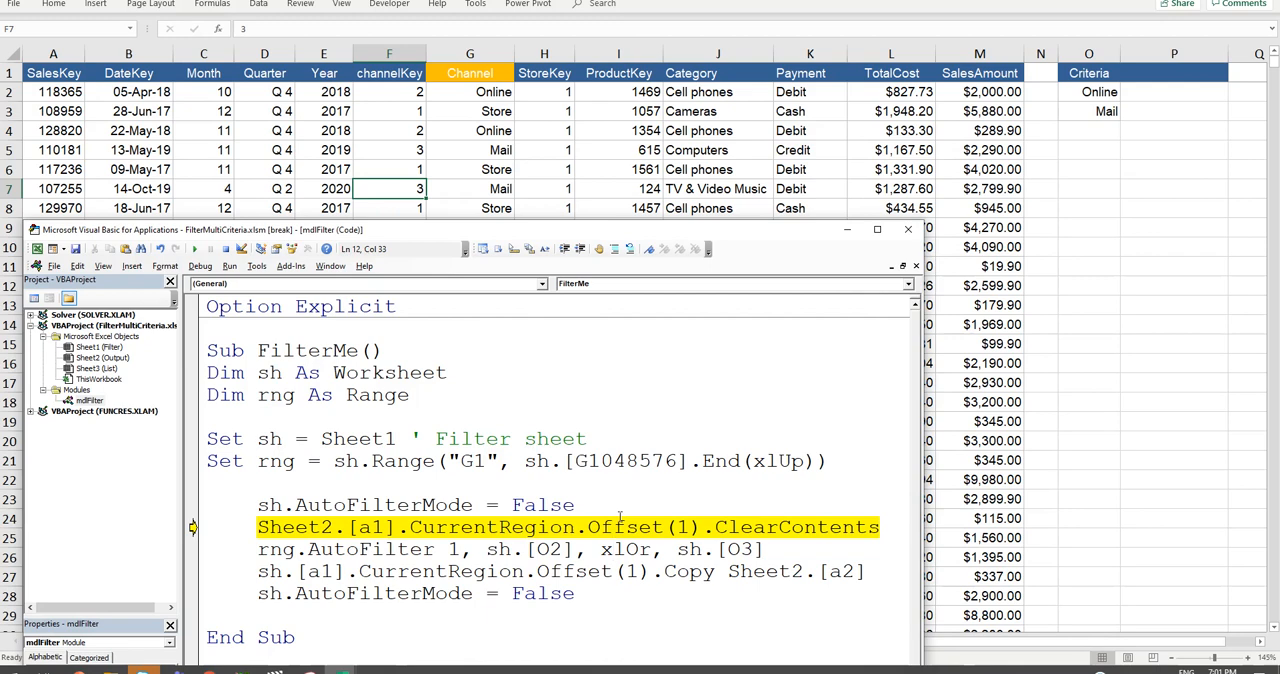
Step: Step on so Output's data is cleared, the Filter sheet shows only Online rows, and they are copied
{"action": "key", "text": "F8"}
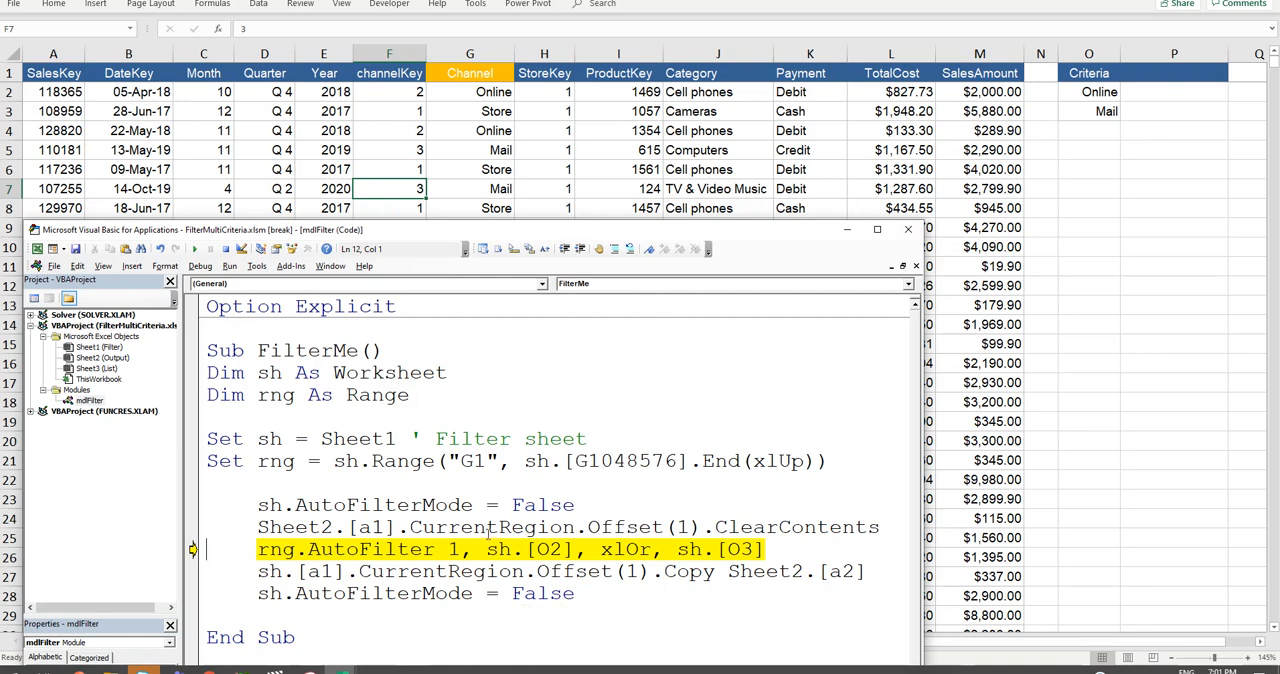
{"action": "key", "text": "F8"}
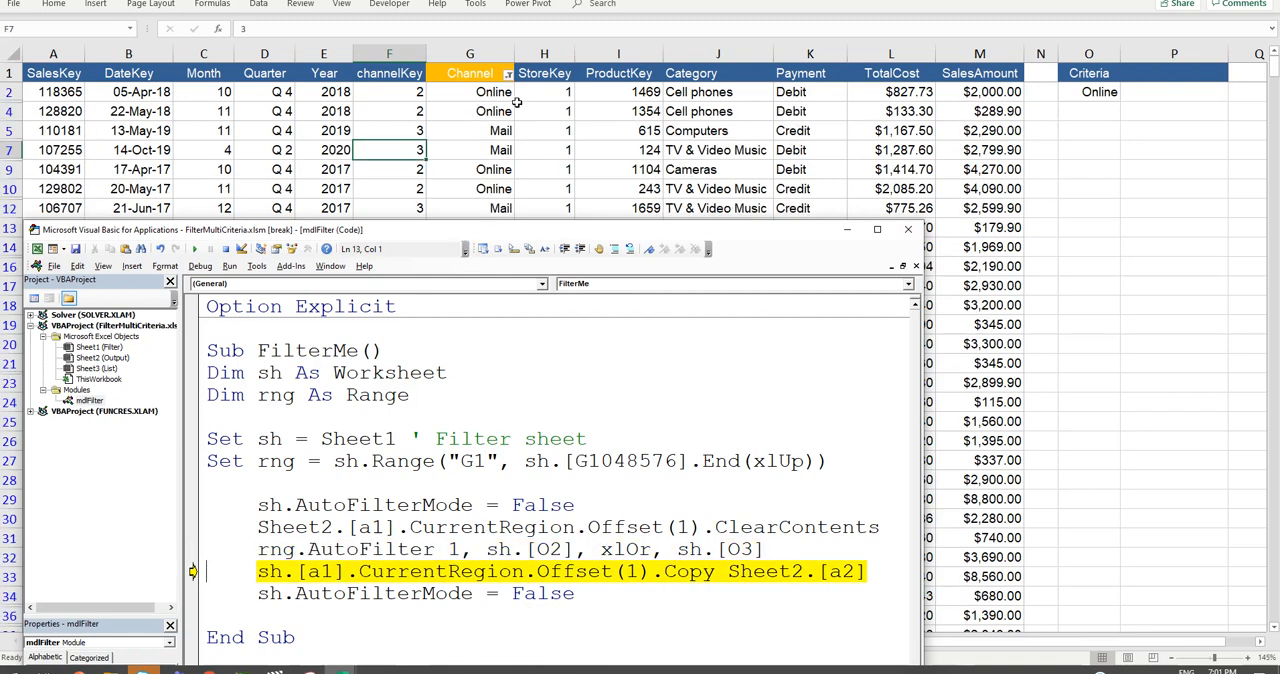
{"action": "mouse_move", "coordinate": [510, 78]}
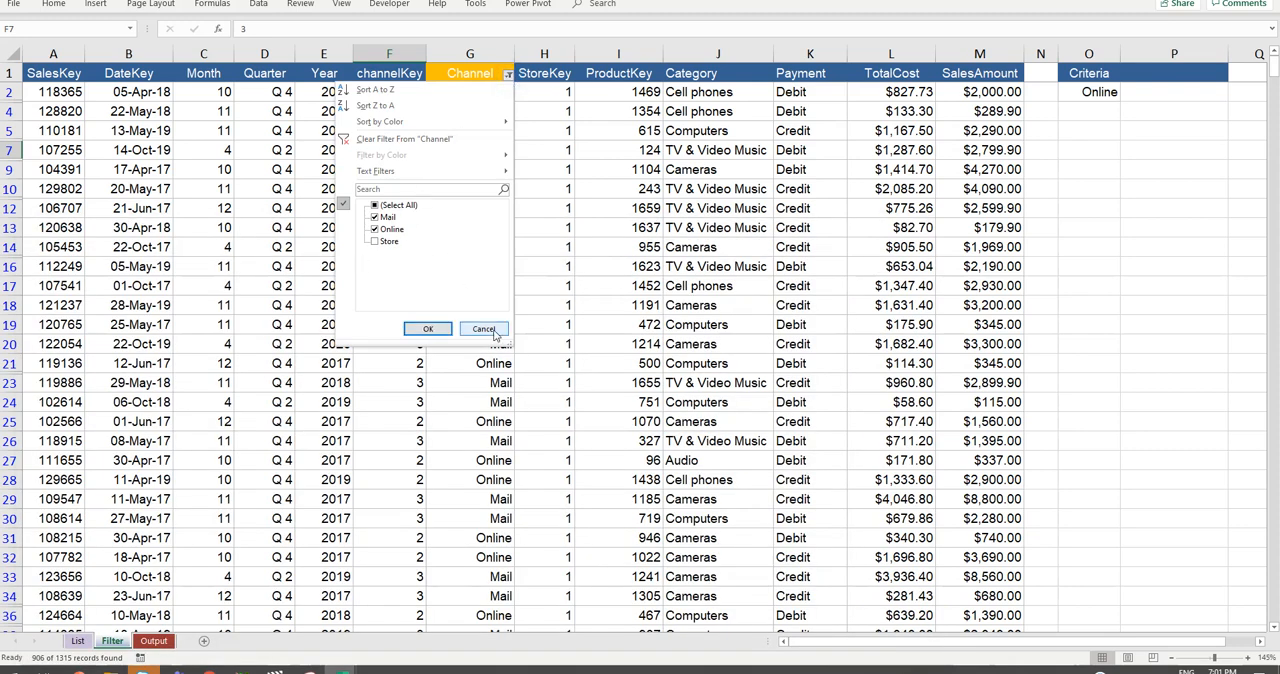
{"action": "left_click", "coordinate": [428, 328]}
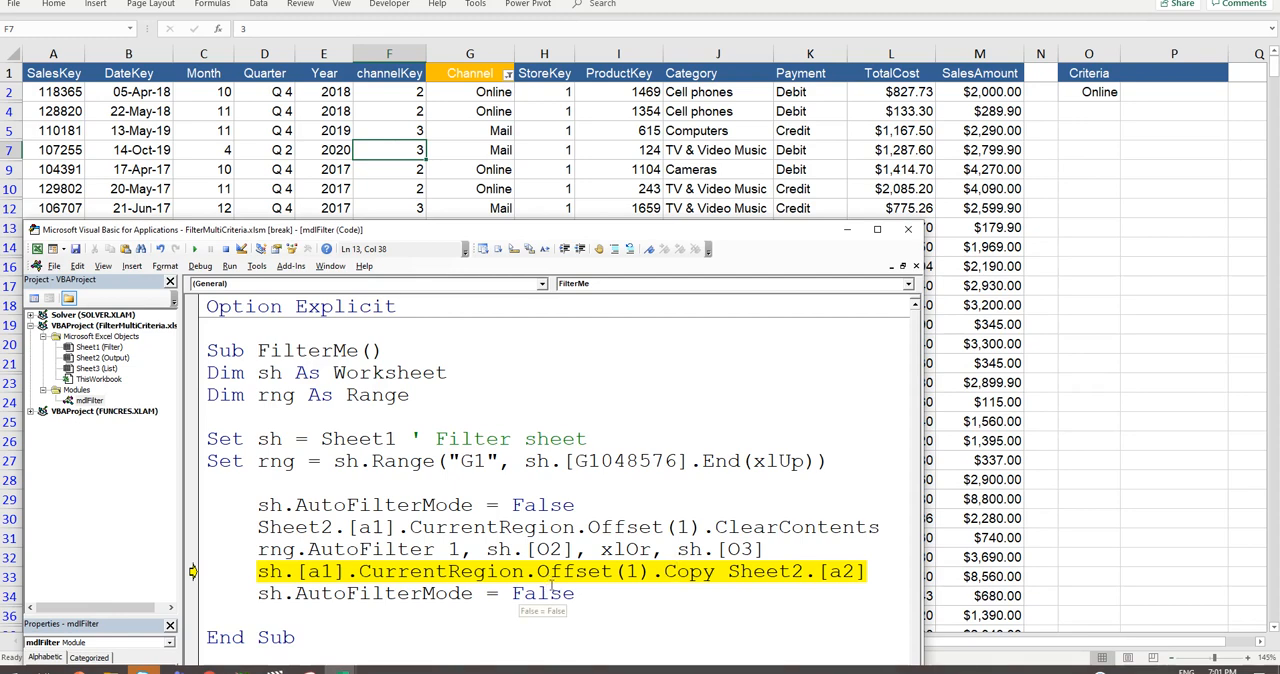
{"action": "key", "text": "F8"}
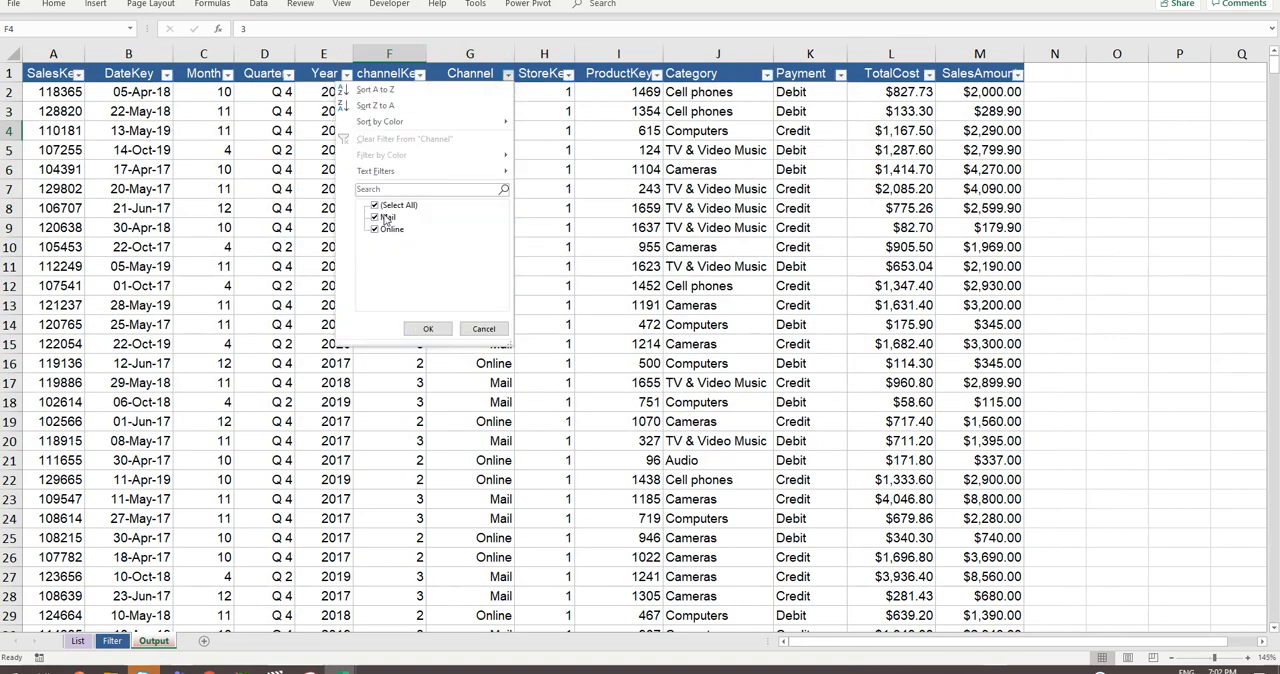
Step: Review the Filter sheet criteria and bring the finished FilterMe code back up maximized
{"action": "left_click", "coordinate": [428, 328]}
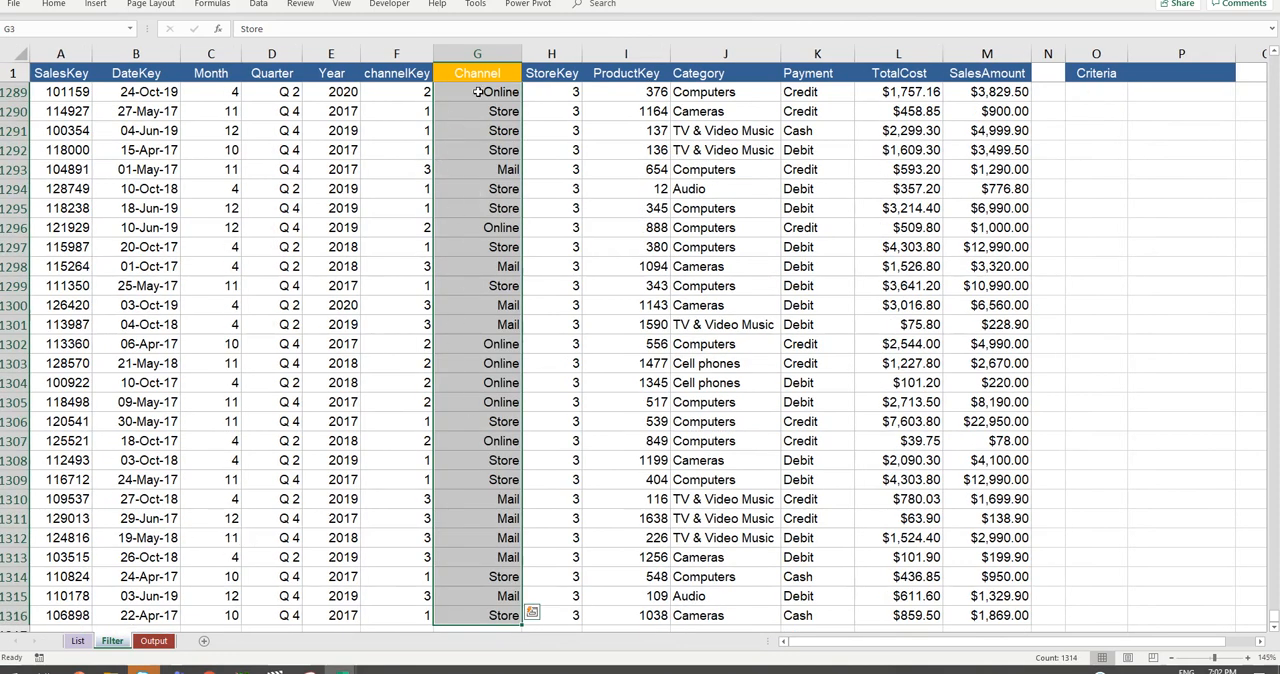
{"action": "left_click", "coordinate": [476, 72]}
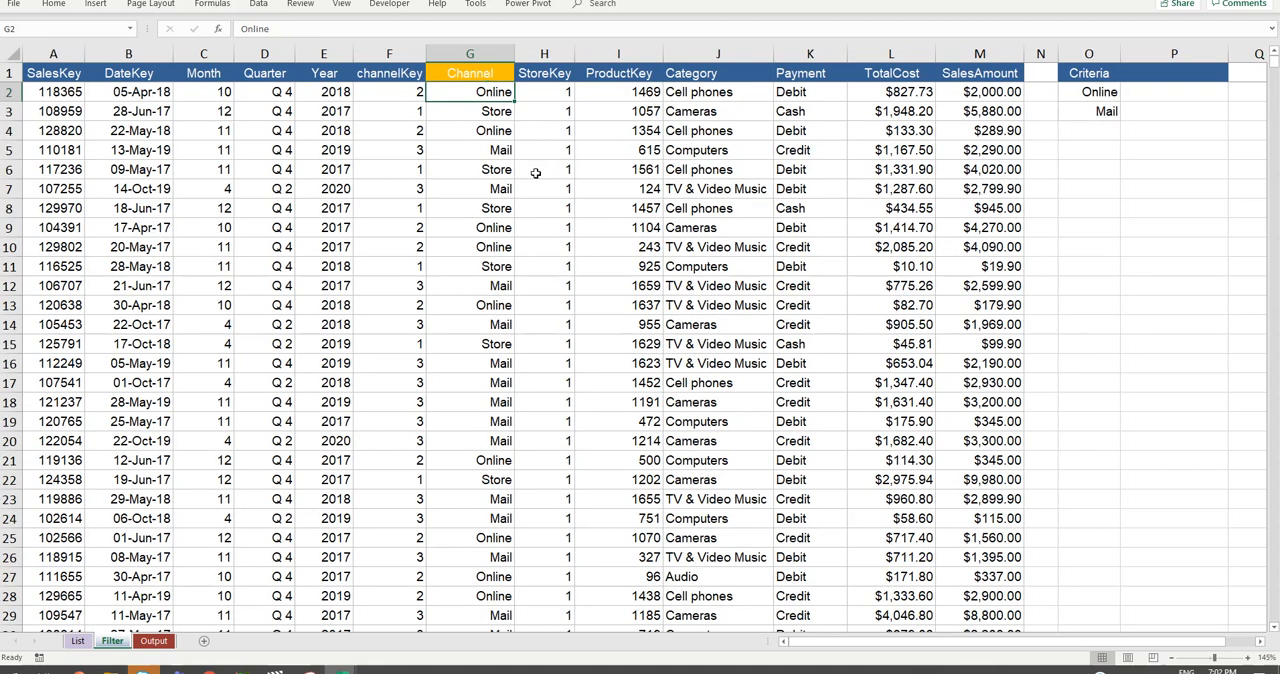
{"action": "mouse_move", "coordinate": [420, 320]}
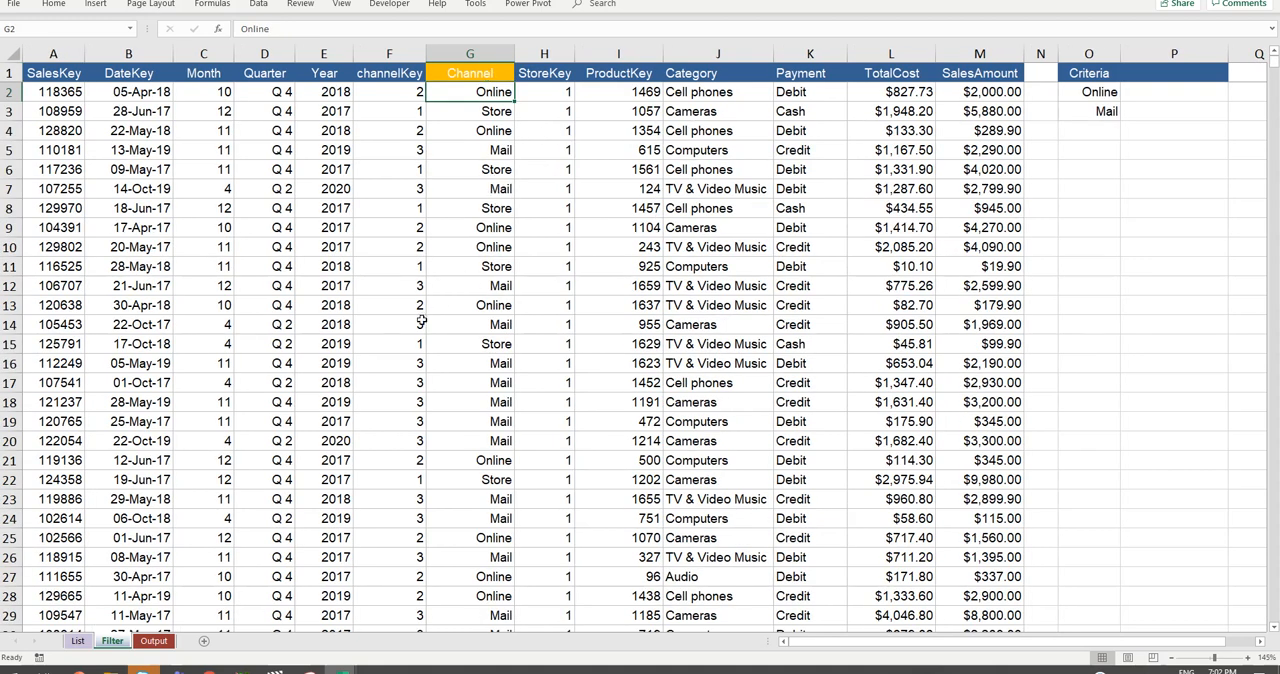
{"action": "left_click", "coordinate": [618, 112]}
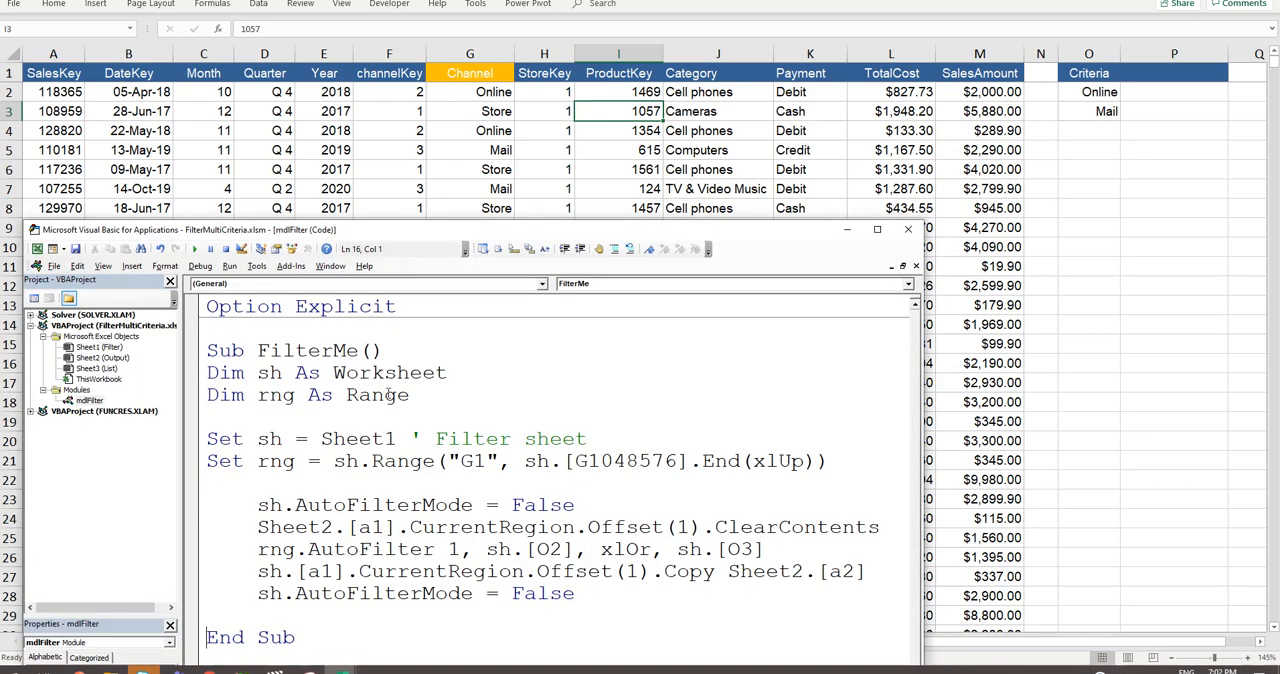
{"action": "left_click", "coordinate": [878, 228]}
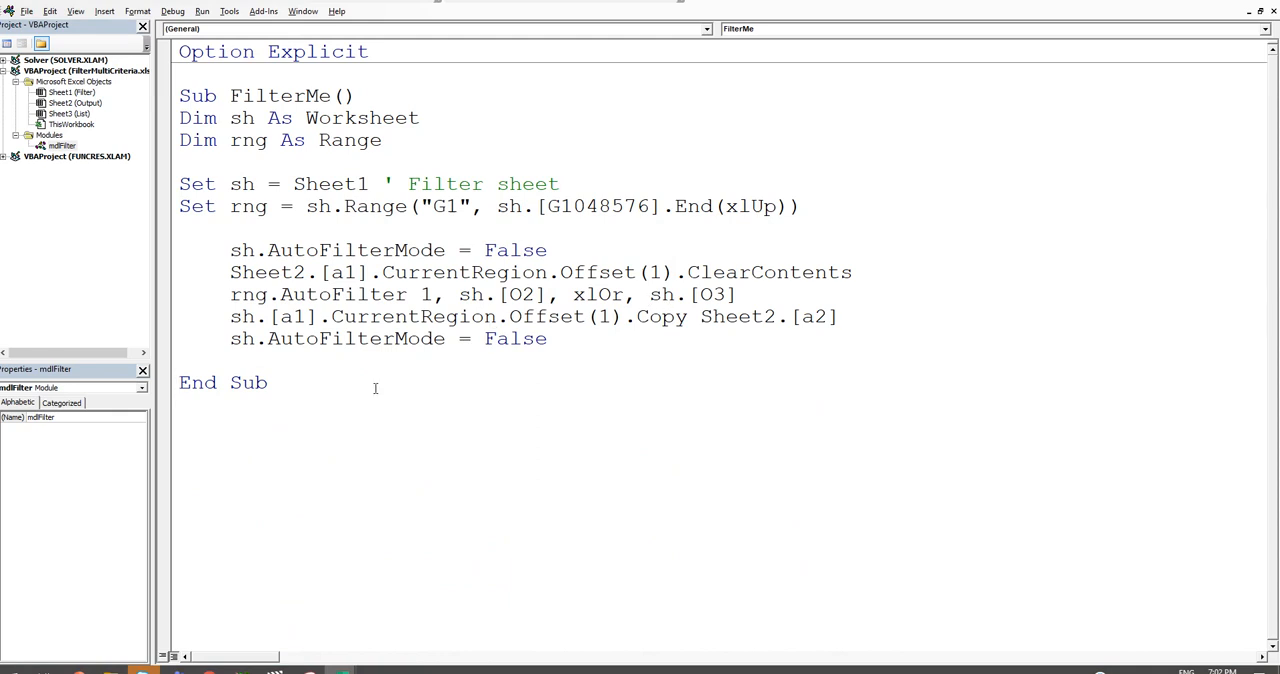
Step: Paste a FilterMe1 copy of the macro and point its range at DateKey column B instead of G
{"action": "key", "text": "ctrl+a"}
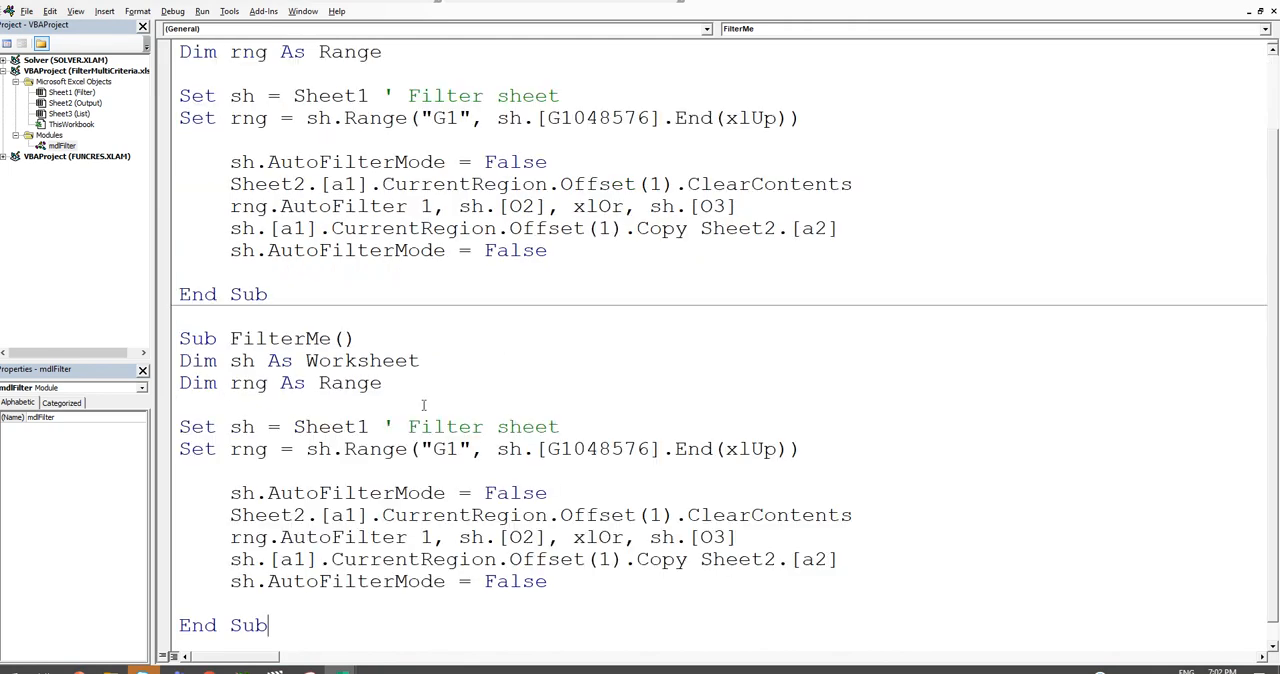
{"action": "type", "text": "1"}
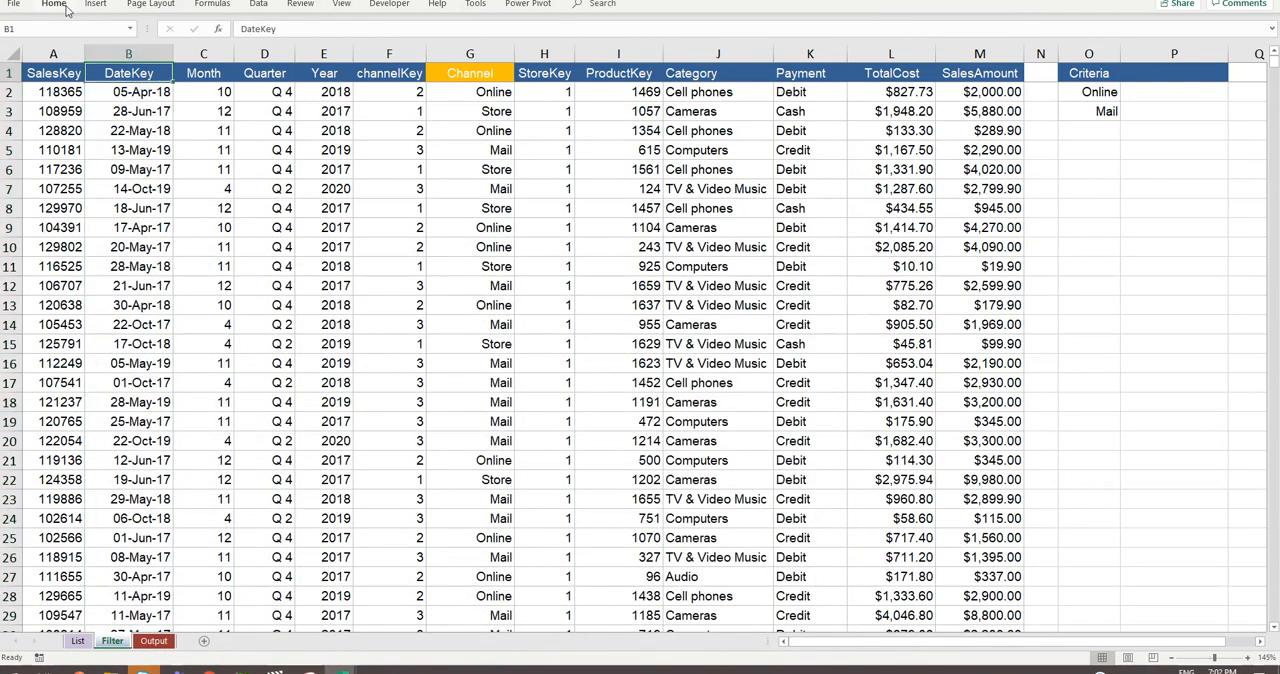
{"action": "left_click", "coordinate": [52, 4]}
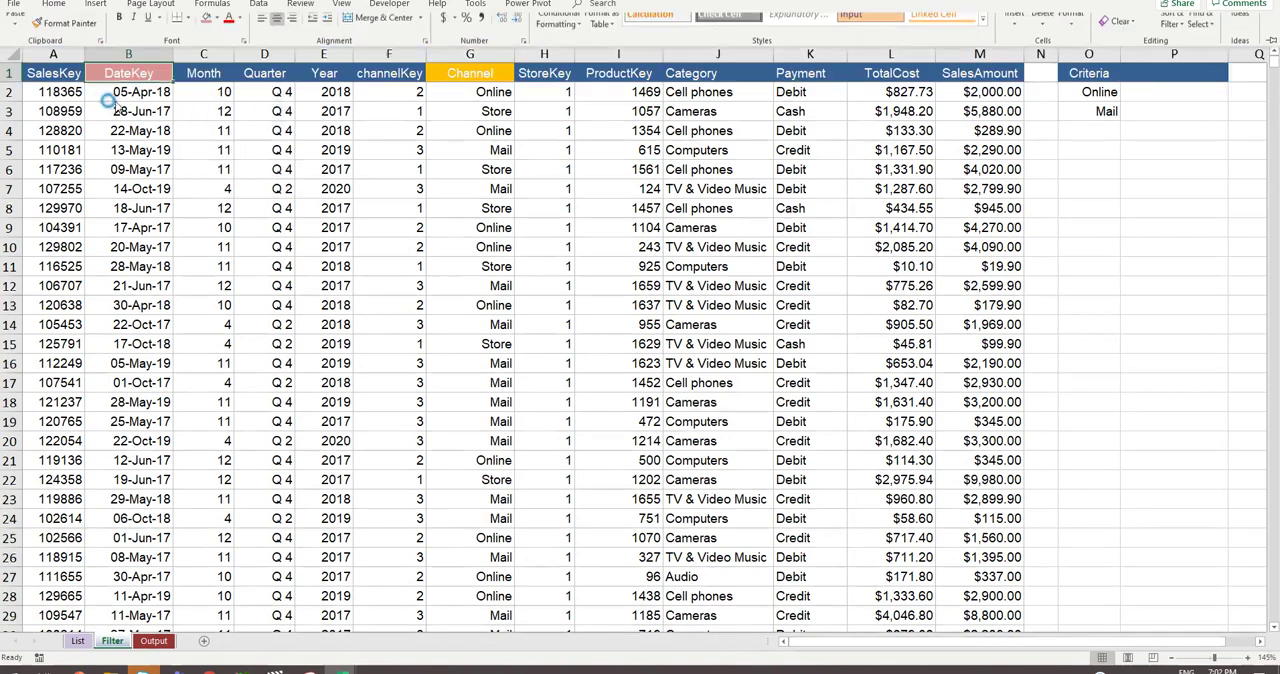
{"action": "left_click", "coordinate": [128, 52]}
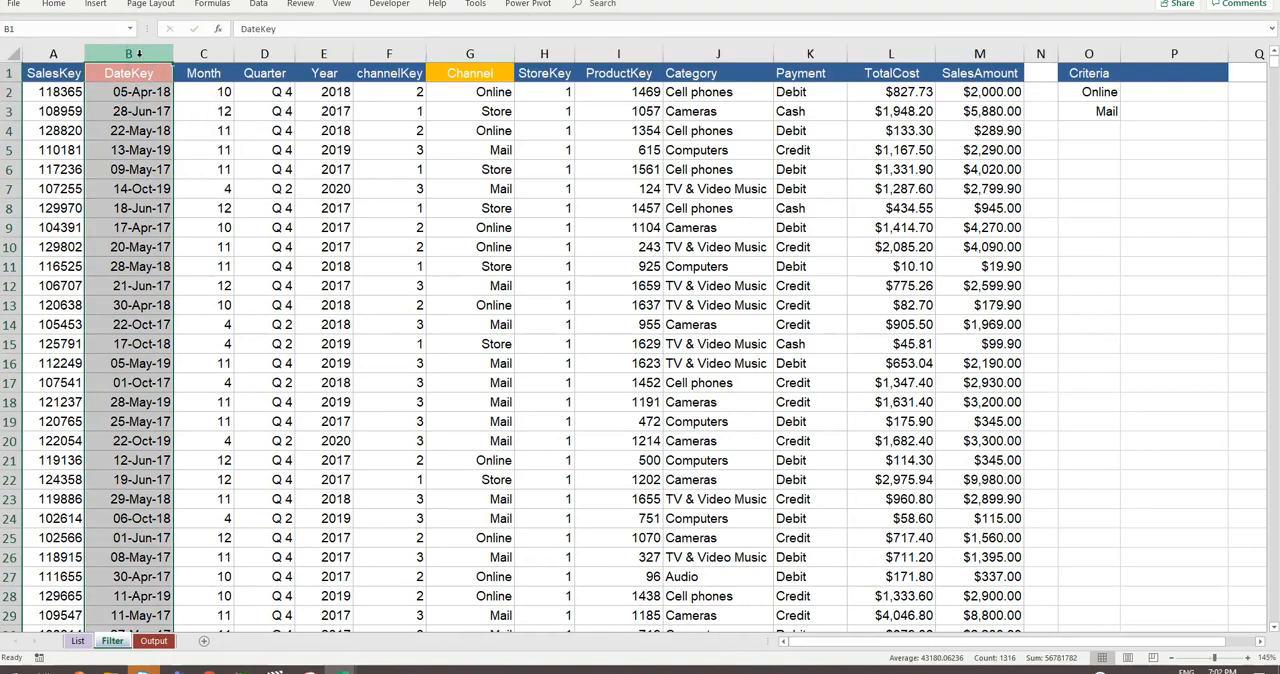
{"action": "mouse_move", "coordinate": [208, 308]}
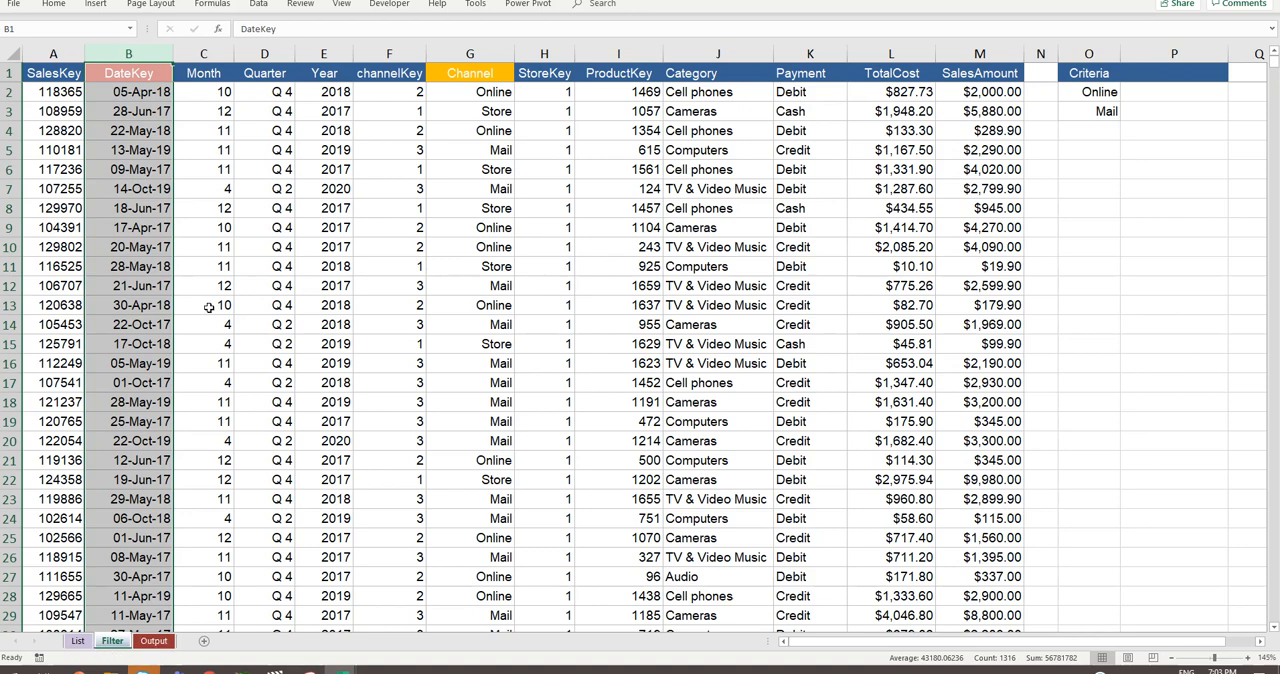
{"action": "left_click", "coordinate": [76, 640]}
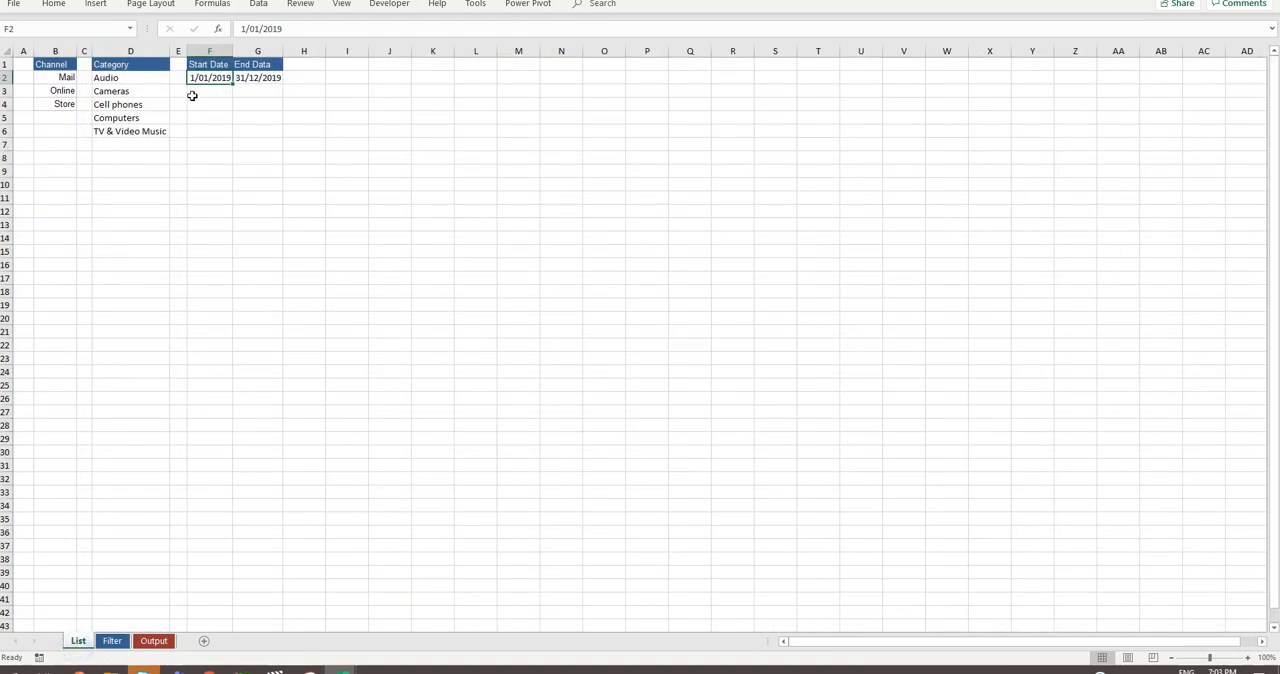
{"action": "left_click", "coordinate": [256, 76]}
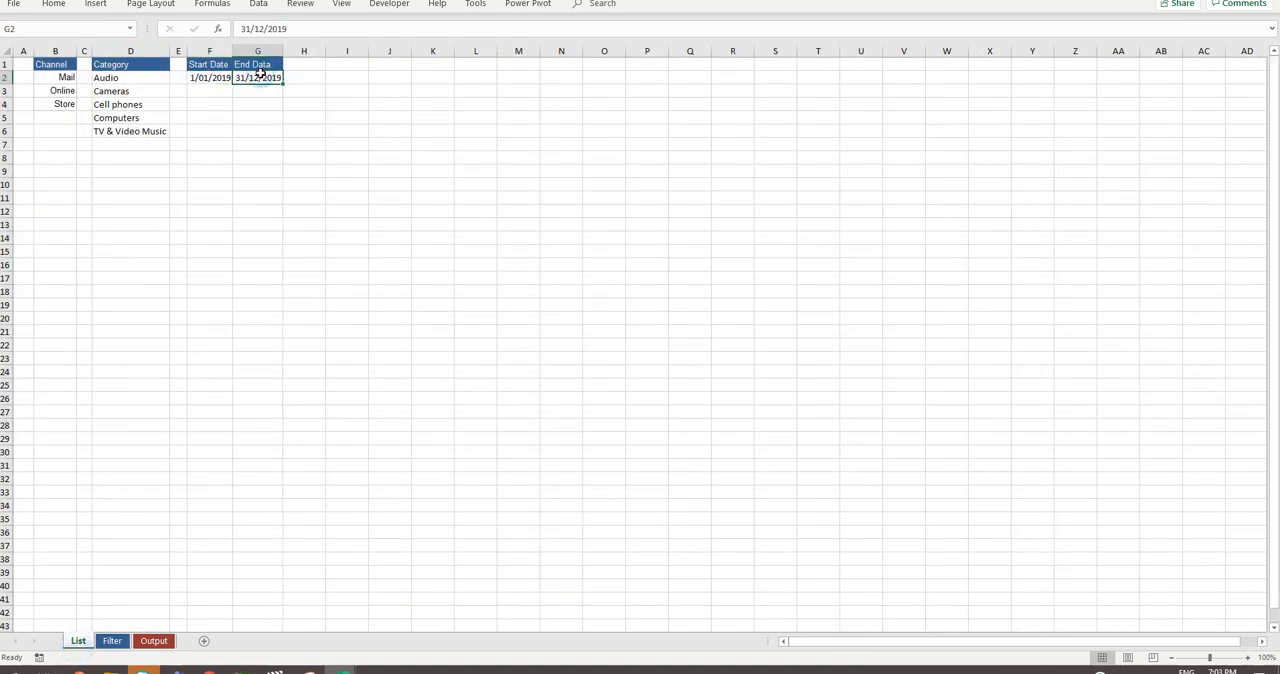
{"action": "left_click", "coordinate": [208, 76]}
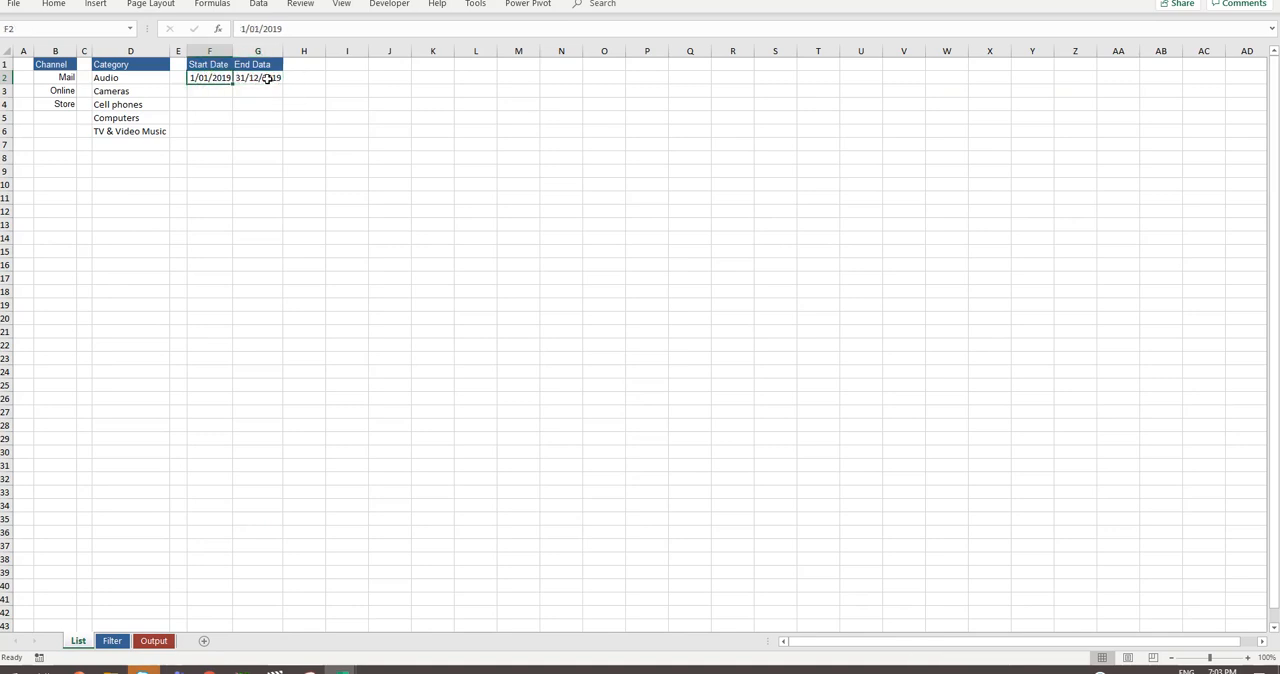
{"action": "mouse_move", "coordinate": [110, 668]}
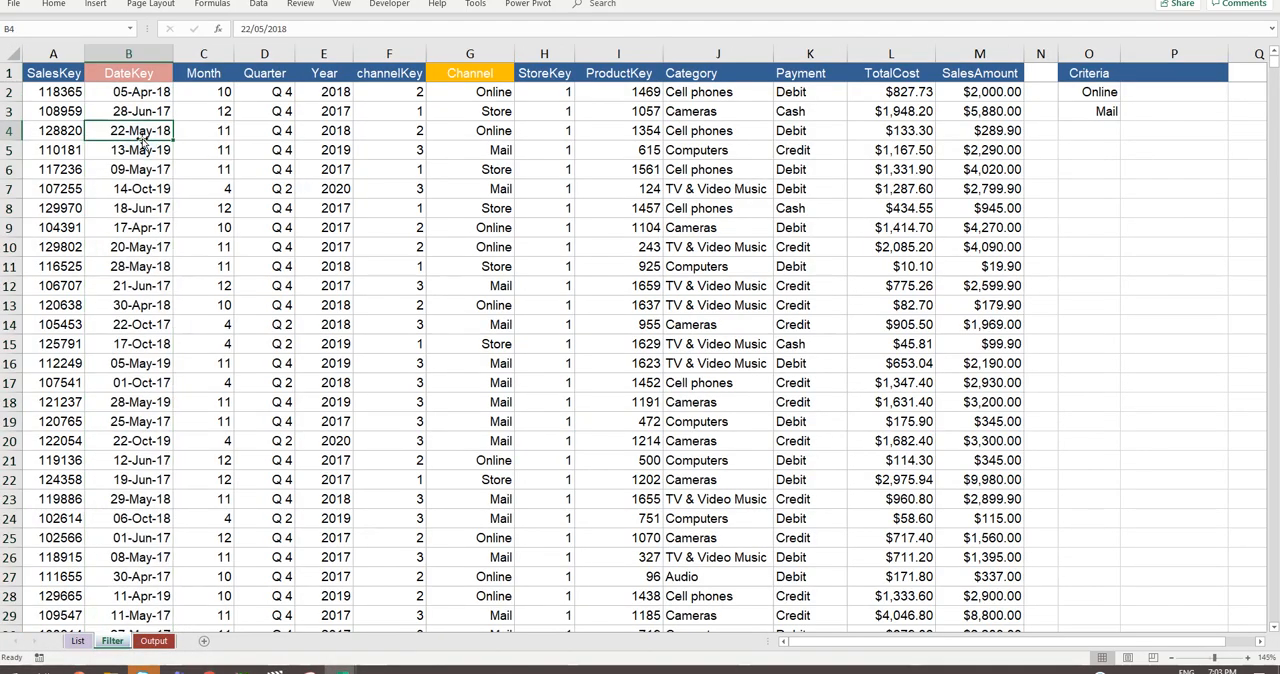
{"action": "mouse_move", "coordinate": [244, 176]}
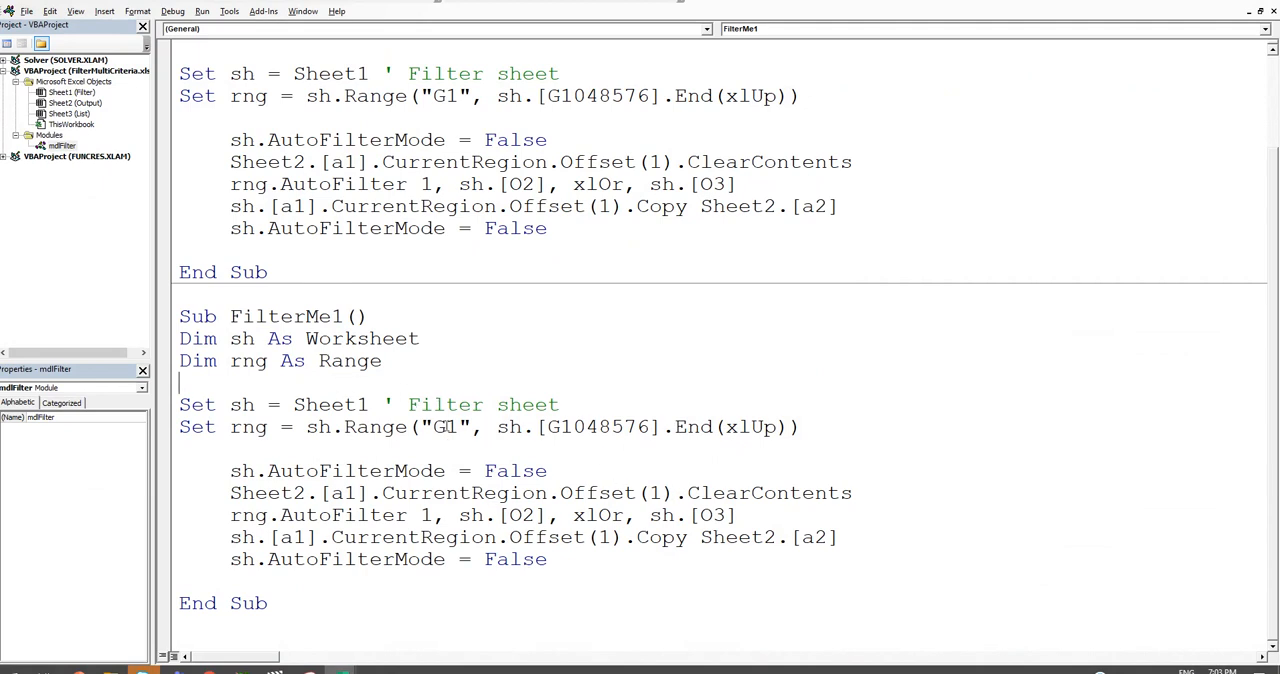
{"action": "type", "text": "B"}
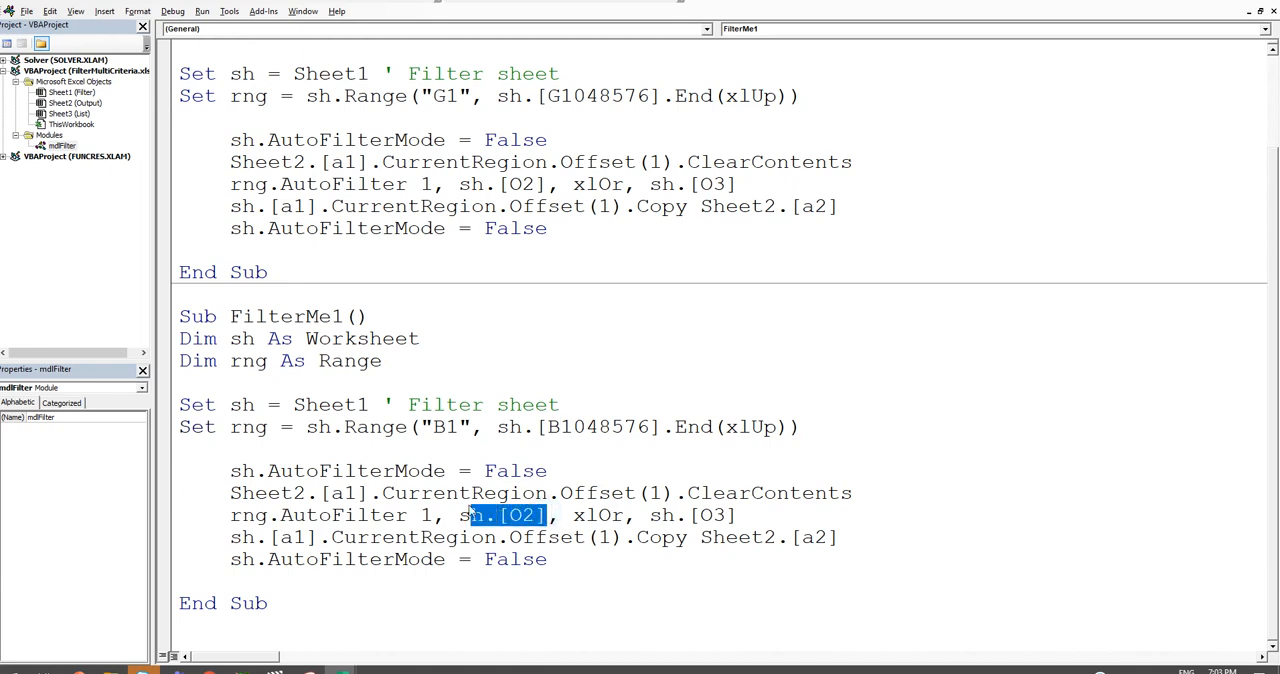
Step: Declare stDate and endDate As Long at the top of FilterMe1
{"action": "left_click", "coordinate": [424, 360]}
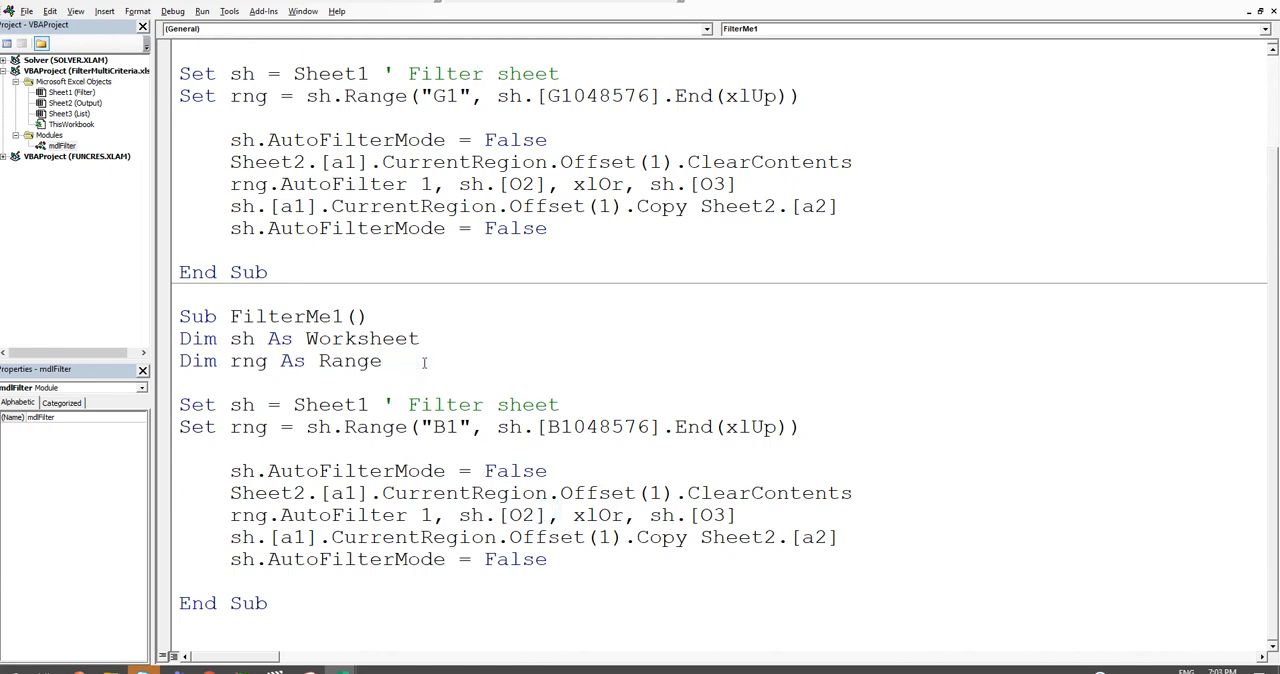
{"action": "type", "text": "dim"}
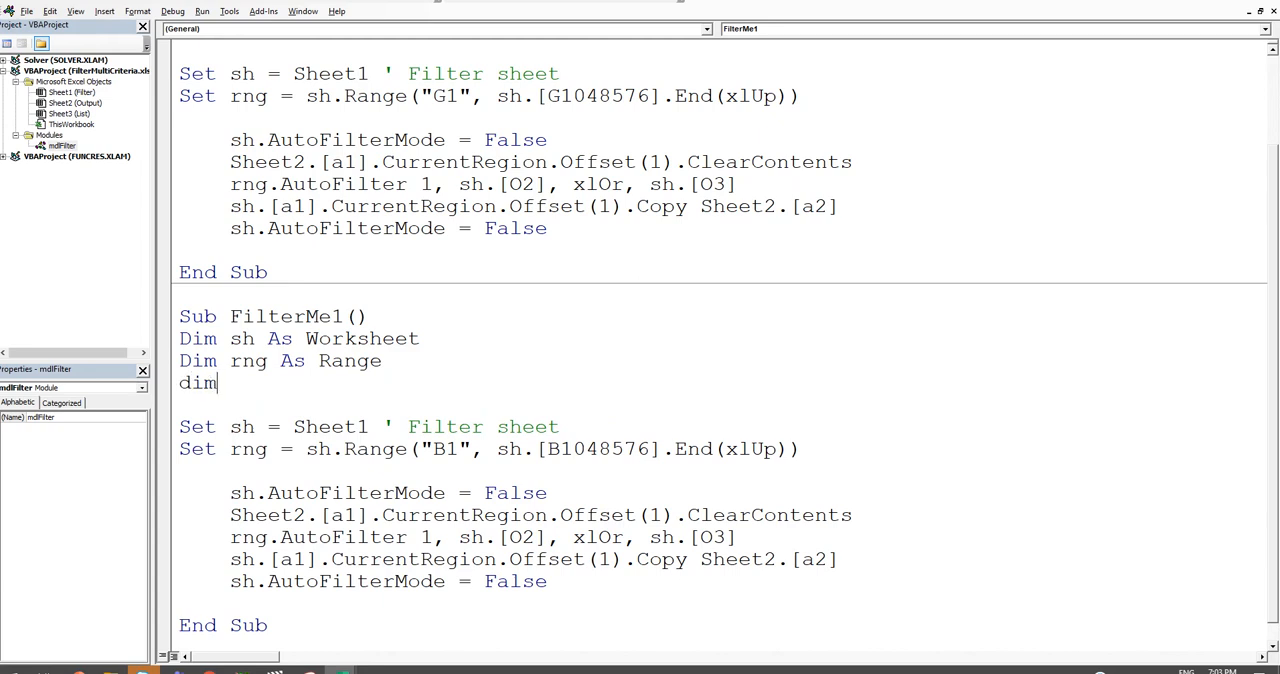
{"action": "type", "text": "s"}
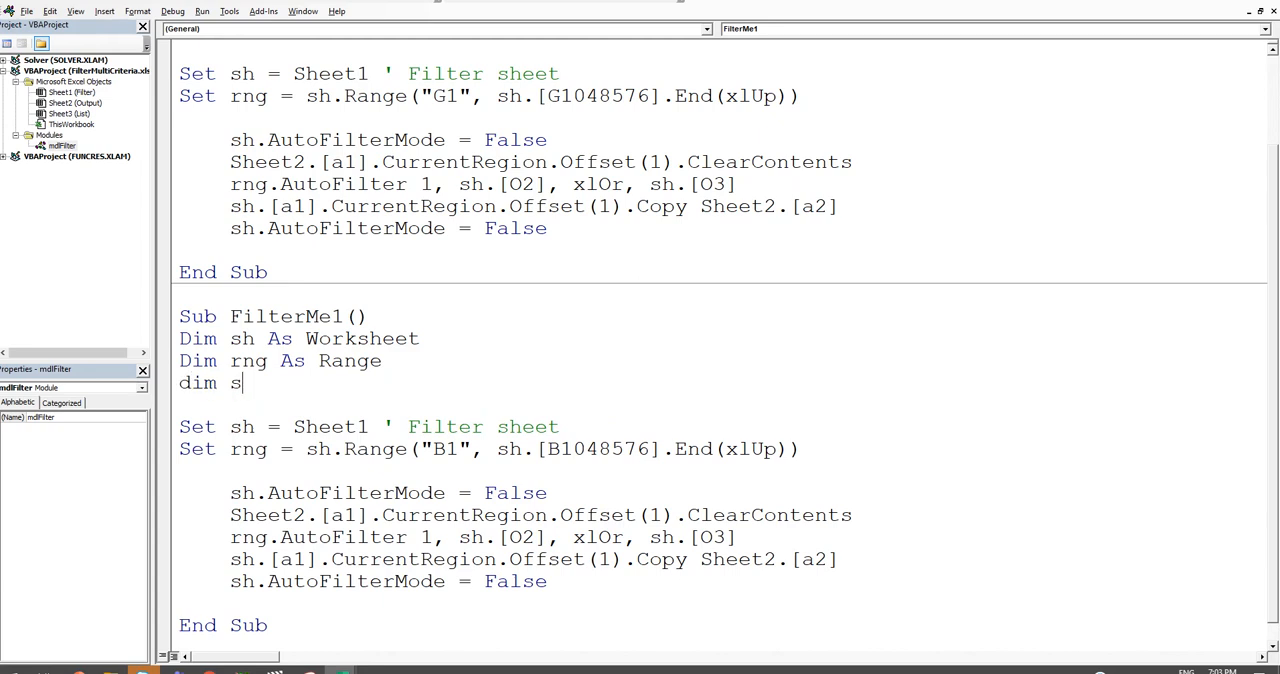
{"action": "type", "text": "tDate As Long"}
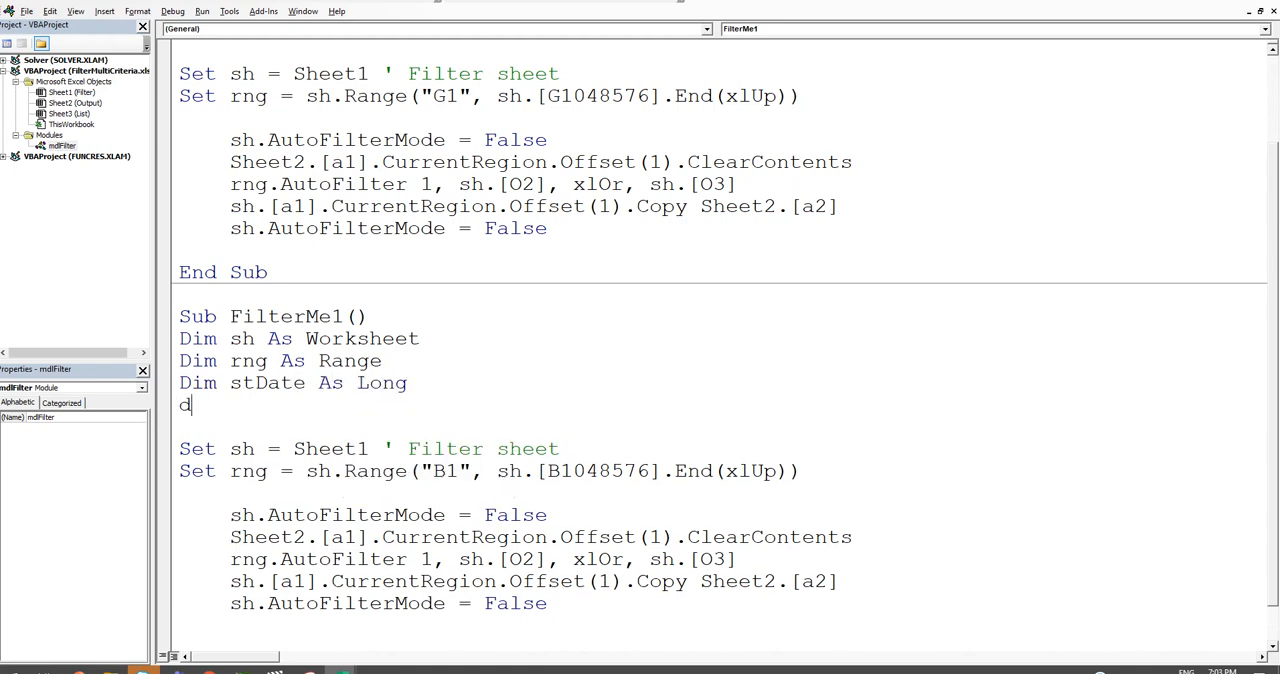
{"action": "type", "text": "im end"}
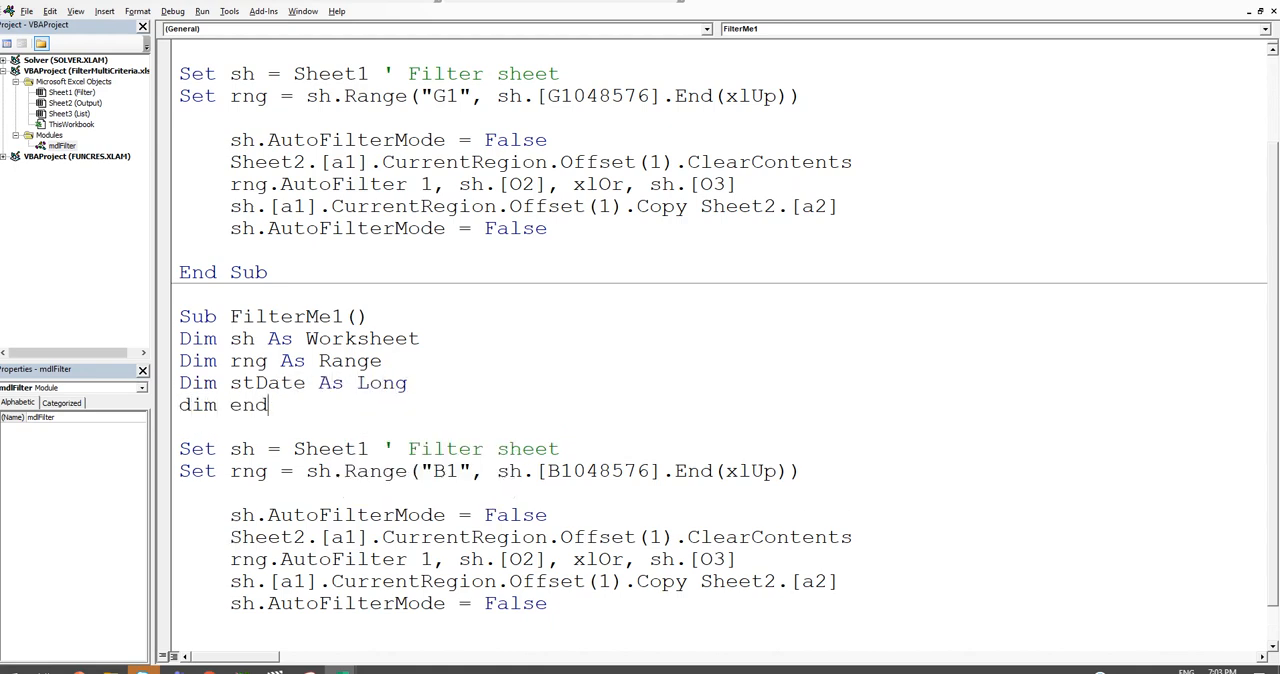
{"action": "type", "text": "Date"}
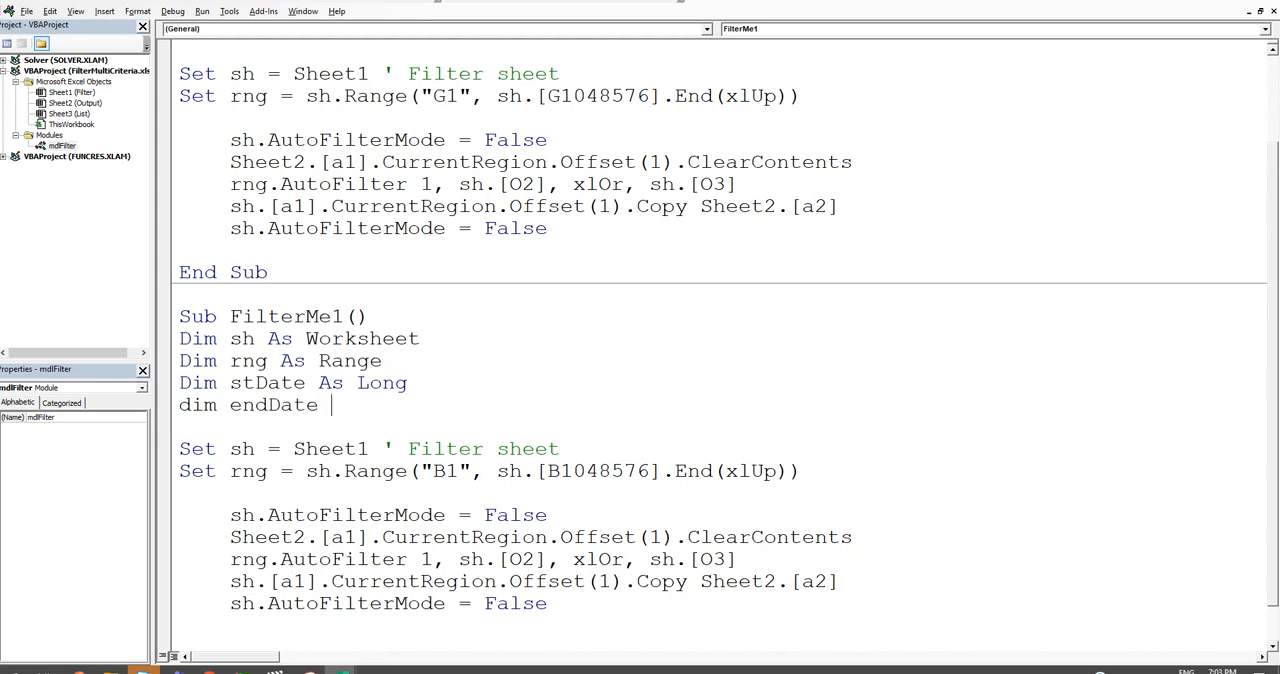
{"action": "type", "text": "As Long"}
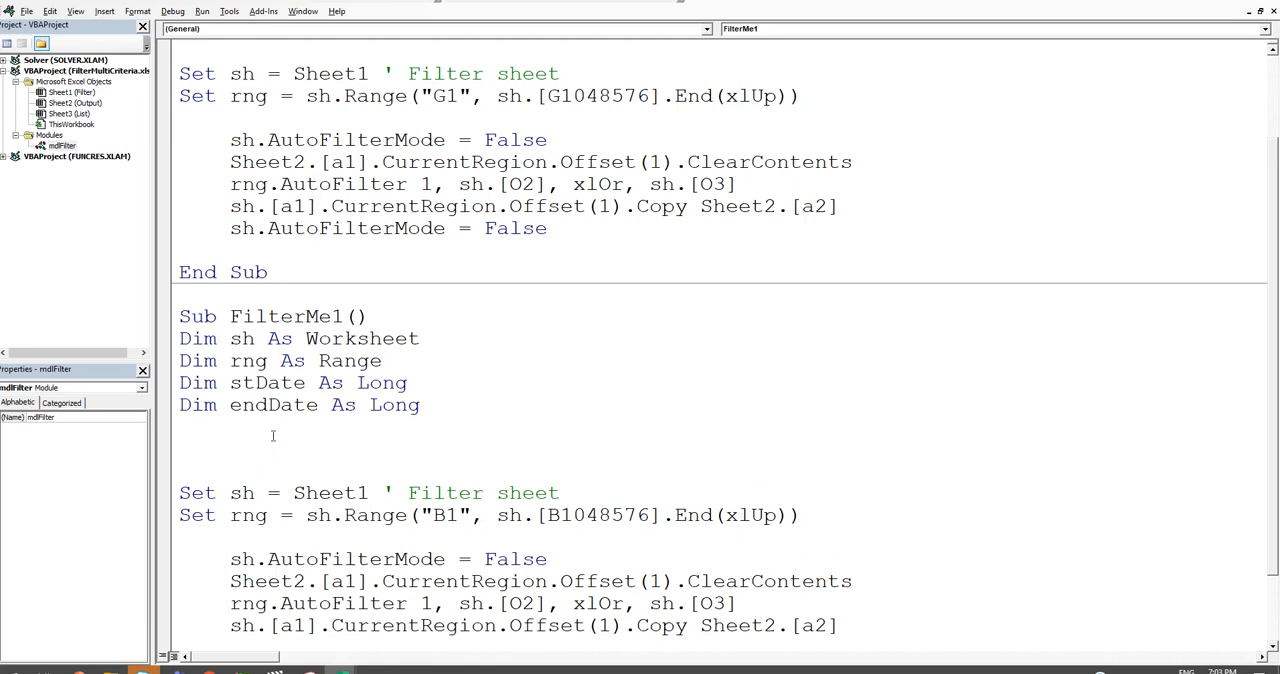
{"action": "type", "text": "stdate"}
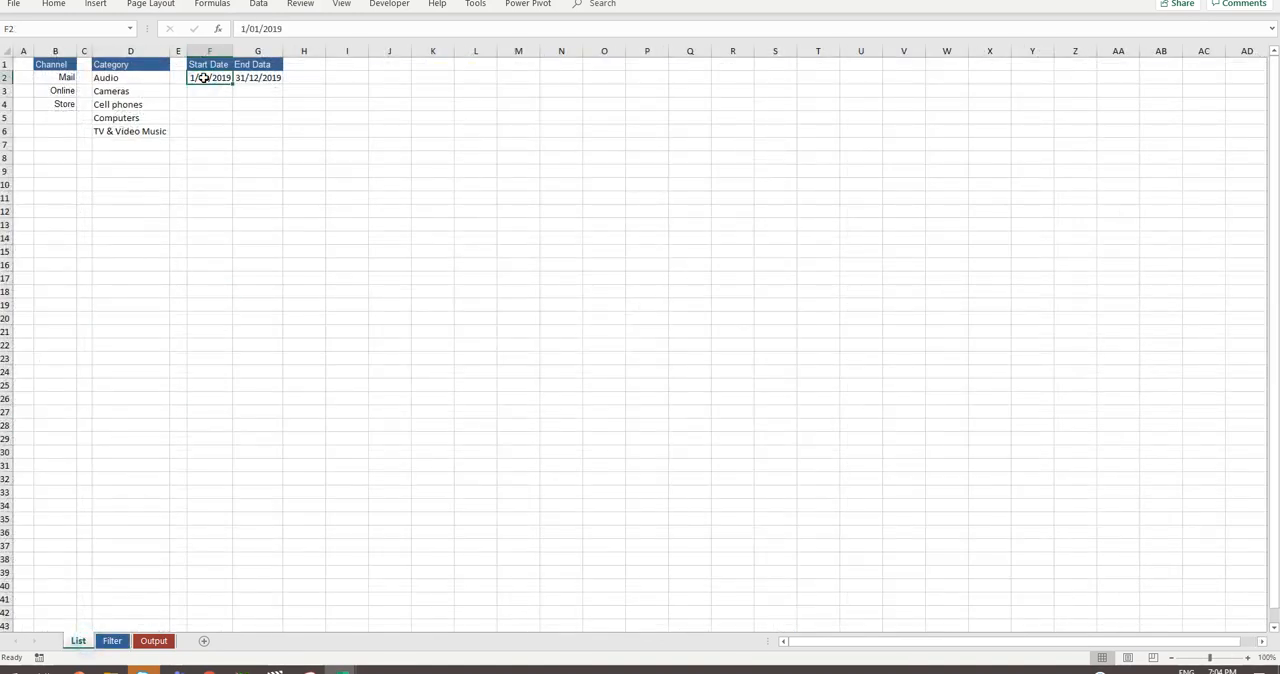
Step: Assign stDate = Sheet3.[F2] and endDate = Sheet3.[G2] from the List sheet dates
{"action": "left_click", "coordinate": [256, 76]}
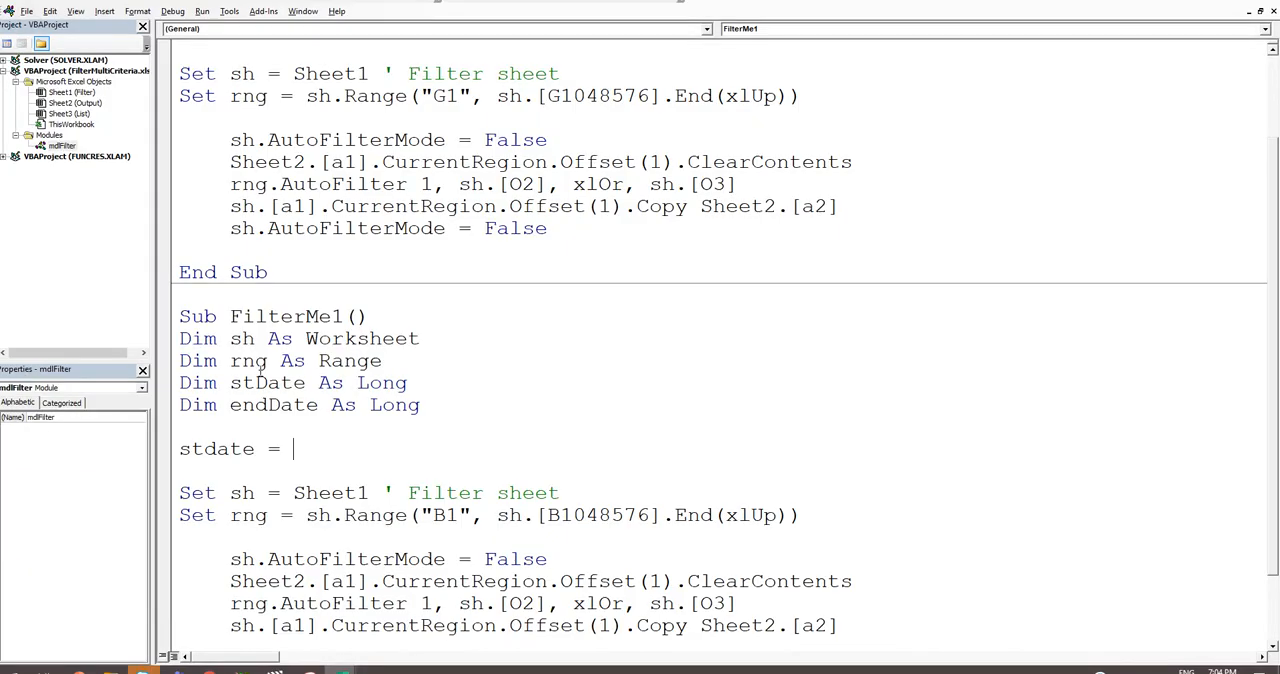
{"action": "scroll", "scroll_direction": "down", "scroll_amount": 3}
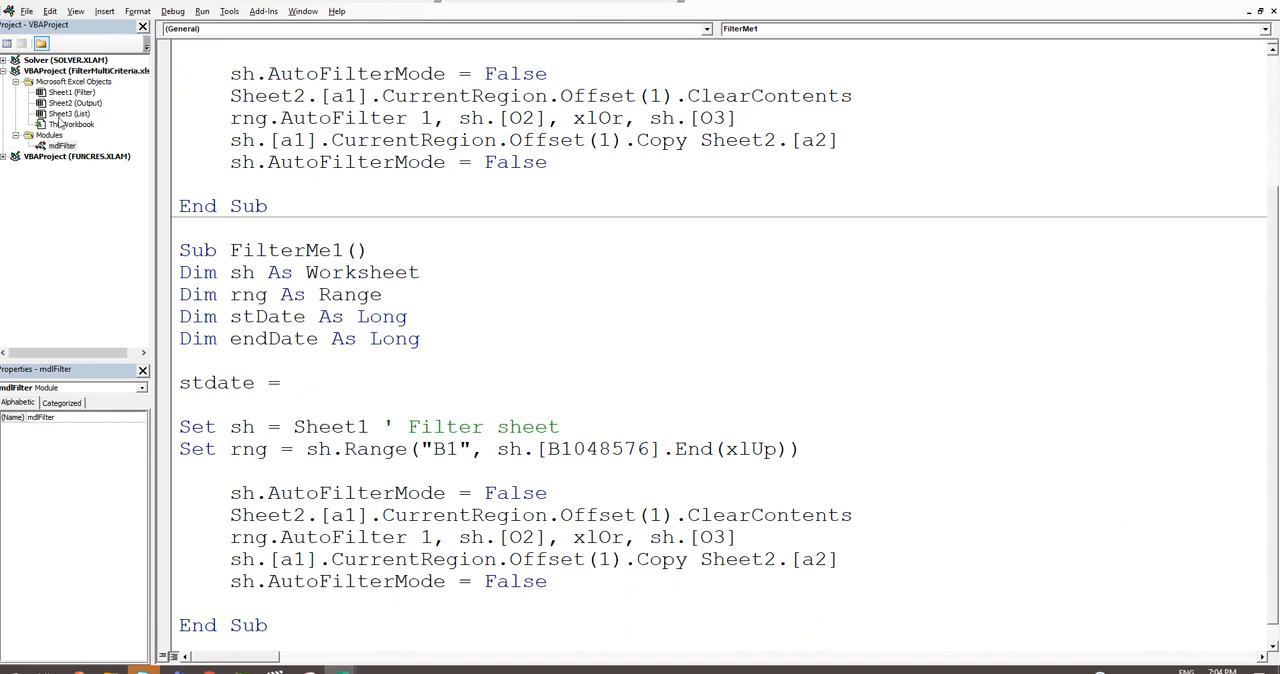
{"action": "type", "text": "sheet"}
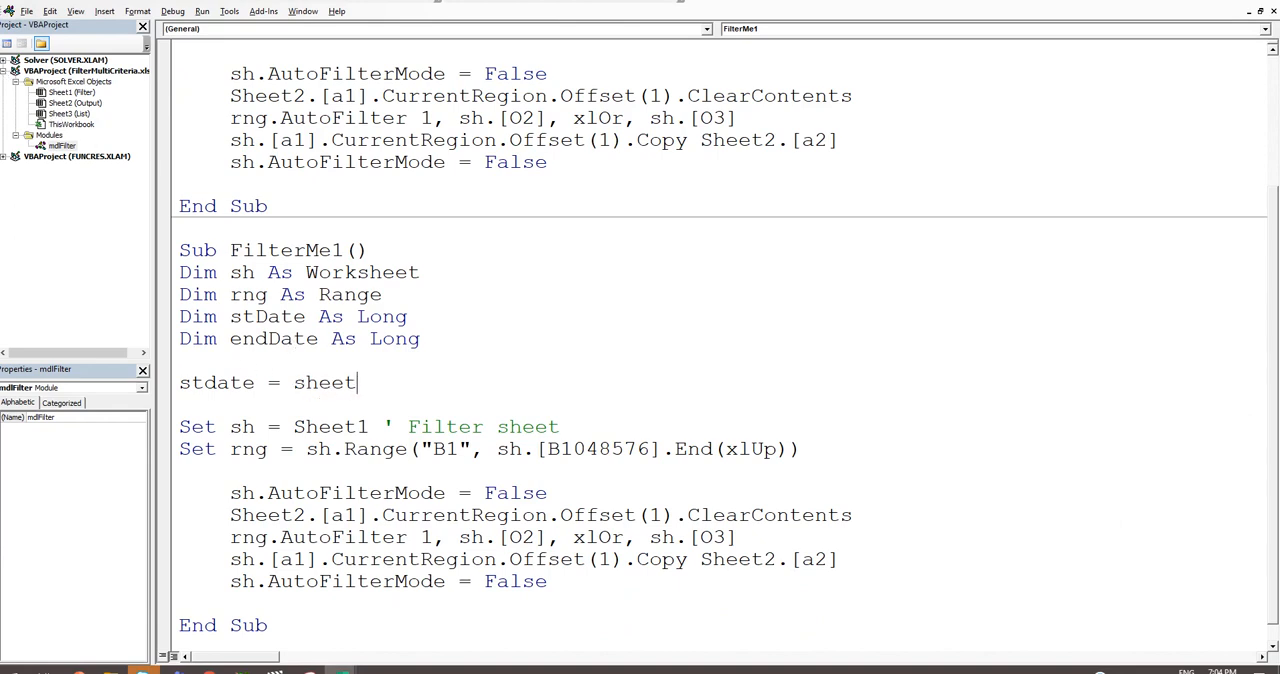
{"action": "type", "text": "3.["}
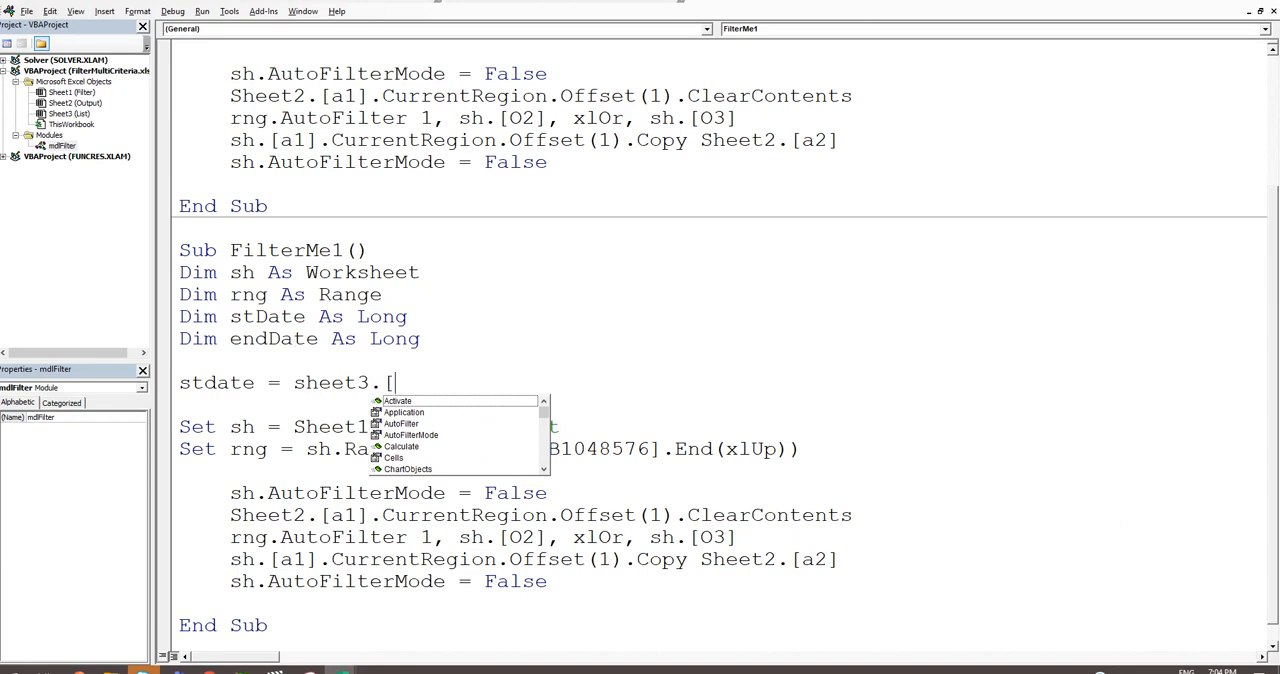
{"action": "type", "text": "F2]"}
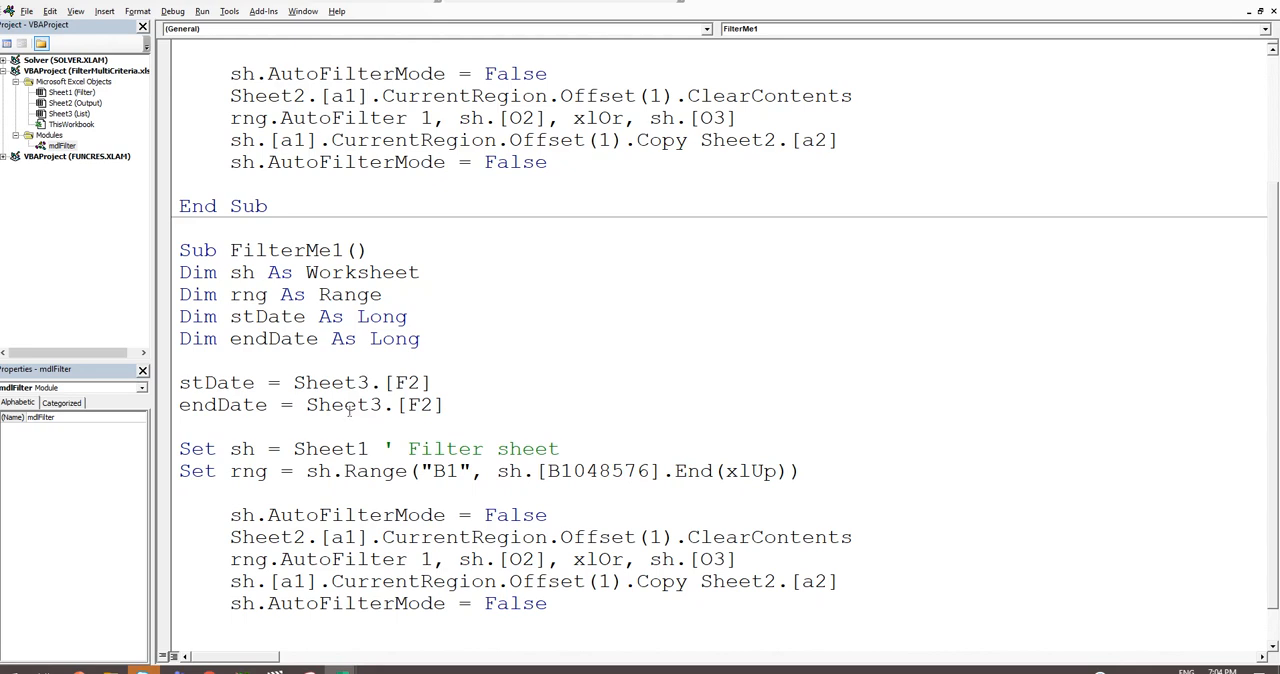
{"action": "double_click", "coordinate": [412, 404]}
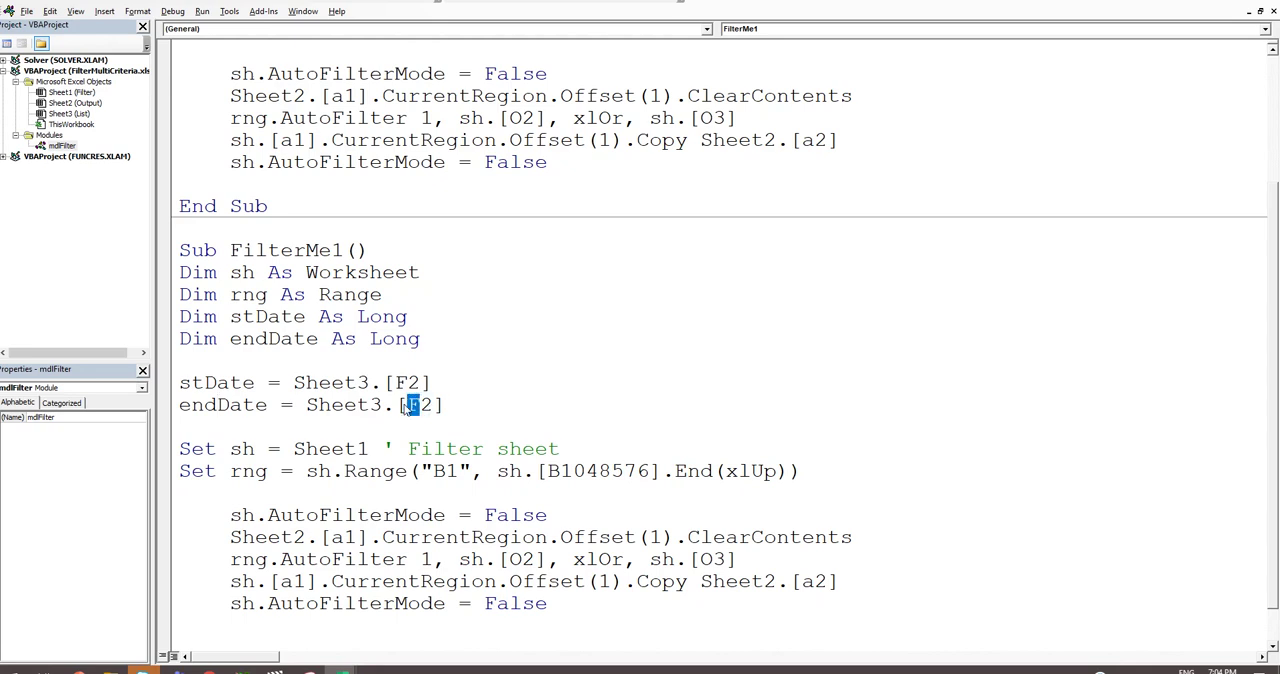
{"action": "type", "text": "G"}
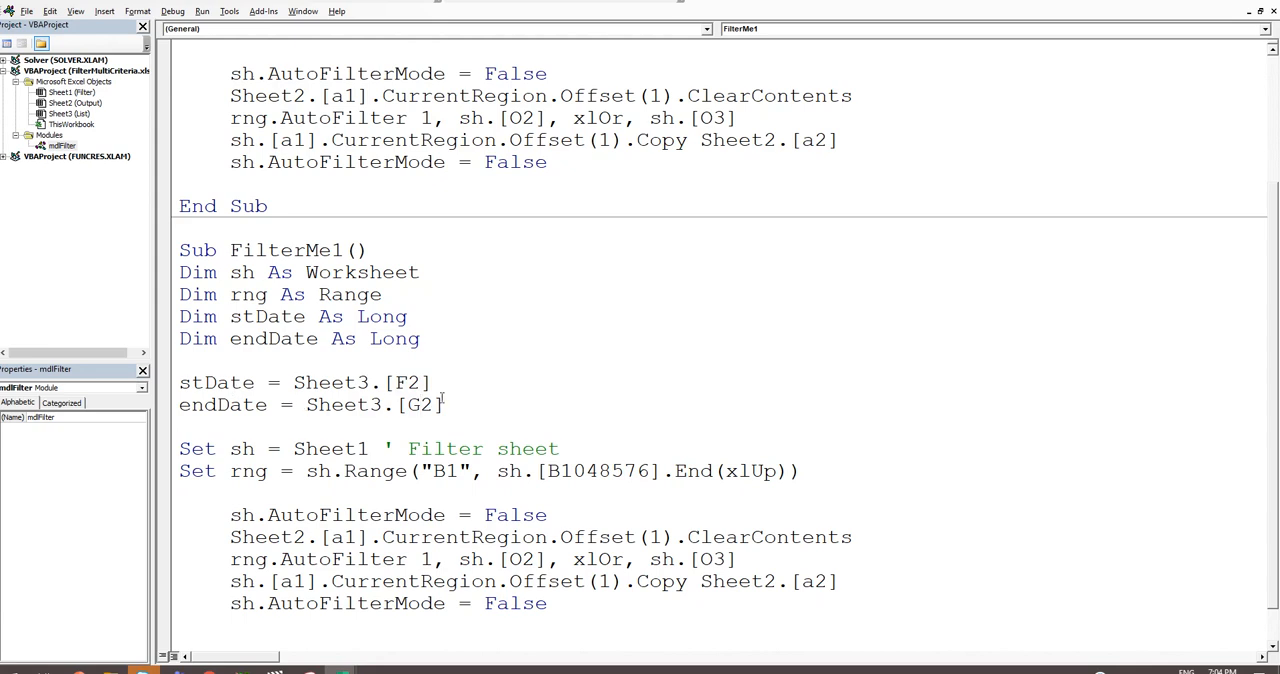
{"action": "double_click", "coordinate": [216, 384]}
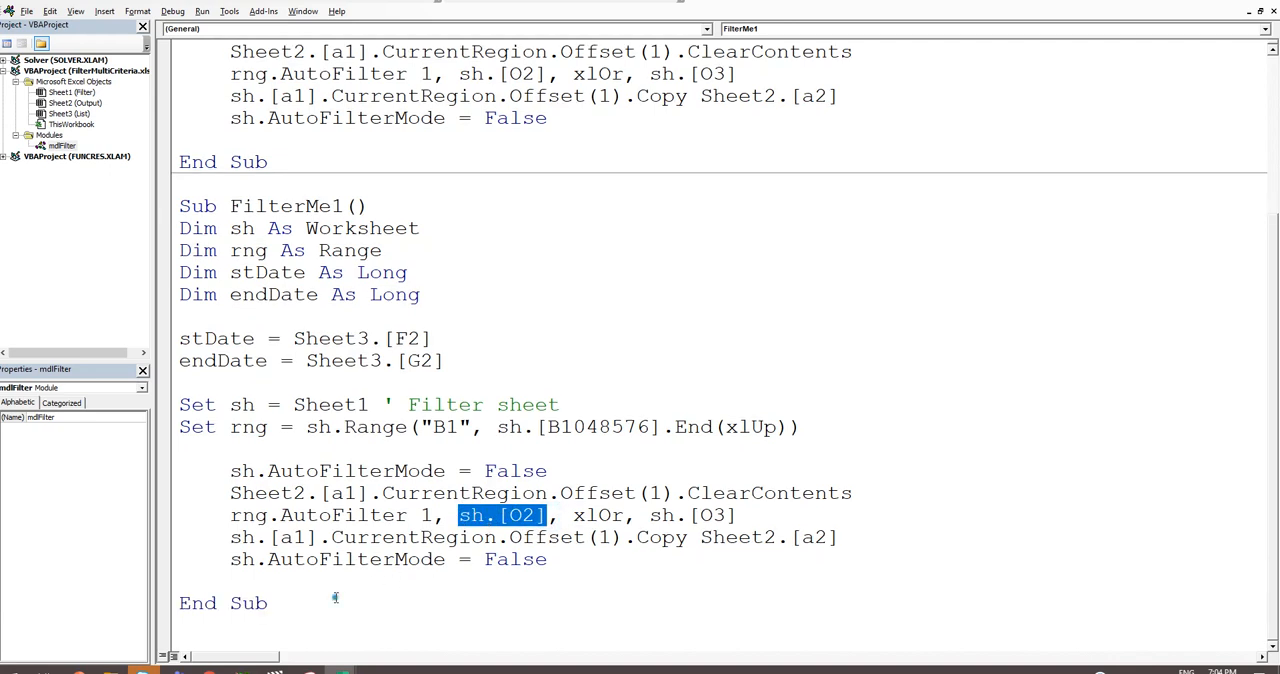
Step: Rewrite the AutoFilter criteria as ">=" & stDate, xlAnd, "<=" & endDate on field 1
{"action": "scroll", "scroll_direction": "down", "scroll_amount": 3}
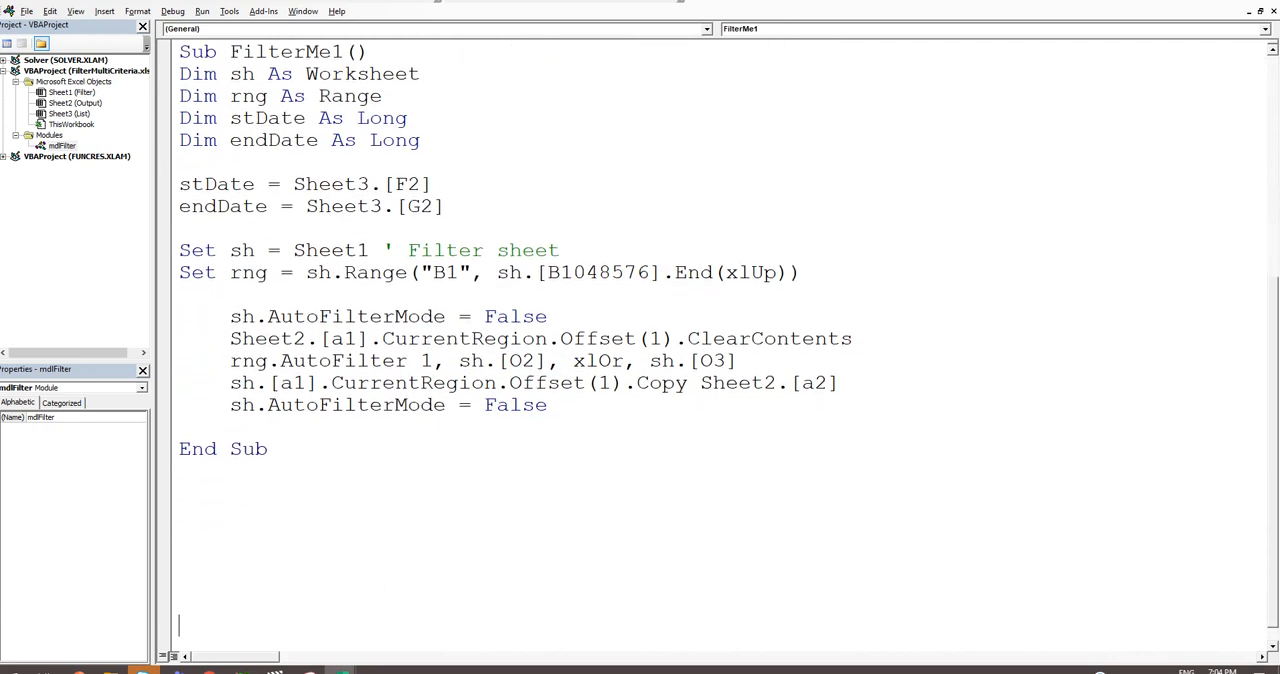
{"action": "double_click", "coordinate": [520, 360]}
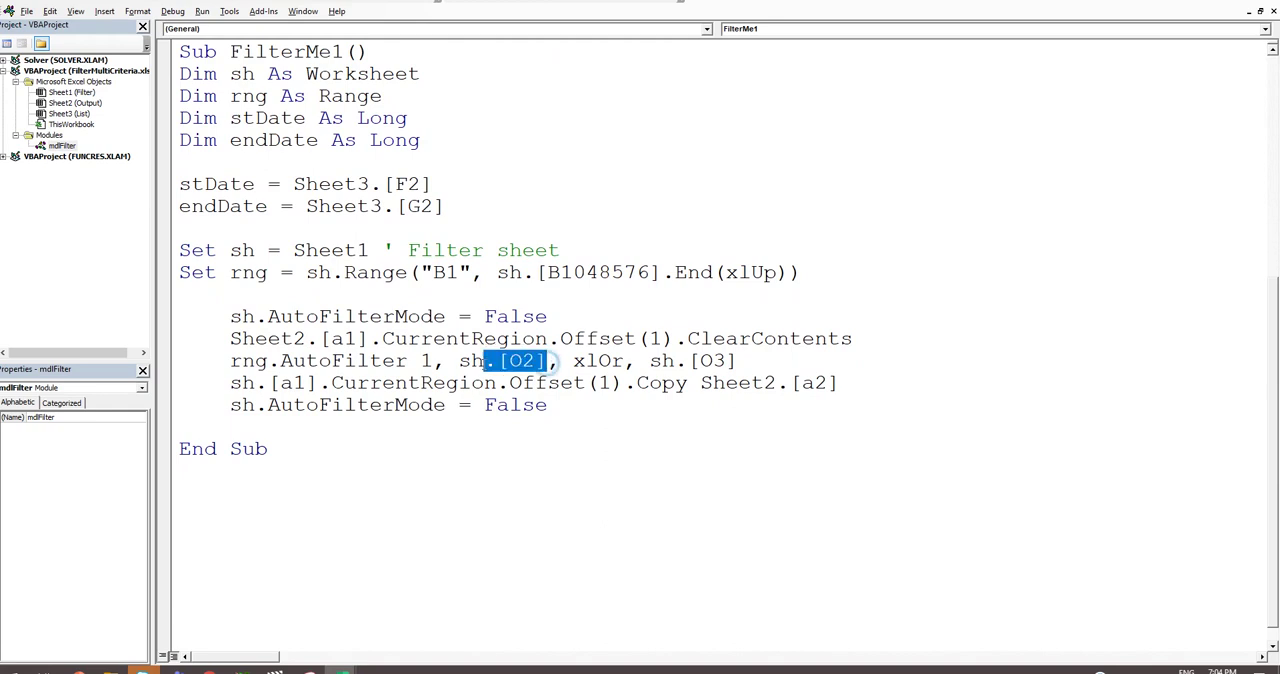
{"action": "type", "text": "stDate"}
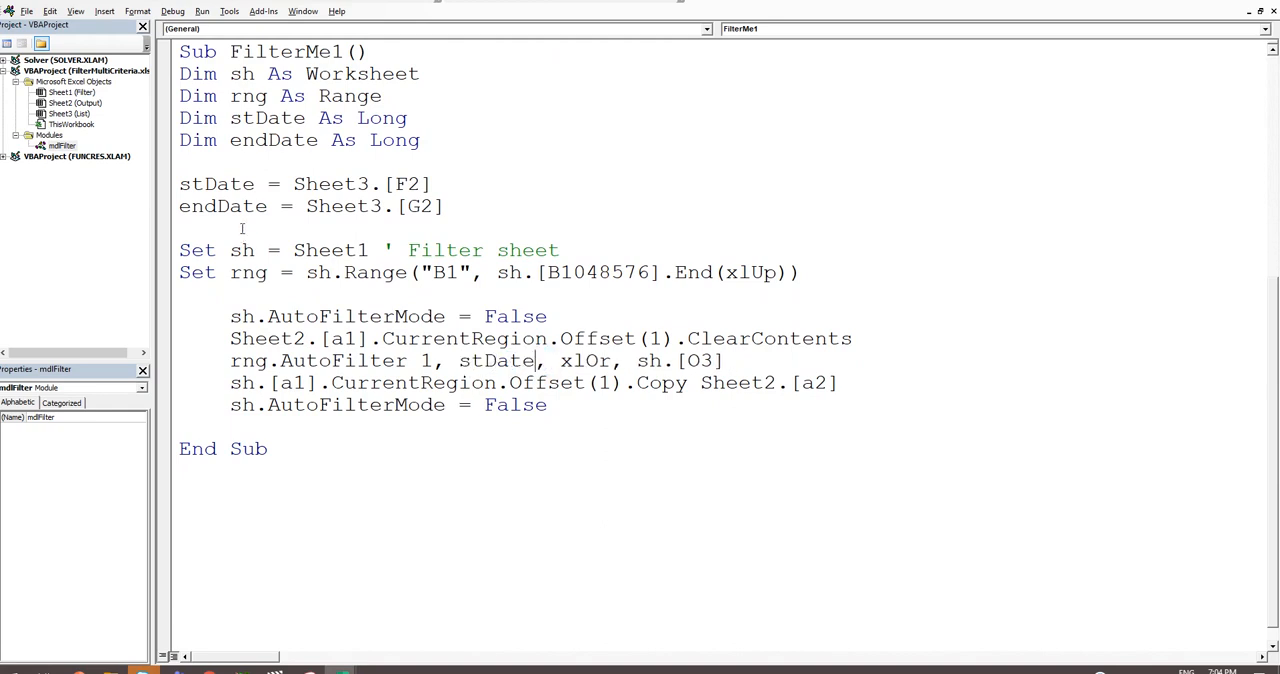
{"action": "double_click", "coordinate": [684, 360]}
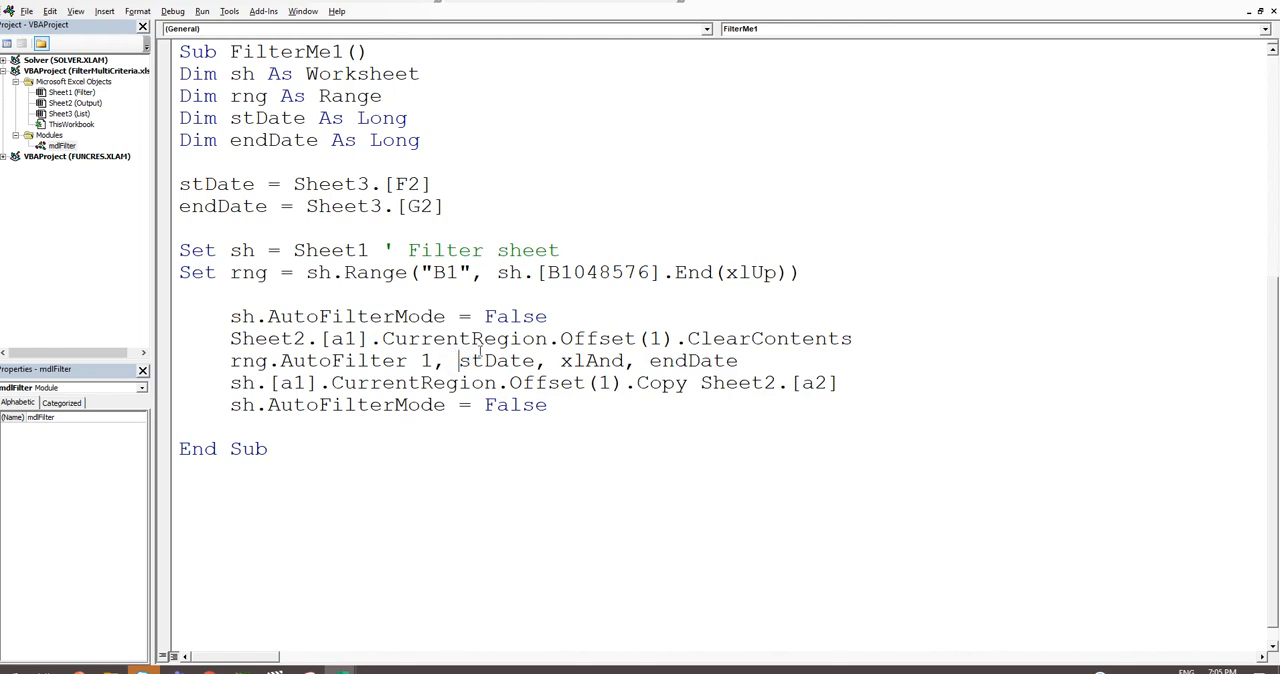
{"action": "type", "text": "\""}
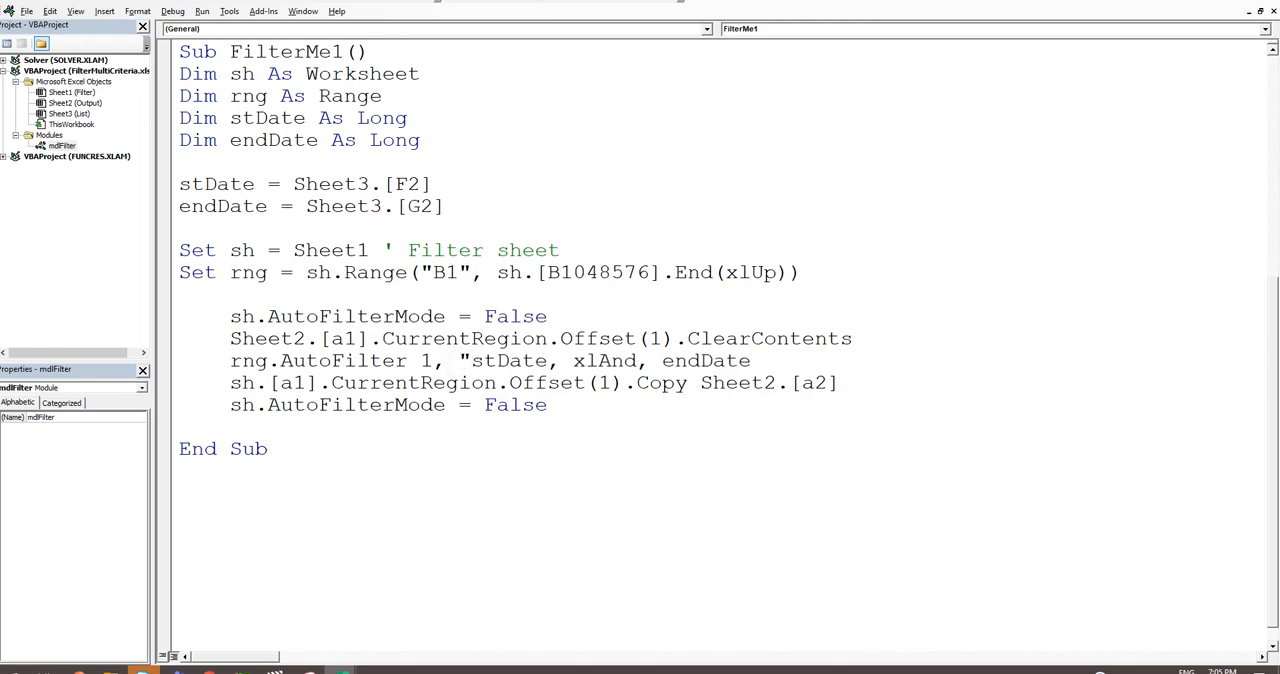
{"action": "type", "text": ">=\" &"}
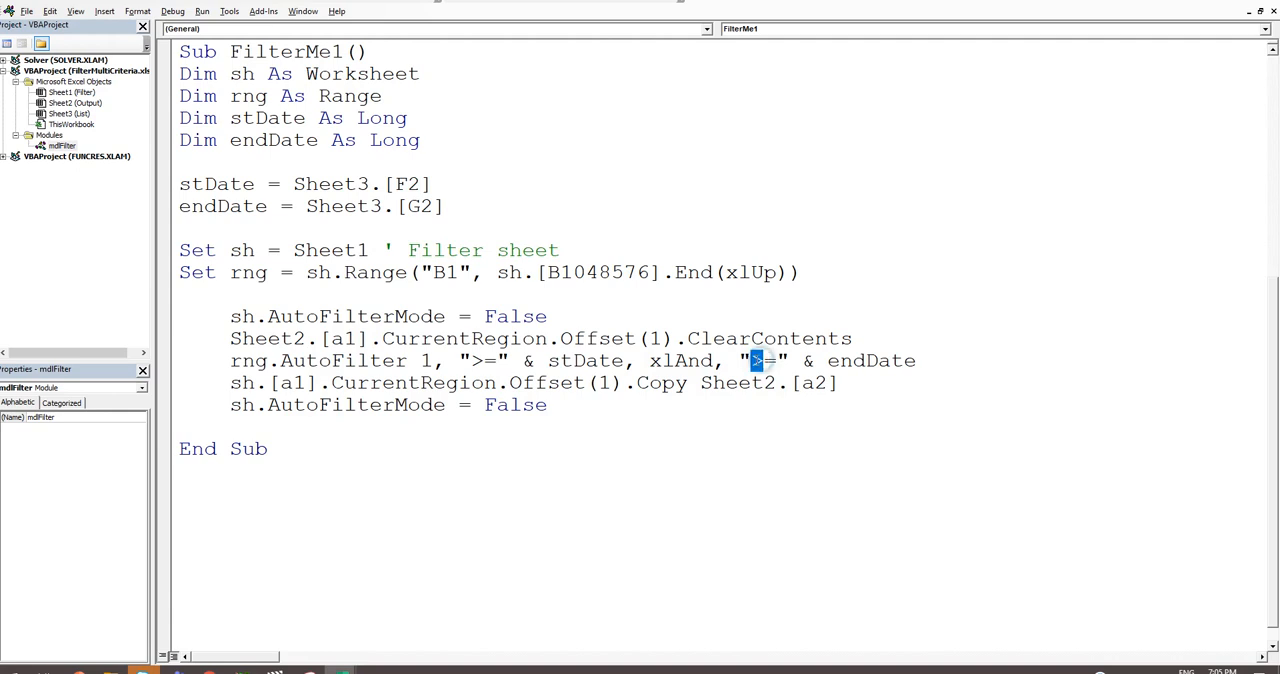
{"action": "type", "text": "<"}
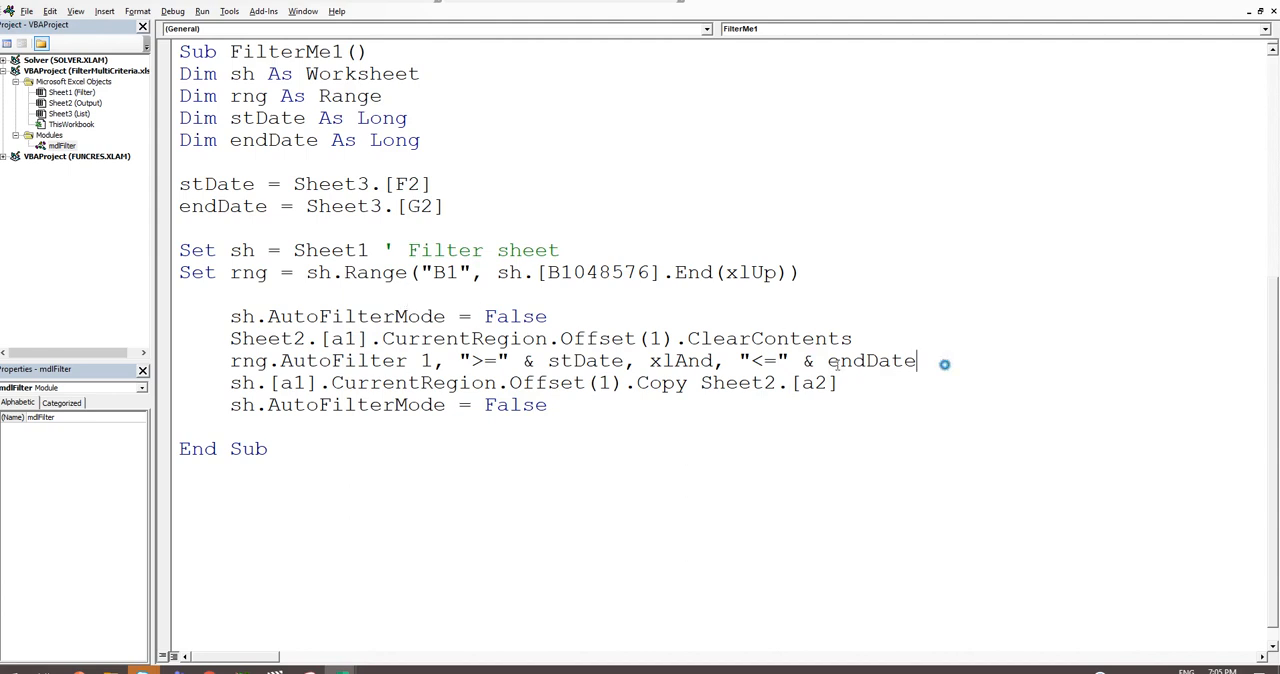
{"action": "double_click", "coordinate": [680, 360]}
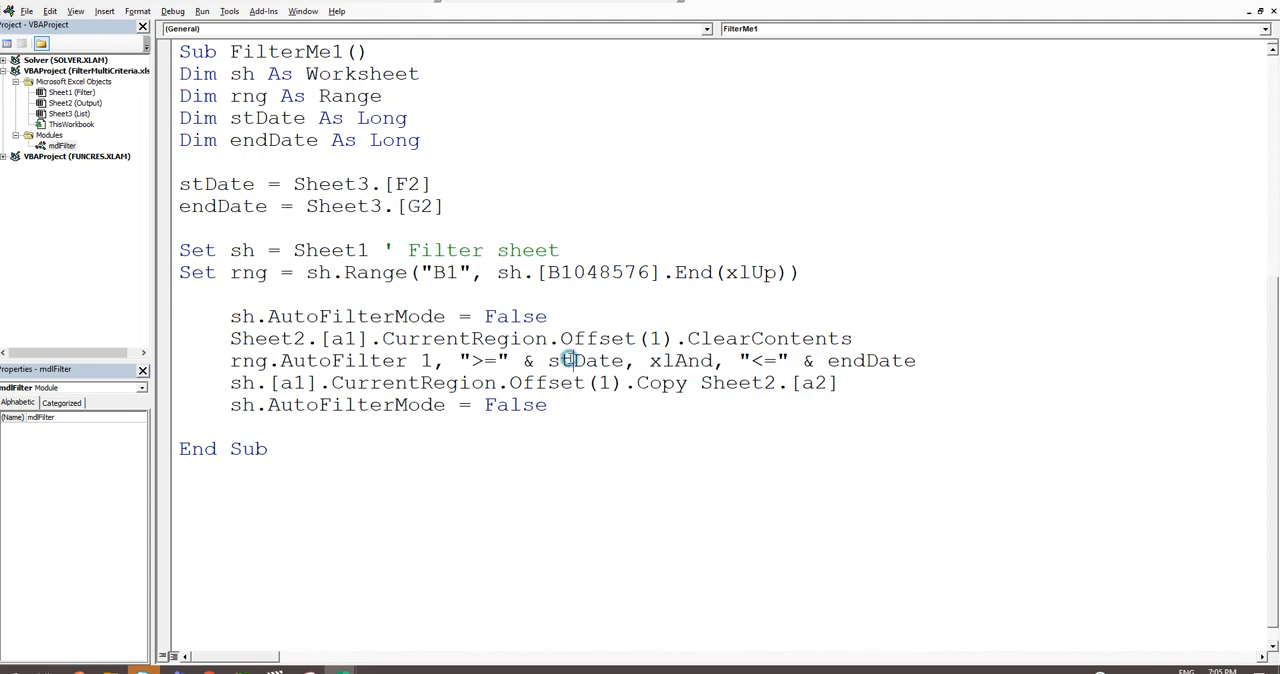
{"action": "double_click", "coordinate": [872, 360]}
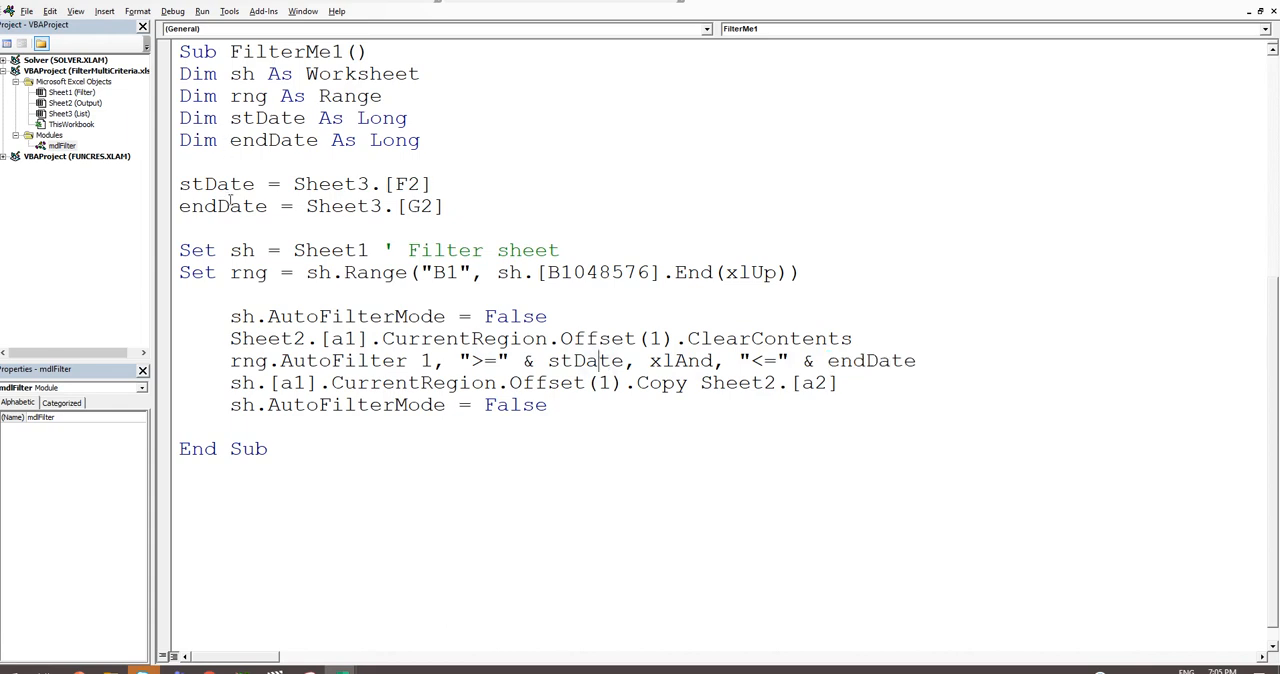
{"action": "mouse_move", "coordinate": [1074, 16]}
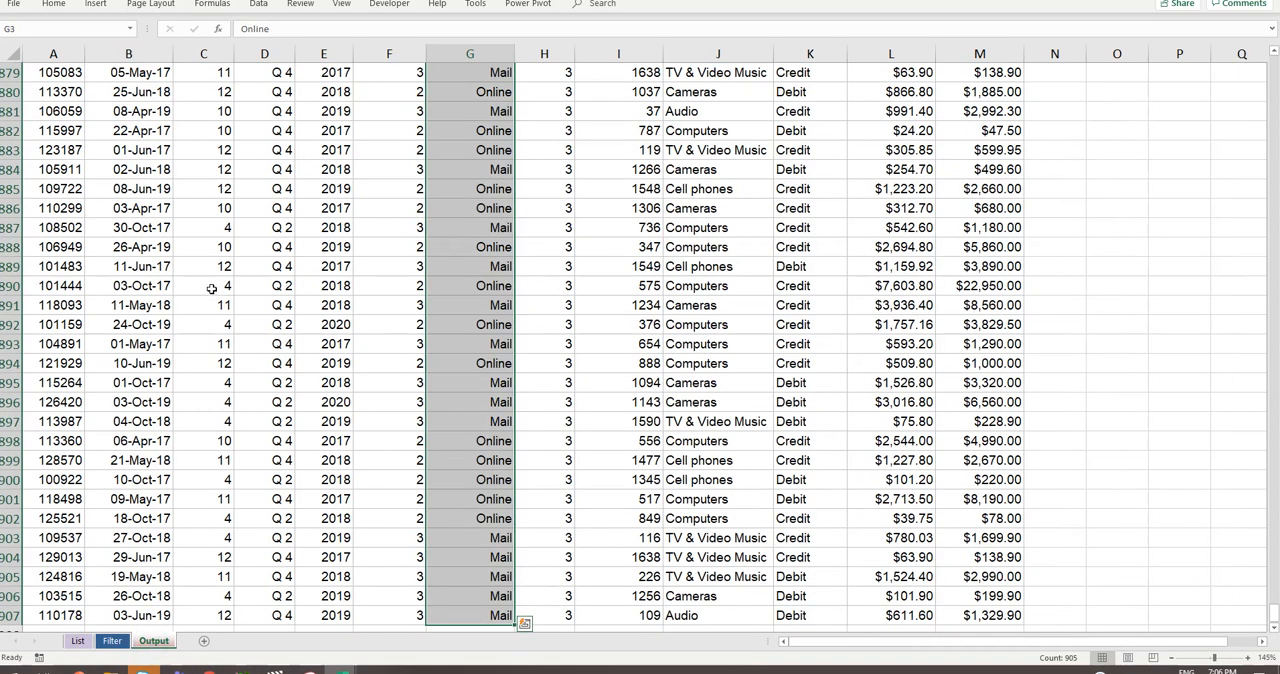
Step: From the Filter sheet's DateKey column, return to the editor and step into FilterMe1
{"action": "left_click", "coordinate": [204, 284]}
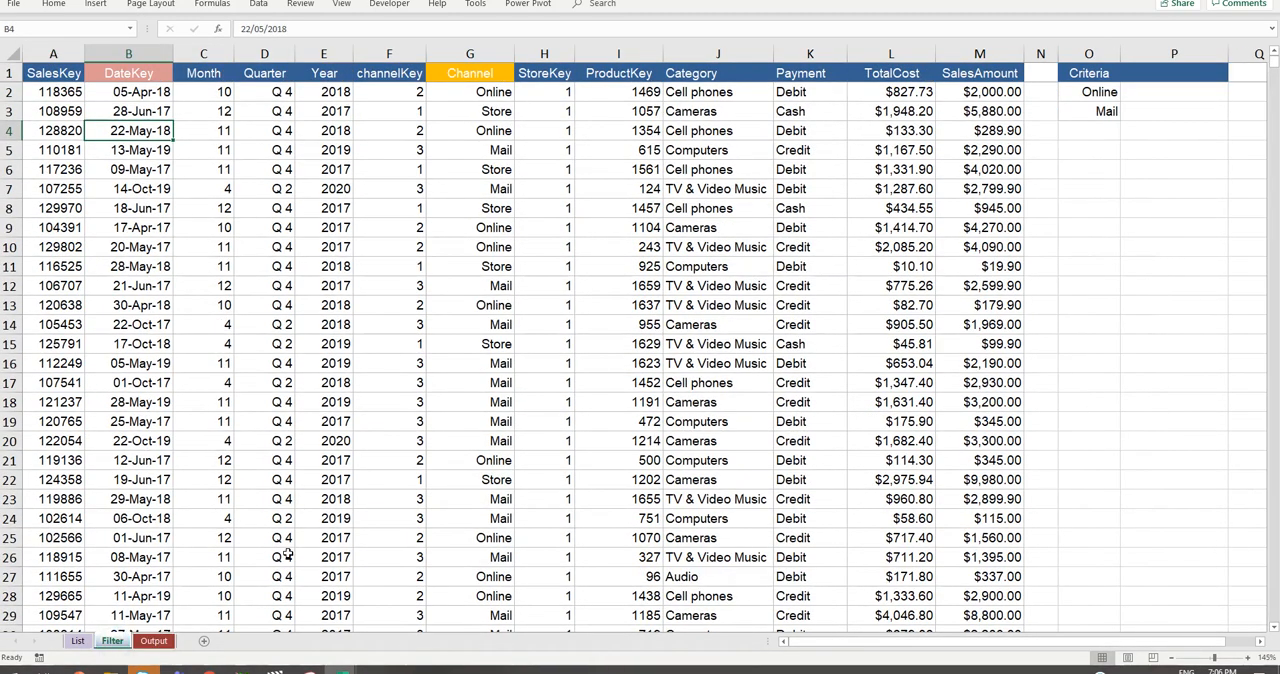
{"action": "left_click", "coordinate": [154, 640]}
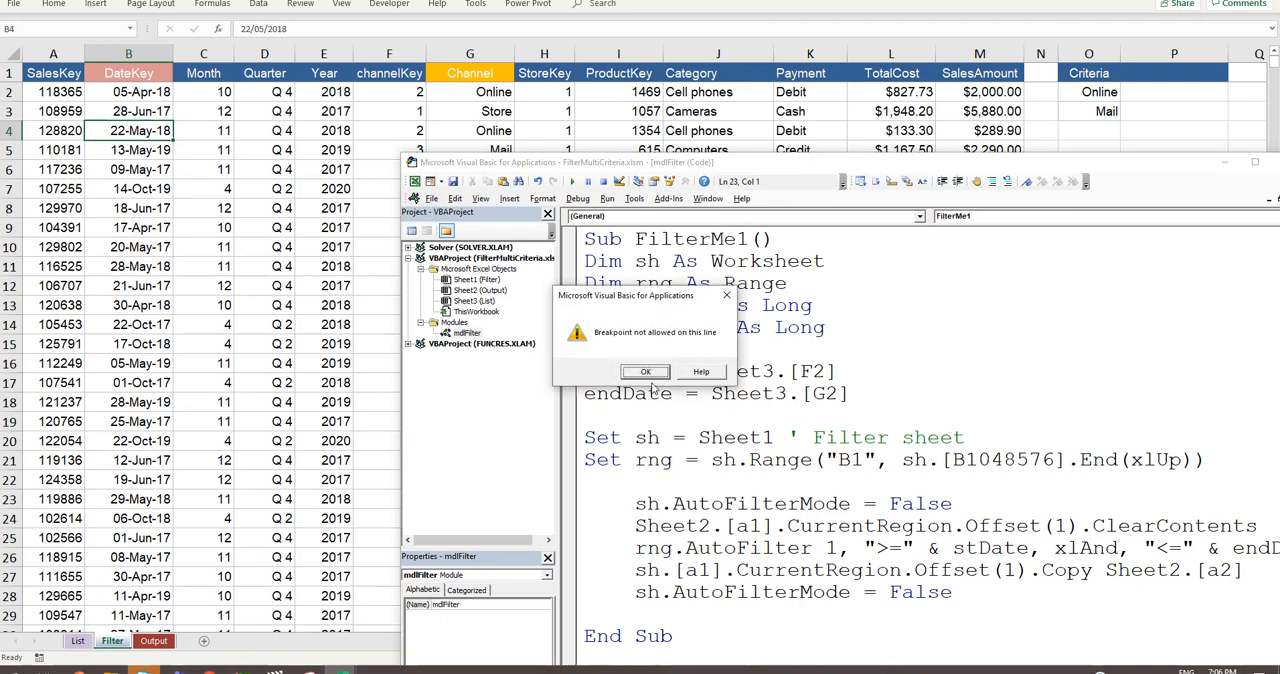
{"action": "left_click", "coordinate": [644, 372]}
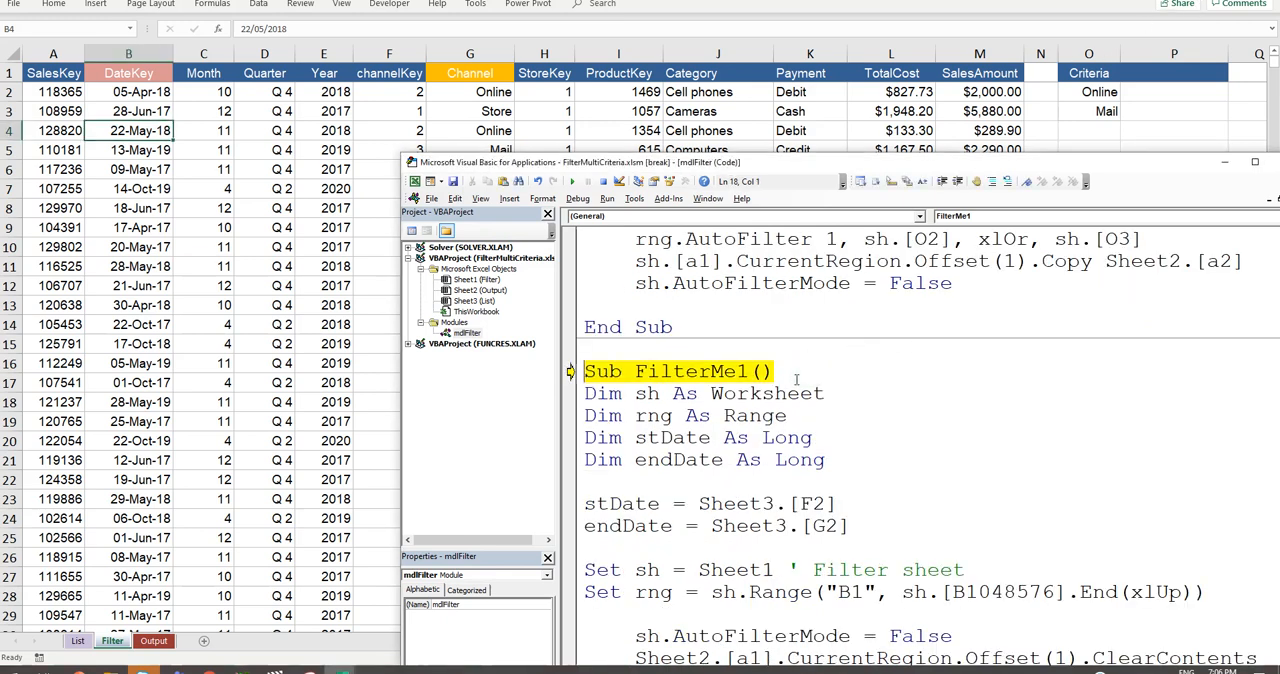
{"action": "key", "text": "F8"}
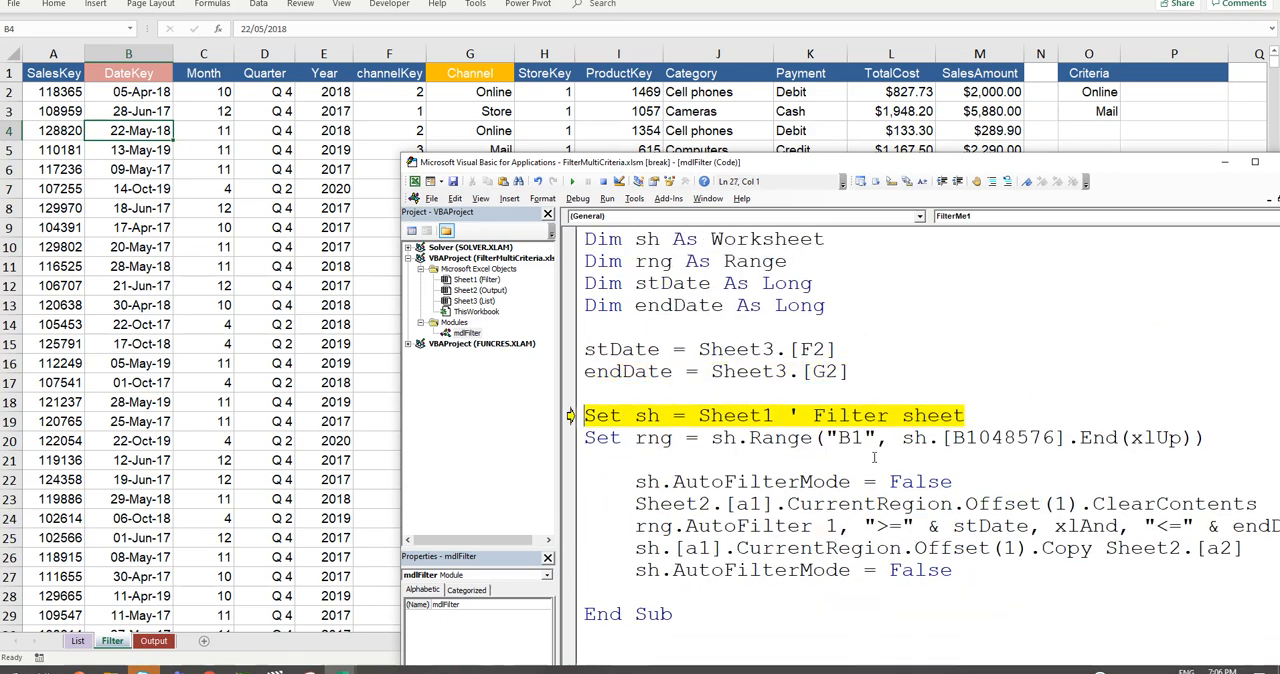
{"action": "mouse_move", "coordinate": [762, 182]}
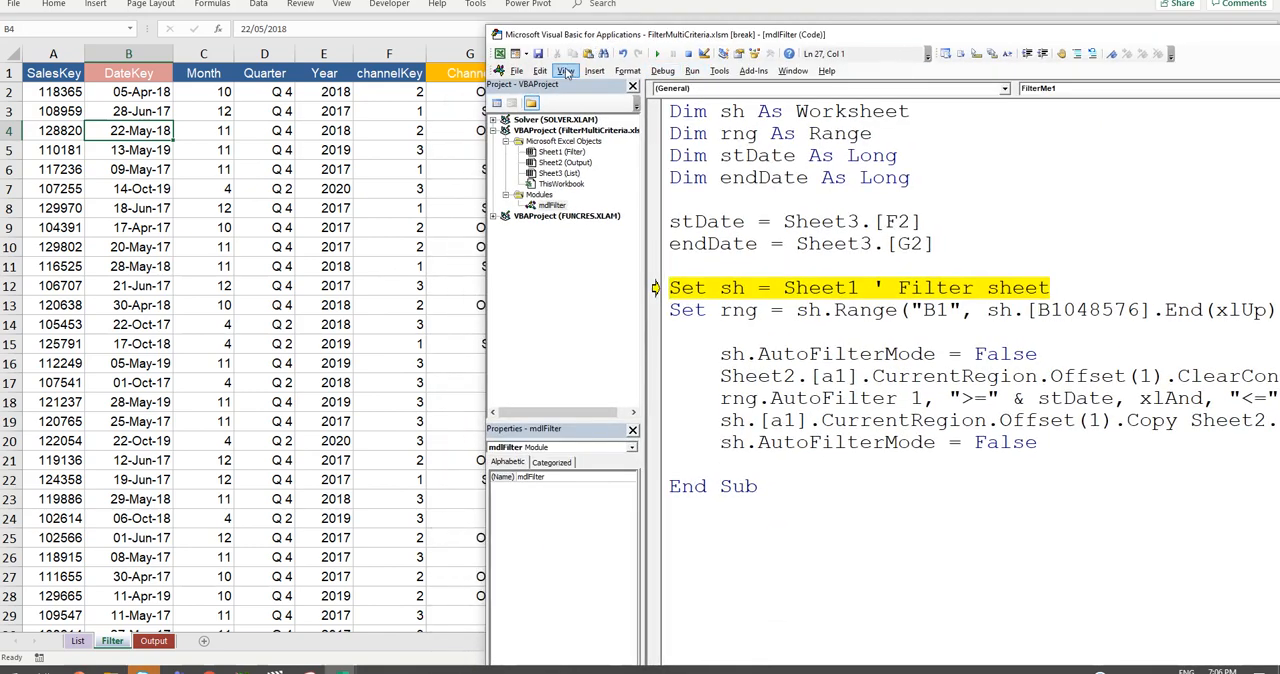
Step: Show the Locals window to confirm stDate and endDate hold numbers, then step on to the sheet
{"action": "left_click", "coordinate": [564, 72]}
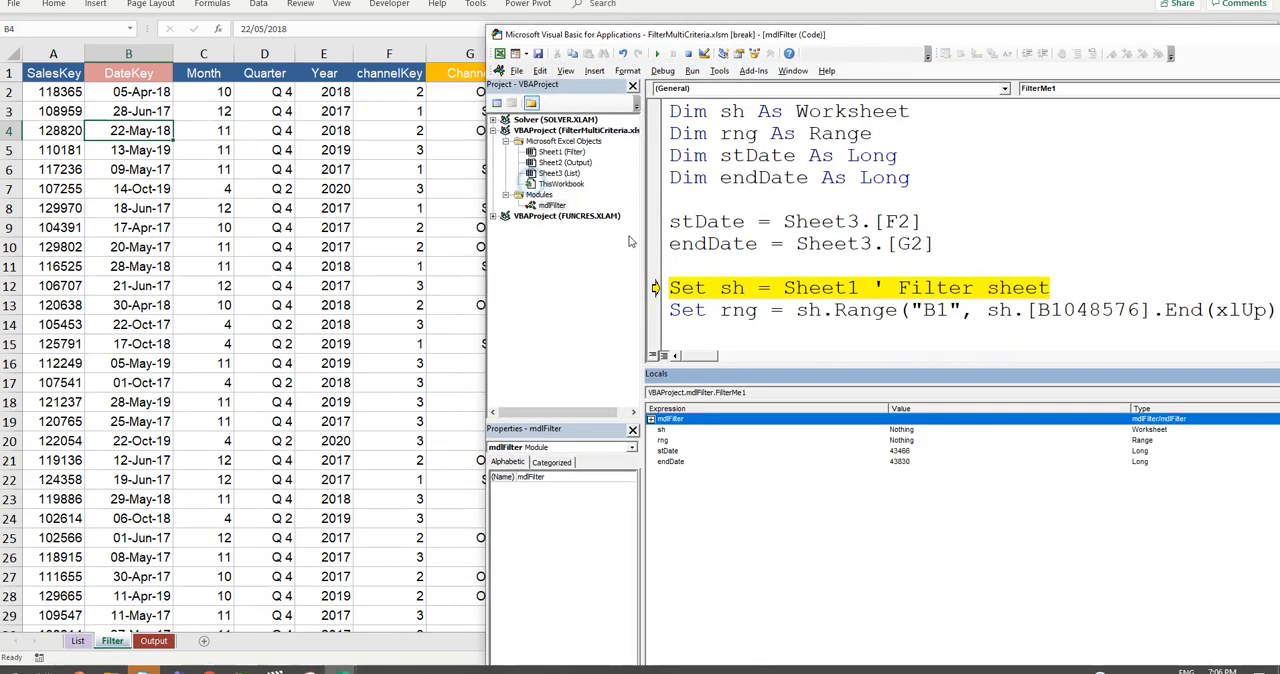
{"action": "mouse_move", "coordinate": [764, 398]}
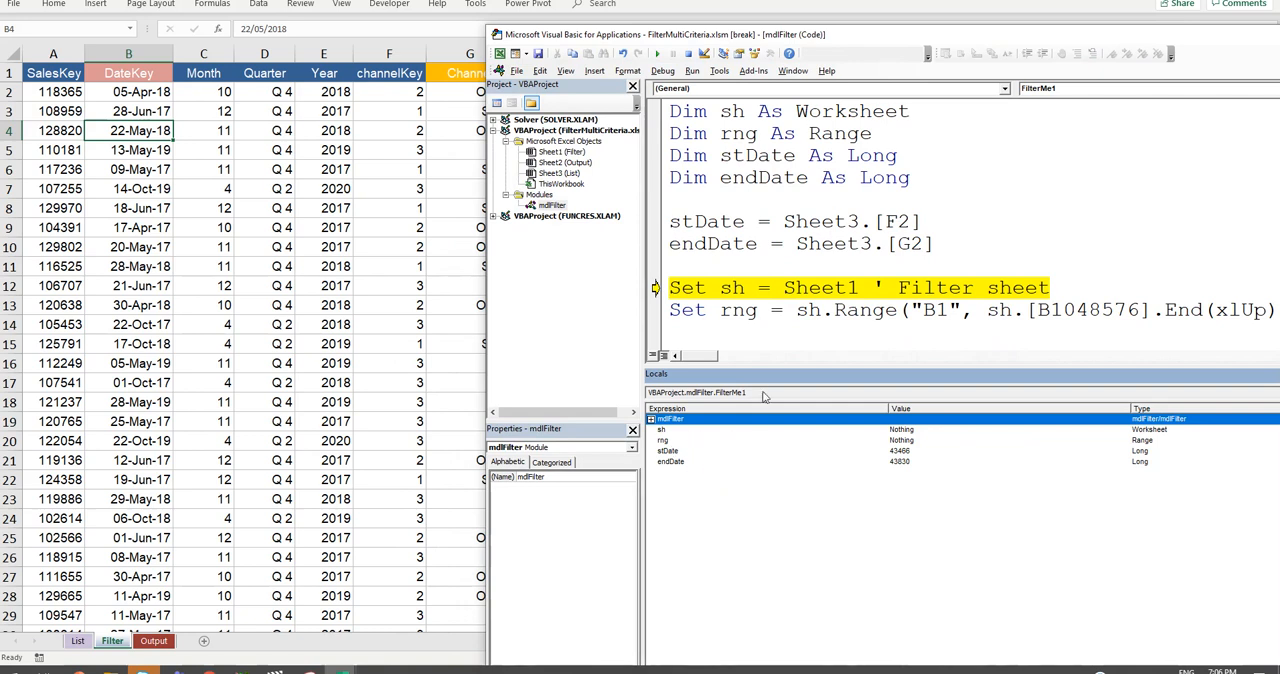
{"action": "mouse_move", "coordinate": [696, 458]}
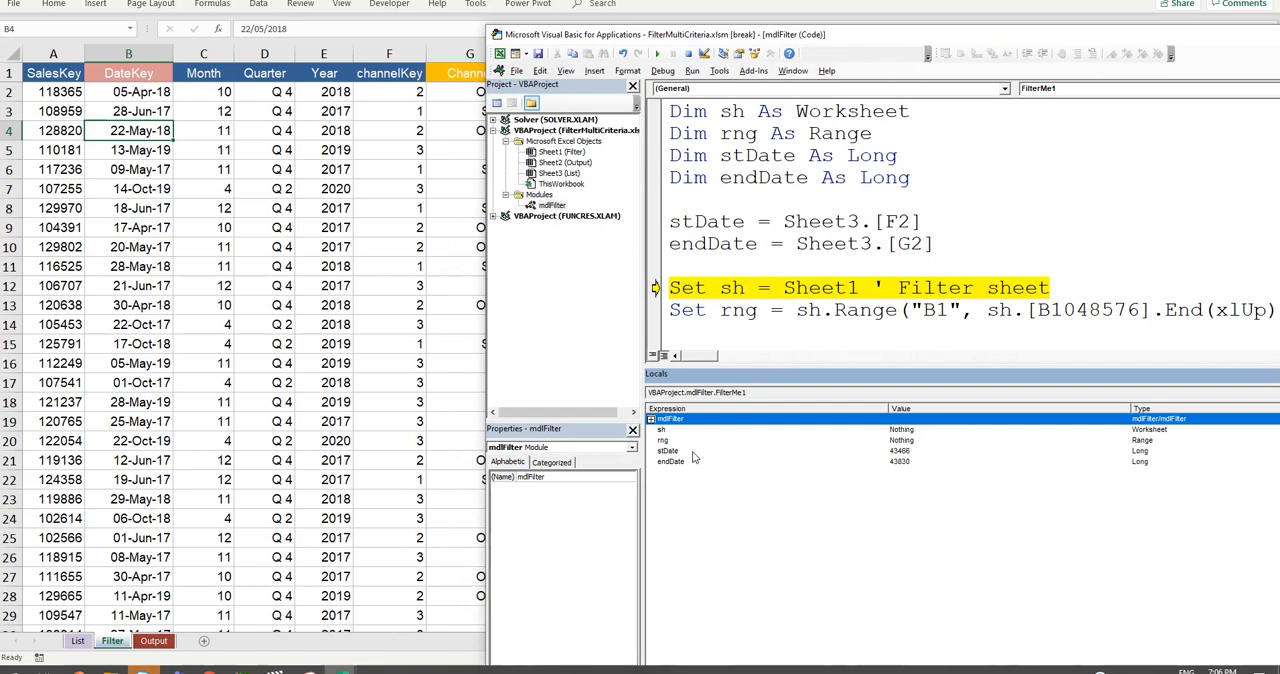
{"action": "left_click", "coordinate": [668, 450]}
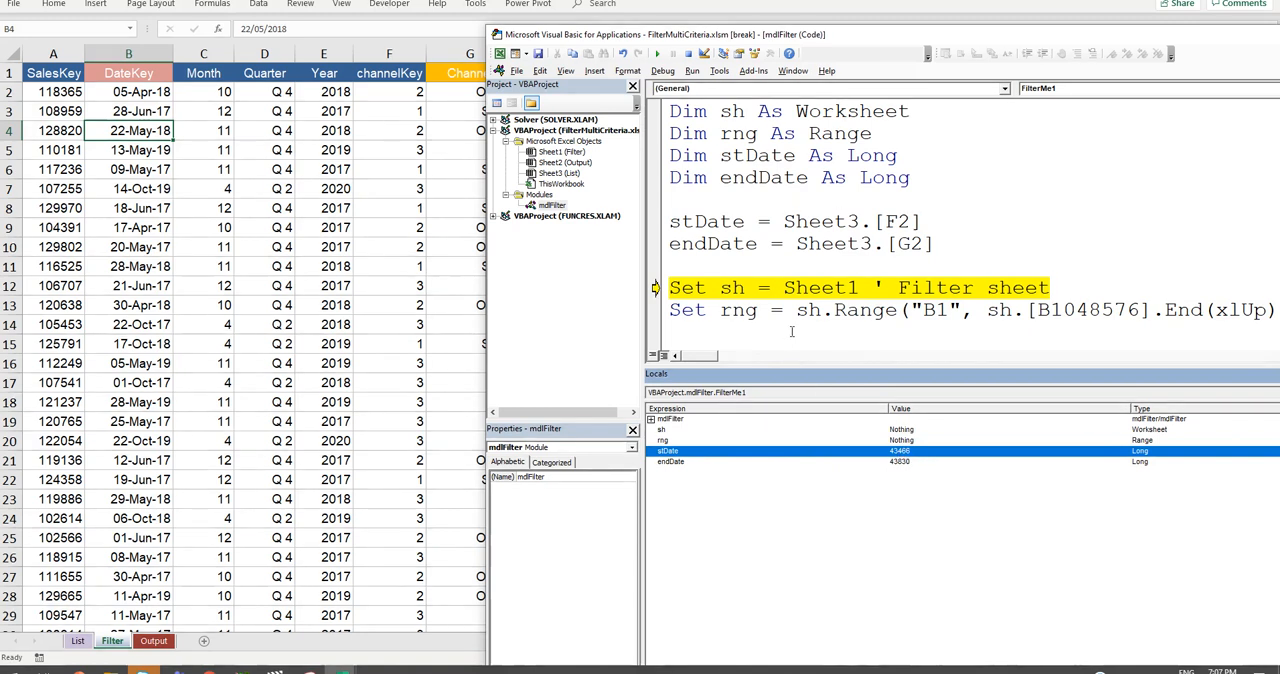
{"action": "key", "text": "F8"}
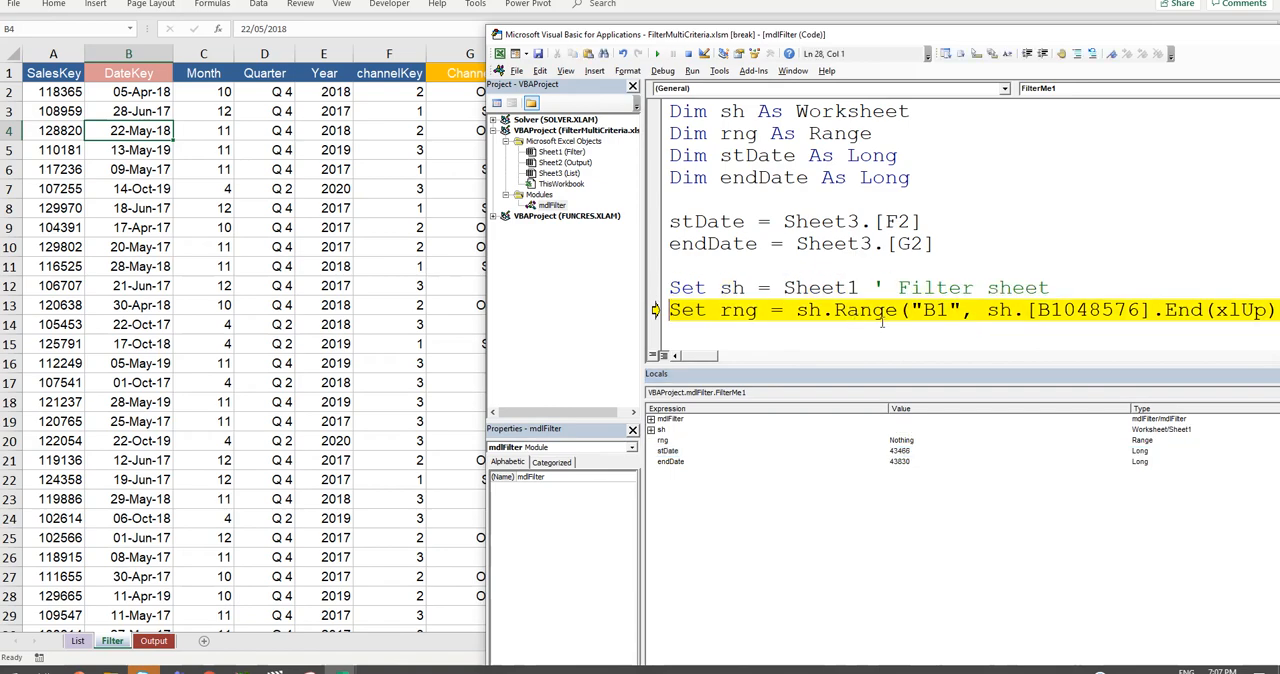
{"action": "mouse_move", "coordinate": [1018, 44]}
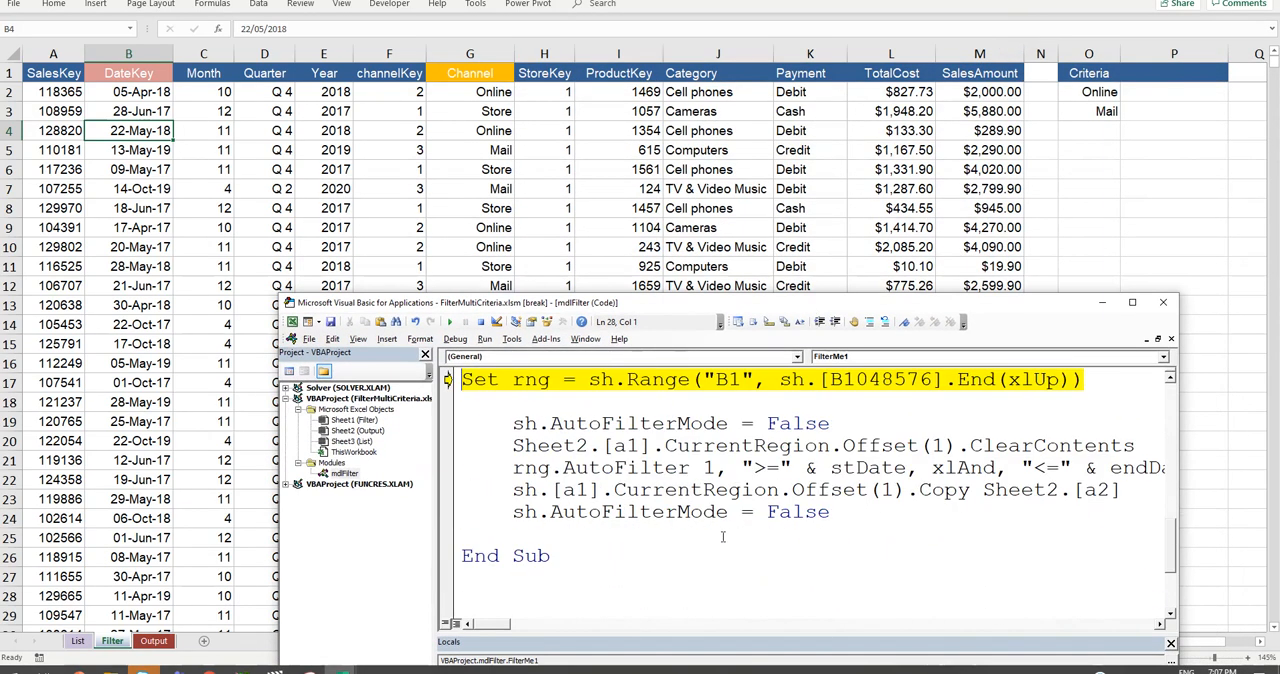
{"action": "key", "text": "F8"}
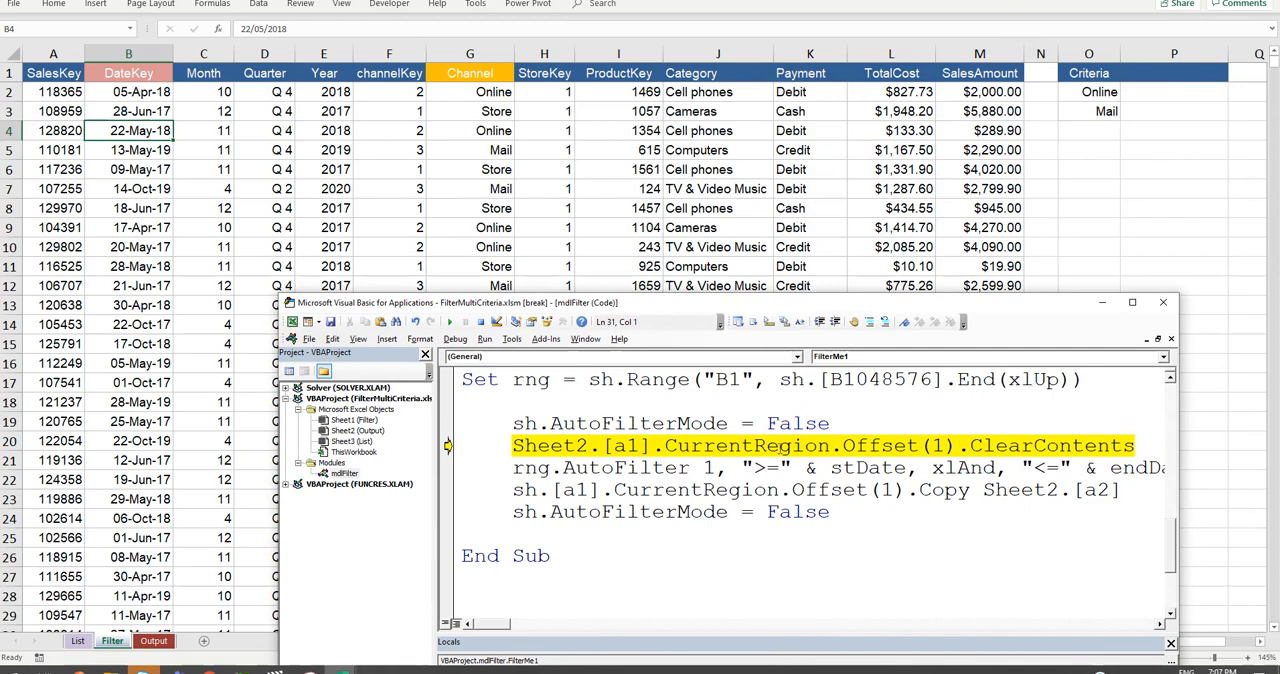
{"action": "left_click", "coordinate": [154, 640]}
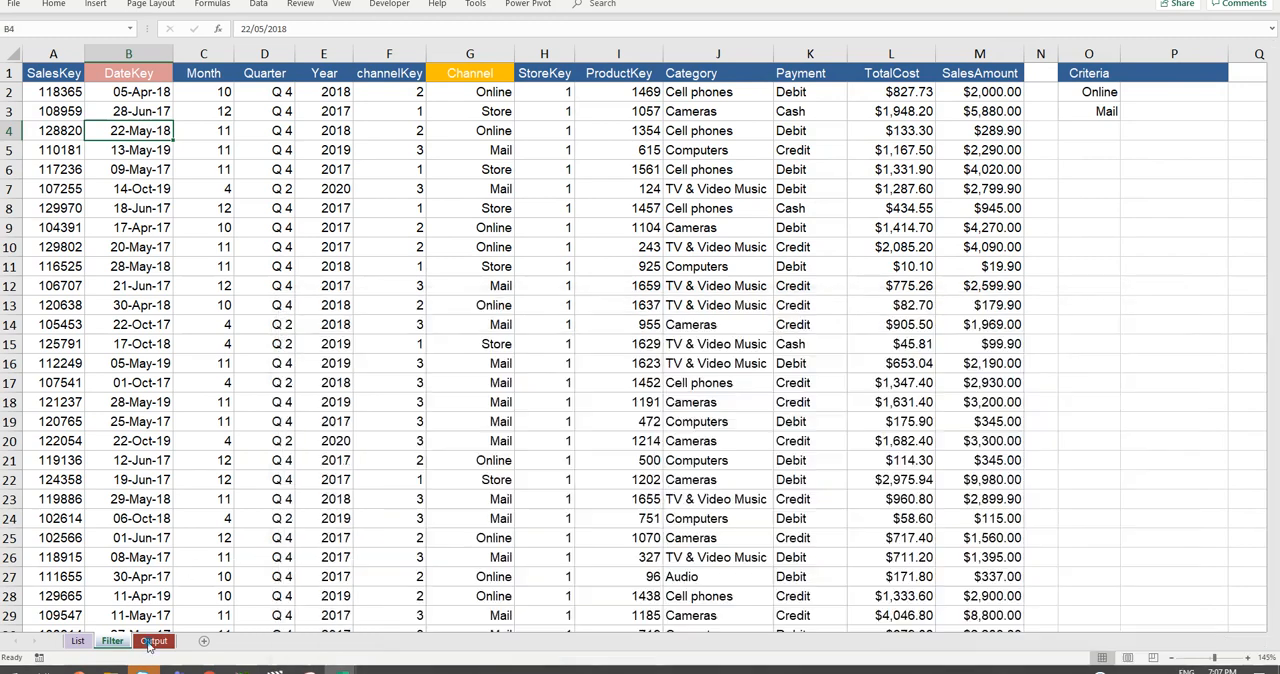
Step: Run the date-range filter and copy so only 2019 rows remain, checking the DateKey filter list
{"action": "left_click", "coordinate": [112, 640]}
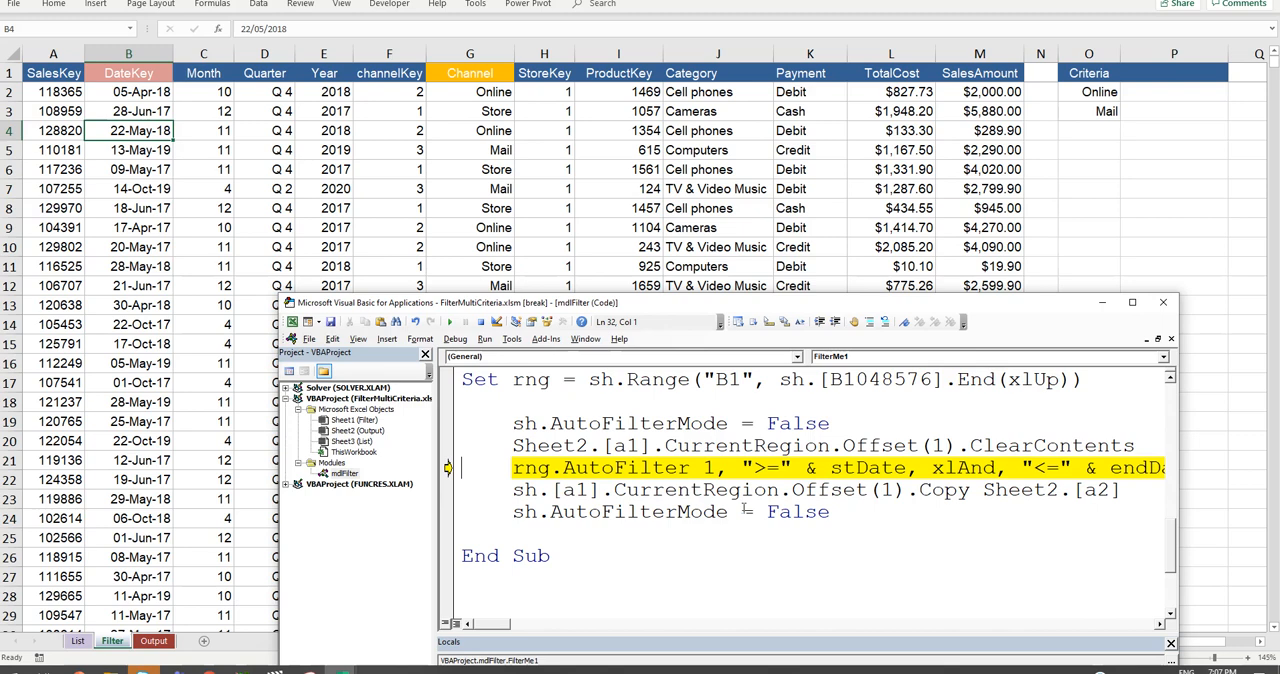
{"action": "mouse_move", "coordinate": [1180, 452]}
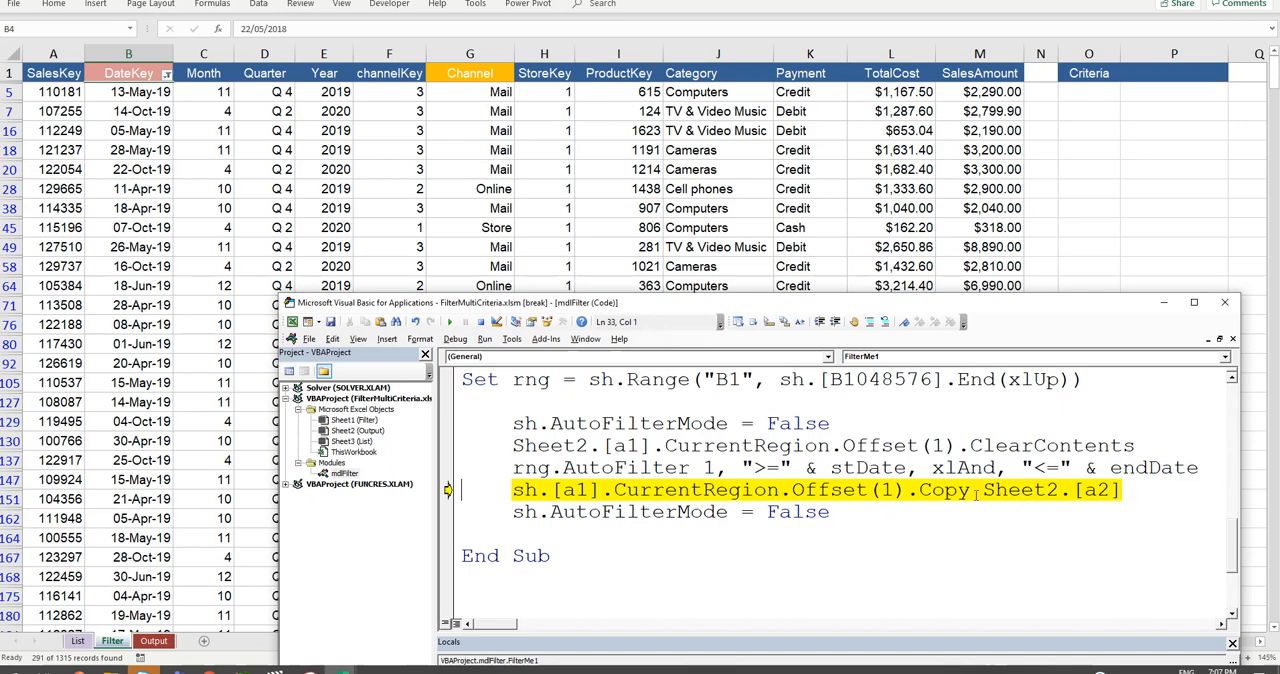
{"action": "key", "text": "F8"}
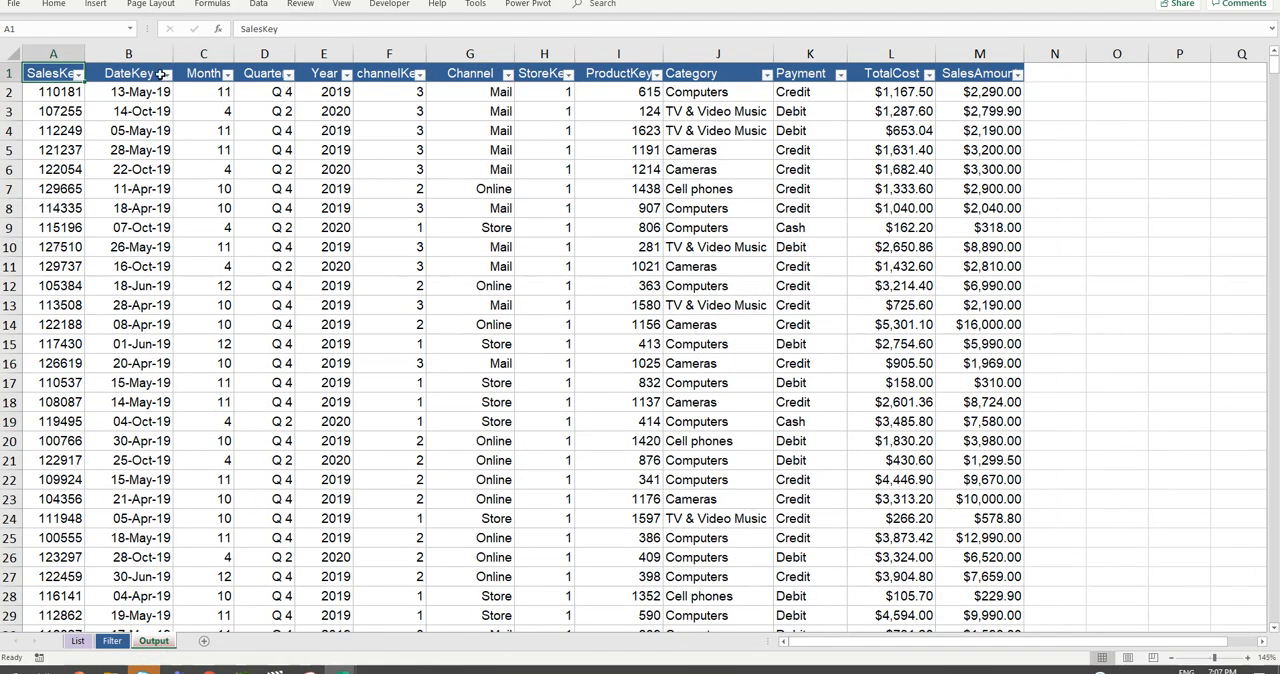
{"action": "left_click", "coordinate": [158, 72]}
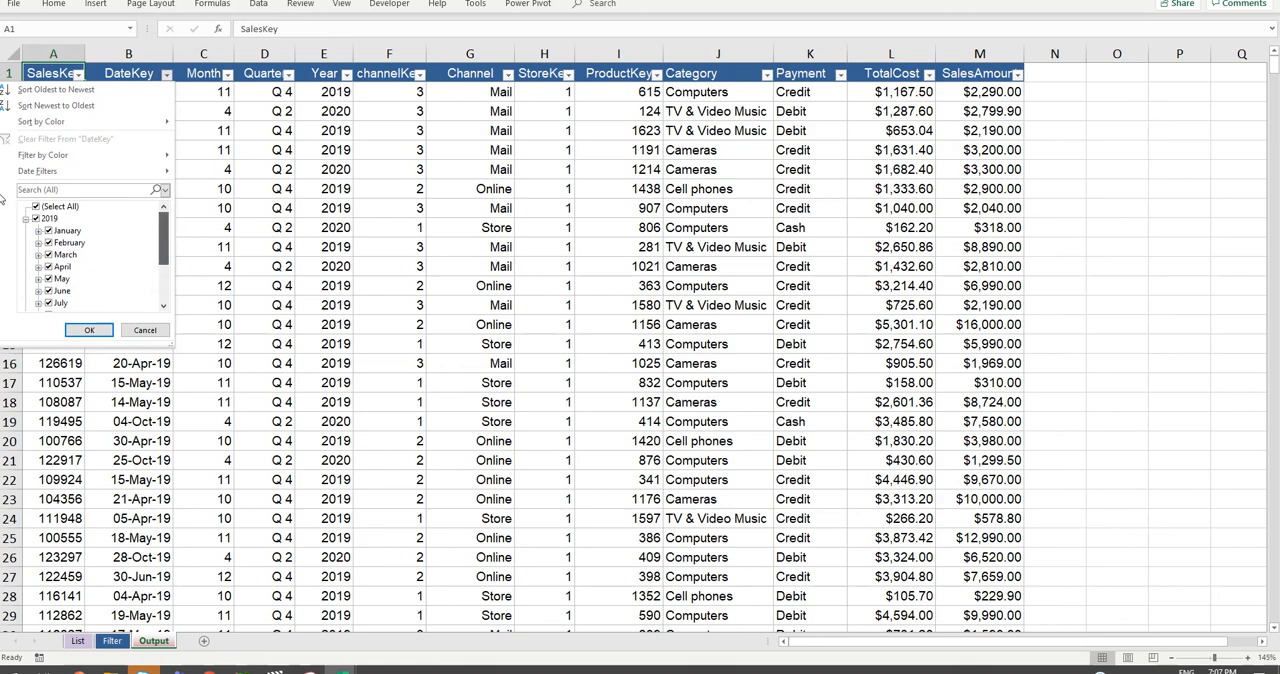
{"action": "mouse_move", "coordinate": [144, 330]}
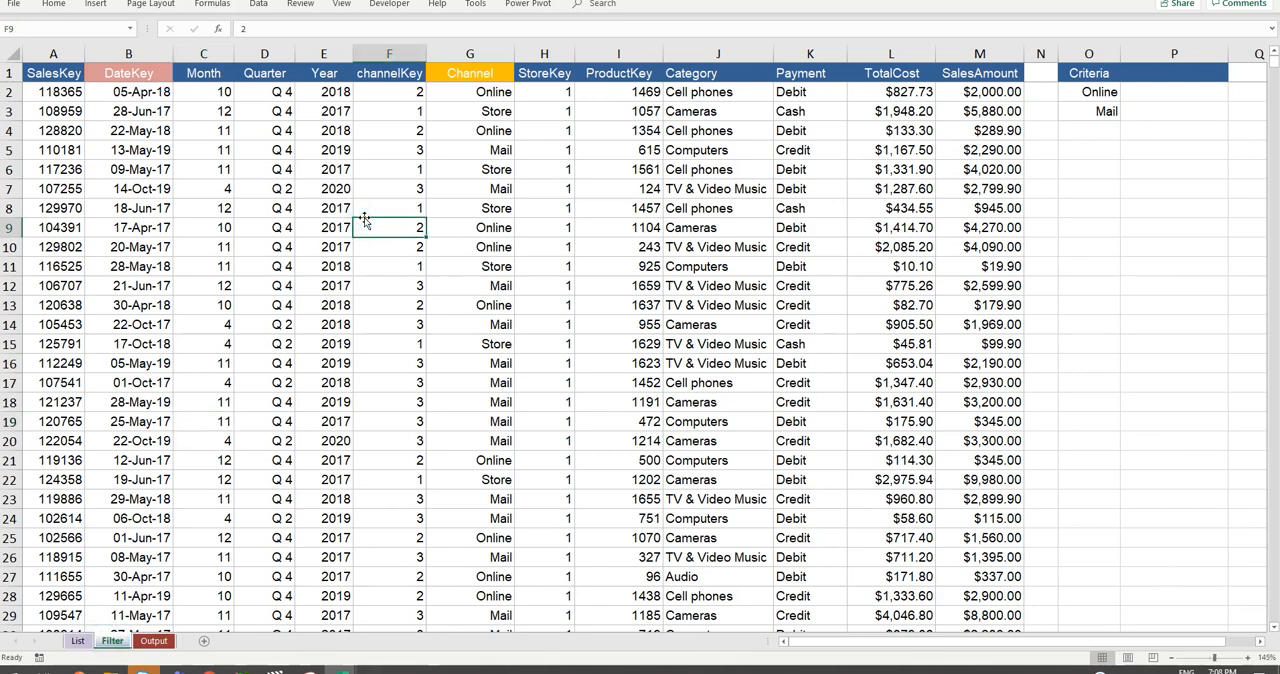
{"action": "mouse_move", "coordinate": [460, 192]}
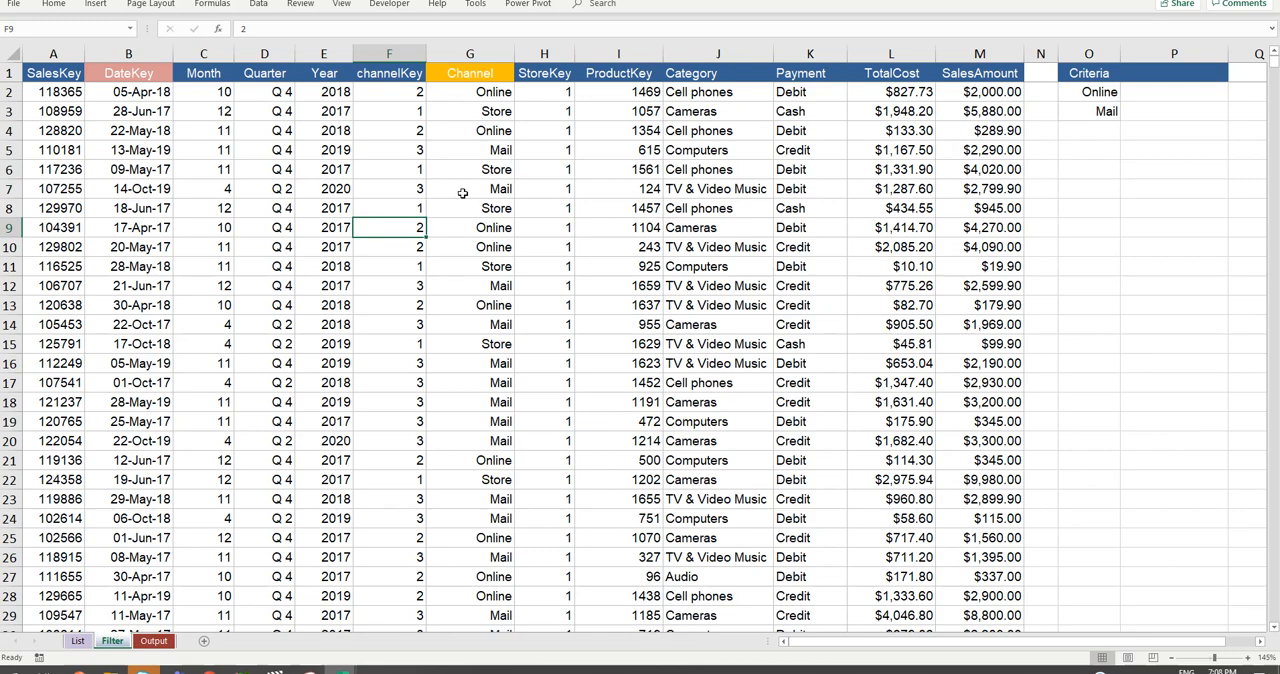
{"action": "mouse_move", "coordinate": [462, 192]}
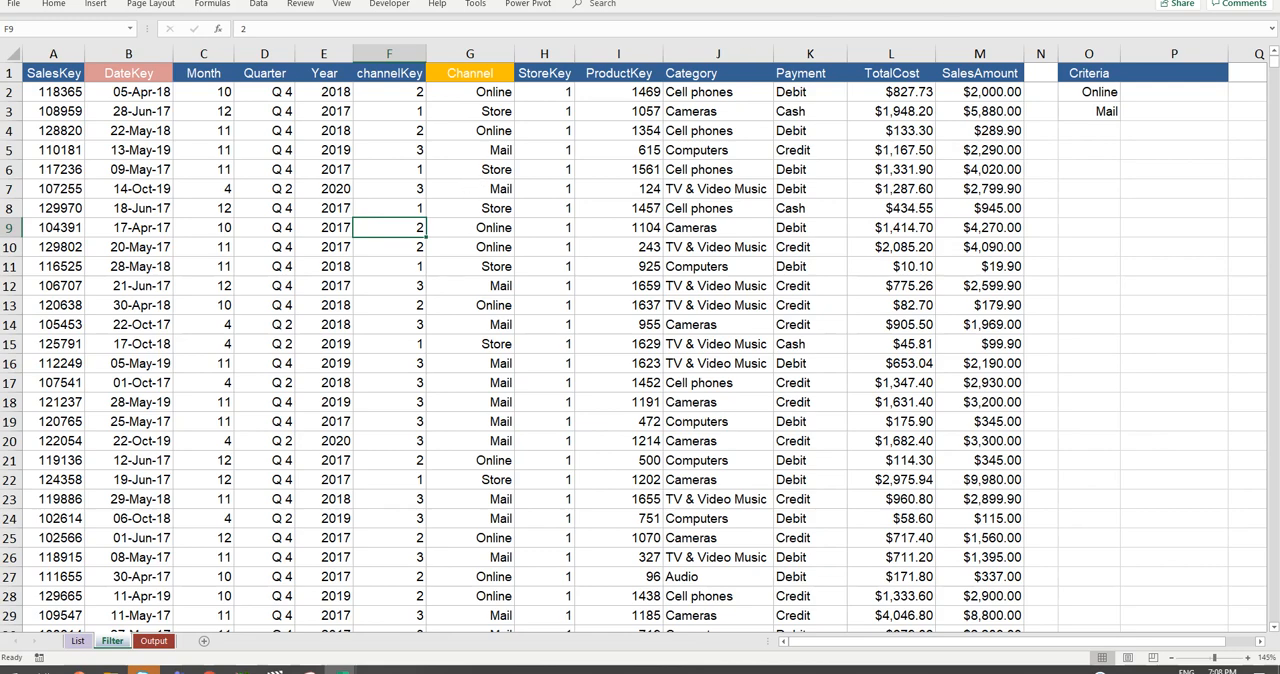